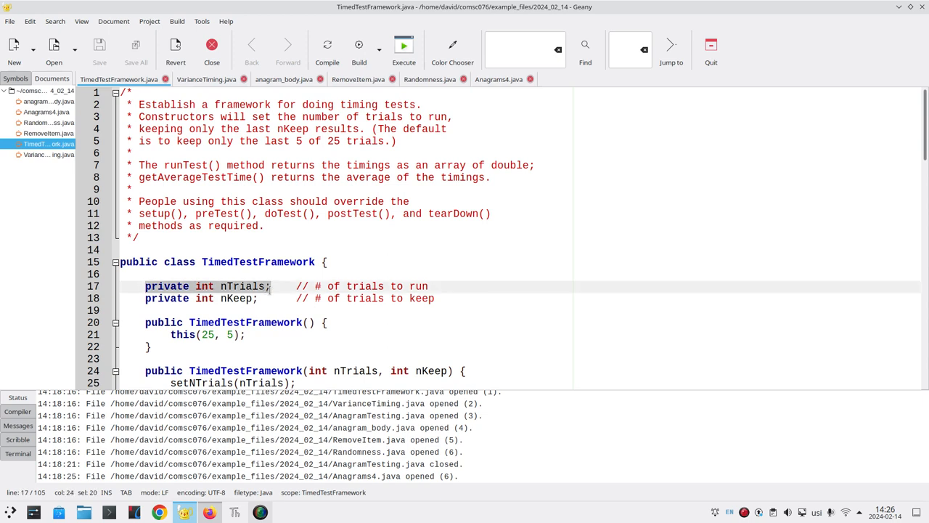
# Step: Start a new untitled scratch buffer headed 'pseudo-code (half English, half Java)'
pyautogui.click(259, 299)
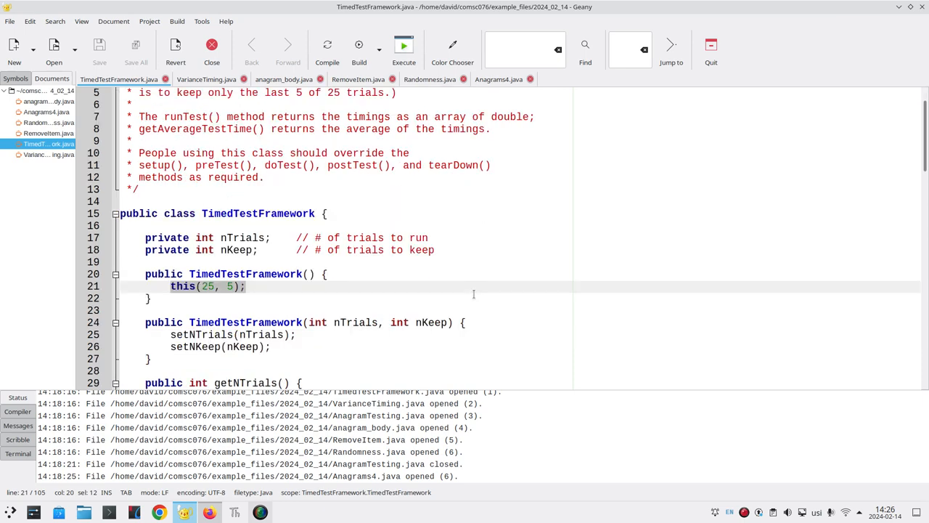
pyautogui.click(145, 323)
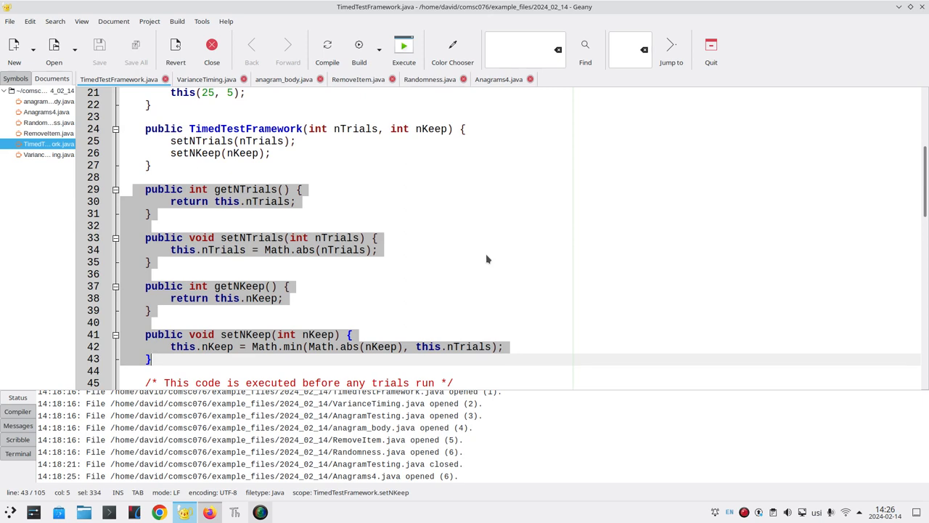
pyautogui.click(485, 250)
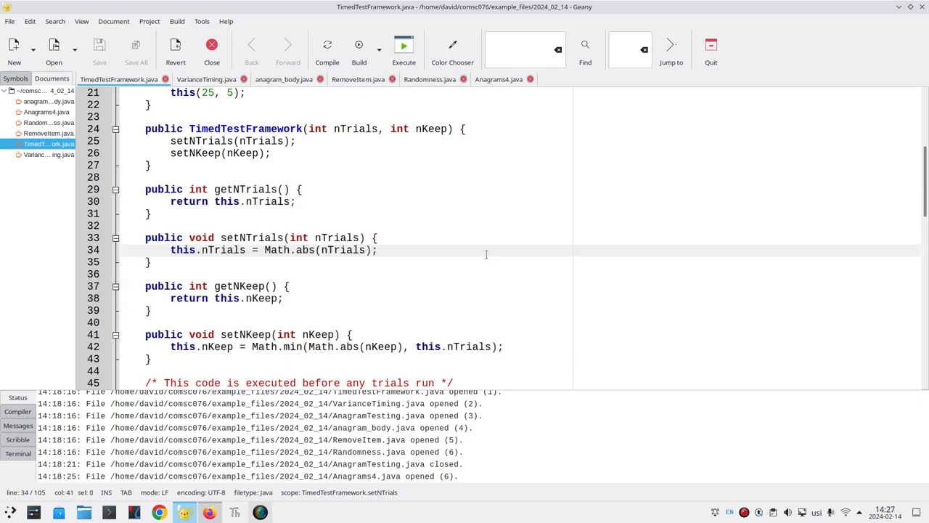
pyautogui.click(14, 44)
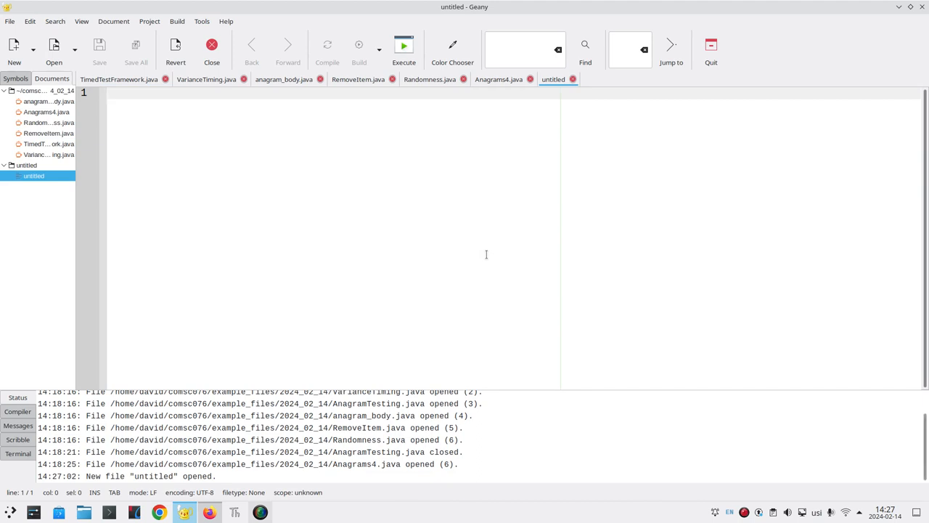
pyautogui.write('pseudo-code')
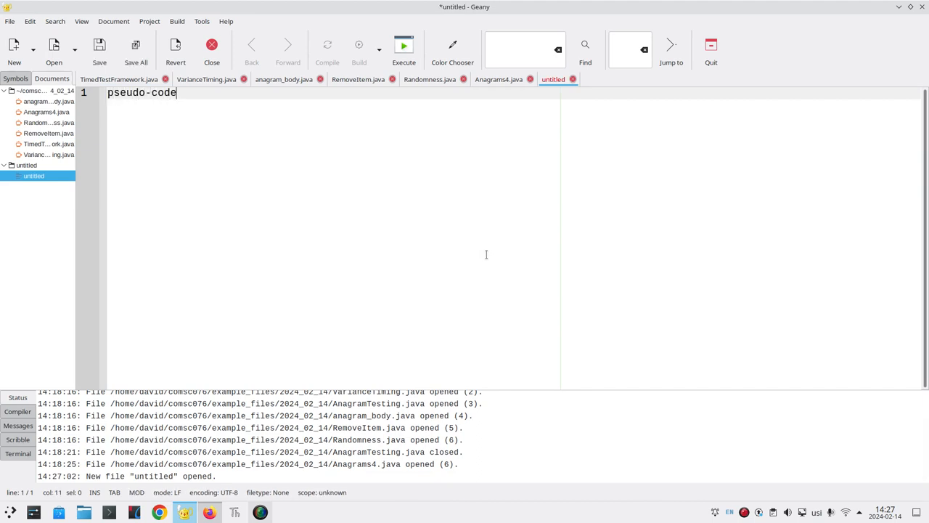
pyautogui.write('(half Engl')
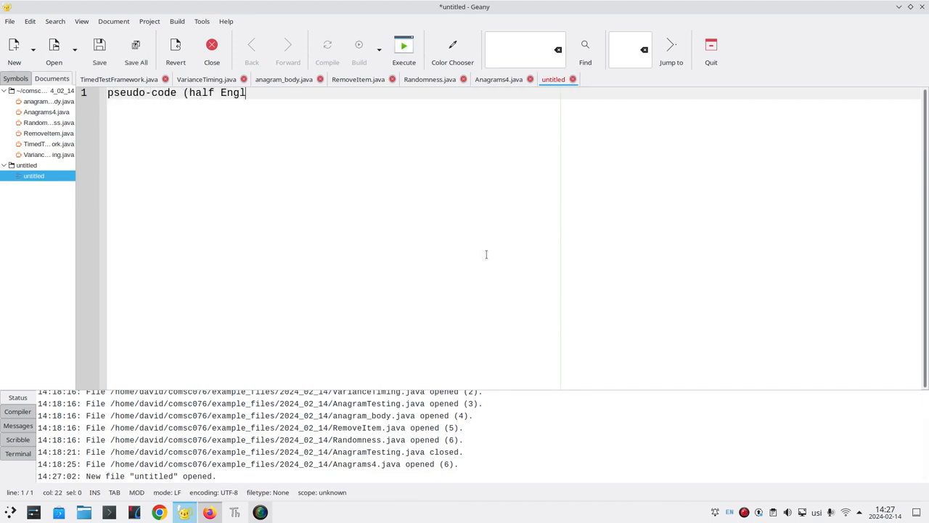
pyautogui.write('ish, half Java')
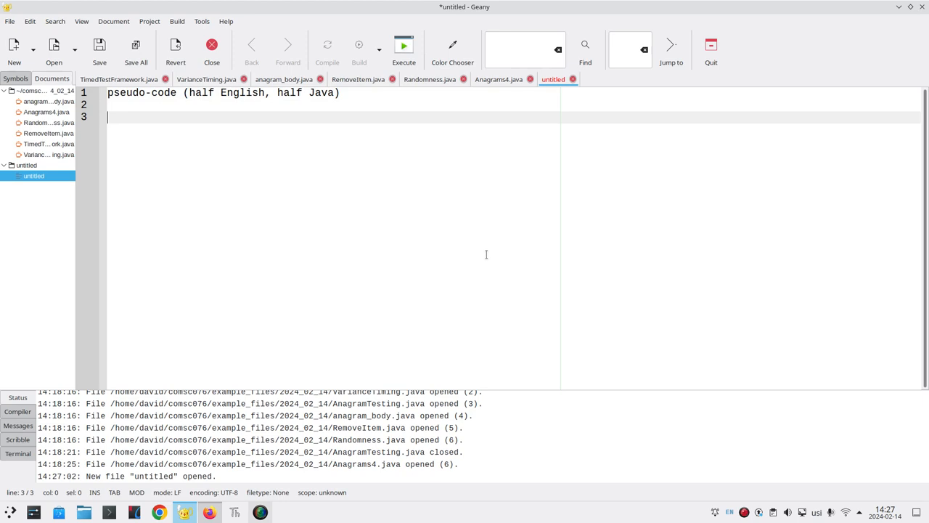
# Step: Outline the setup of variables/files before trials and the for loop over nTrials
pyautogui.write('set up')
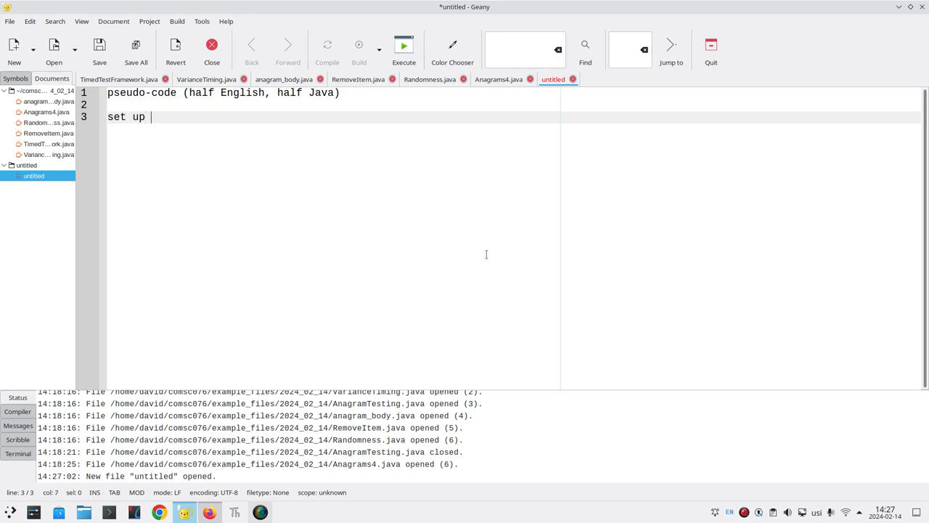
pyautogui.write('variable')
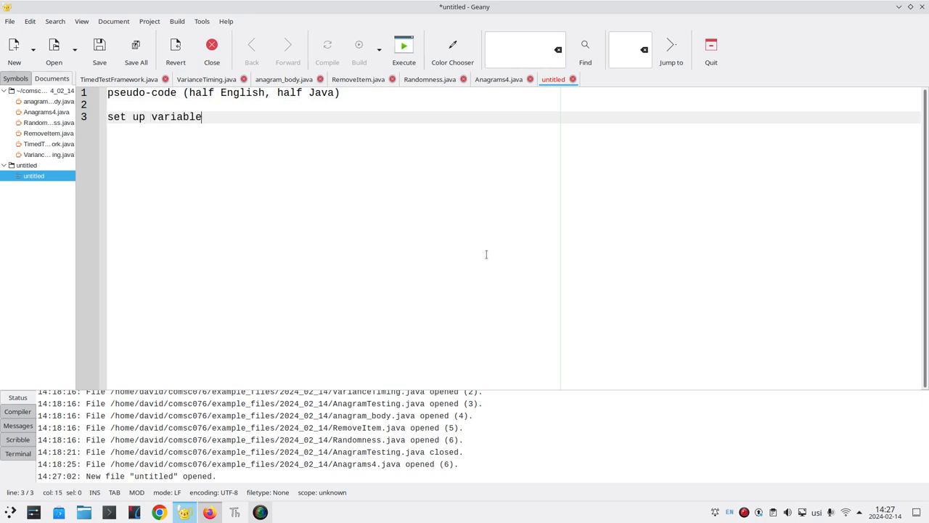
pyautogui.write('s/fi')
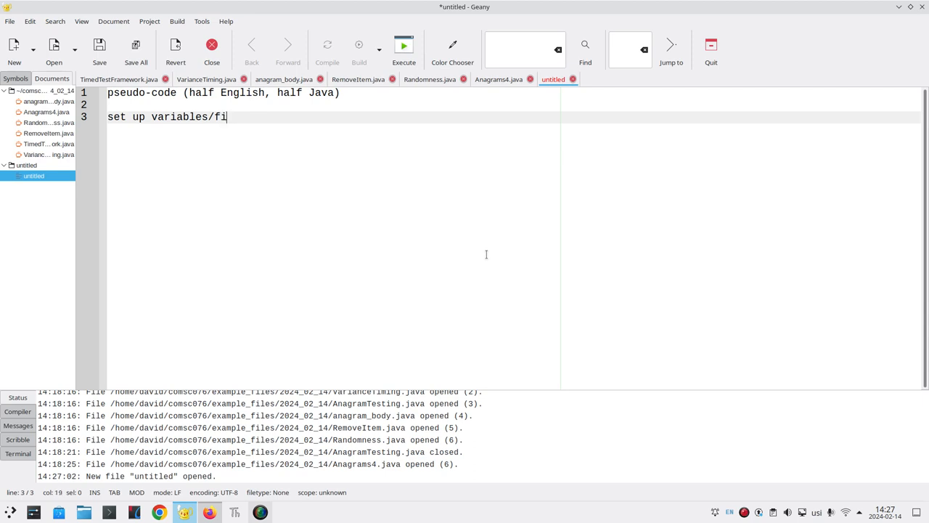
pyautogui.write('les/whatever before we do any of th')
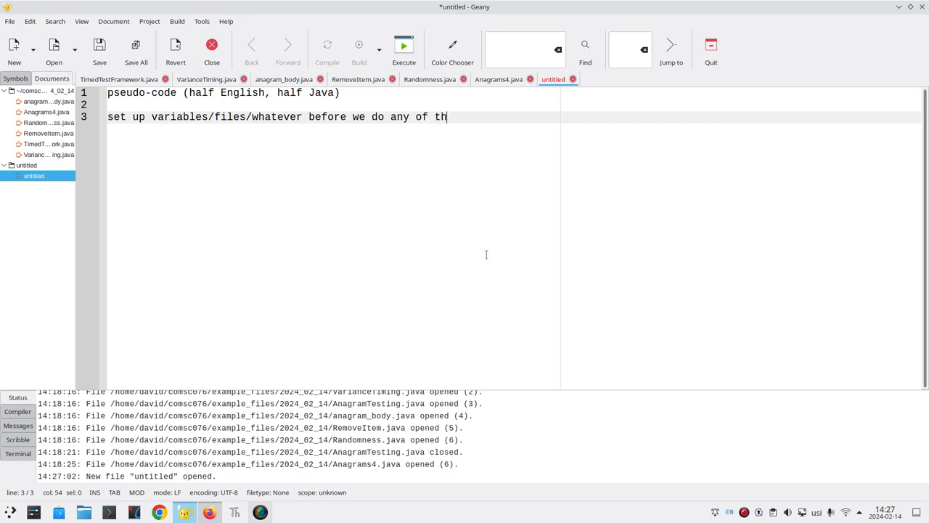
pyautogui.write('e trials')
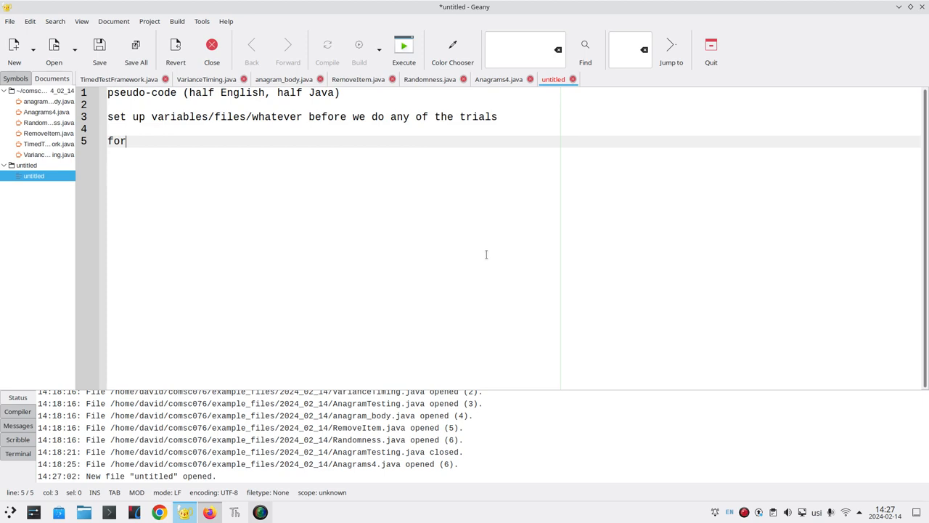
pyautogui.write('(int i = 0;')
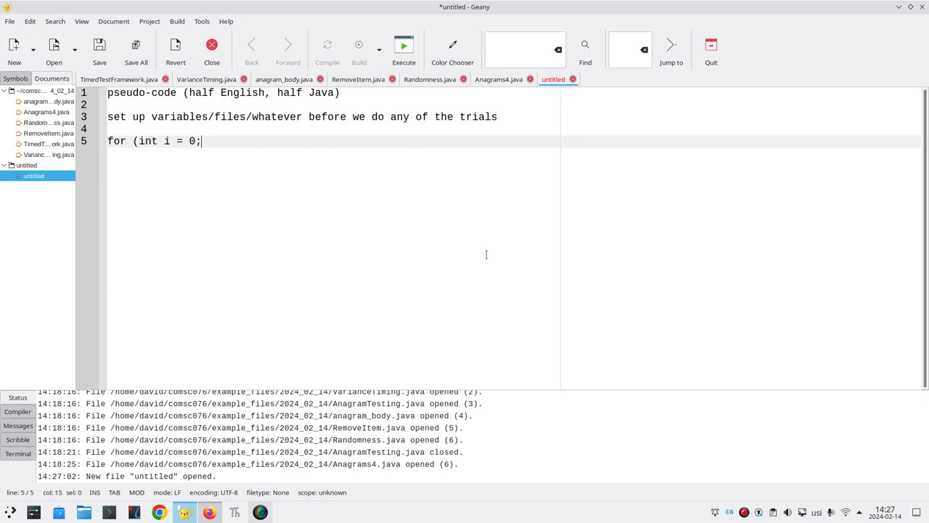
pyautogui.write('i < nT')
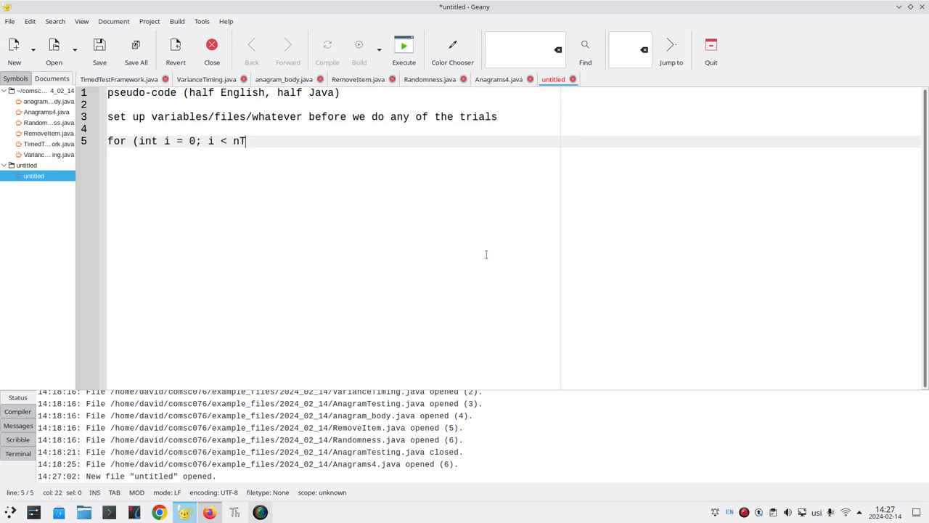
pyautogui.write('rials; i++) {')
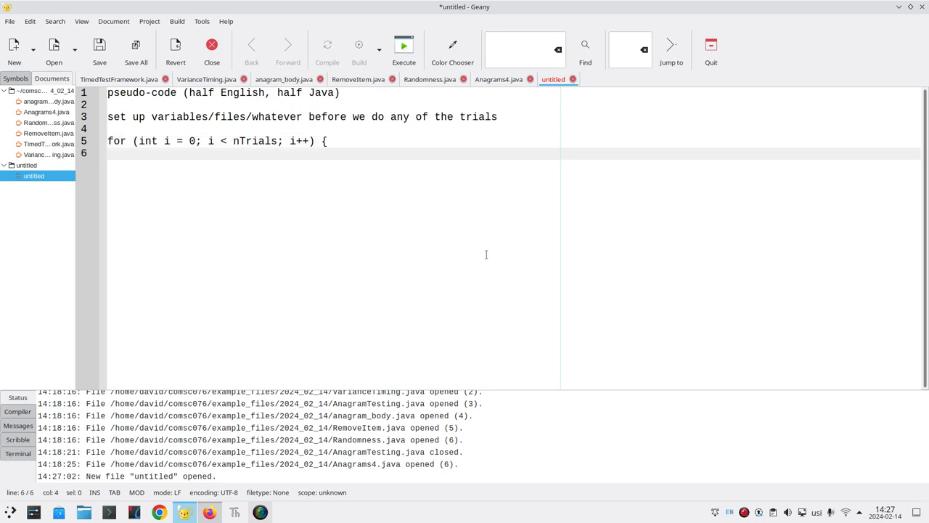
# Step: Inside the loop, note per-trial setup, the test of the thing we want, and per-trial teardown
pyautogui.write('set up an')
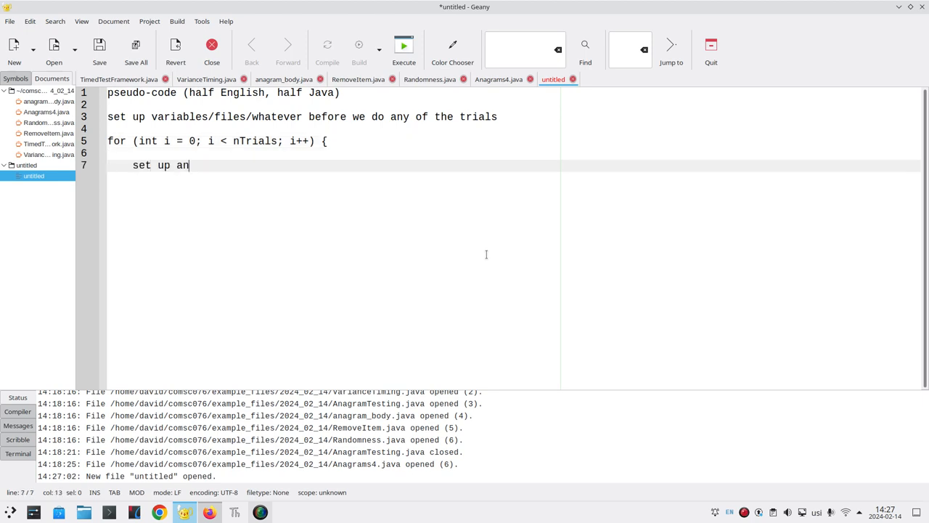
pyautogui.write('y variables/files/whatever for this sp')
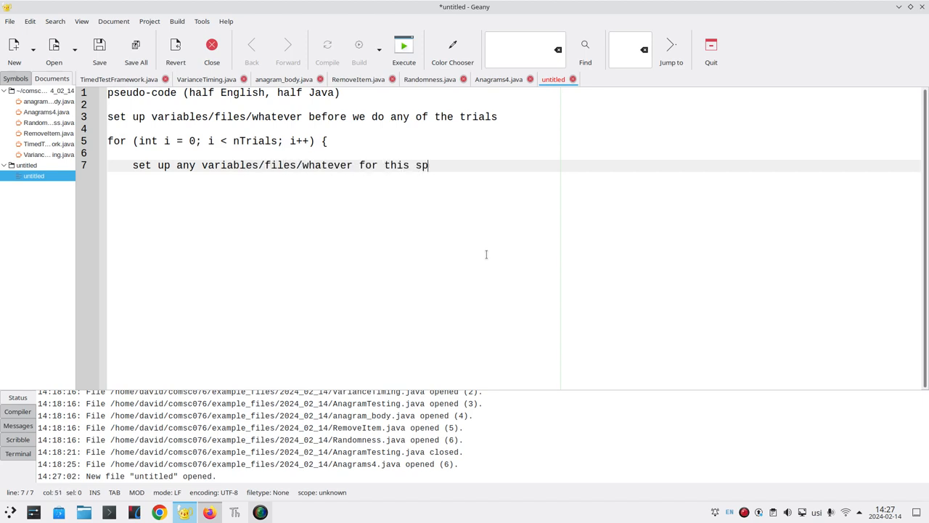
pyautogui.write('ecific trial')
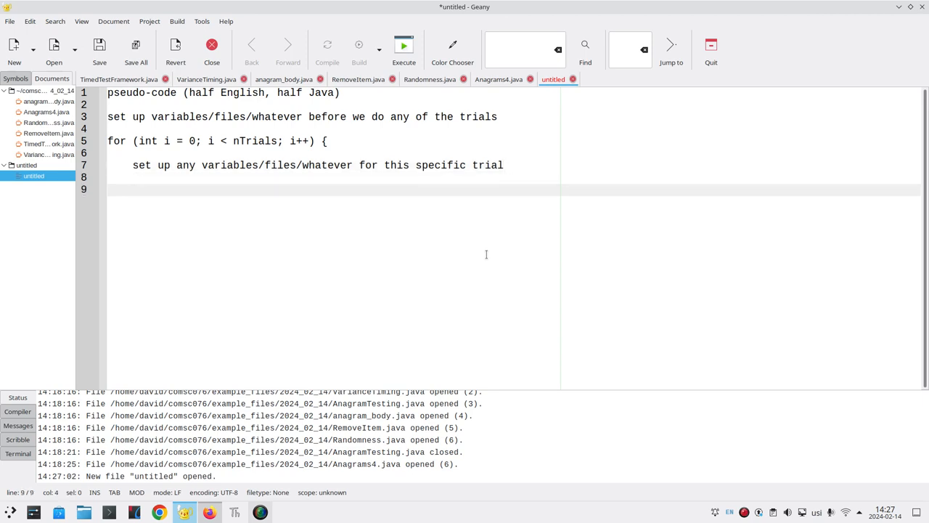
pyautogui.write('do the test of the')
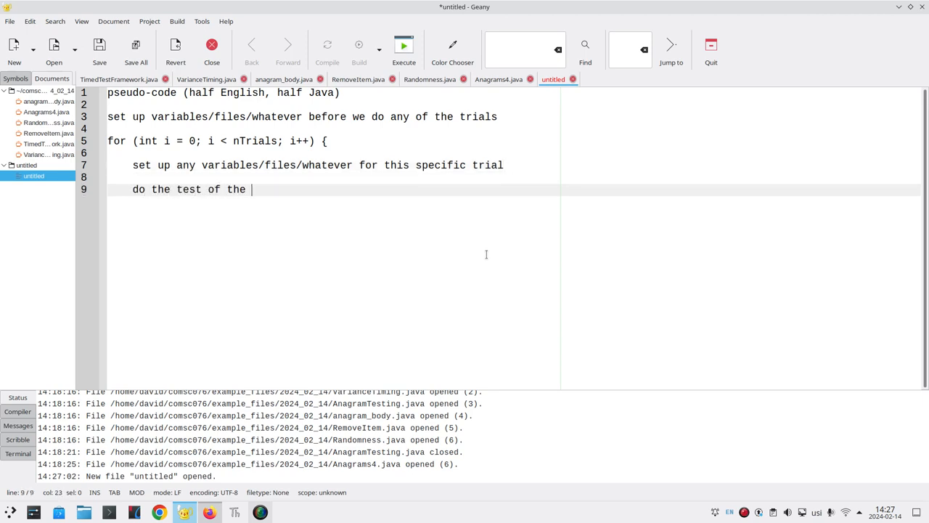
pyautogui.write('thing we want to time')
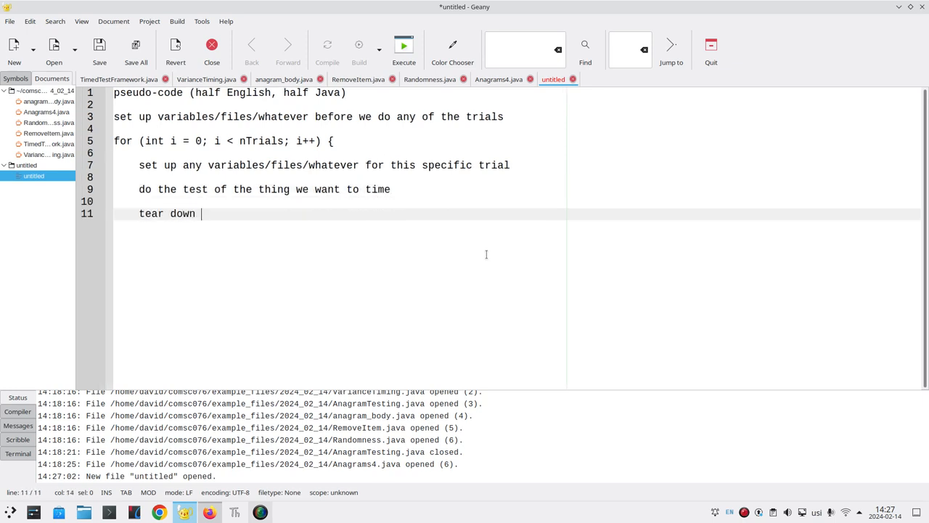
pyautogui.write('any variables for this specific trial')
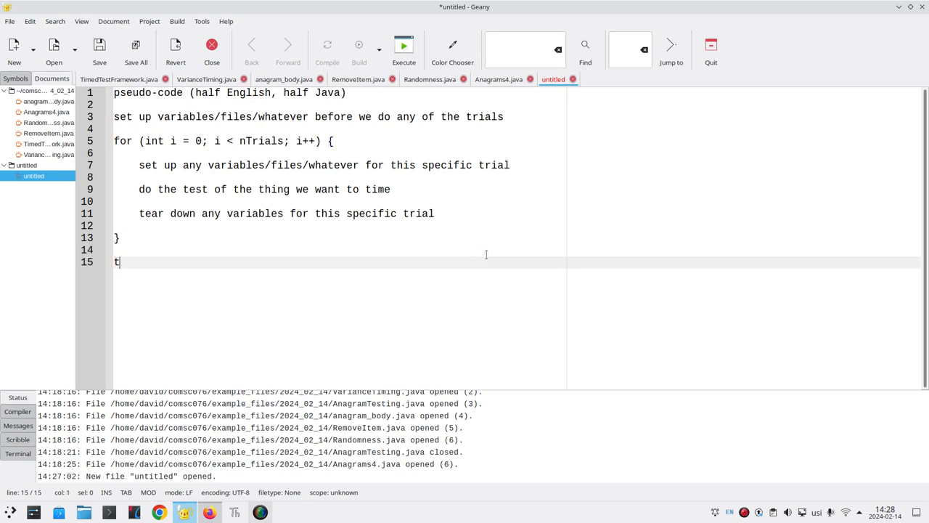
# Step: Add the final teardown of any variables built before the trials began
pyautogui.write('ear down')
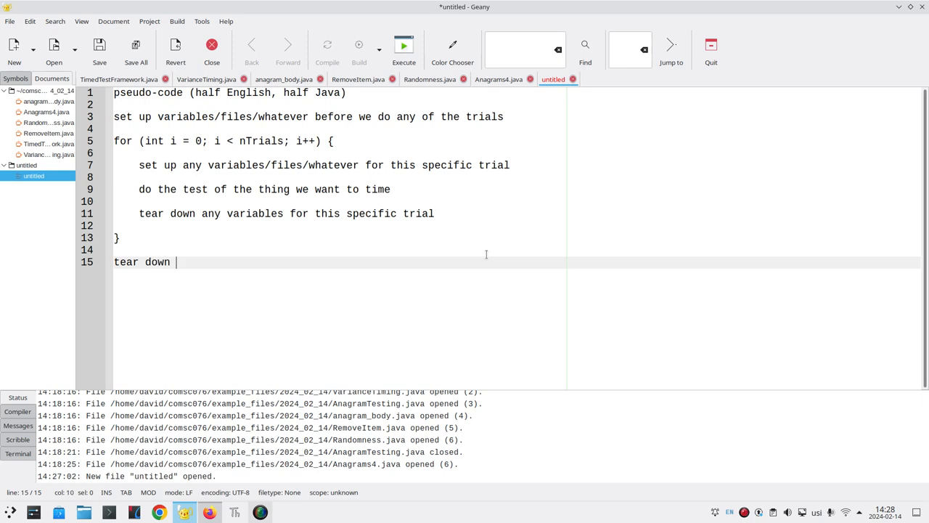
pyautogui.write('any variables')
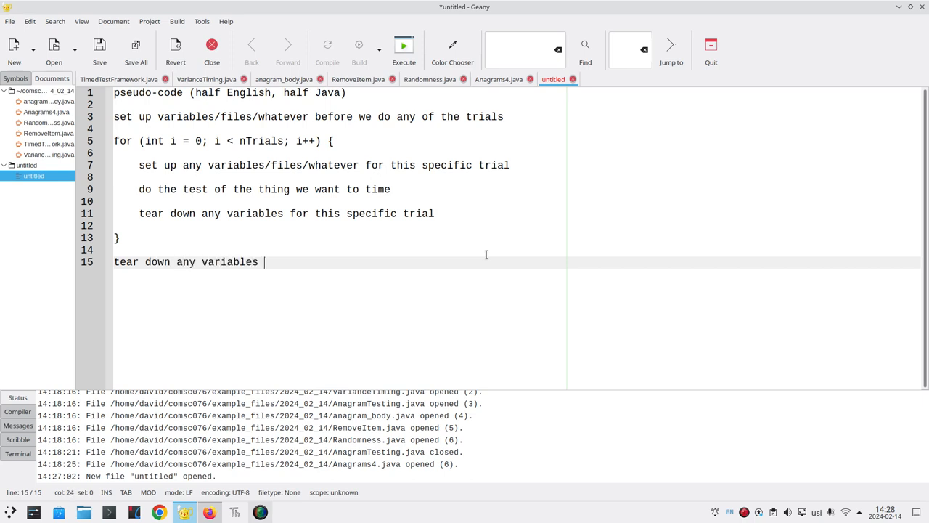
pyautogui.write('that we b')
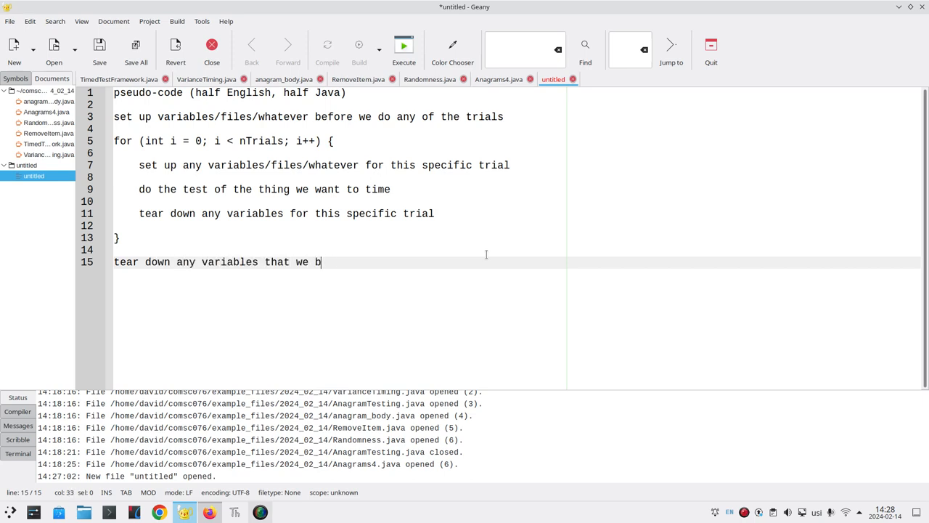
pyautogui.write('uilt before the trials b')
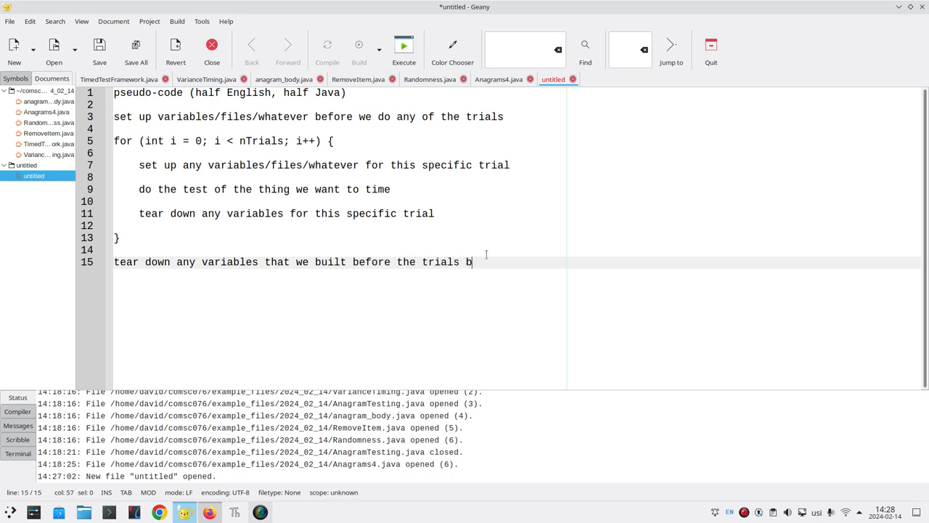
pyautogui.write('egin')
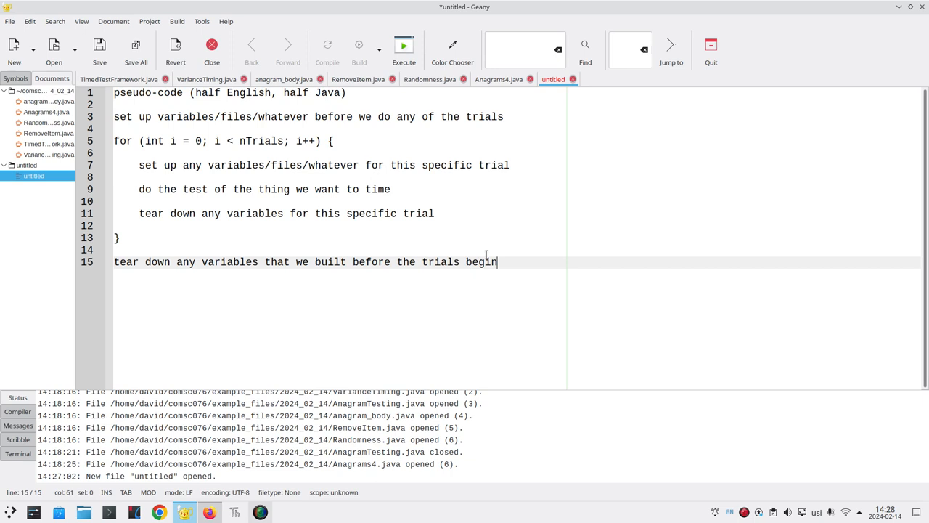
pyautogui.moveTo(223, 165)
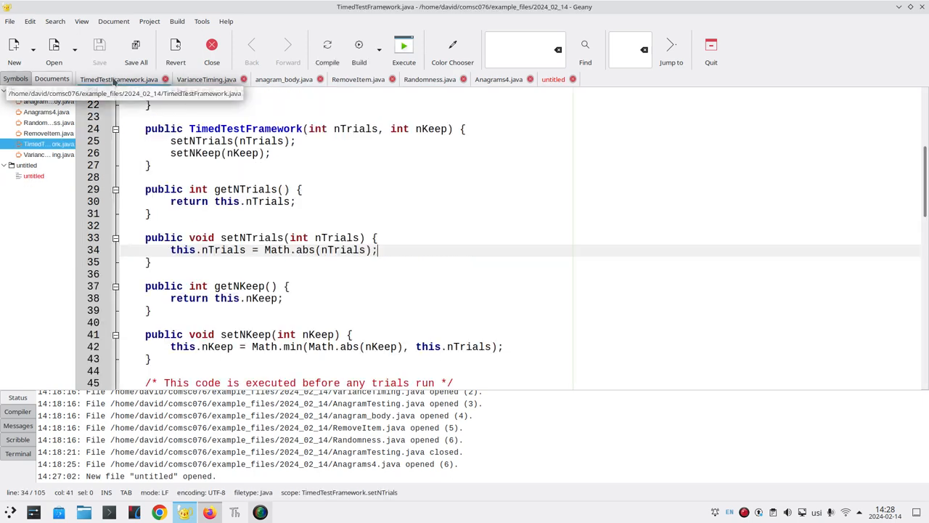
# Step: Scroll TimedTestFramework.java down to the empty hook methods and point at postTest
pyautogui.scroll(-3)
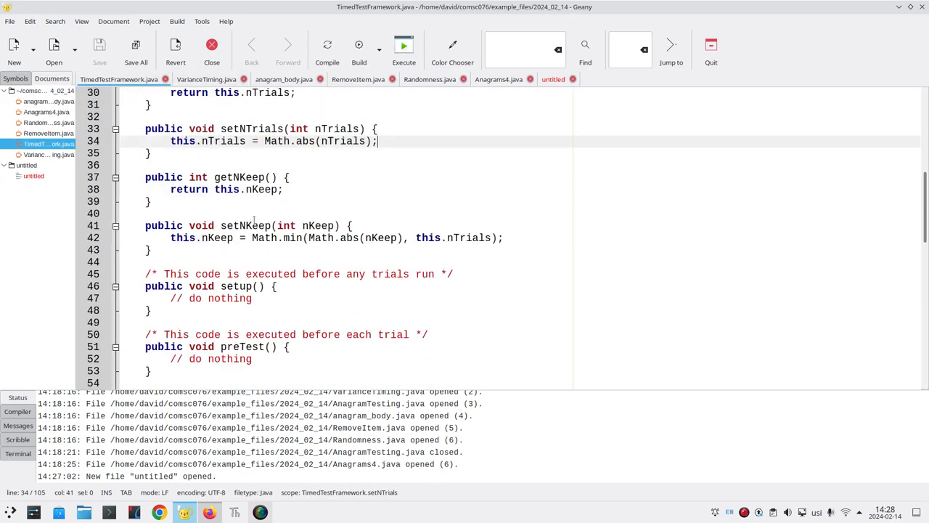
pyautogui.scroll(-3)
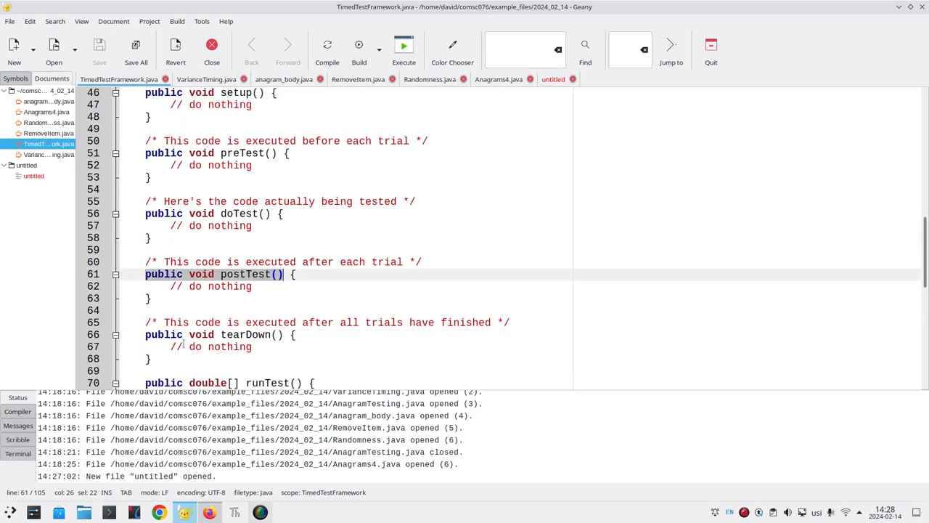
pyautogui.click(186, 346)
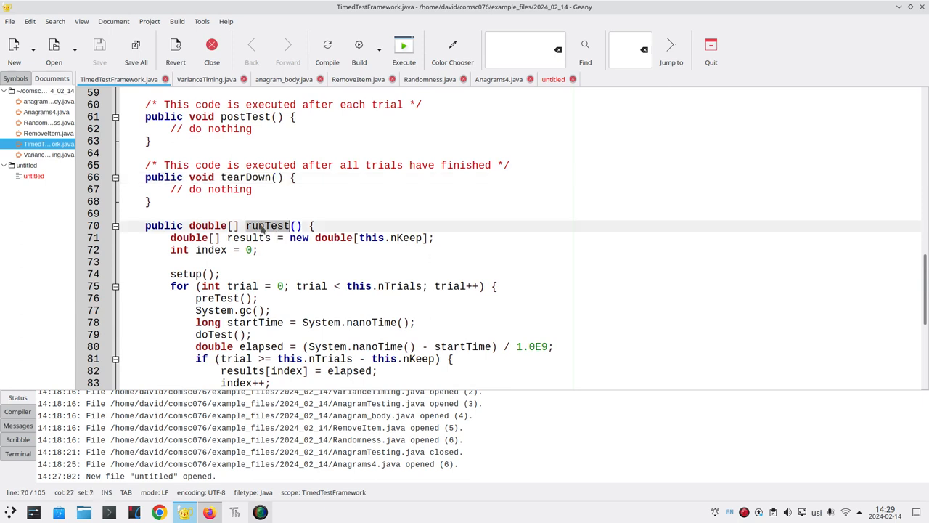
pyautogui.click(226, 238)
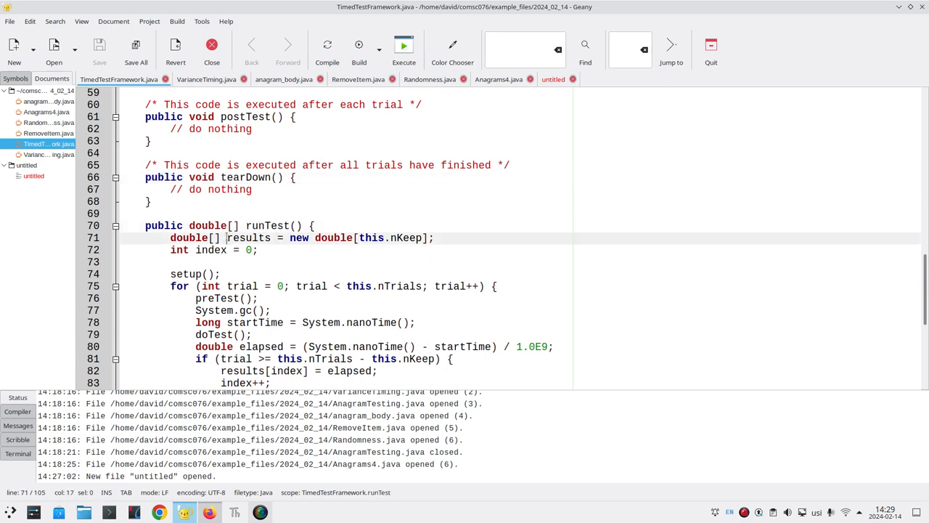
pyautogui.doubleClick(248, 238)
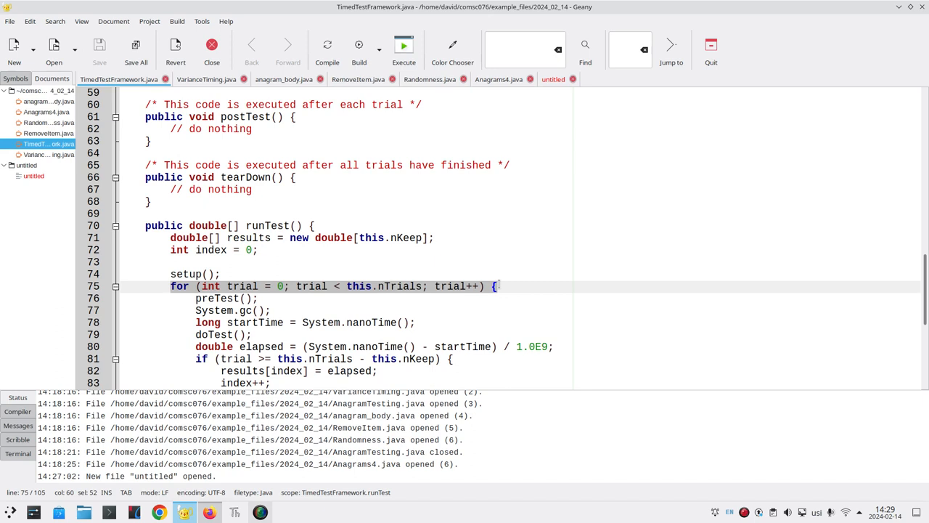
pyautogui.click(196, 297)
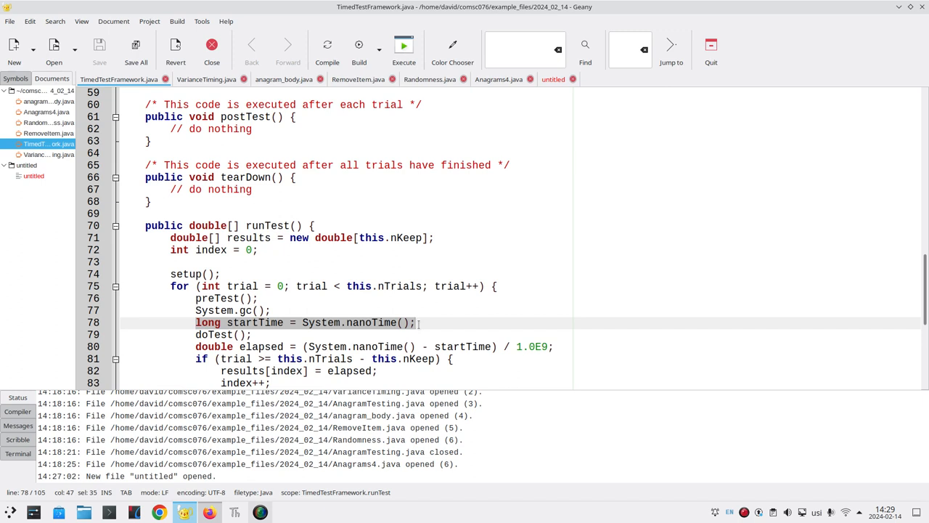
pyautogui.click(223, 334)
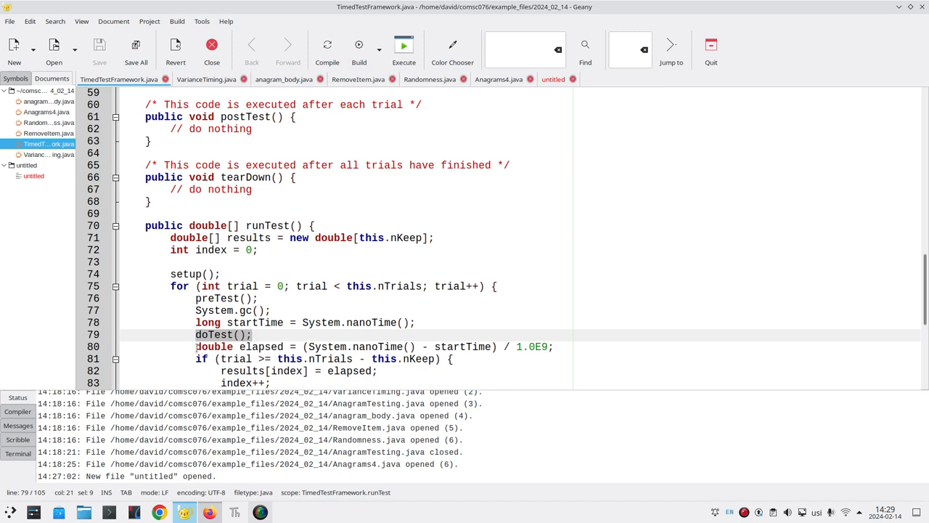
pyautogui.click(554, 345)
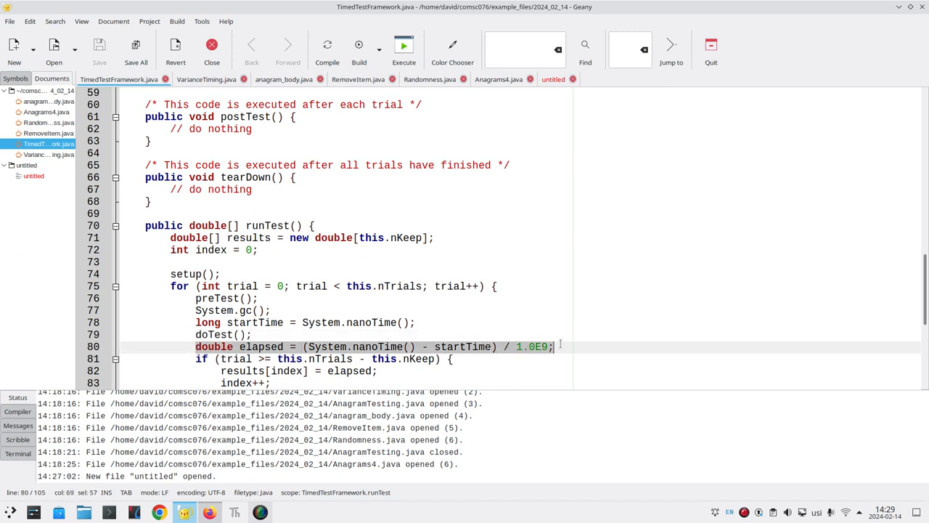
pyautogui.scroll(-3)
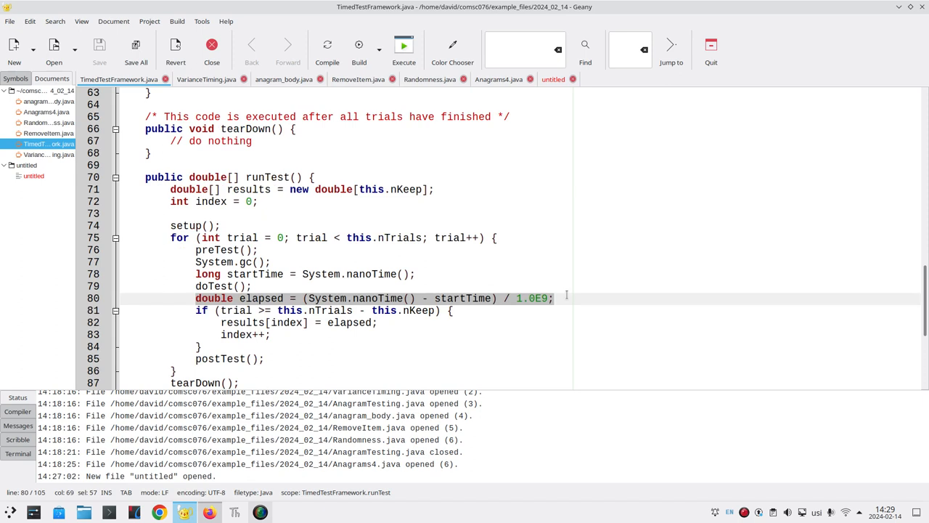
pyautogui.scroll(-3)
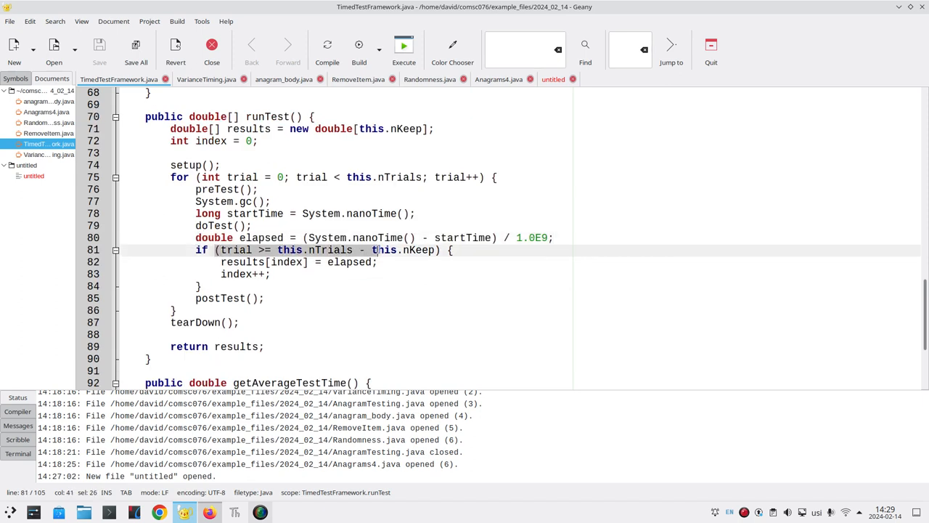
pyautogui.moveTo(372, 250); pyautogui.dragTo(442, 249)
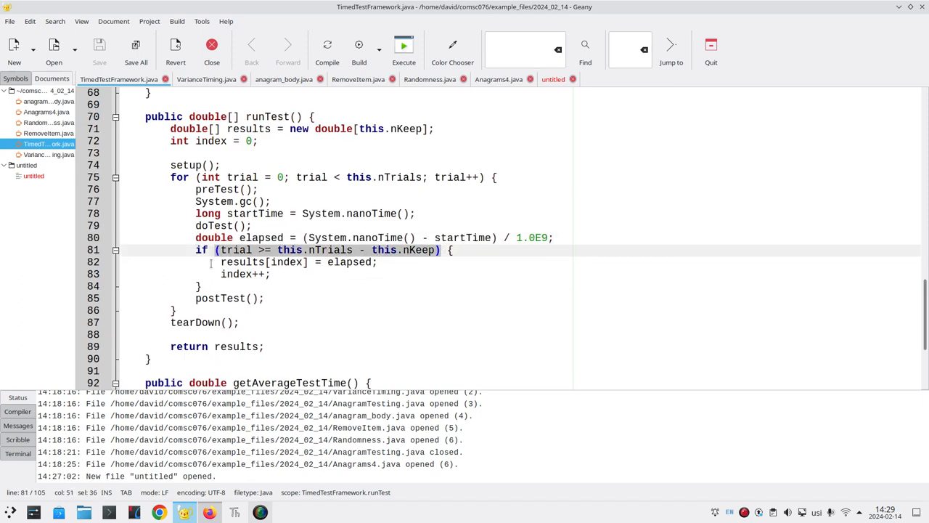
pyautogui.click(222, 262)
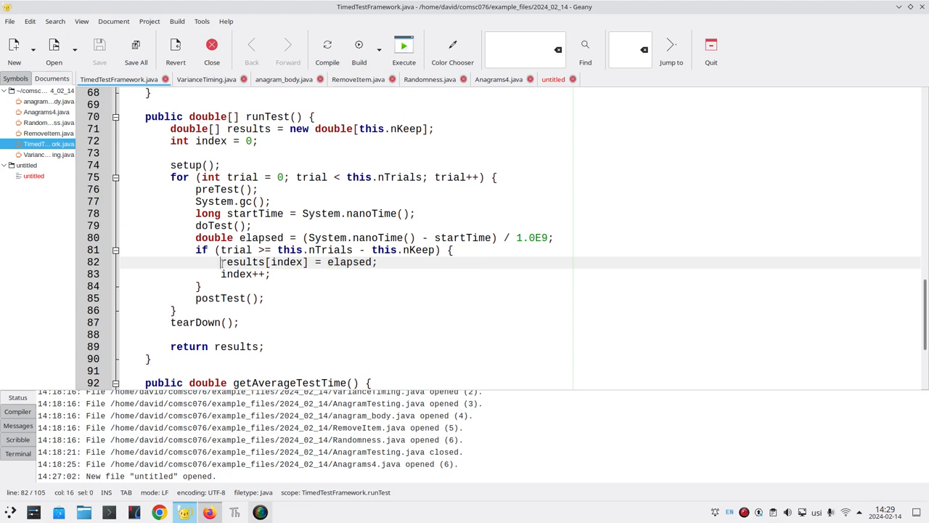
pyautogui.moveTo(220, 262); pyautogui.dragTo(308, 261)
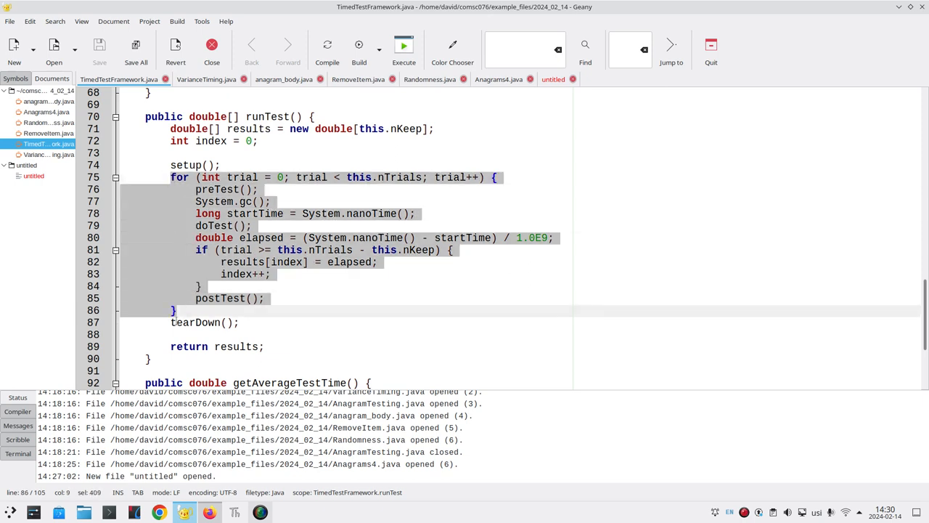
pyautogui.click(240, 322)
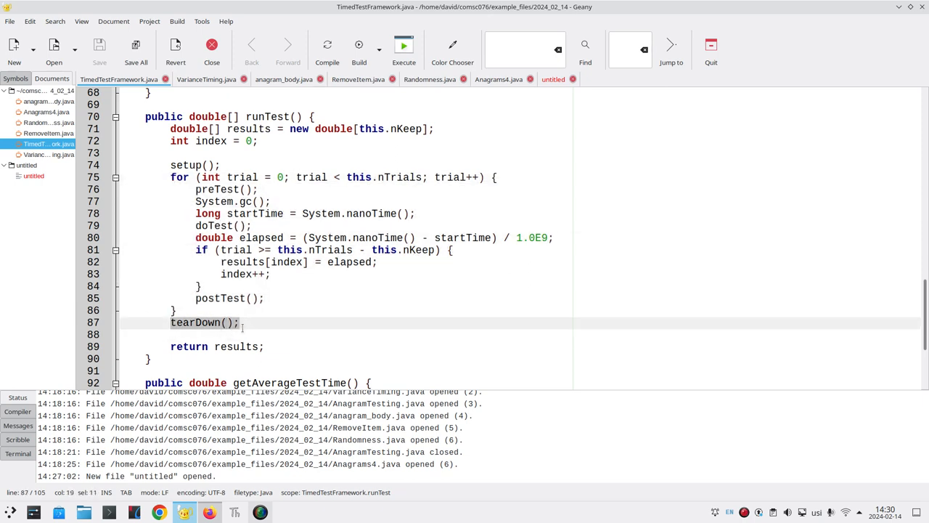
pyautogui.click(192, 166)
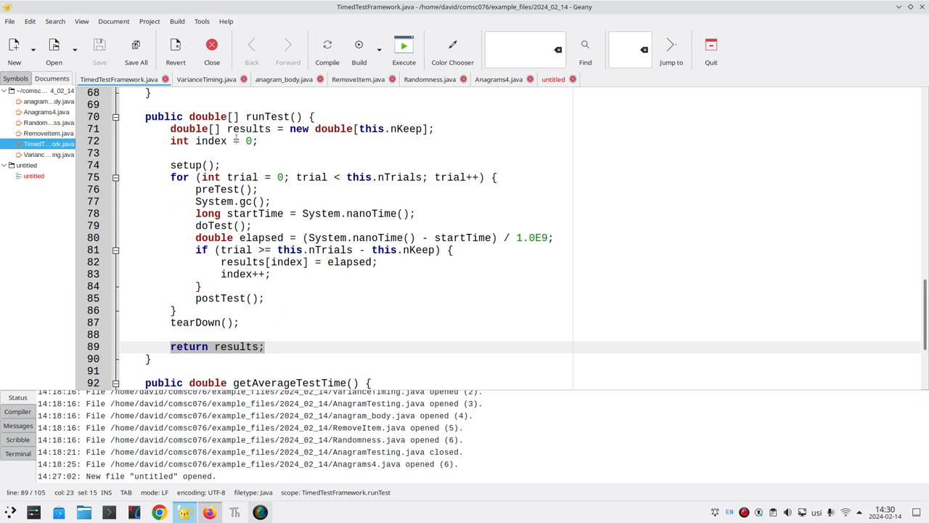
pyautogui.scroll(-3)
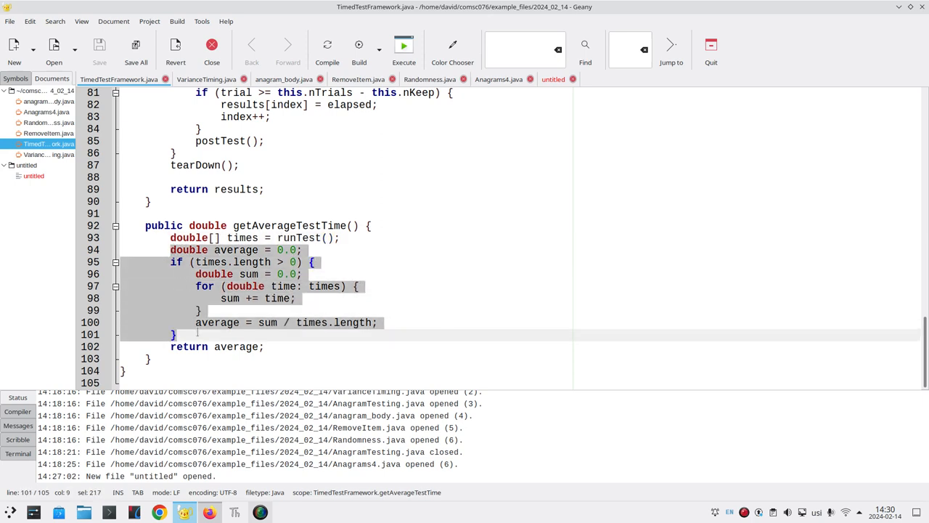
pyautogui.doubleClick(235, 346)
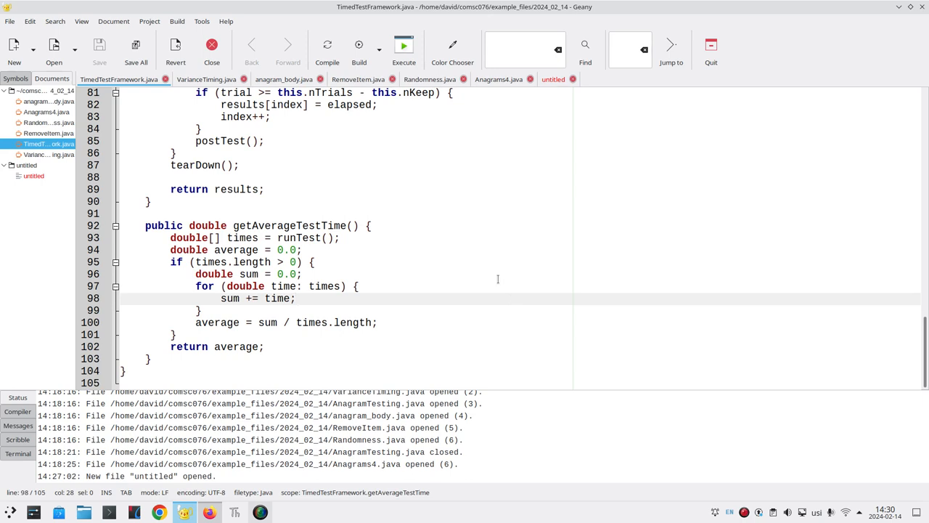
pyautogui.click(494, 78)
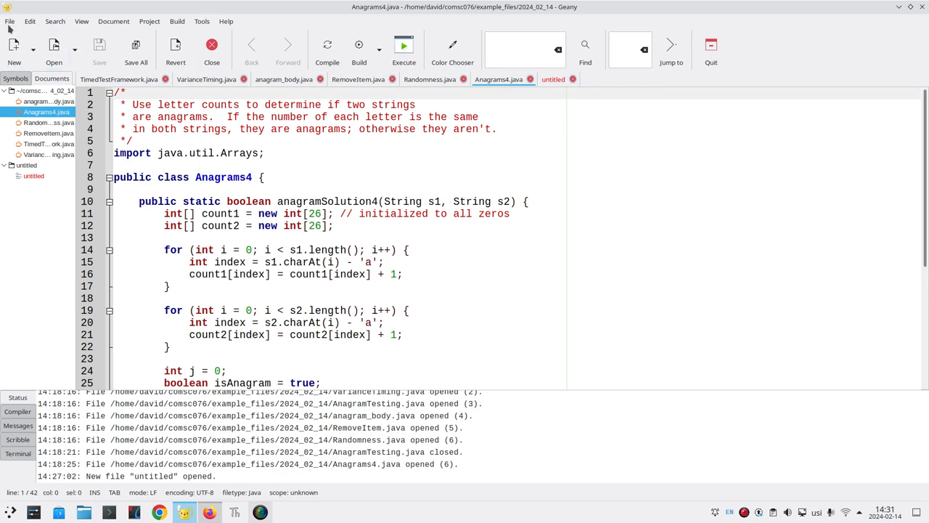
# Step: Save the Anagrams4 code as AnagramTesting.java, replacing the existing file
pyautogui.click(99, 46)
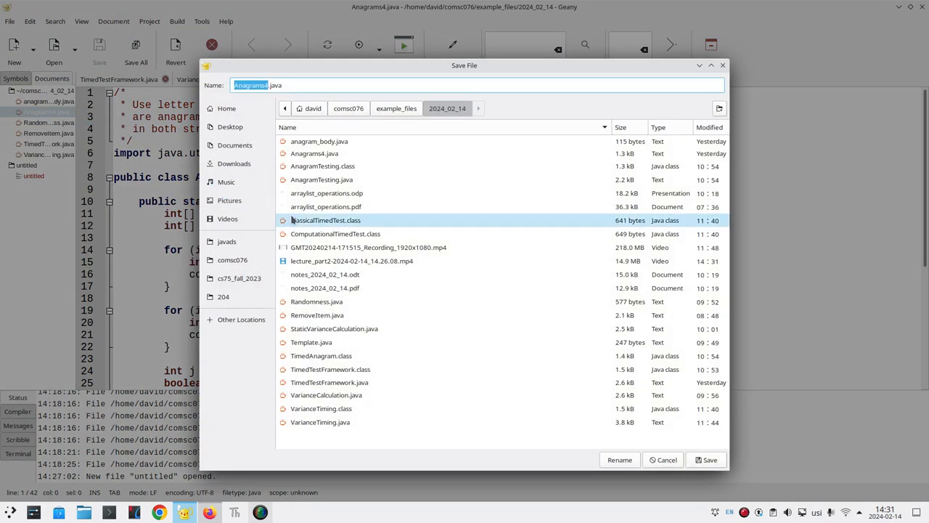
pyautogui.click(323, 180)
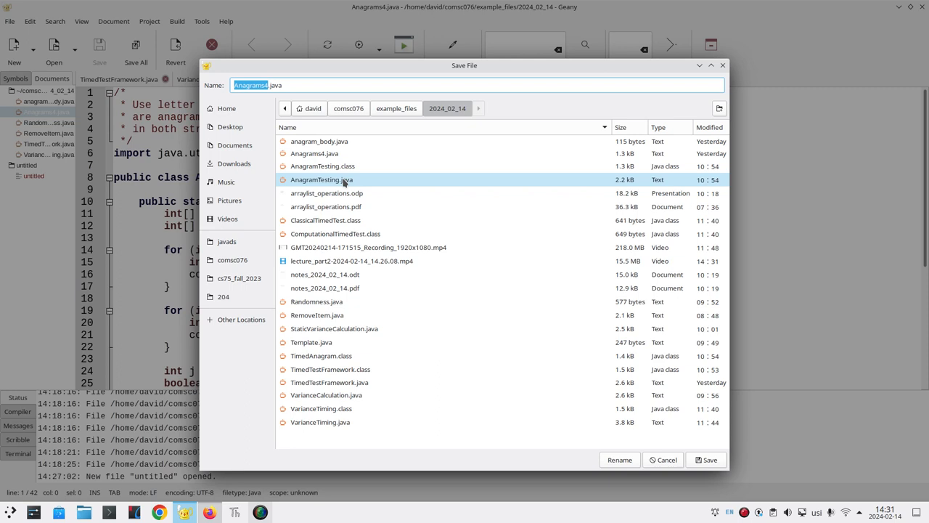
pyautogui.click(322, 180)
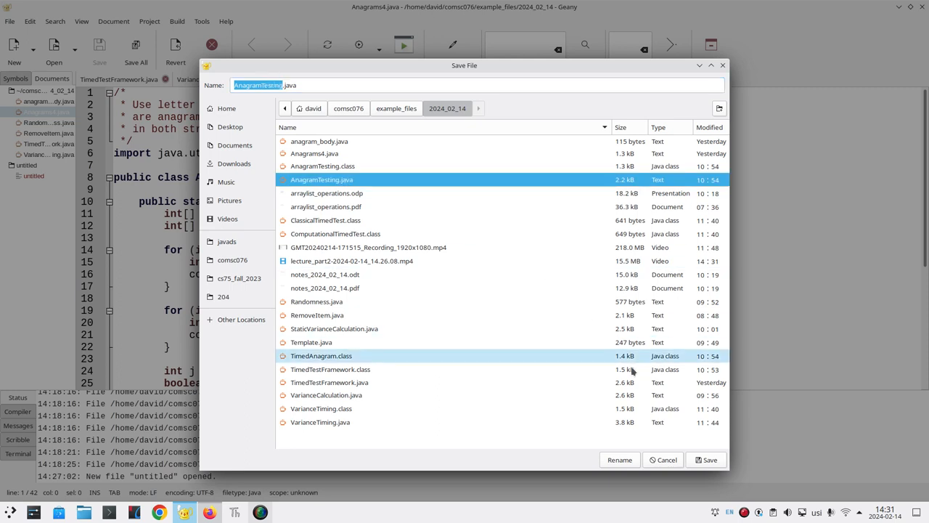
pyautogui.click(706, 459)
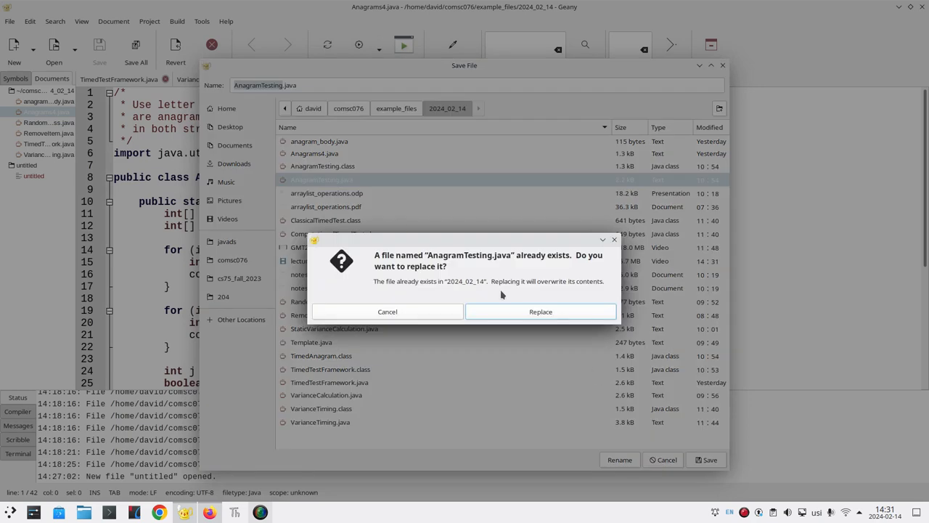
pyautogui.click(540, 311)
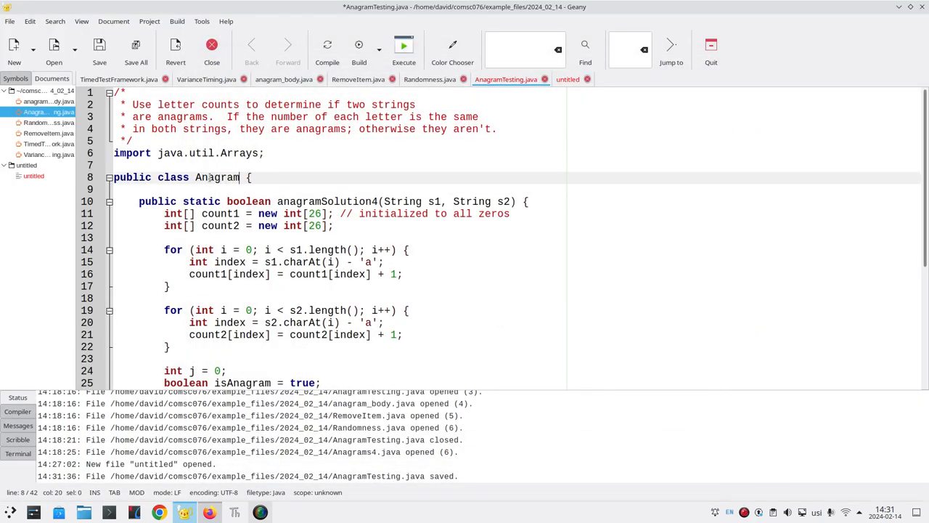
# Step: Rename the class to AnagramTesting and note in the header comment that it tests an O(n) algorithm
pyautogui.write('Testing')
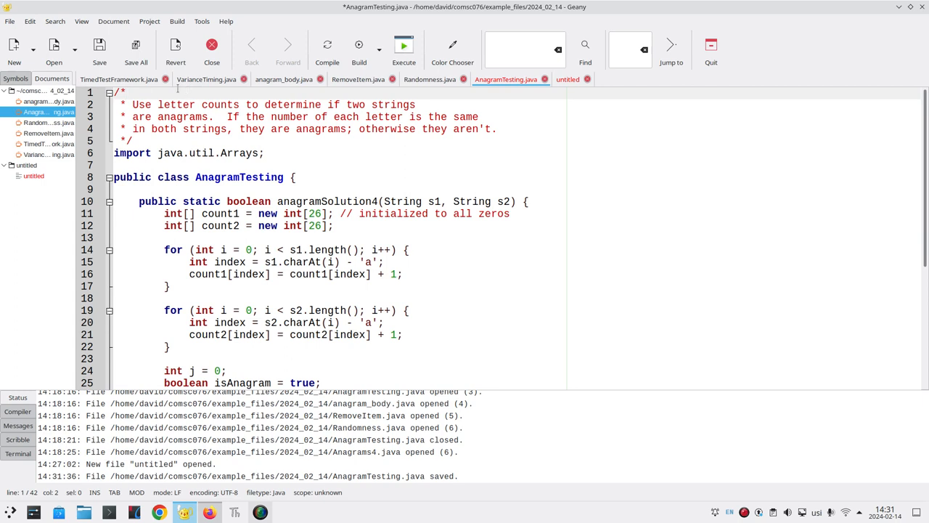
pyautogui.click(499, 128)
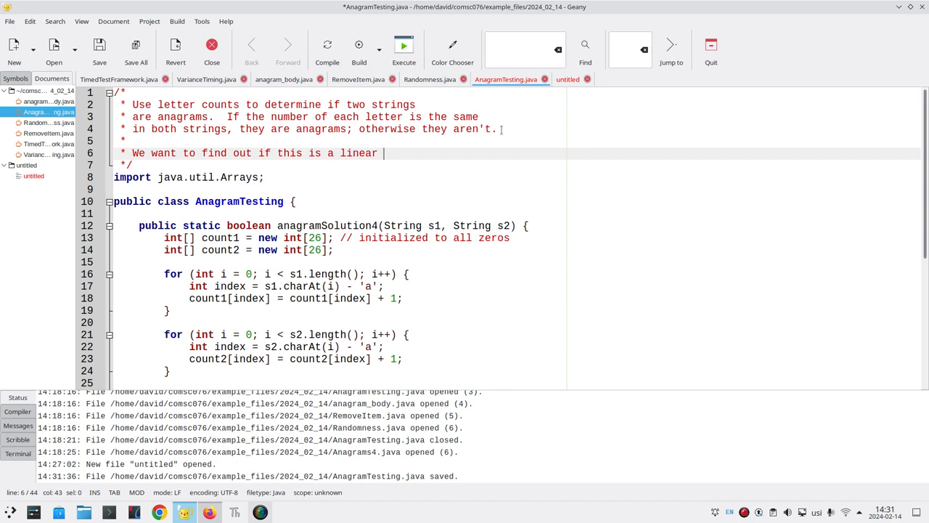
pyautogui.write('-- o')
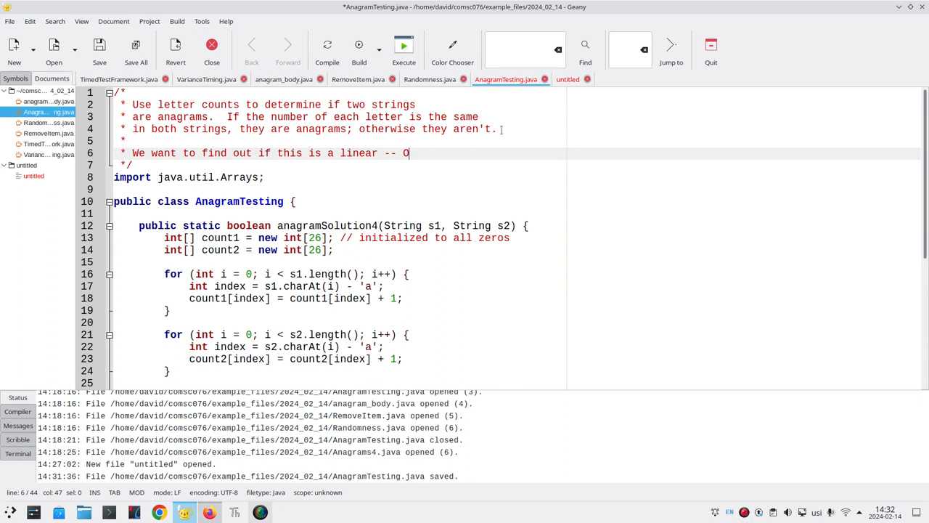
pyautogui.write('(n) al')
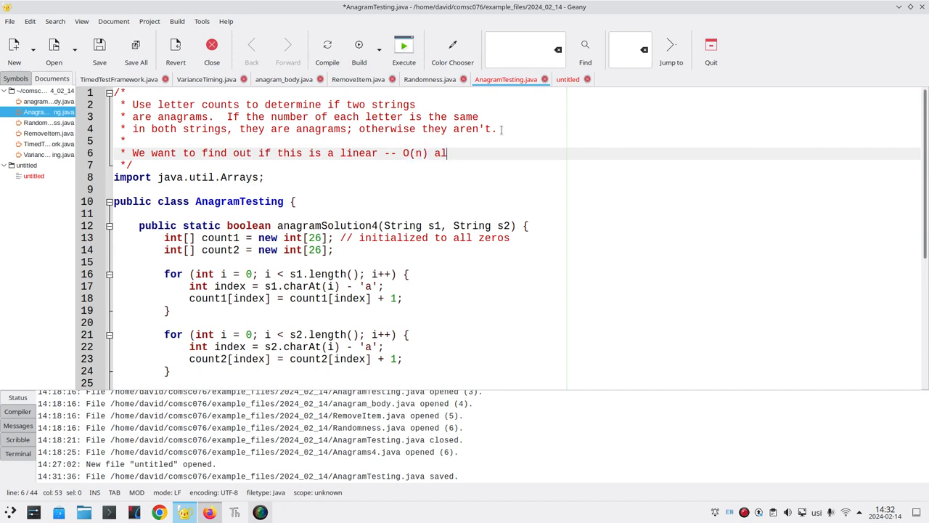
pyautogui.write('gorithm.')
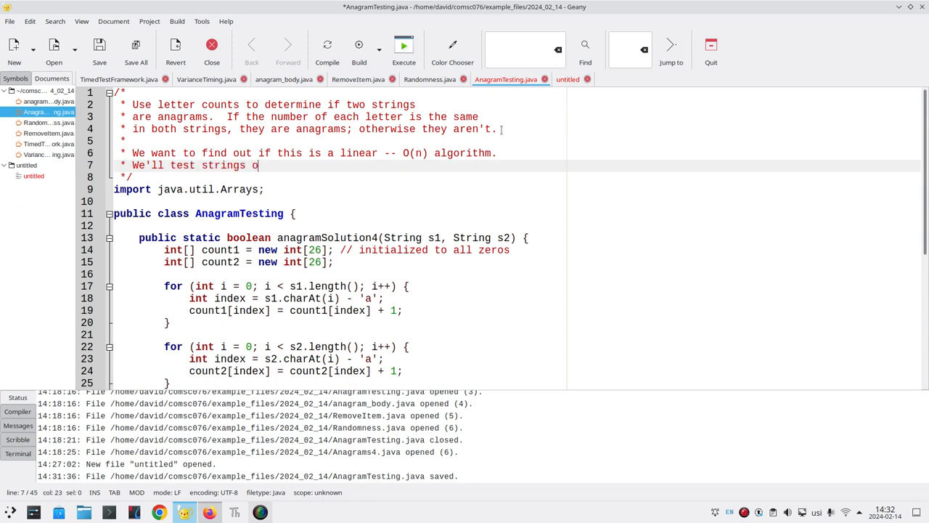
# Step: Describe strings of length 2600–10480, multiples of 26, built from alphabet copies in order and mixed up
pyautogui.write('f length 2600,')
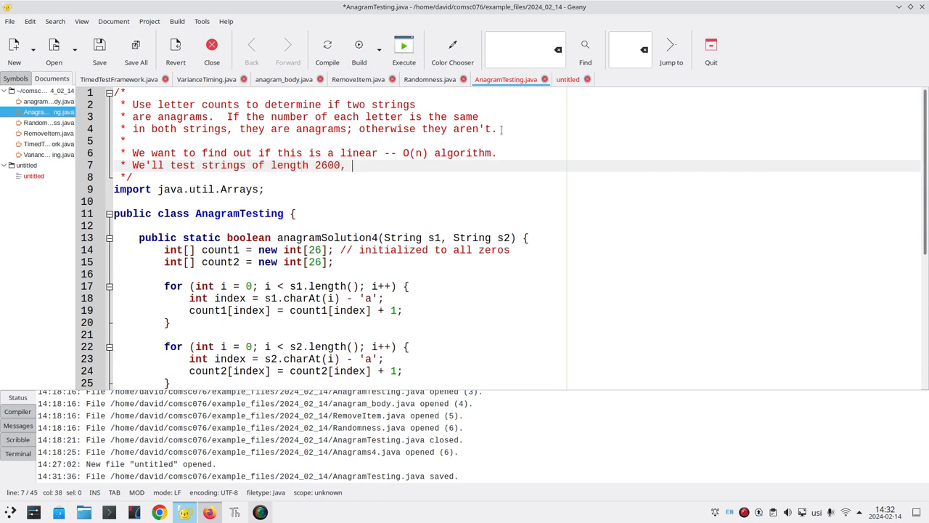
pyautogui.write('5200, 7800, and 10400. Those')
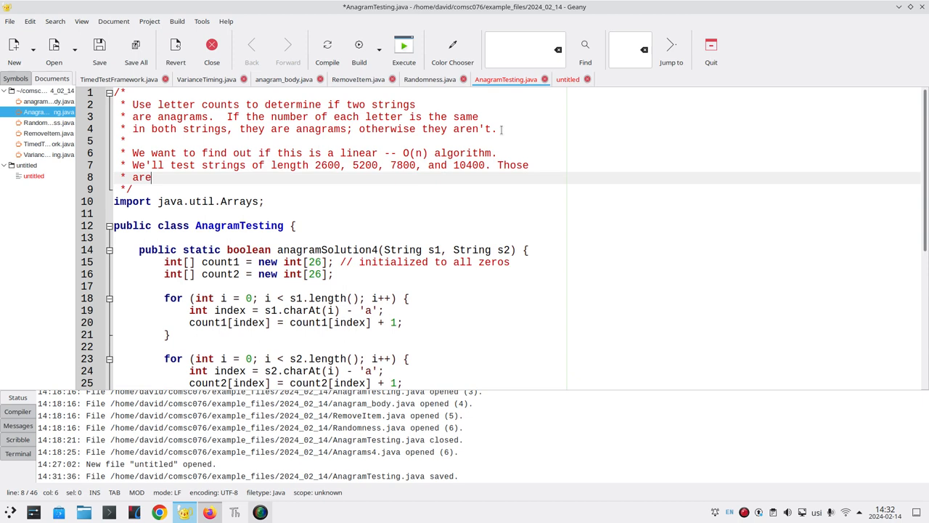
pyautogui.write('multiples of 26')
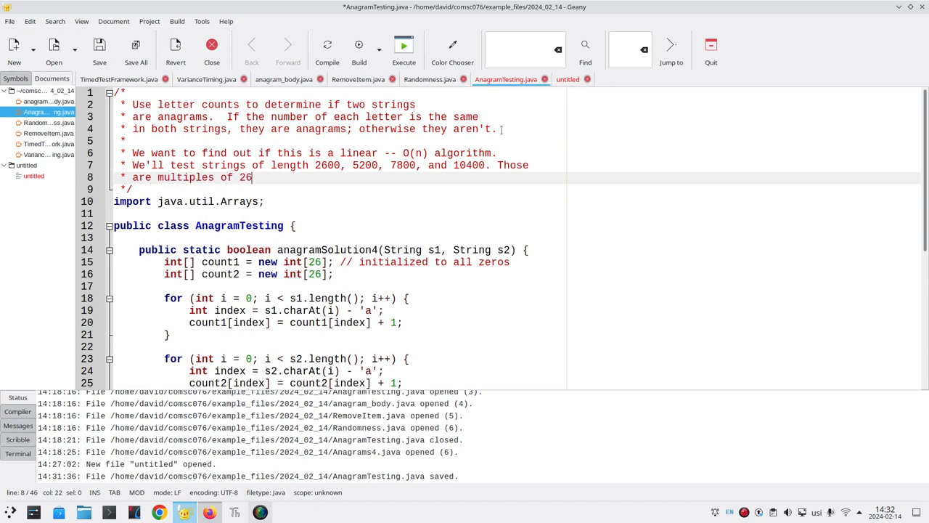
pyautogui.write(', and we')
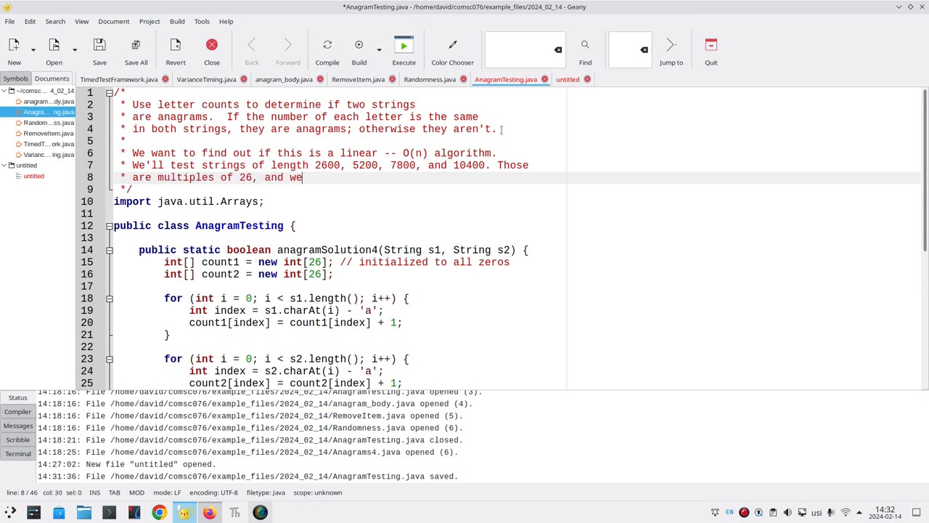
pyautogui.write("'ll build a string wi")
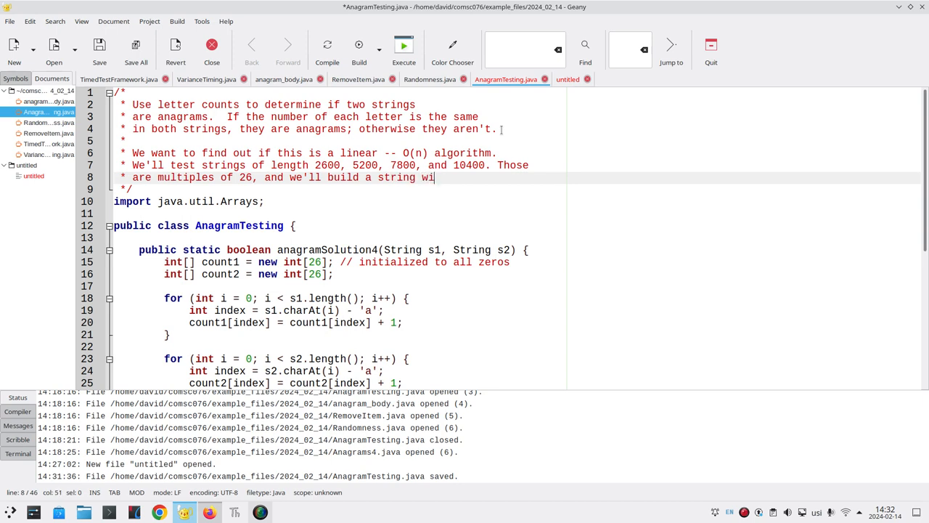
pyautogui.write('th copies of the alphabet')
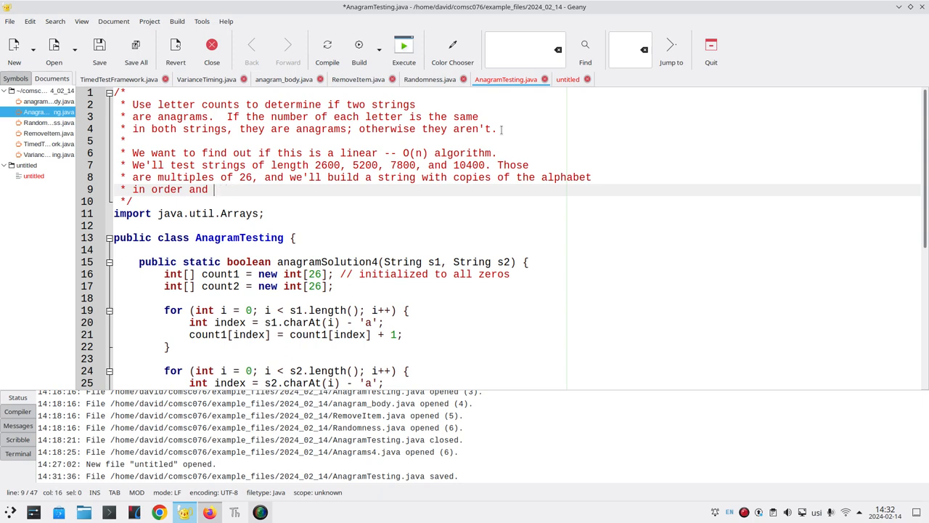
pyautogui.write('mixed up.')
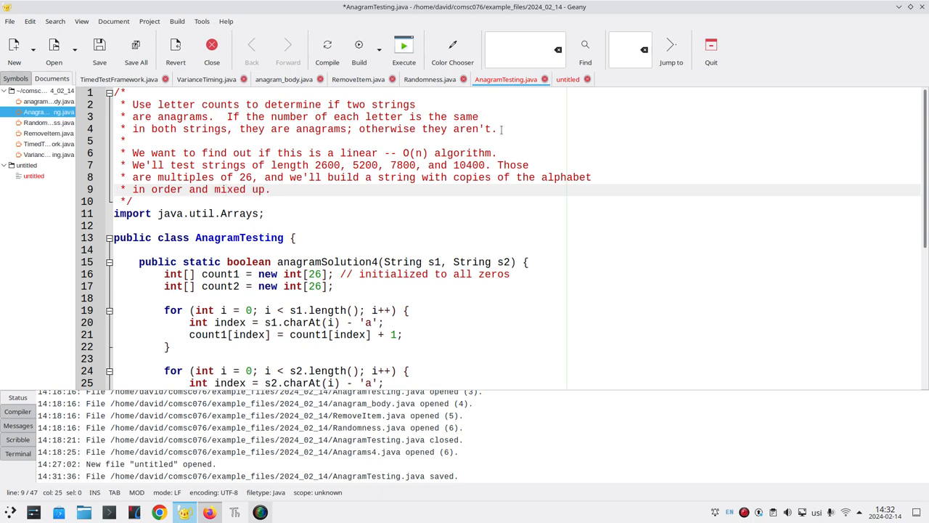
pyautogui.press('Return')
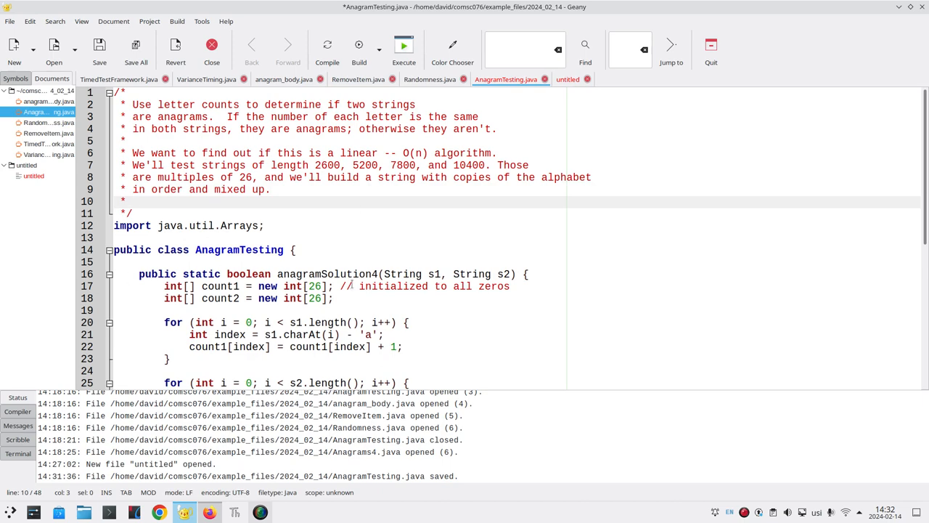
pyautogui.doubleClick(328, 272)
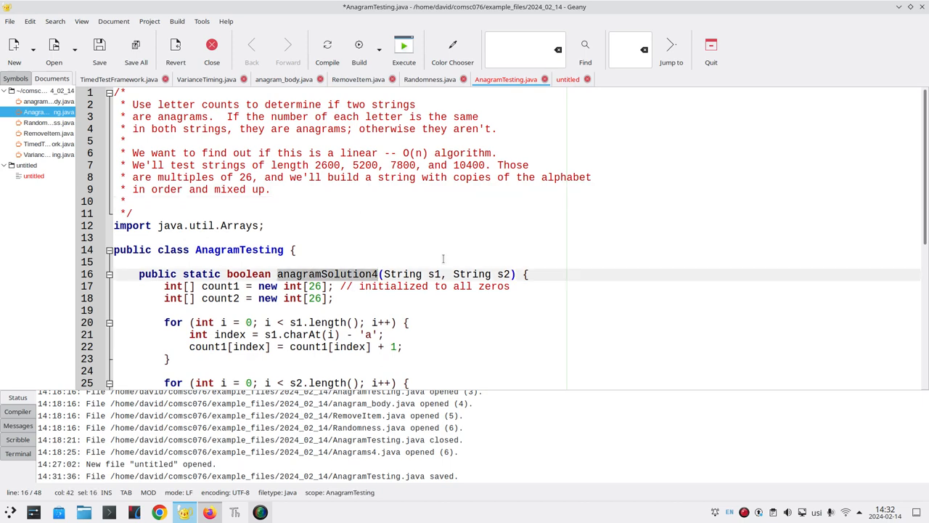
pyautogui.scroll(-3)
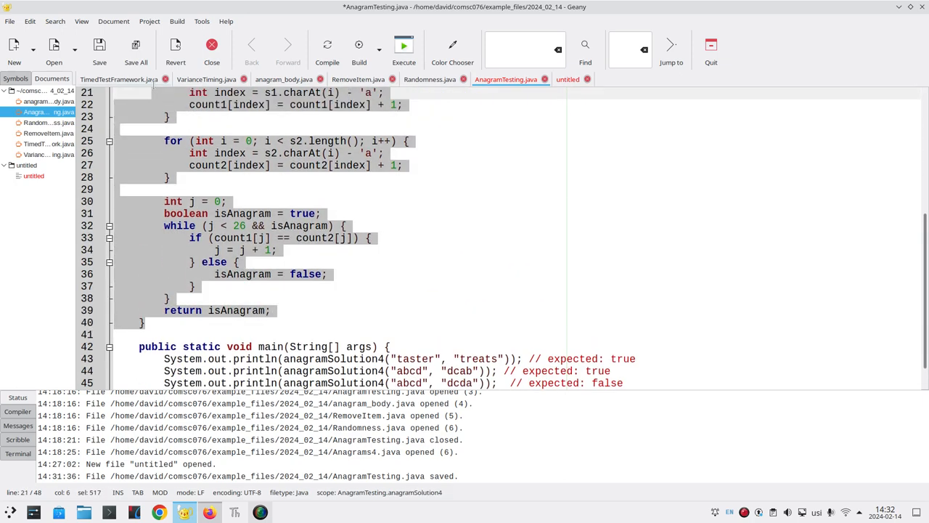
pyautogui.scroll(3)
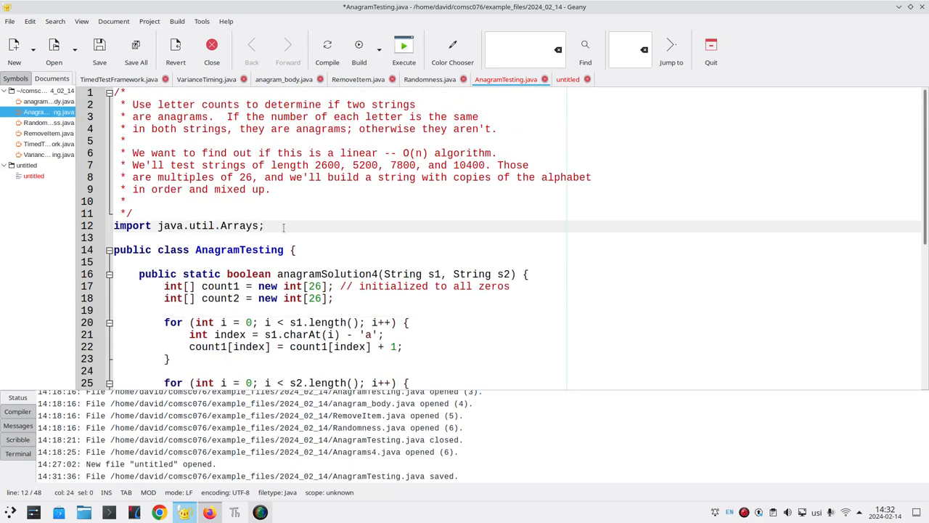
# Step: Declare class TimedAnagram extending TimedTestFramework with a commented int nCopies field
pyautogui.write('class')
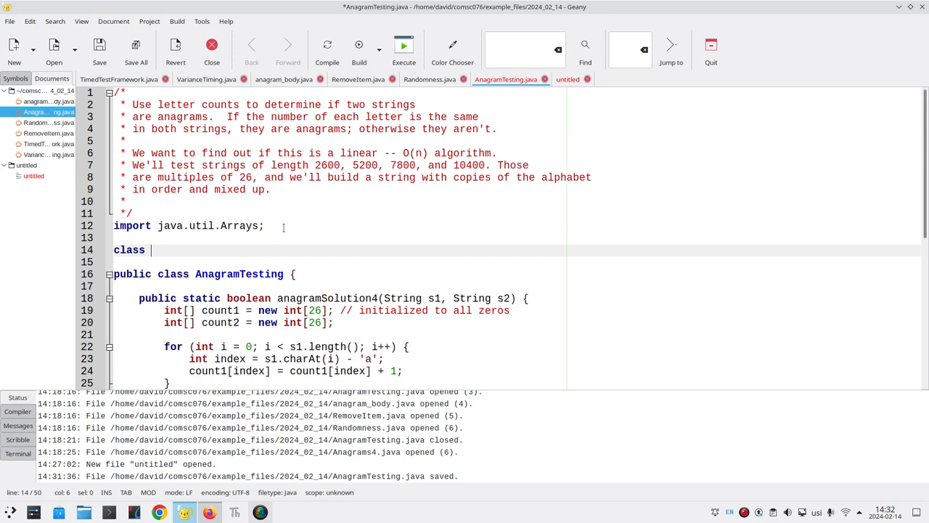
pyautogui.write('TimedAnagram extend TimedT')
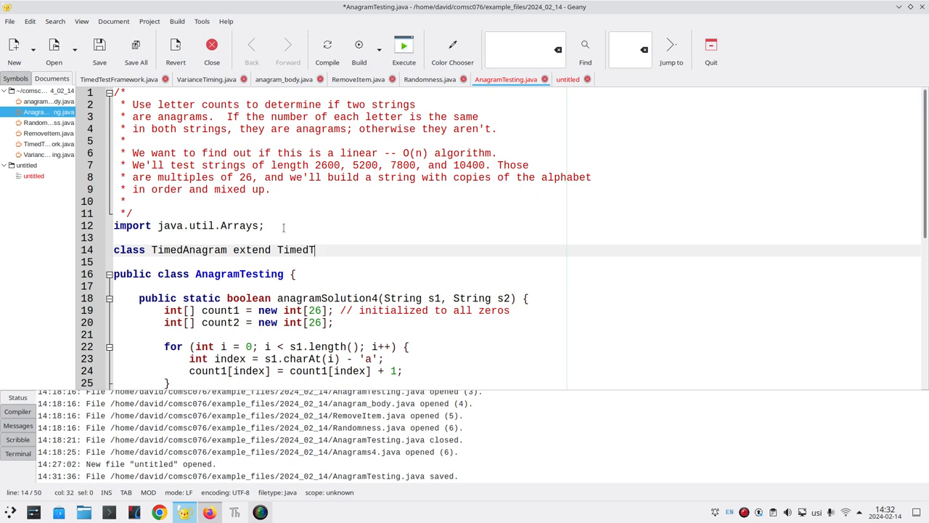
pyautogui.write('estFramework {')
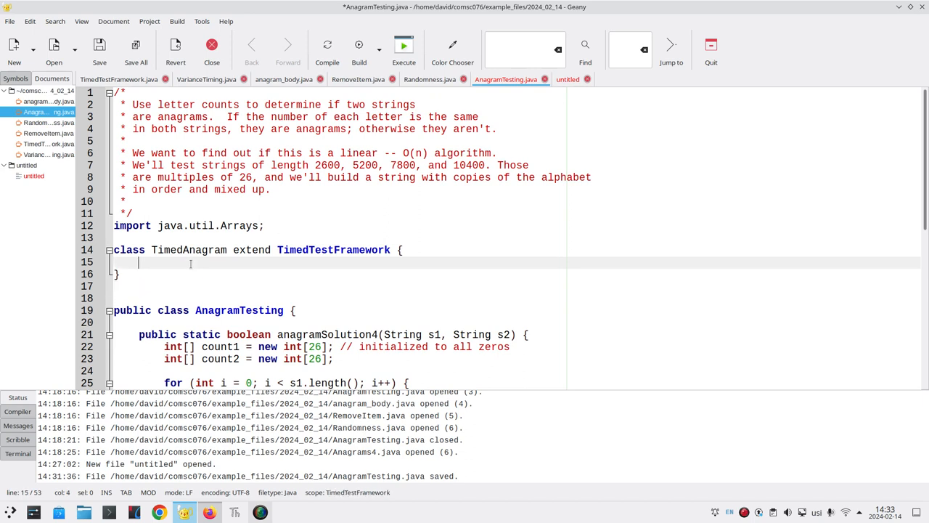
pyautogui.write('int nC')
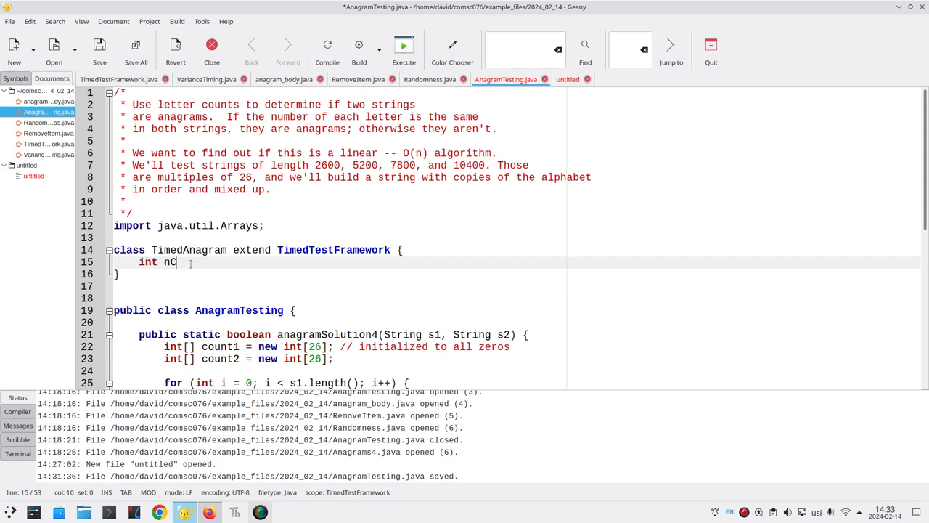
pyautogui.write('opies; //')
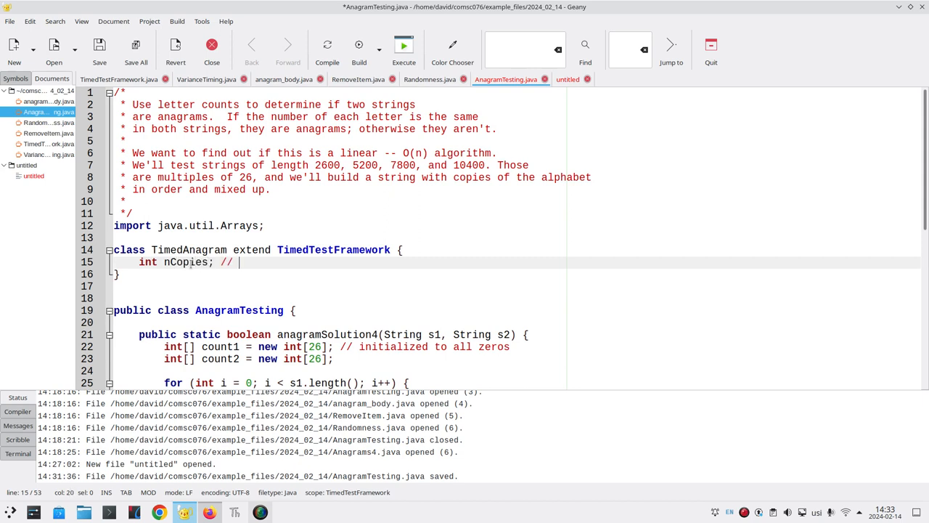
pyautogui.write('# of copies of the alphabet to string to')
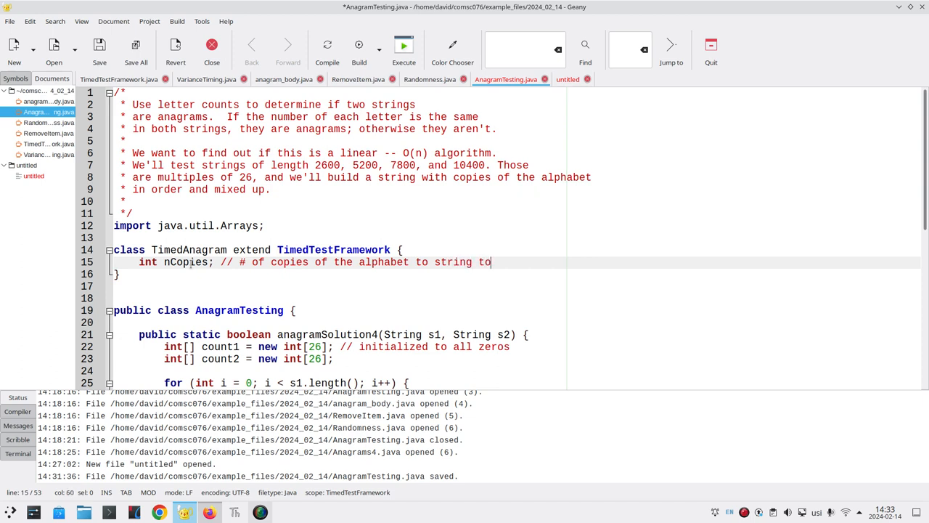
pyautogui.write('gether')
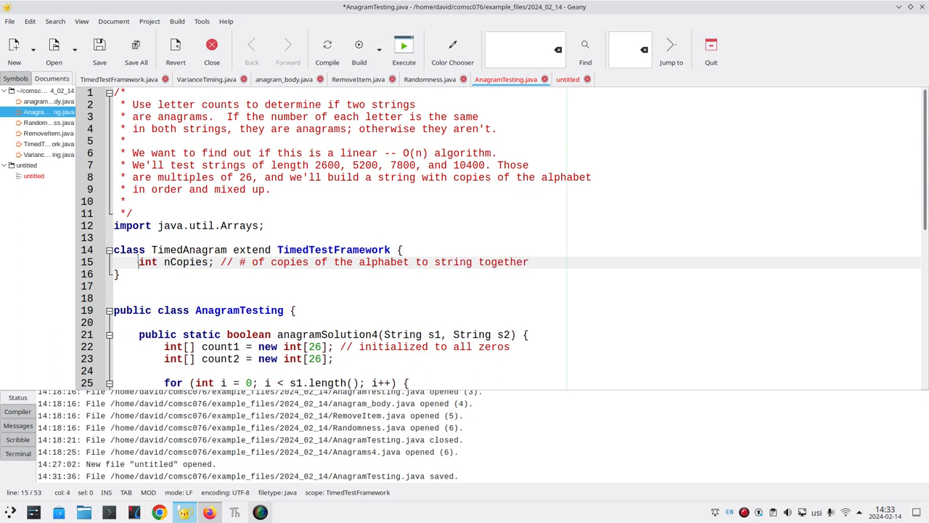
# Step: Add private String s1 and s2 fields with a comment about testing their anagram-ness
pyautogui.write('private')
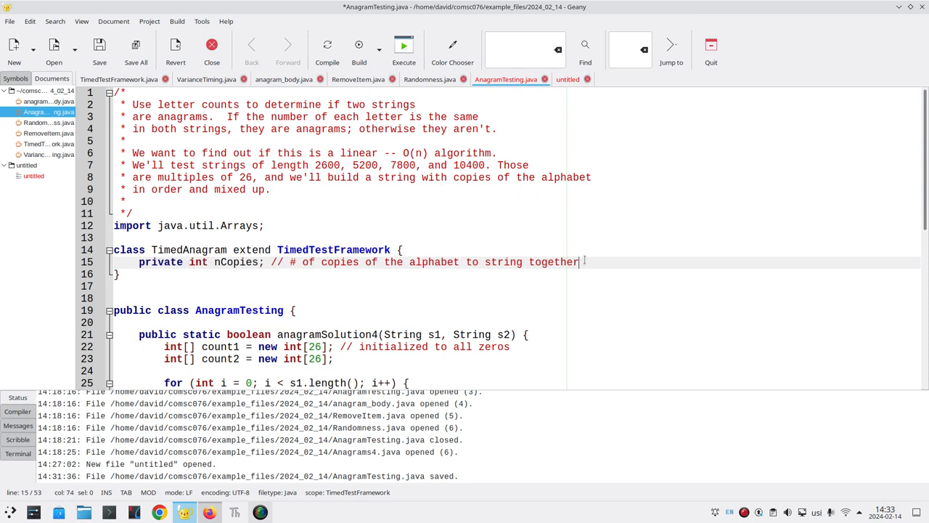
pyautogui.write('private')
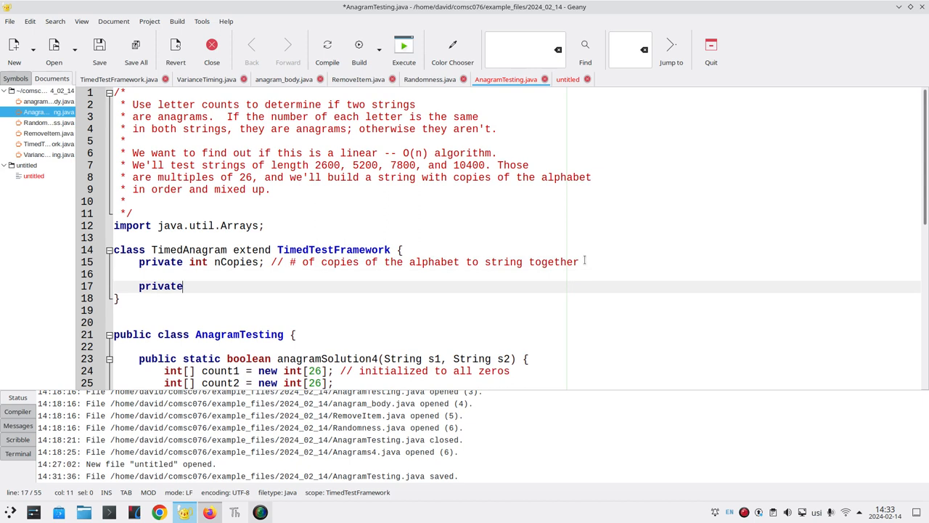
pyautogui.write('String s1;')
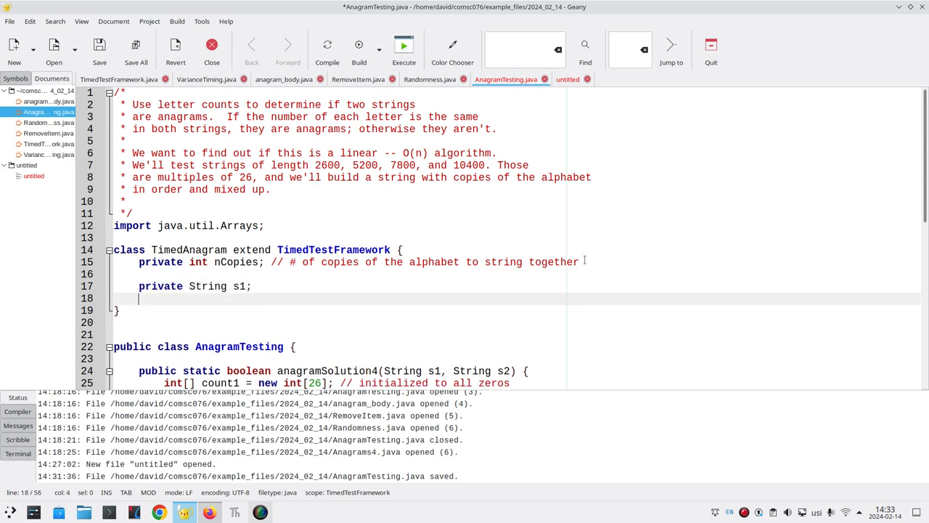
pyautogui.write('private String s')
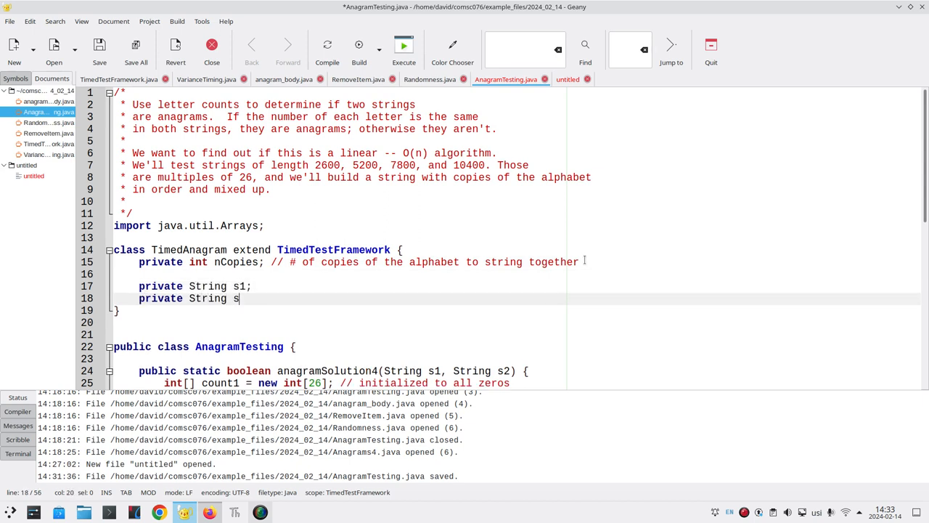
pyautogui.write('2;')
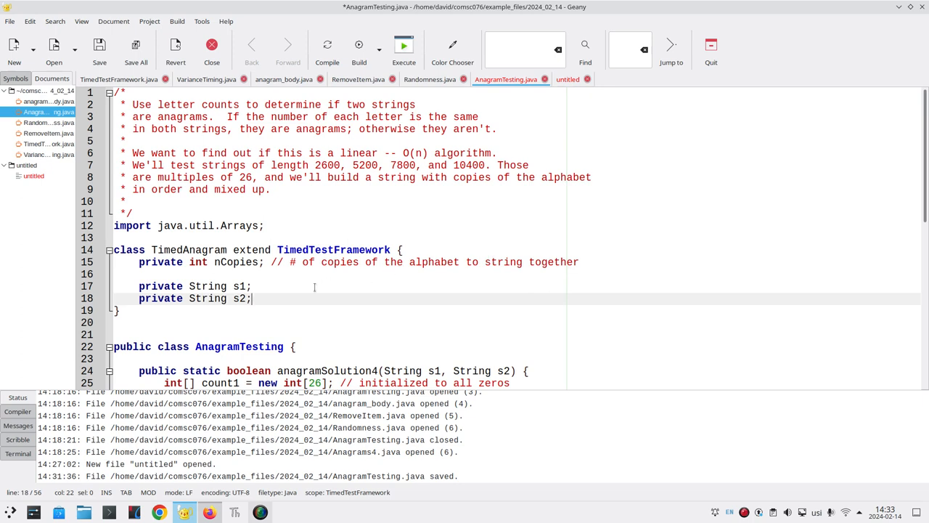
pyautogui.write('// these are what we compare for')
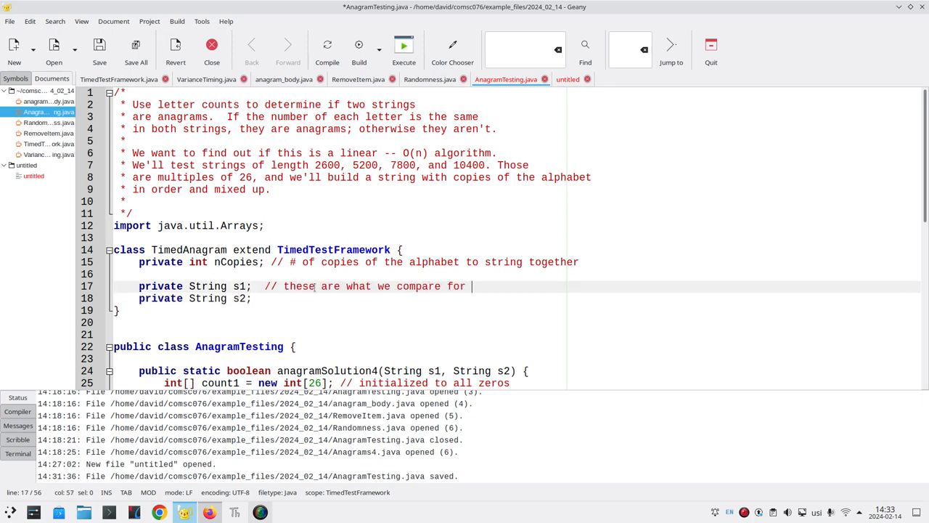
pyautogui.write('anagram-')
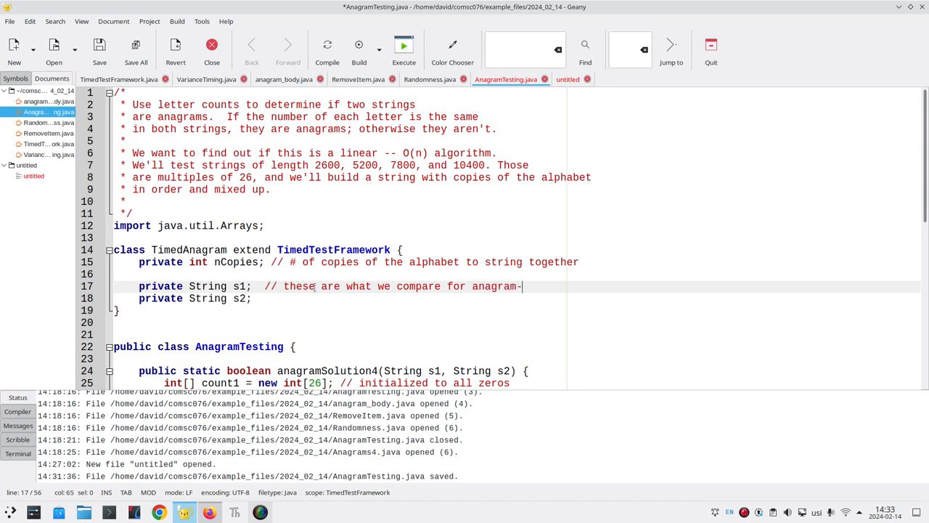
pyautogui.write('ness')
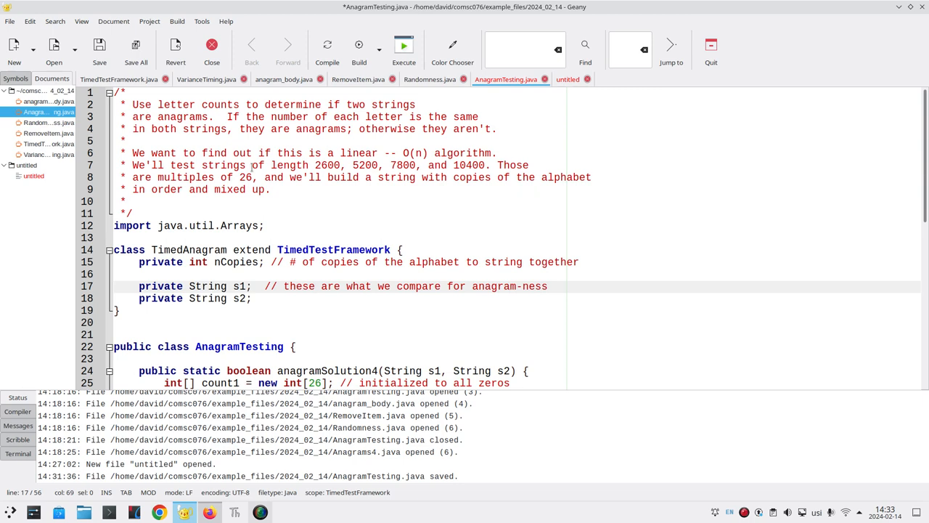
# Step: Bring the ALPHA and MIXED constants from anagram_body.java into the TimedAnagram class
pyautogui.click(287, 78)
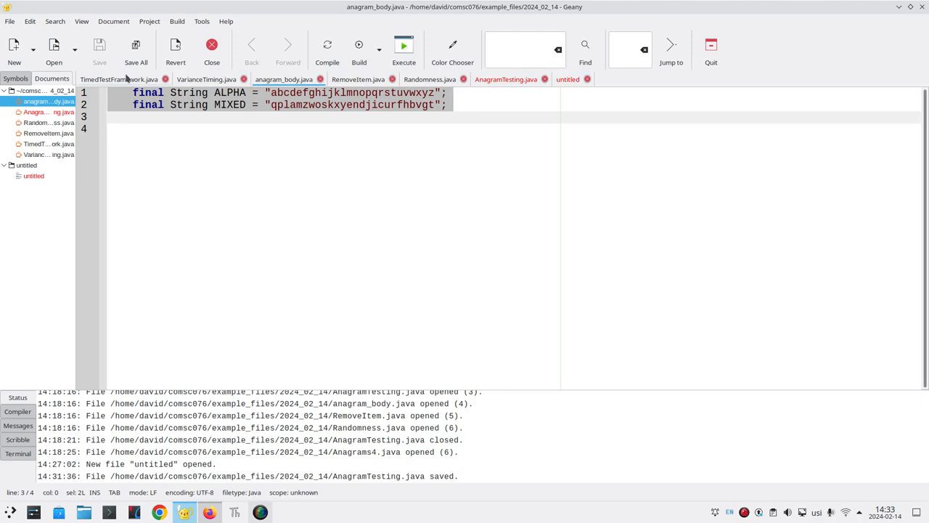
pyautogui.click(116, 79)
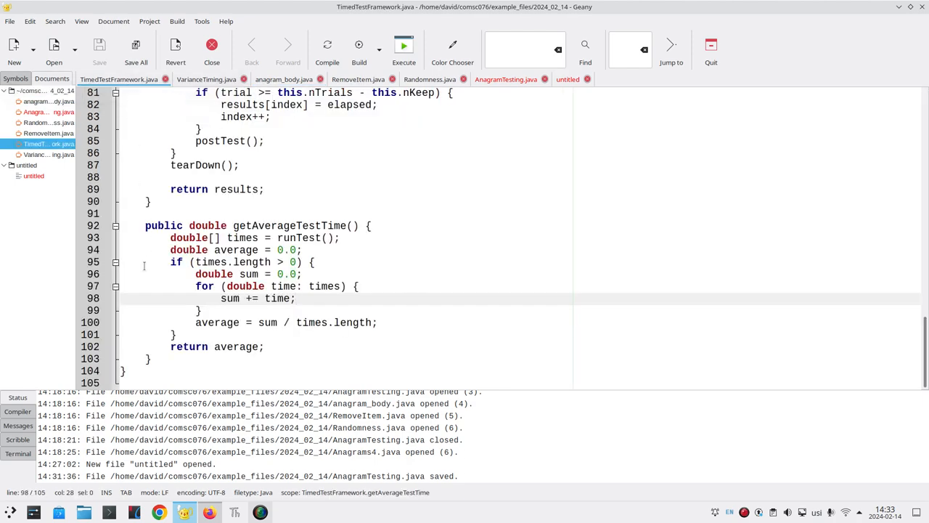
pyautogui.click(508, 79)
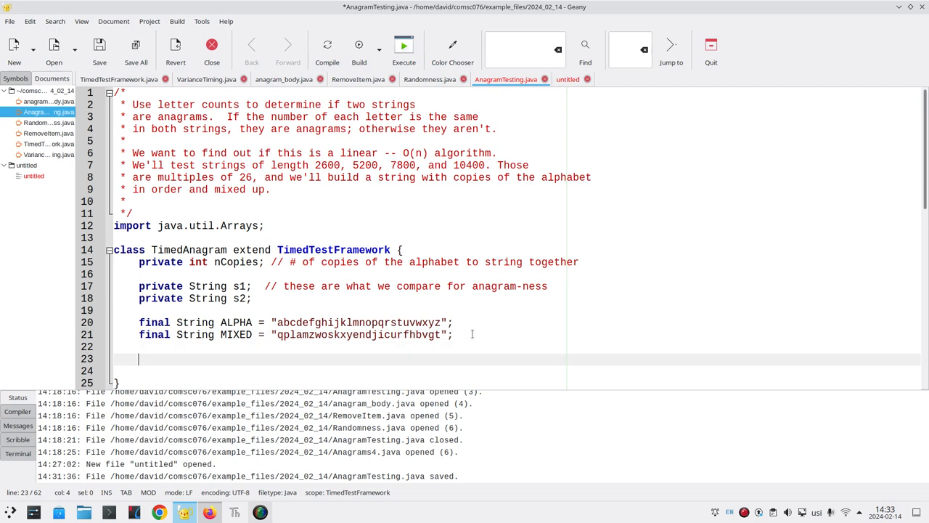
# Step: Write the TimedAnagram(int nCopies) constructor calling super(50, 10) and storing Math.abs(nCopies)
pyautogui.write('pu')
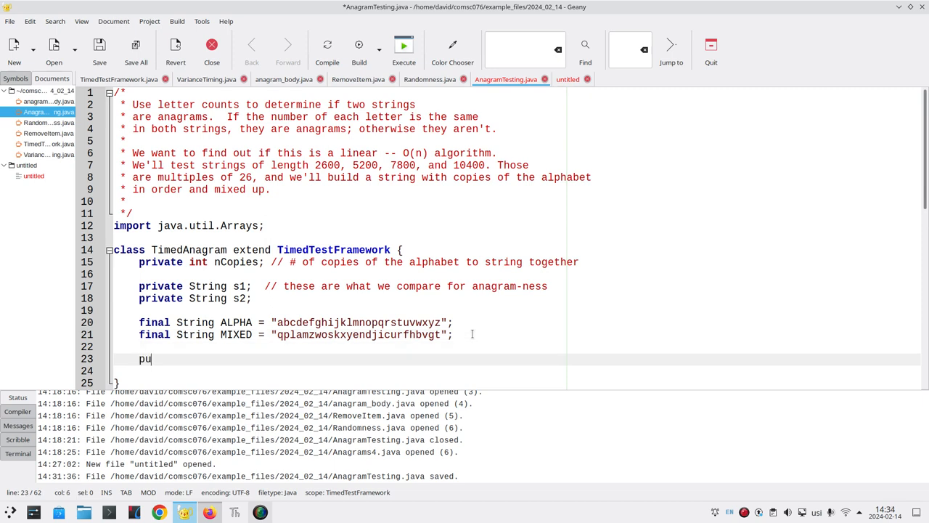
pyautogui.write('blic TimedAnagram(')
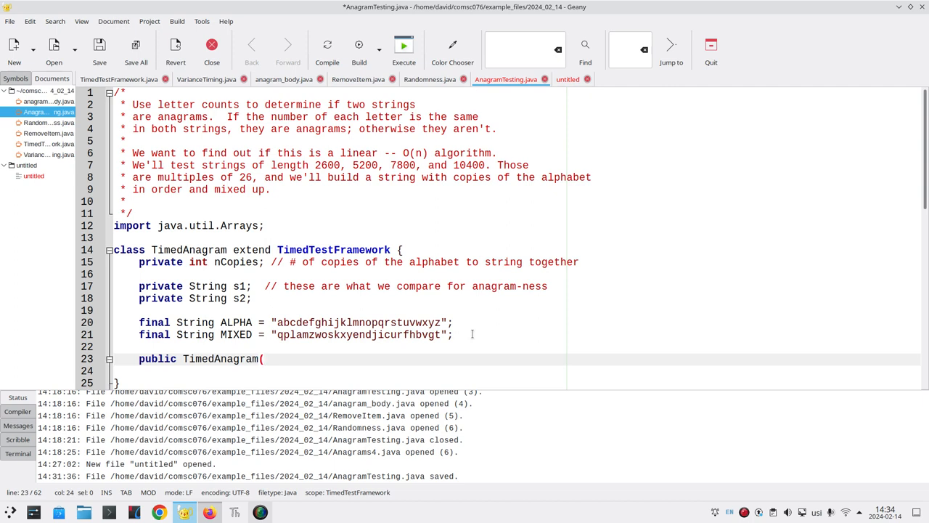
pyautogui.write('int nCopies) {')
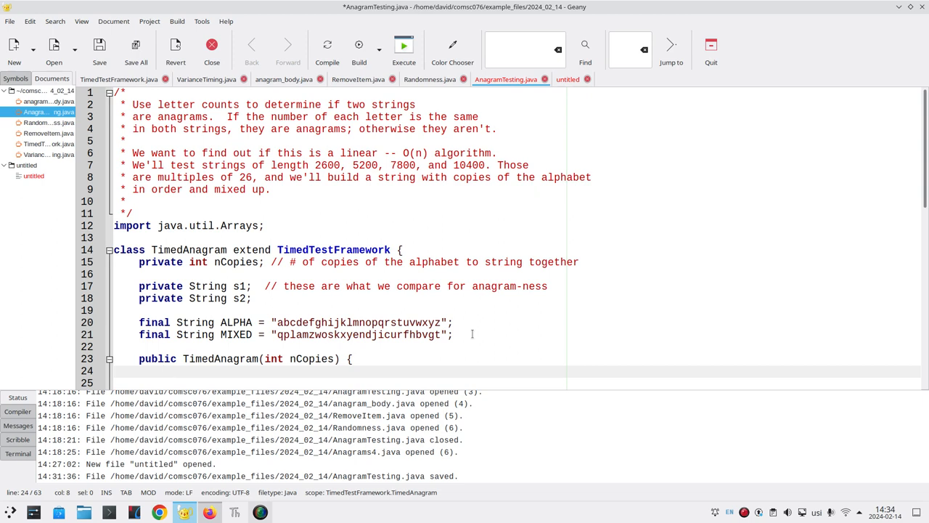
pyautogui.write('super')
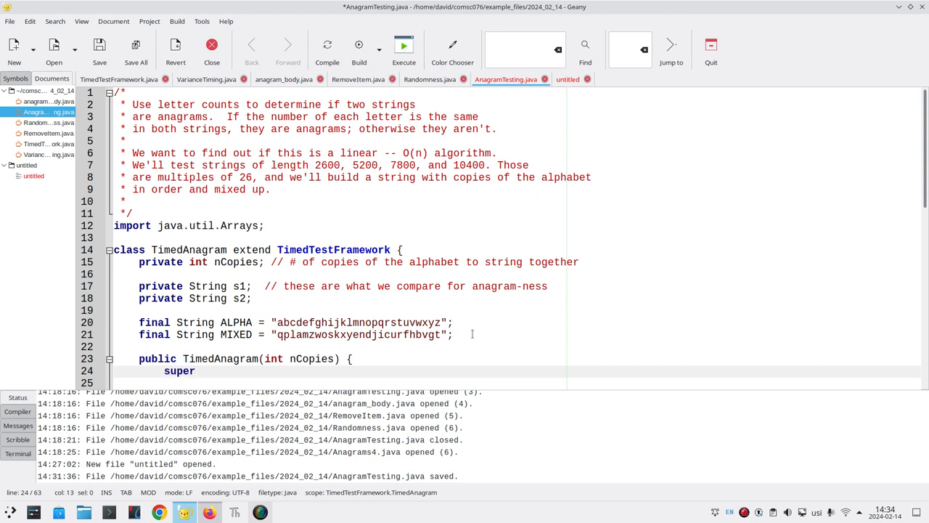
pyautogui.write('(')
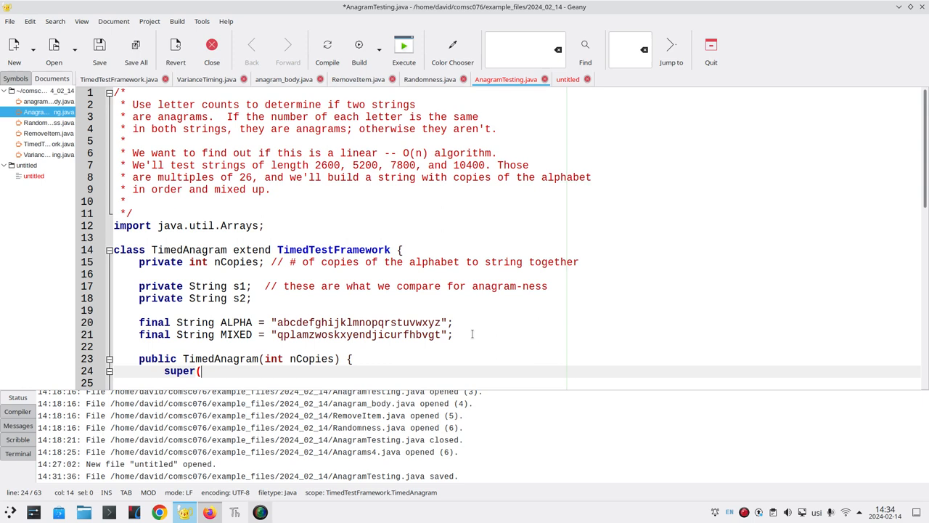
pyautogui.write('50')
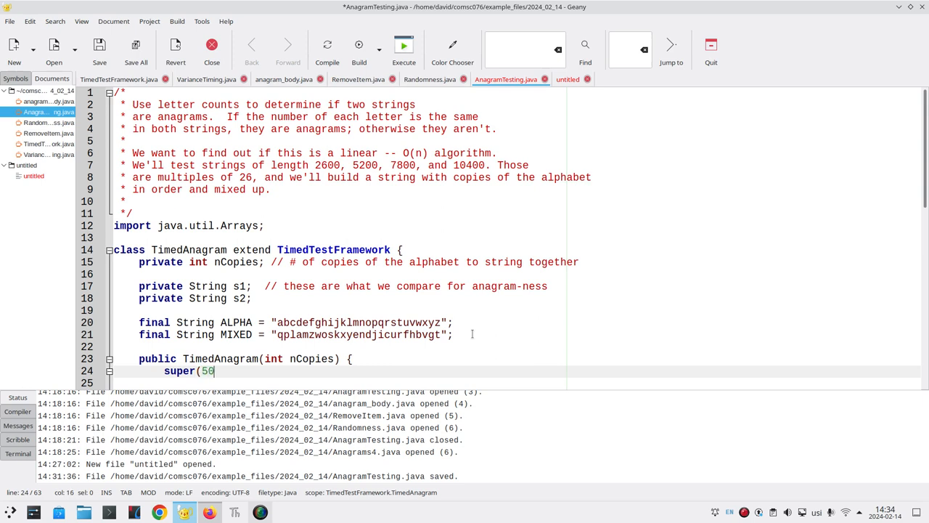
pyautogui.write(', 10);')
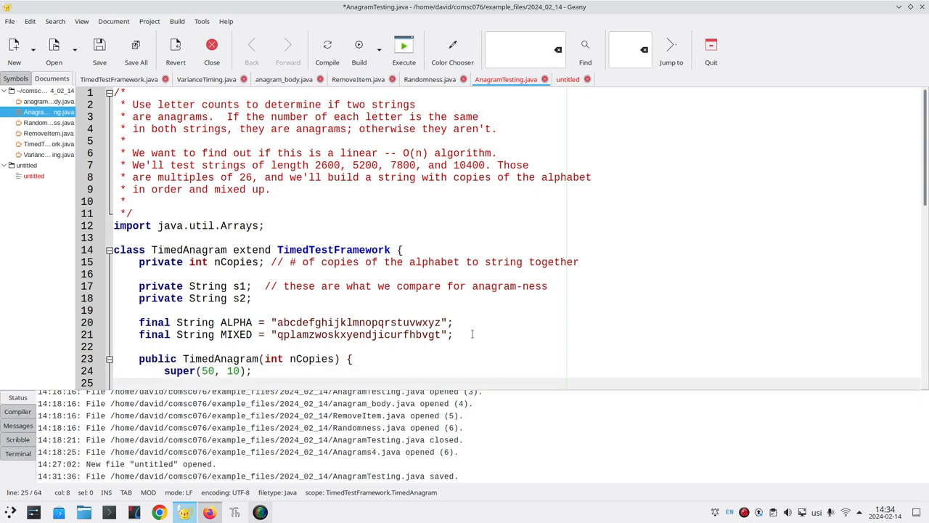
pyautogui.write('this.nC')
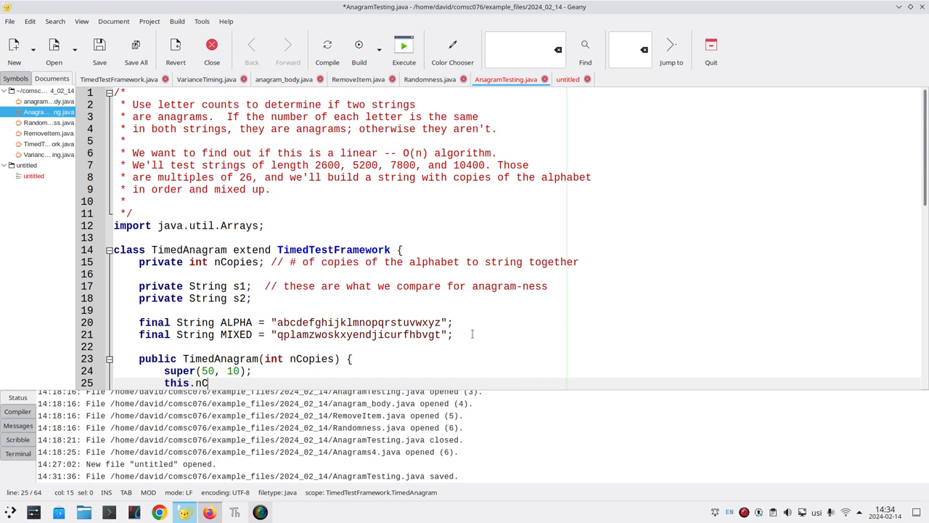
pyautogui.write('opies = Math.abs')
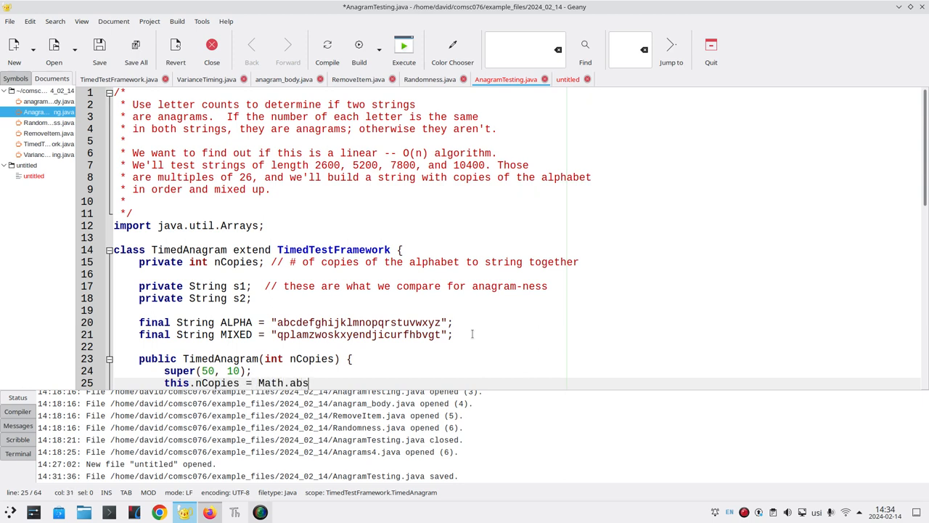
pyautogui.write('(nCopies);')
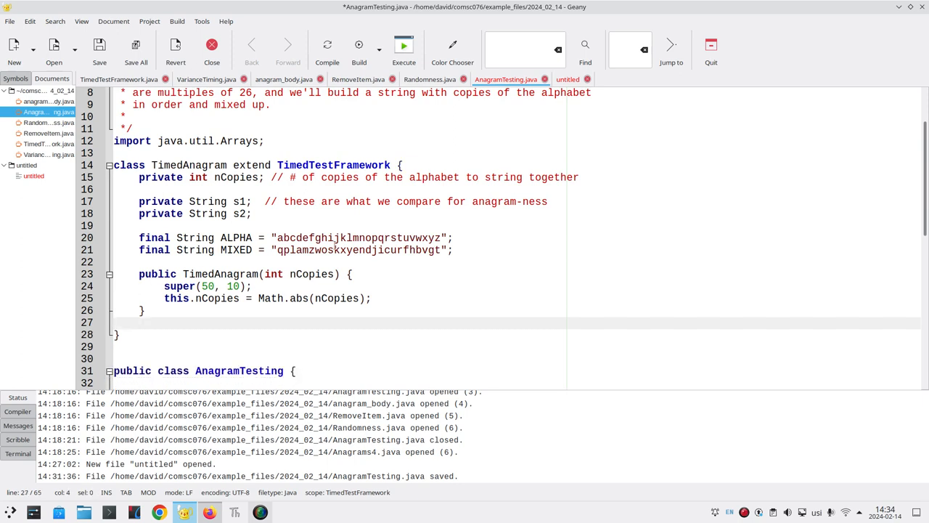
# Step: Write an overridden setup() that clears s1 and s2 and loops over this.nCopies
pyautogui.write('@Override')
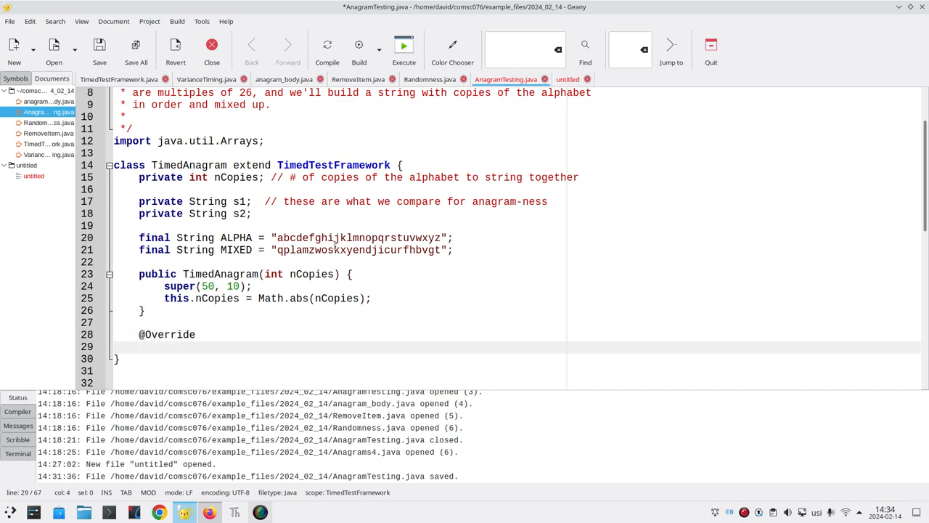
pyautogui.write('public void setup() {')
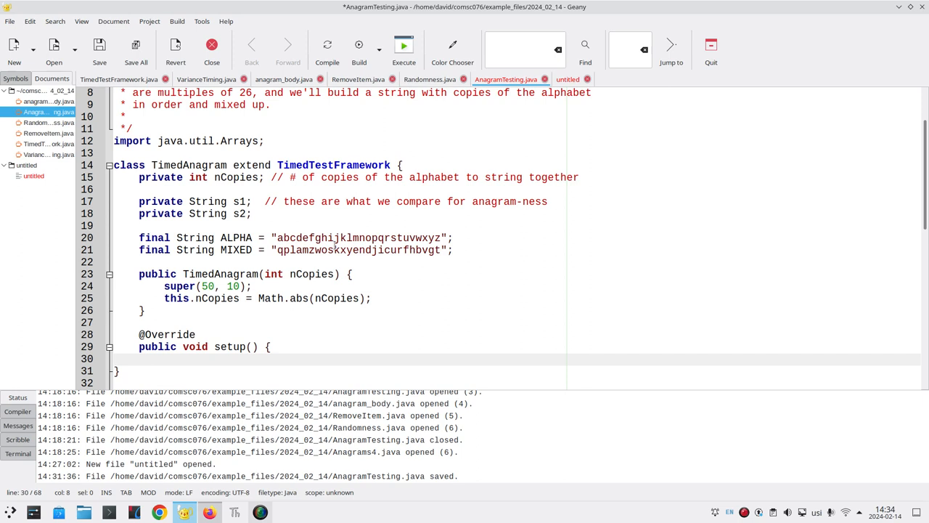
pyautogui.write('this.s1 = "";')
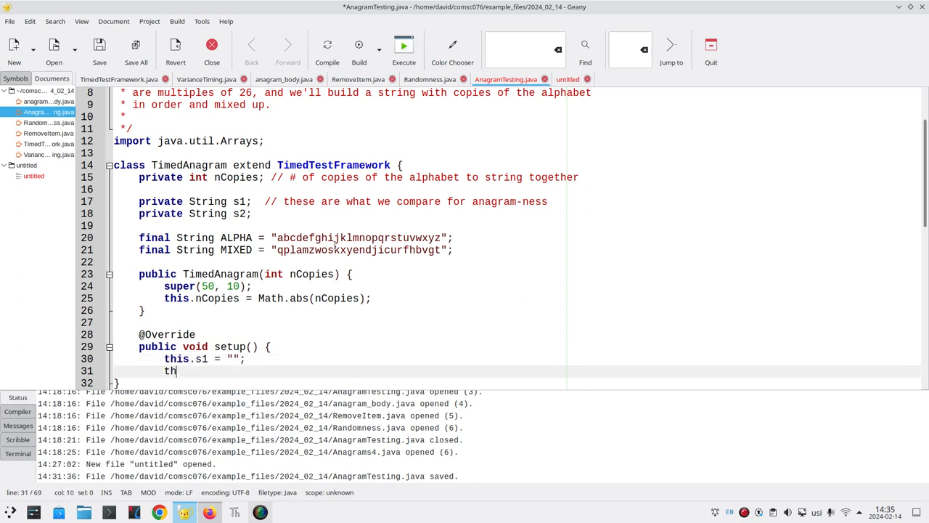
pyautogui.write('is.s2 = "";')
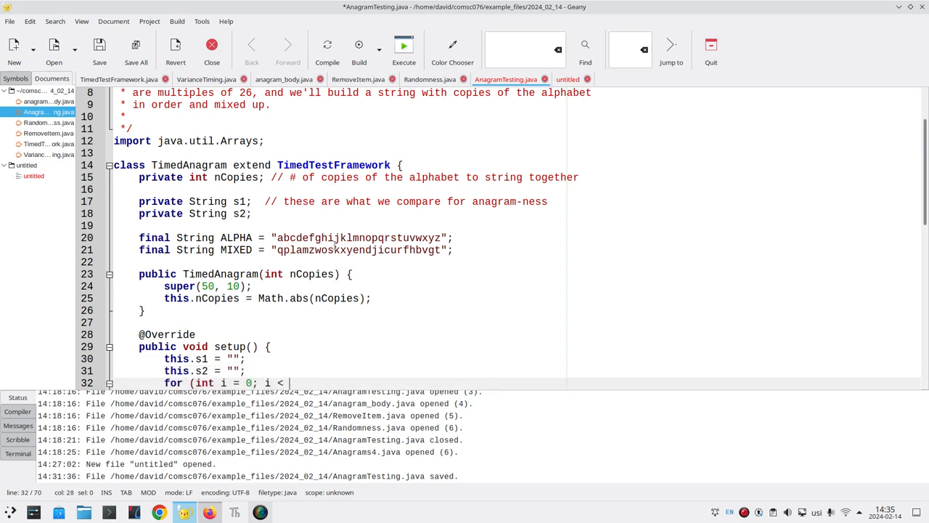
pyautogui.write('this.nCopies; i++) {')
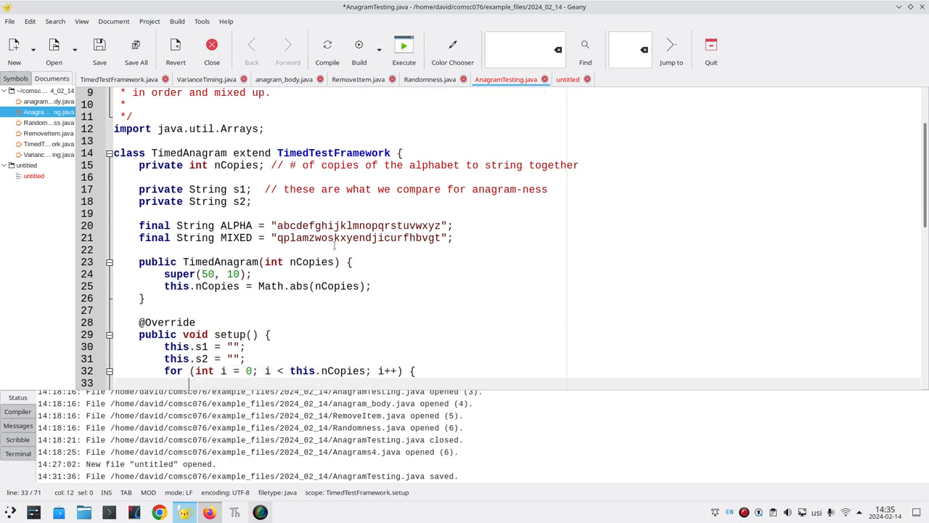
# Step: Append ALPHA to s1 and MIXED to s2 in the loop, then move to the scratch buffer
pyautogui.write('this.s1')
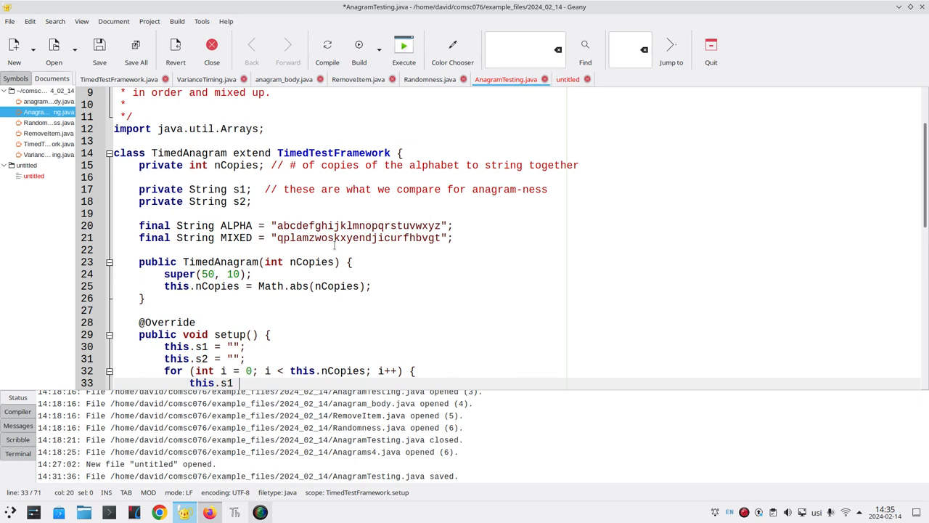
pyautogui.write('+=')
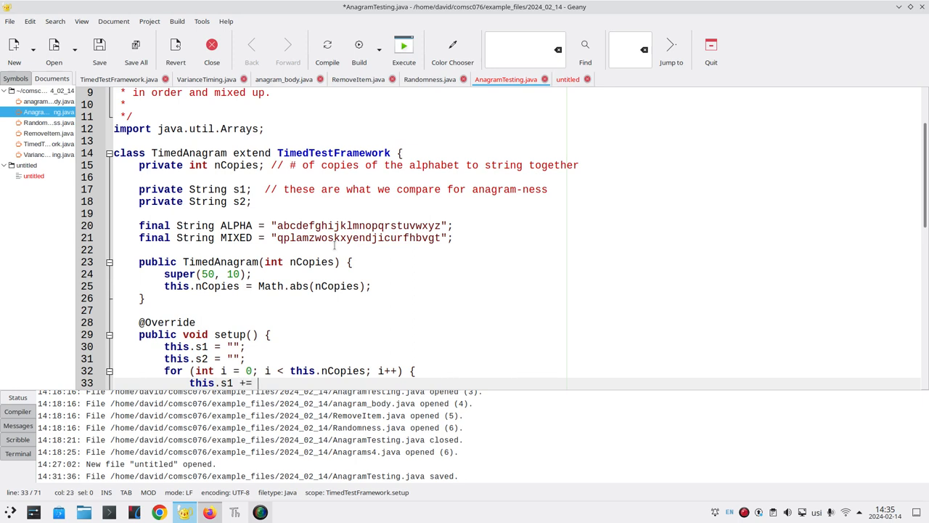
pyautogui.write('ALPHA;')
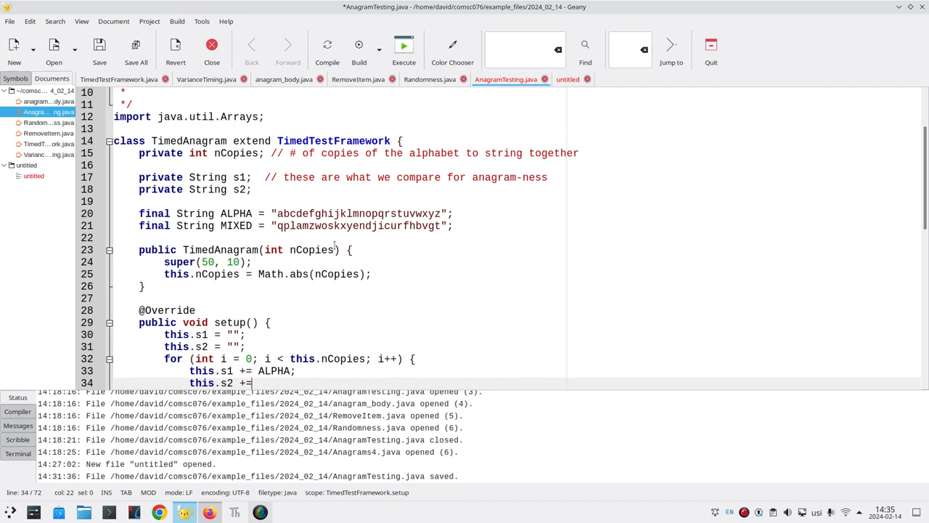
pyautogui.write('MIXED;')
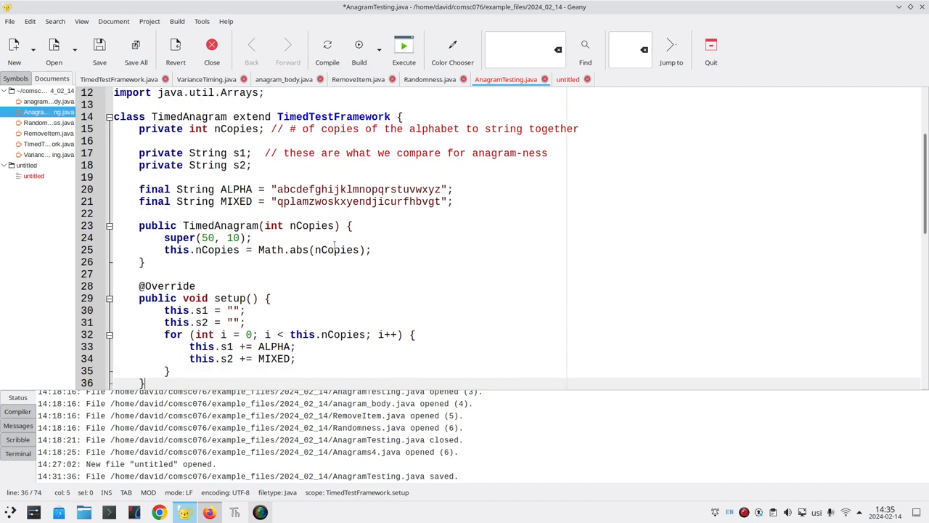
pyautogui.click(239, 359)
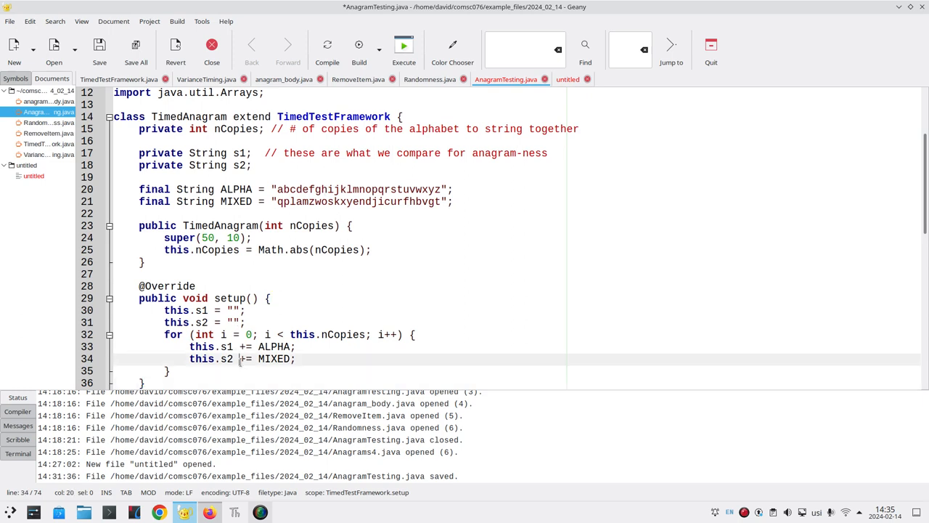
pyautogui.click(14, 45)
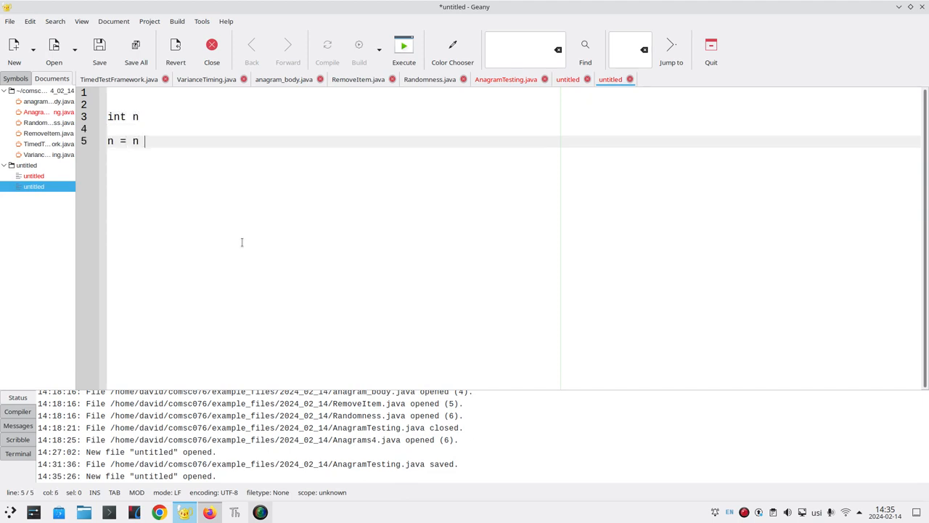
# Step: Note the compound-assignment examples n = n + 5 --> n += 5 and x = x / 3.2 --> x /= 3.2
pyautogui.write('+ 5; -->  n +=')
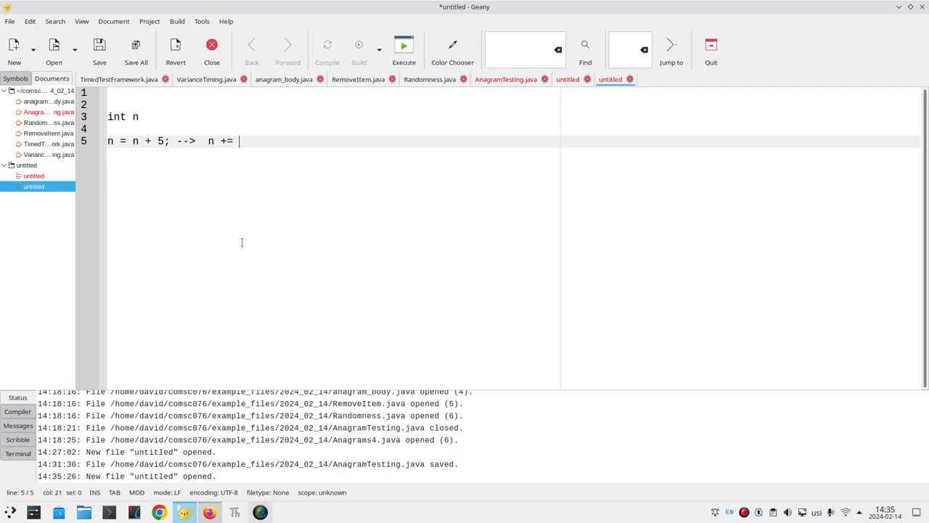
pyautogui.write('5;')
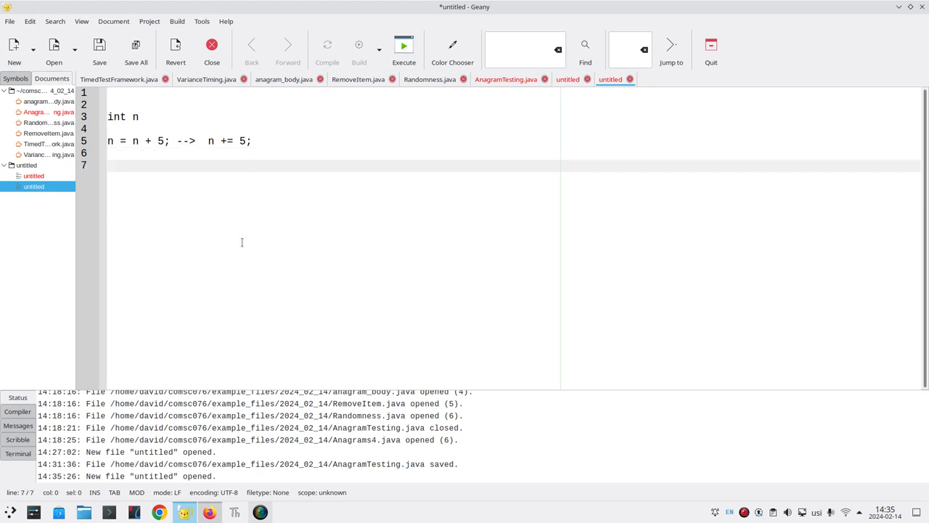
pyautogui.write('x = x /')
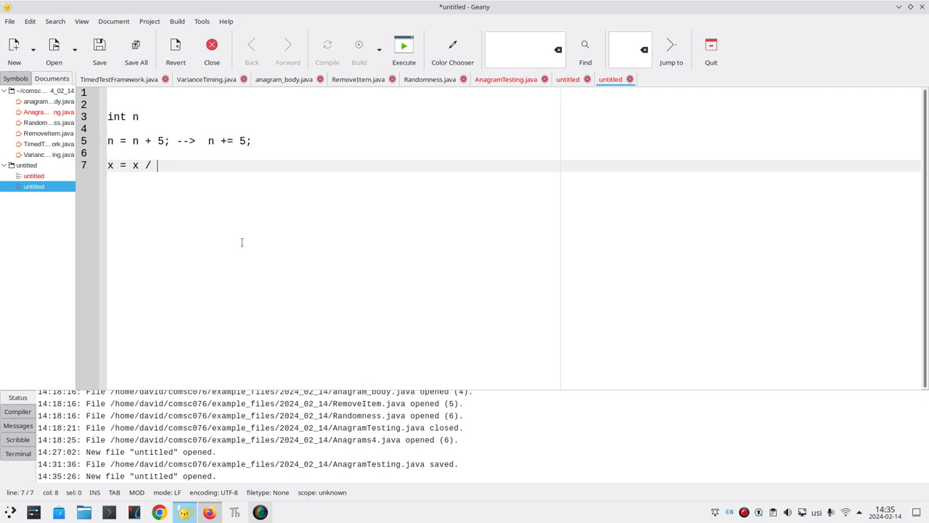
pyautogui.write('3.2; --> x /=')
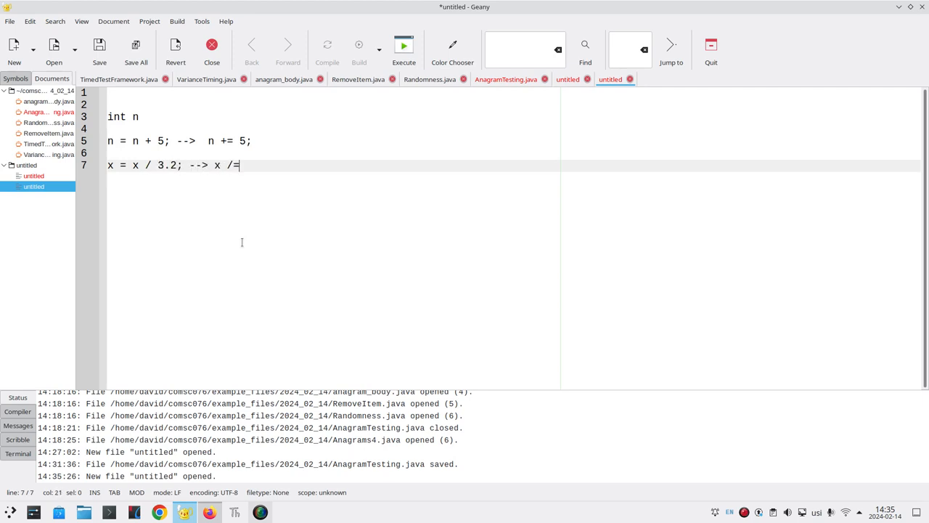
pyautogui.write('3.2;')
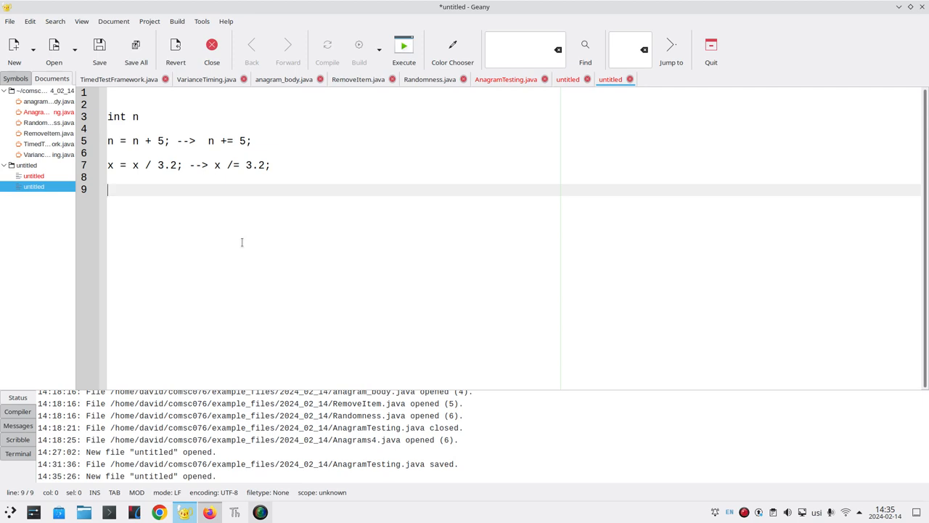
# Step: Add the indexed example arr[i * 3 + j * 2 - (i + j)] += 7 and return to AnagramTesting.java
pyautogui.write('arr[')
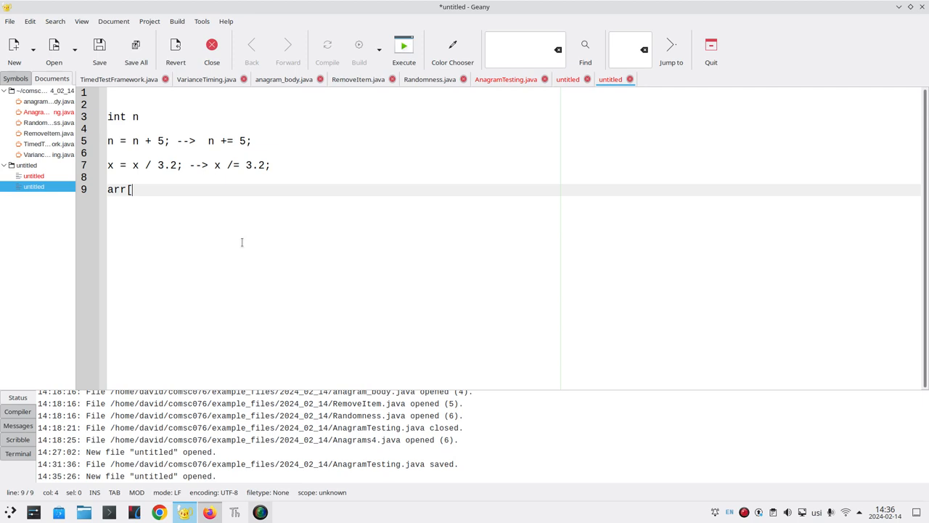
pyautogui.write('i*3 +')
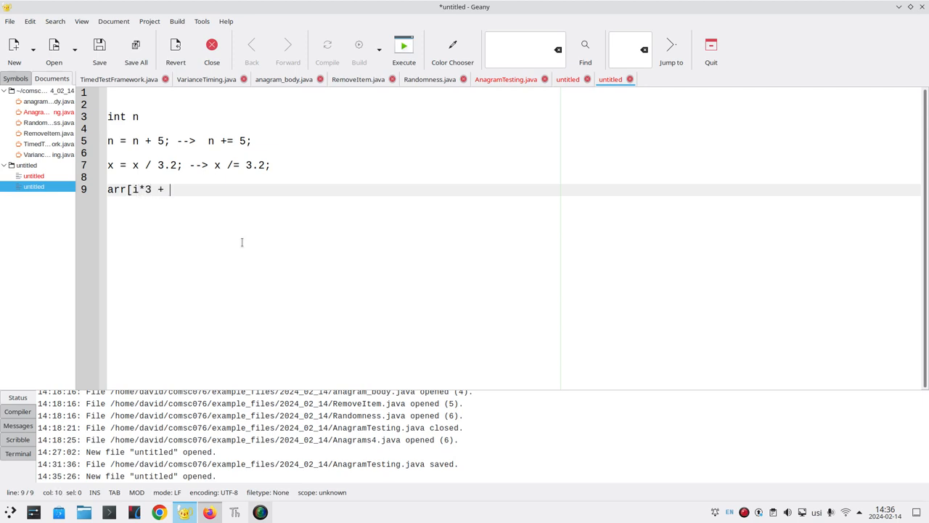
pyautogui.write('j *')
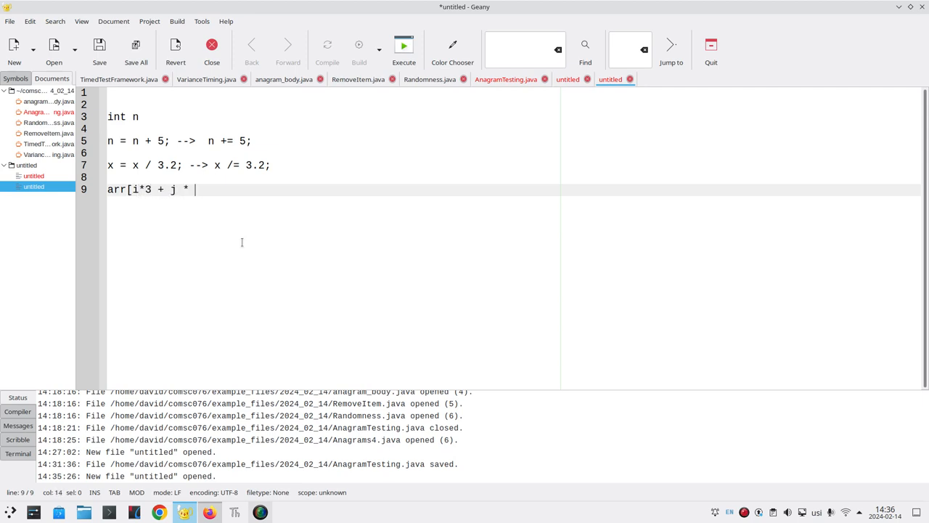
pyautogui.write('2 - i +')
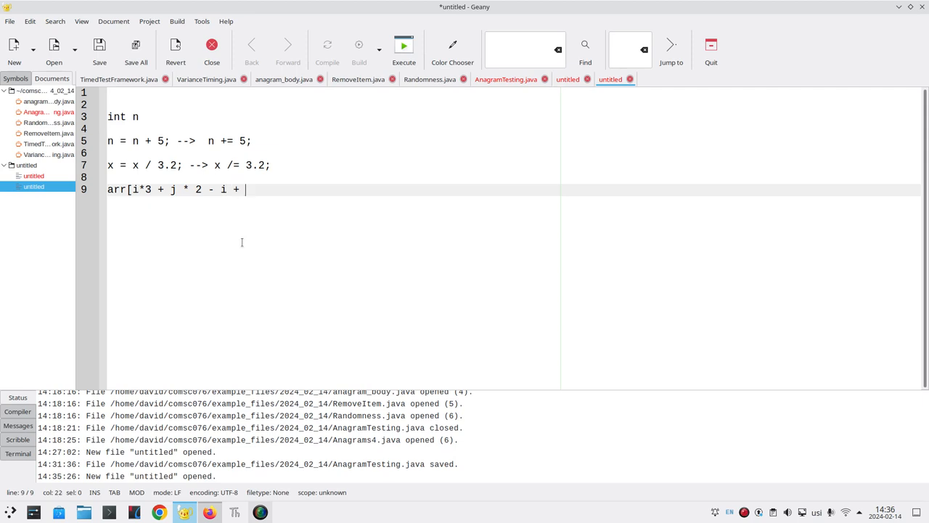
pyautogui.write('(i + j')
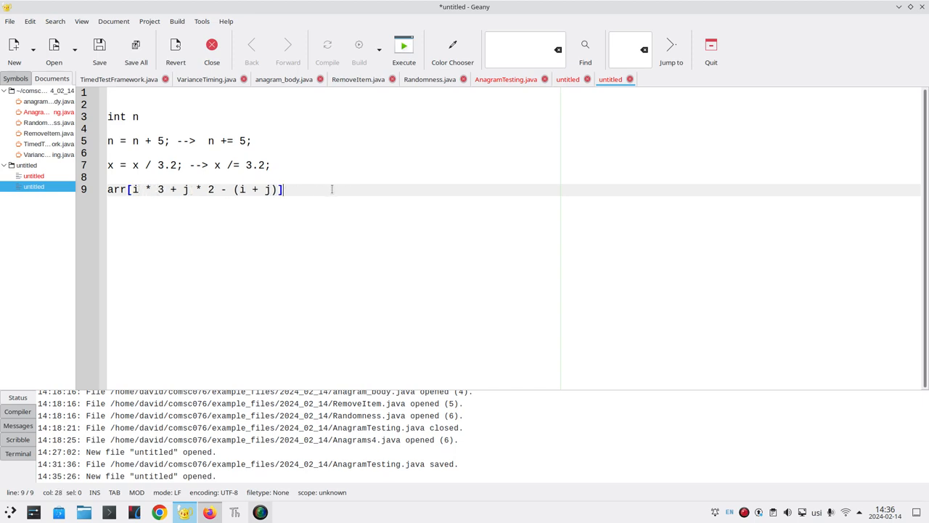
pyautogui.write('+= 7;')
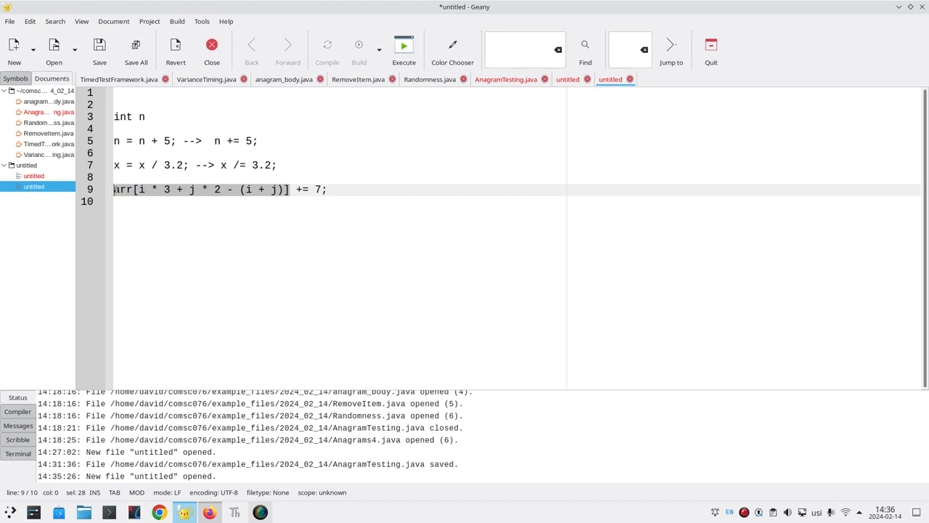
pyautogui.click(505, 79)
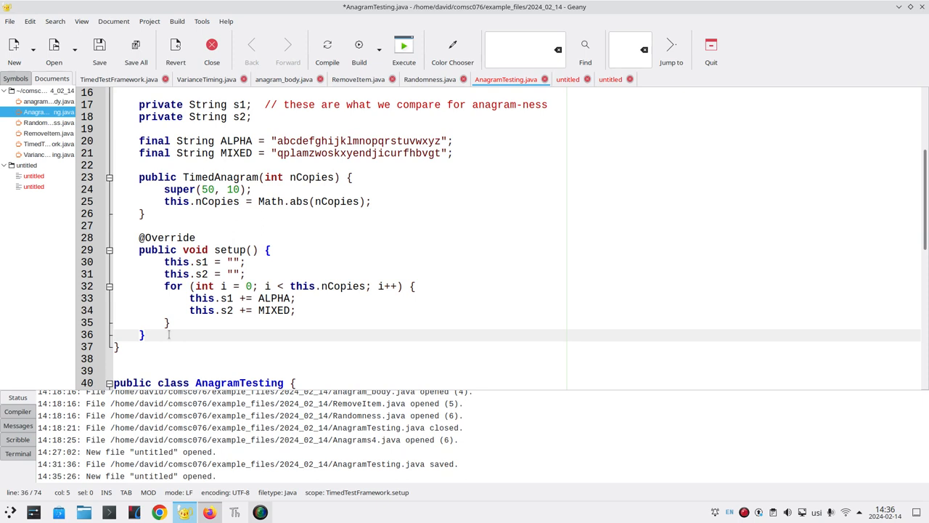
# Step: Declare an overridden public void doTest() method in TimedAnagram
pyautogui.write('@O')
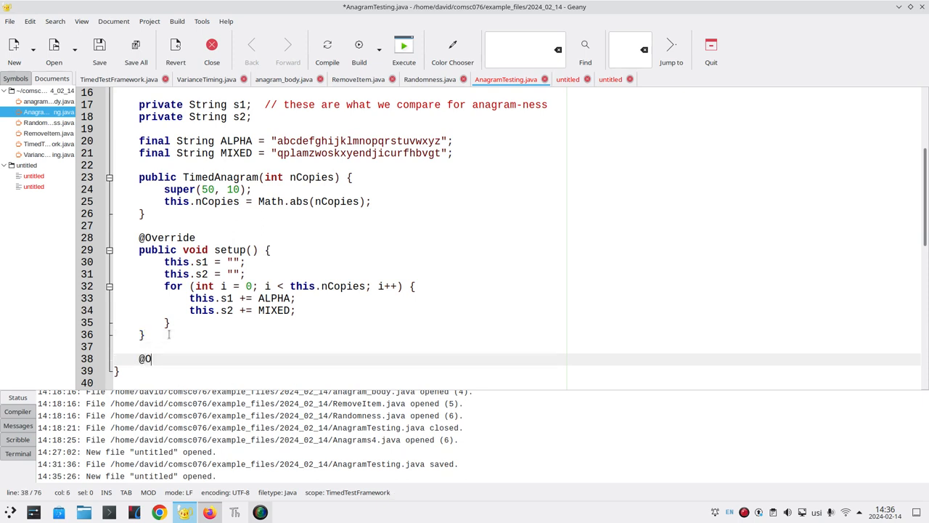
pyautogui.write('verride')
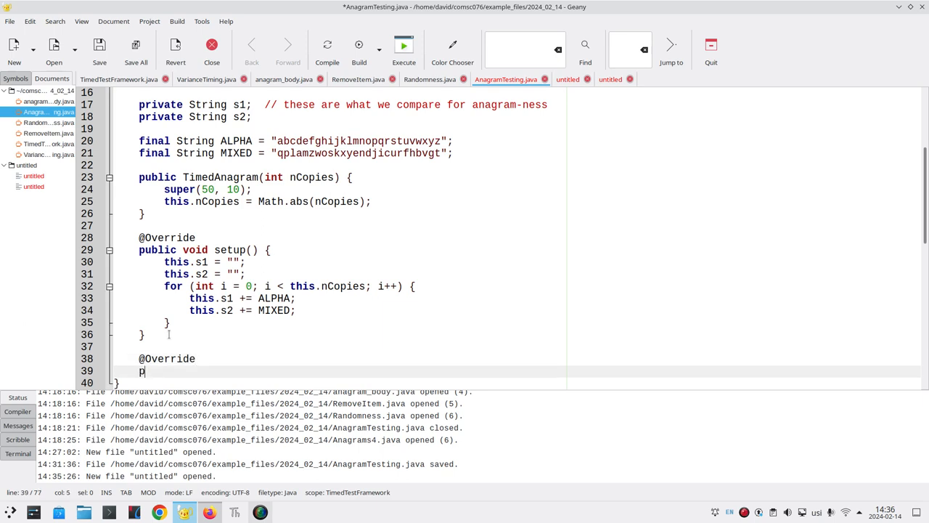
pyautogui.write('ublic void do')
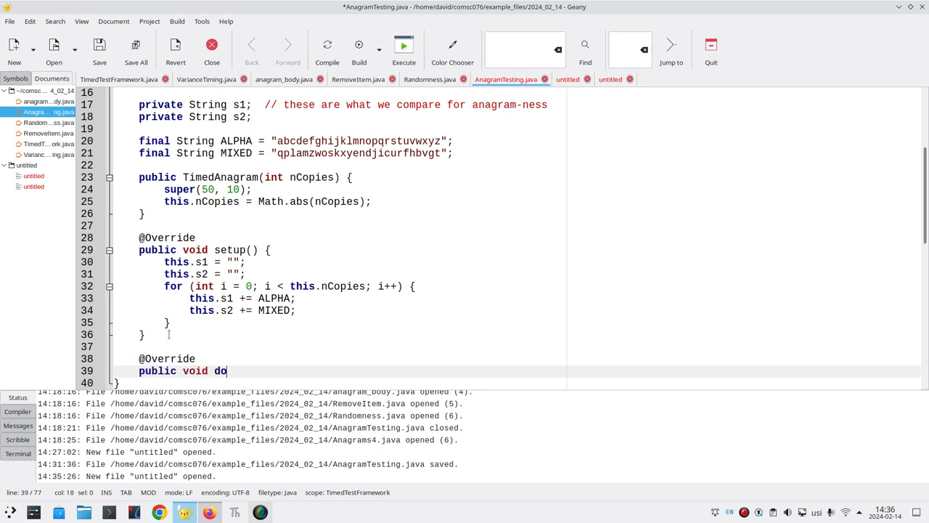
pyautogui.write('Test() {')
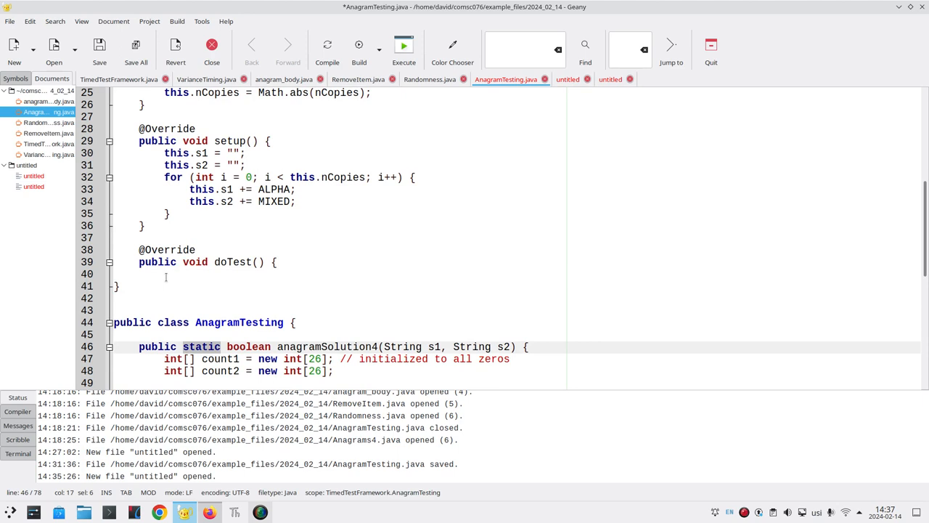
pyautogui.click(166, 273)
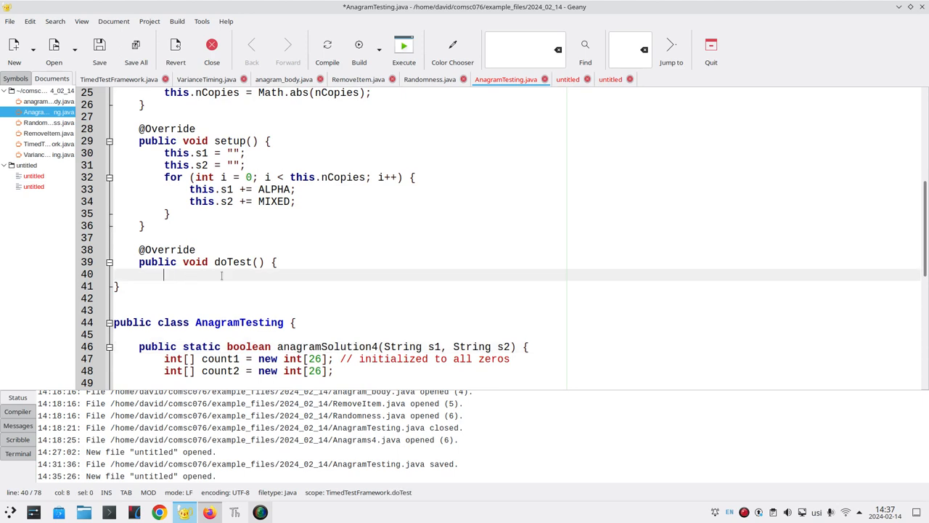
# Step: Have doTest call AnagramTesting.anagramSolution4(this.s1, this.s2); and begin a bool declaration
pyautogui.write('Anag')
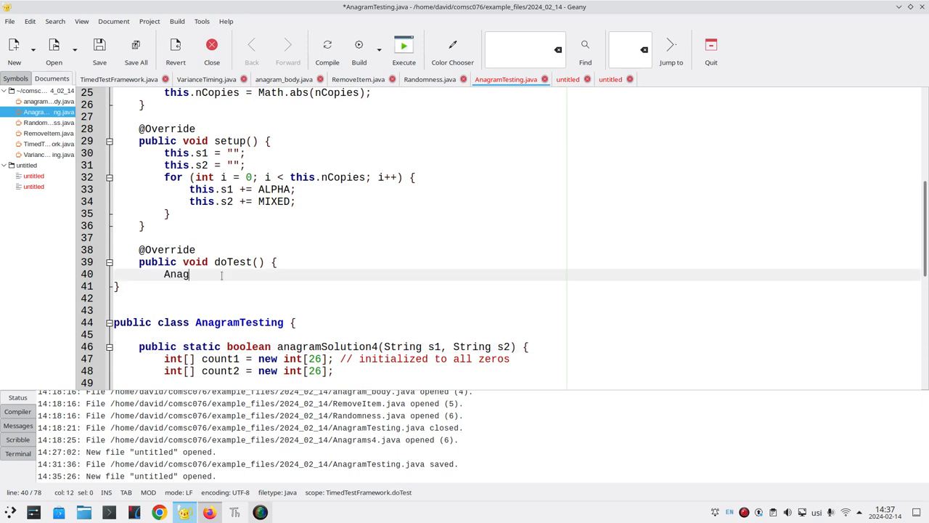
pyautogui.write('ramTesting.')
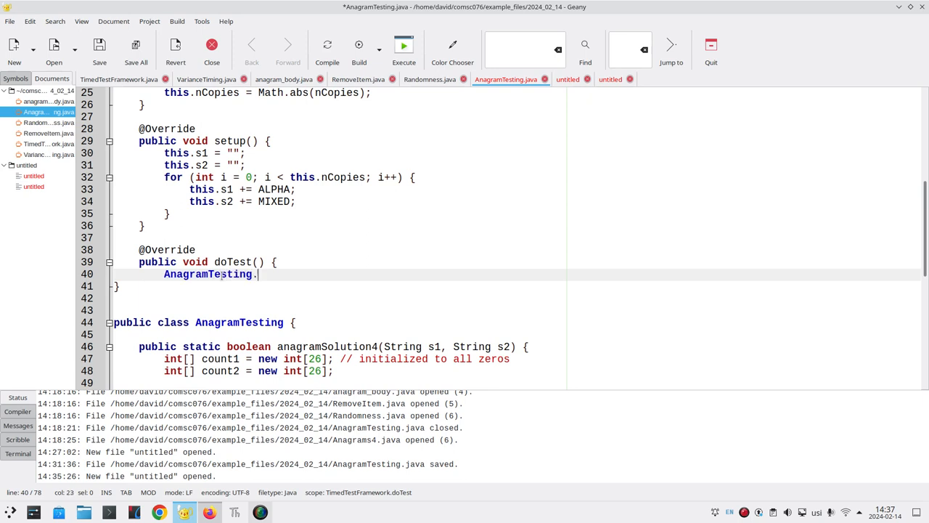
pyautogui.write('anaa')
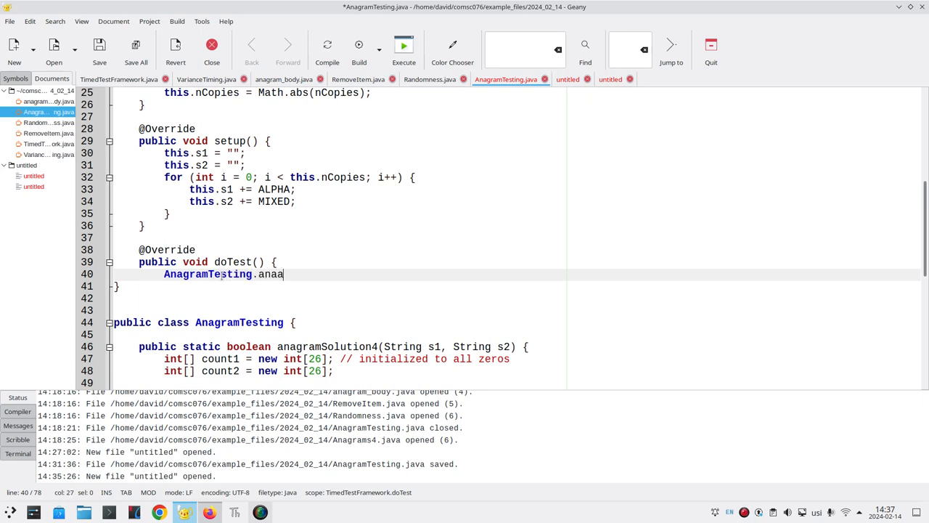
pyautogui.write('gramSolu')
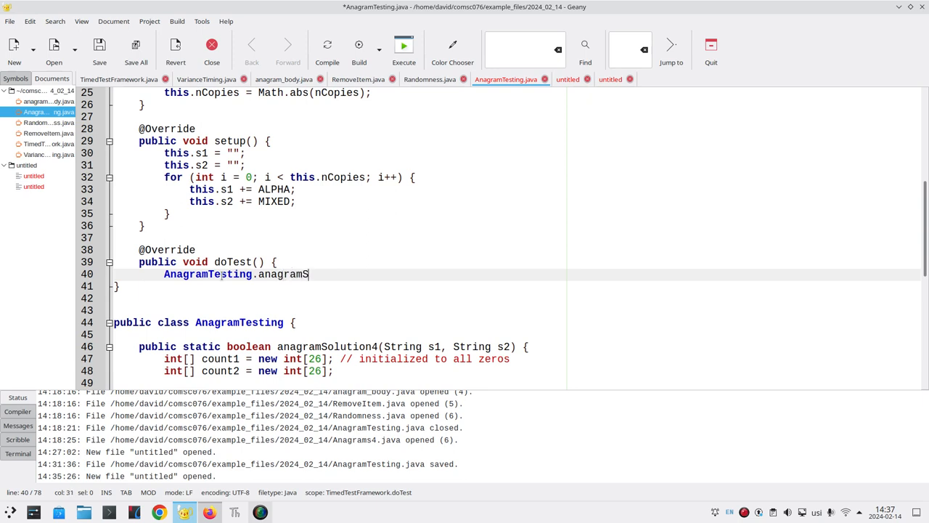
pyautogui.write('olution4(this.')
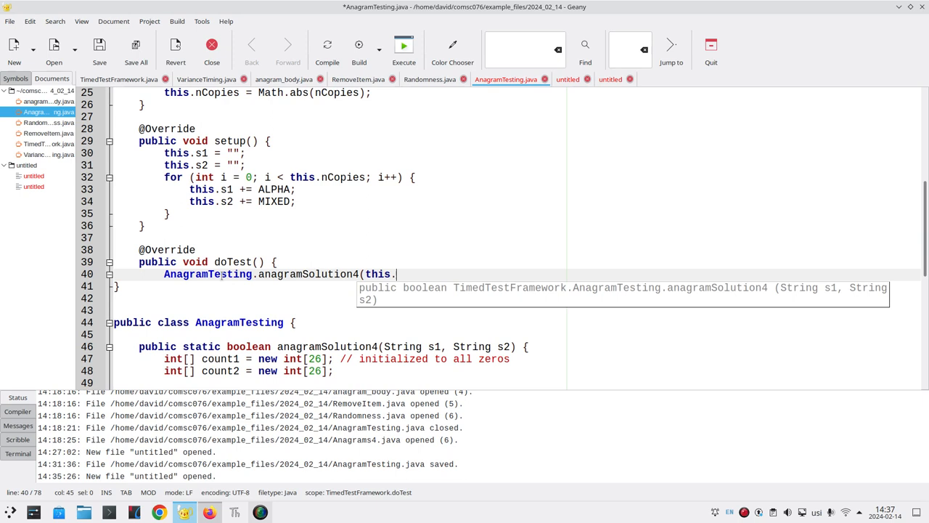
pyautogui.write('s1, this.s2')
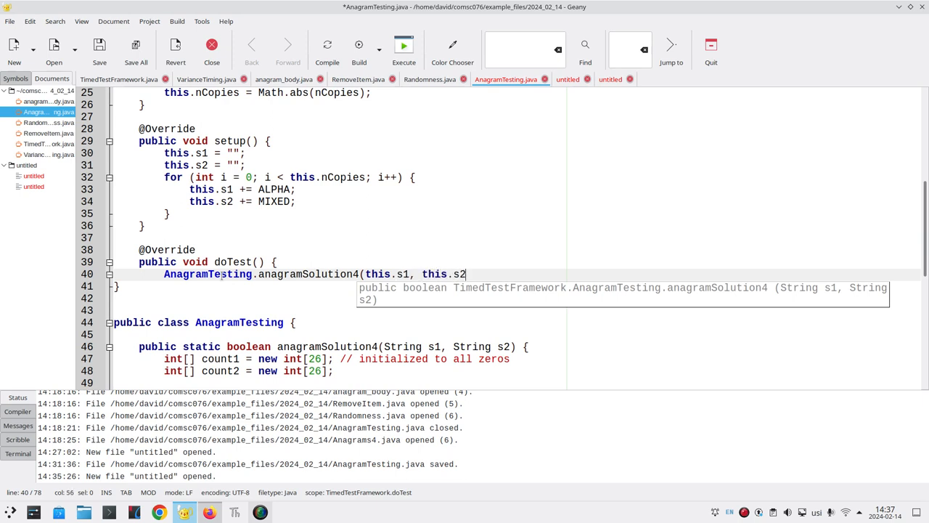
pyautogui.write(')')
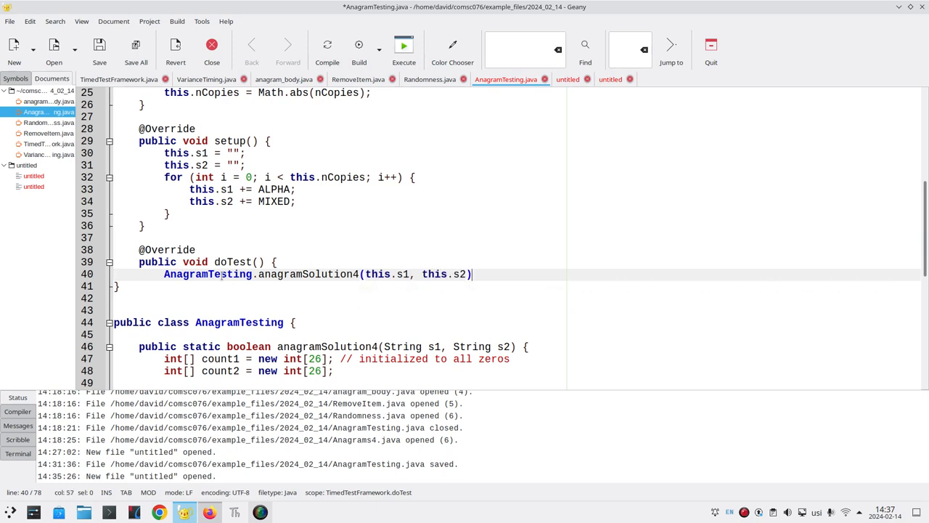
pyautogui.write(';')
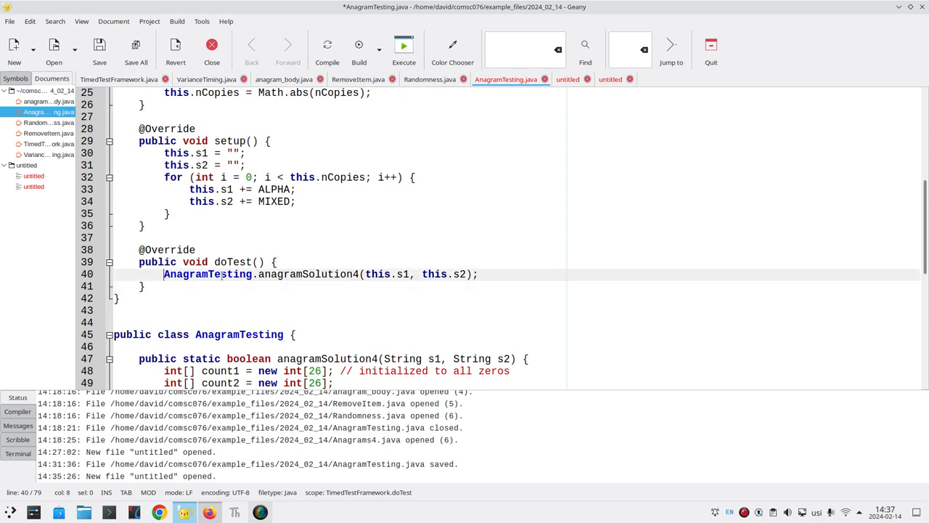
pyautogui.write('bool')
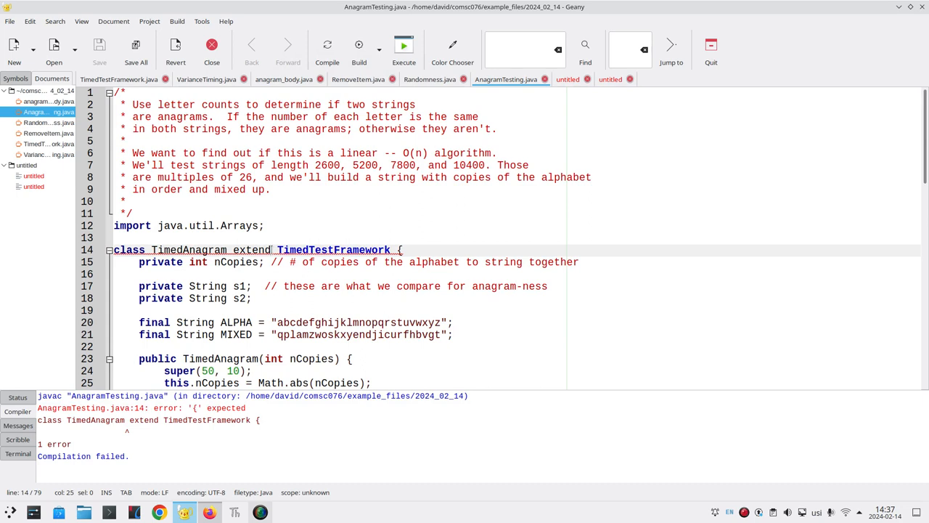
# Step: Correct 'extend' to 'extends' so AnagramTesting.java compiles successfully
pyautogui.write('s')
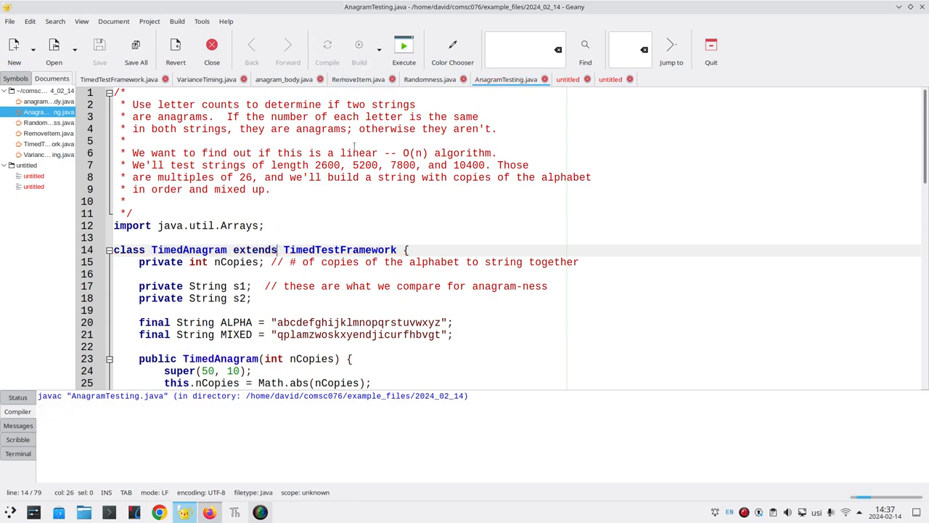
pyautogui.click(326, 45)
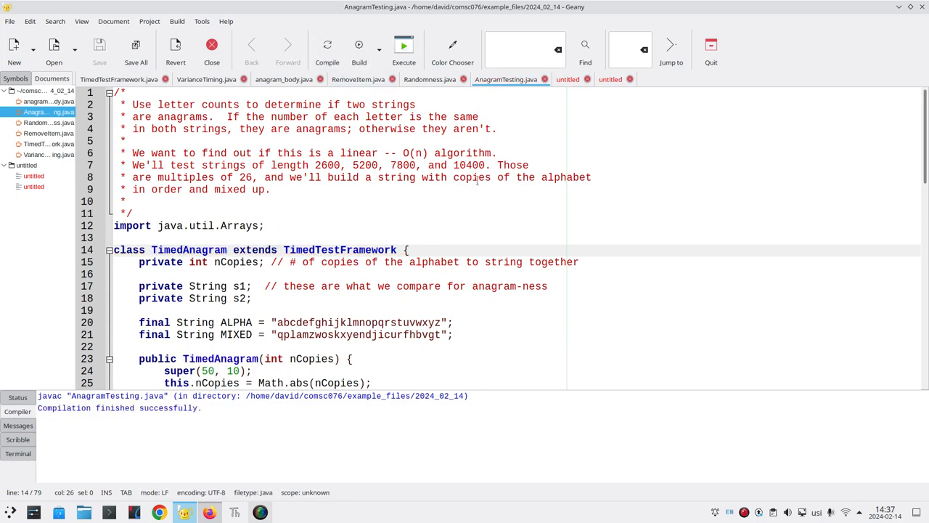
pyautogui.scroll(-3)
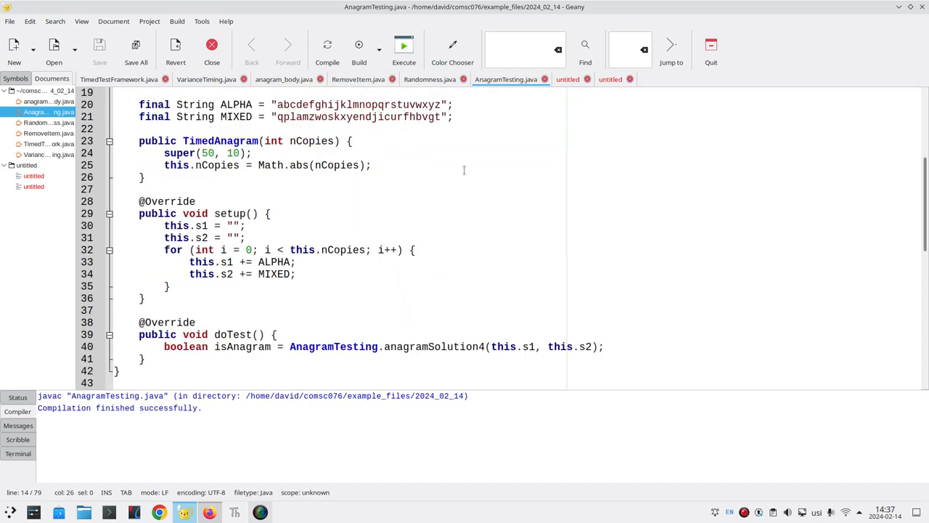
pyautogui.scroll(-3)
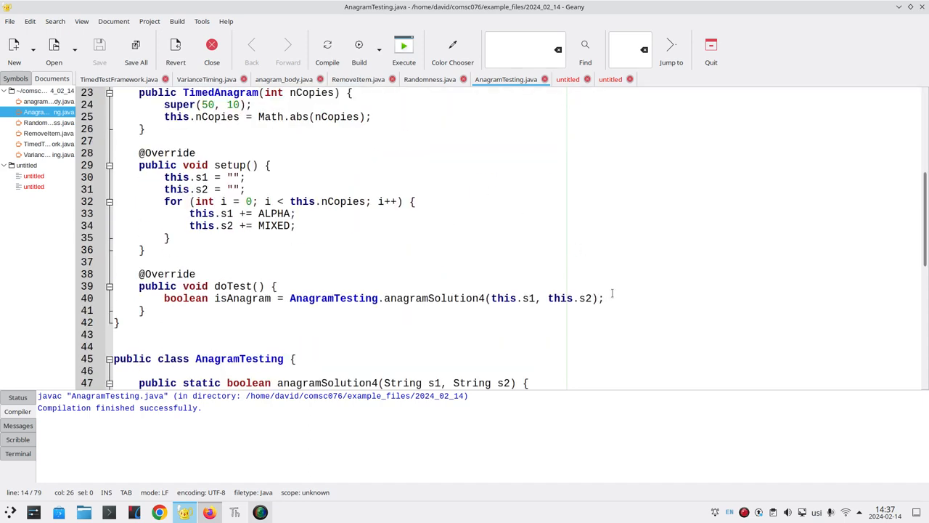
# Step: Begin a System.out.println(isAnag... line in doTest after the anagram call
pyautogui.press('Return')
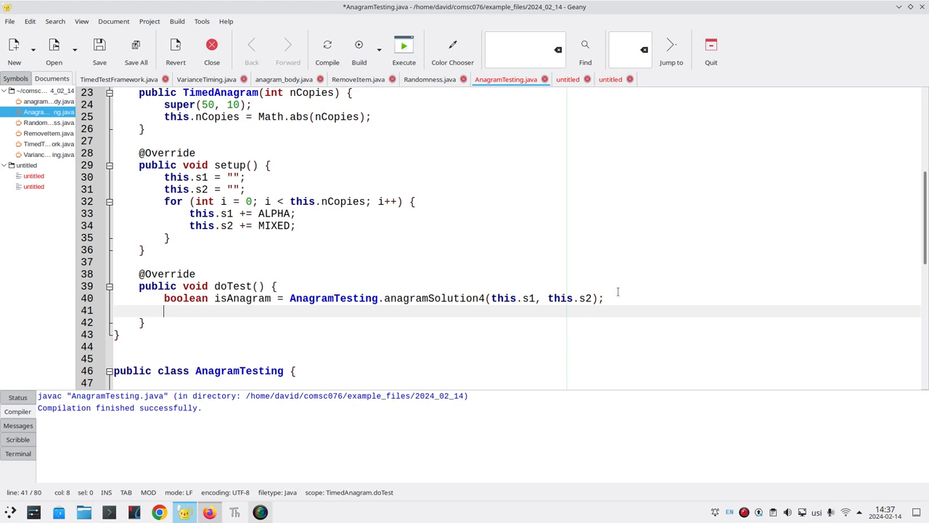
pyautogui.write('System.out.println')
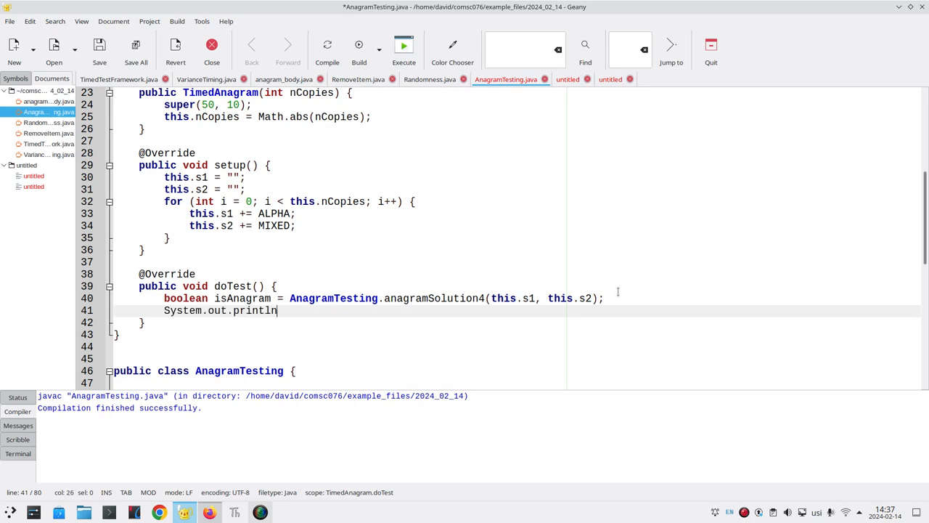
pyautogui.write('(isAnag')
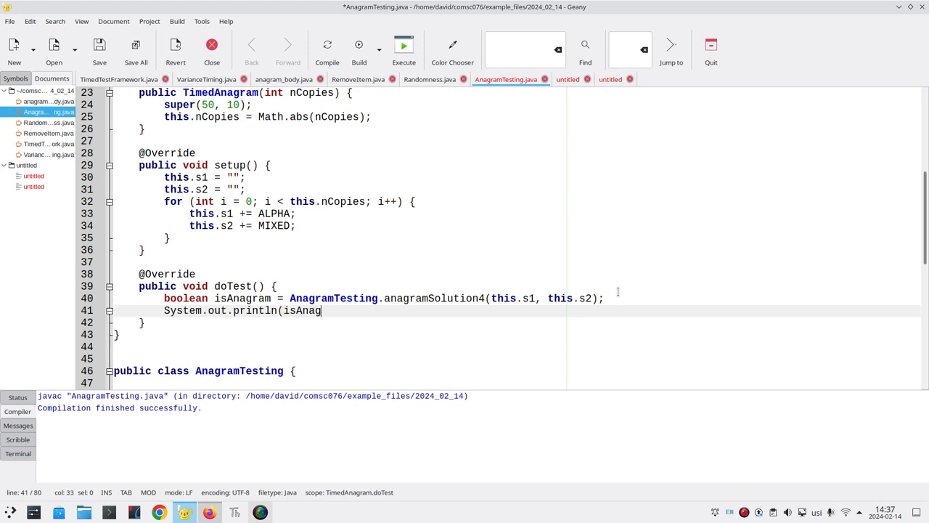
# Step: Complete System.out.println(isAnagram); and move down to main's test prints
pyautogui.write('ram);')
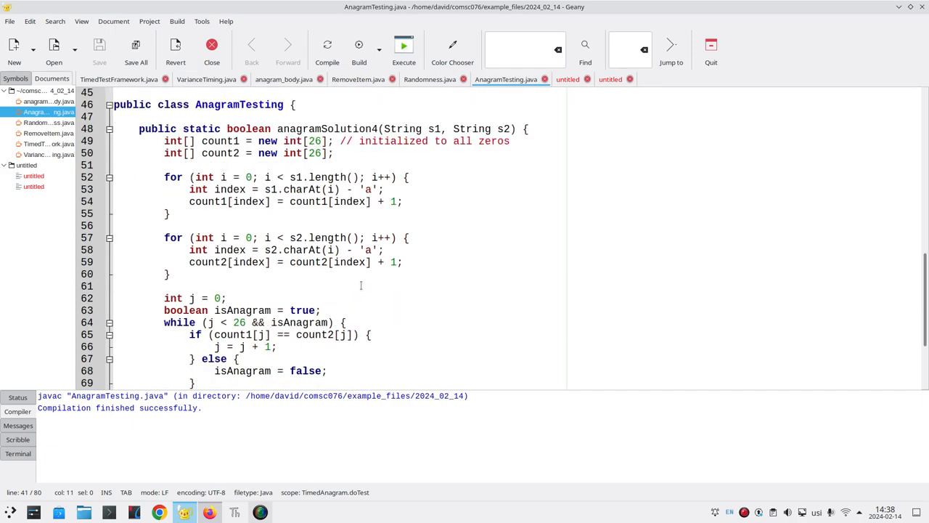
pyautogui.scroll(-3)
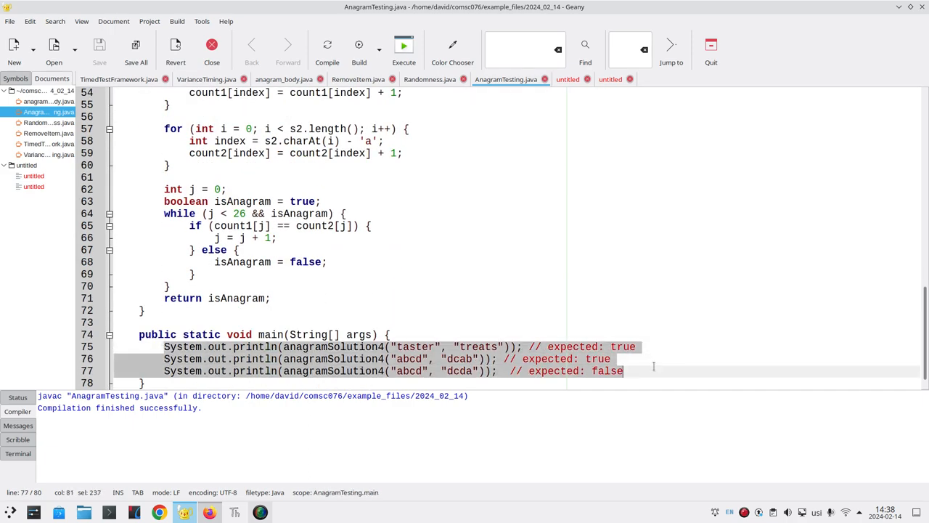
# Step: Replace main's sample prints with int[] copyCount = {100, 200, 300, 400, 500}
pyautogui.press('Delete')
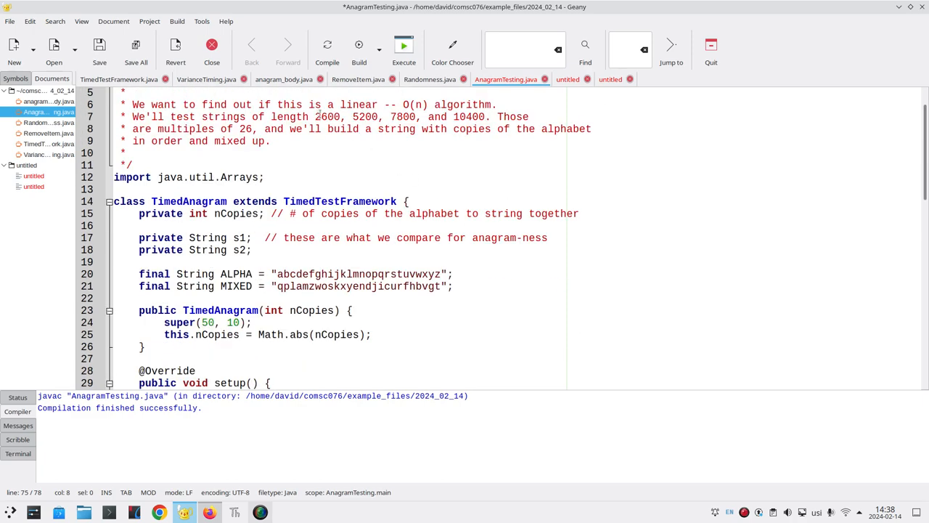
pyautogui.scroll(-3)
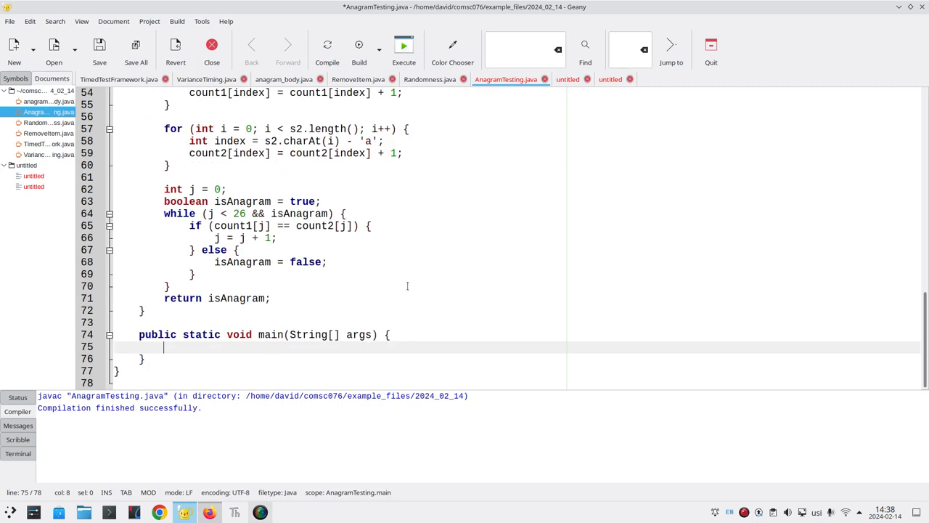
pyautogui.write('int[]')
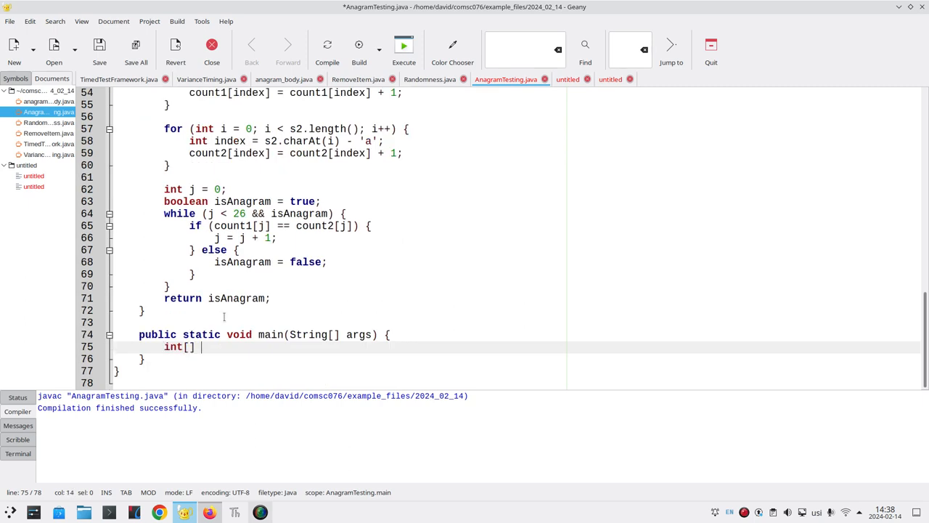
pyautogui.write('copyCou')
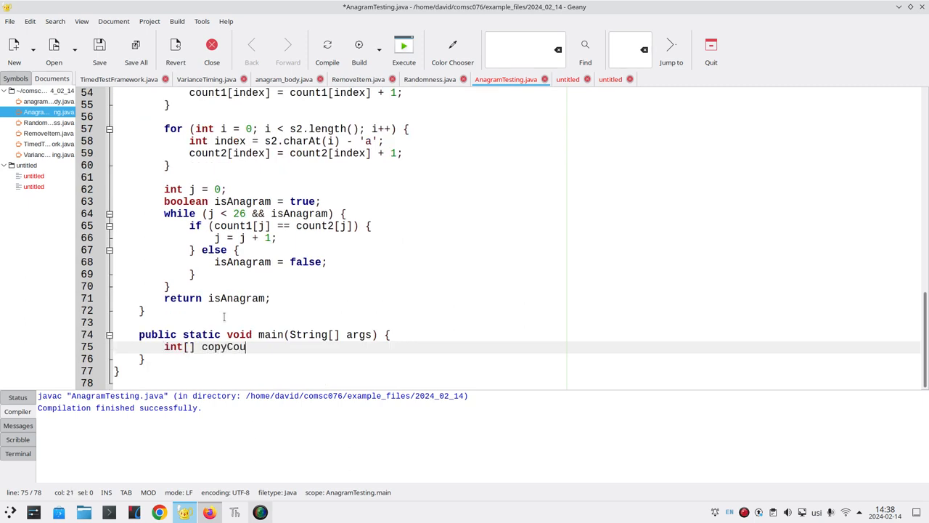
pyautogui.write('nt =')
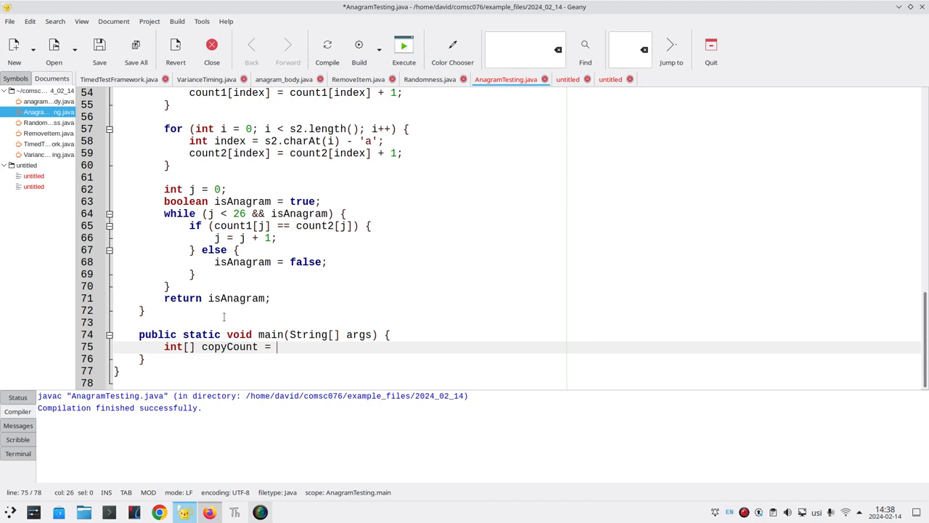
pyautogui.write('{10')
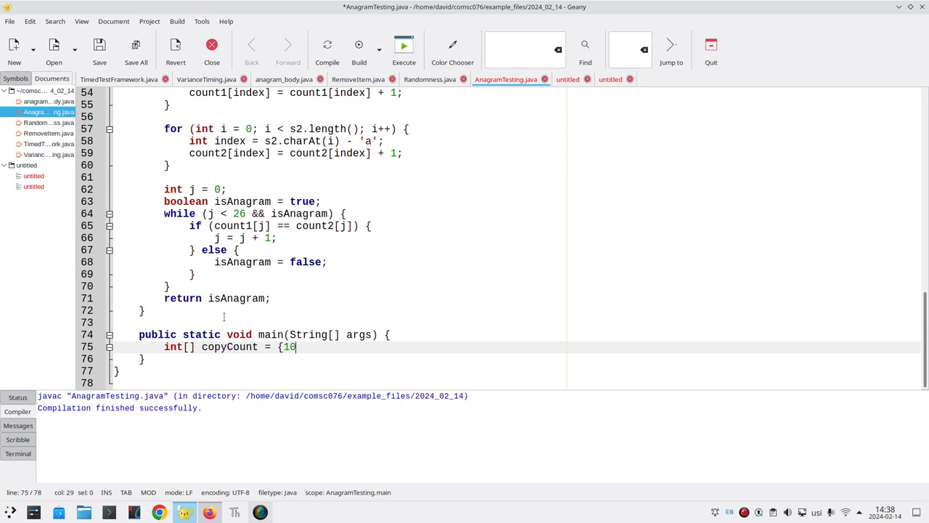
pyautogui.write('0, 200, 300, 40')
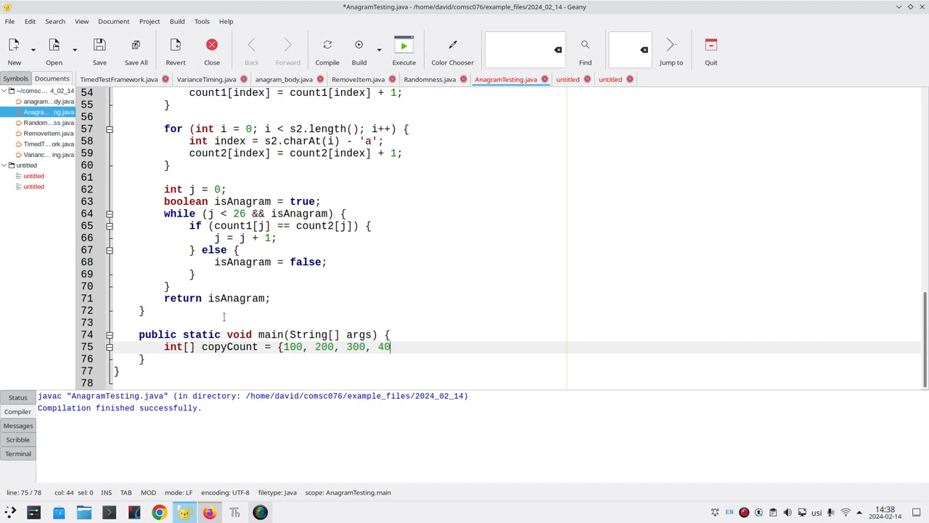
pyautogui.write('0,')
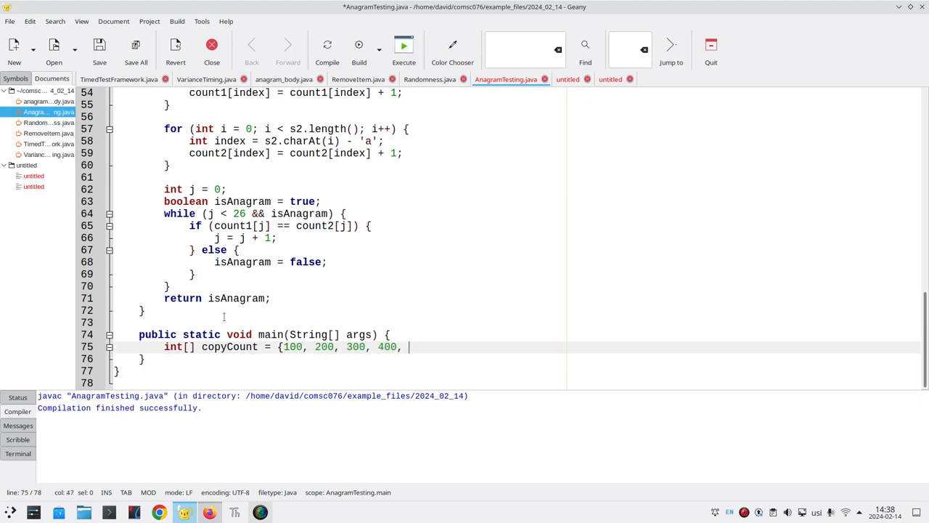
pyautogui.write('500}')
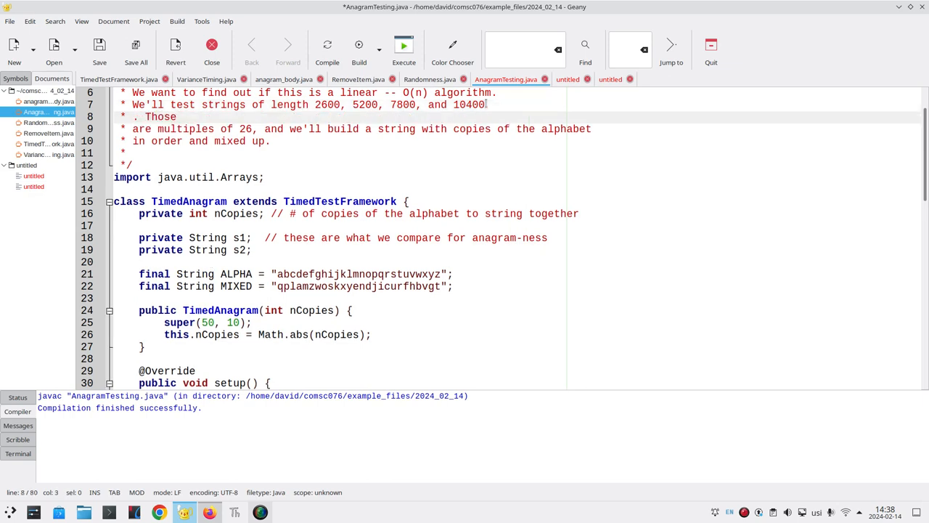
# Step: Extend the header comment with 'and 13000', move 'Those' to the next line and save
pyautogui.write('and 13000')
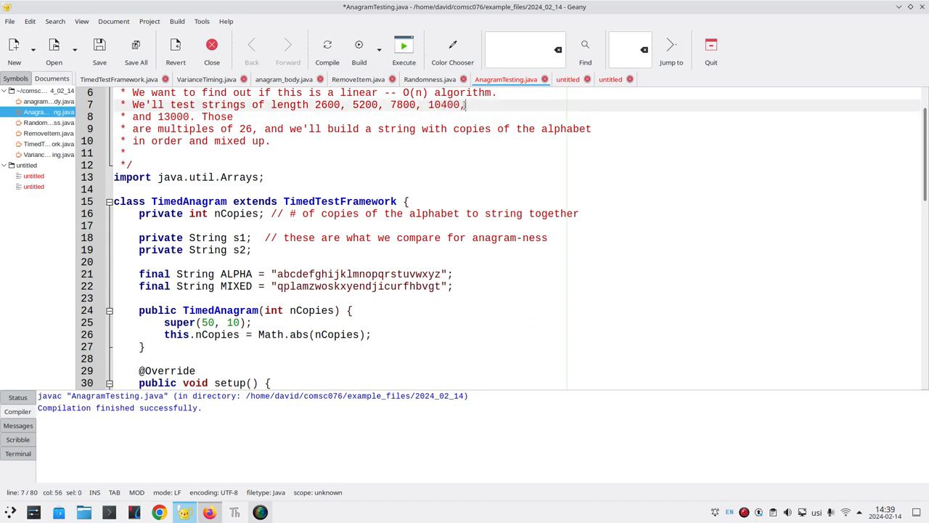
pyautogui.doubleClick(215, 117)
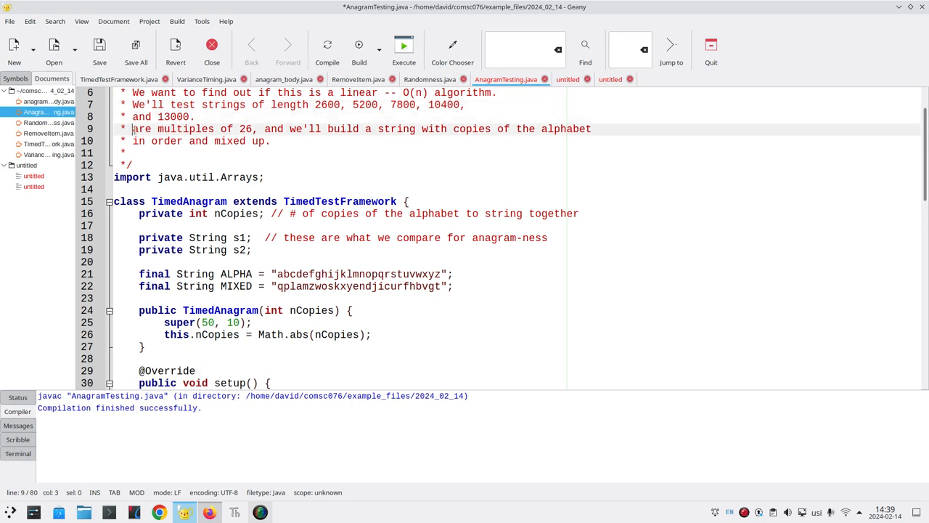
pyautogui.write('Those')
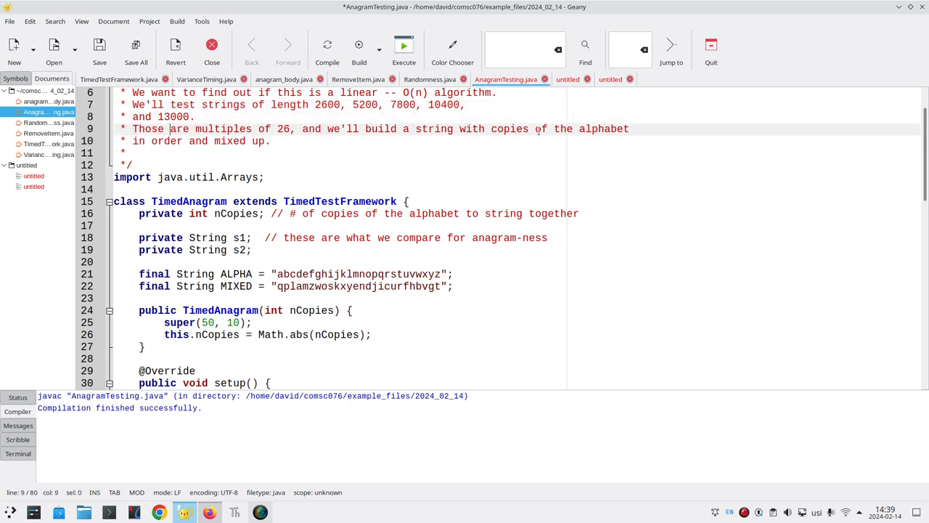
pyautogui.click(532, 128)
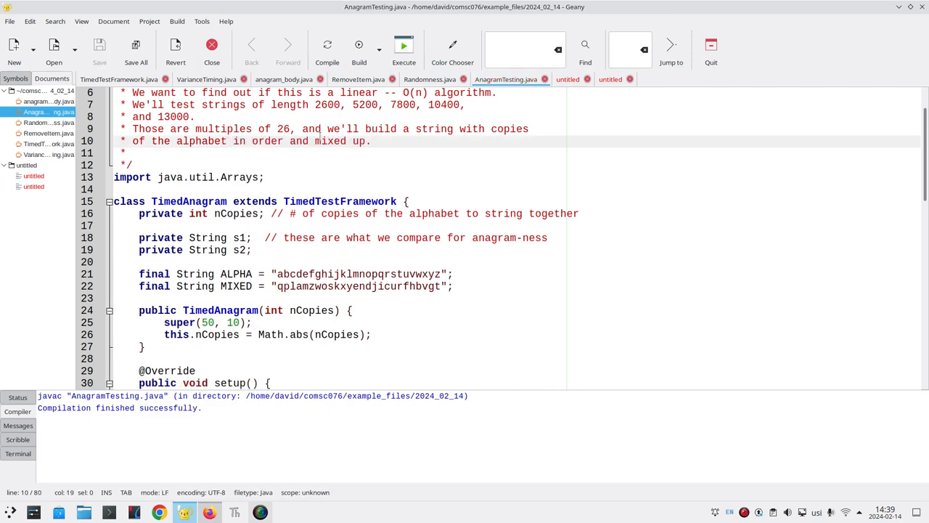
pyautogui.scroll(-3)
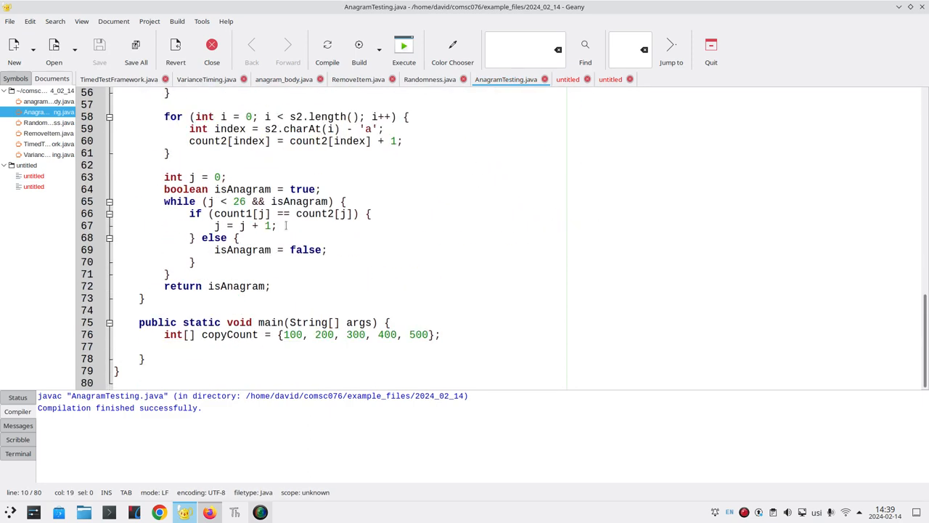
# Step: Add a for (int count : copyCount) loop after the copyCount line
pyautogui.click(461, 334)
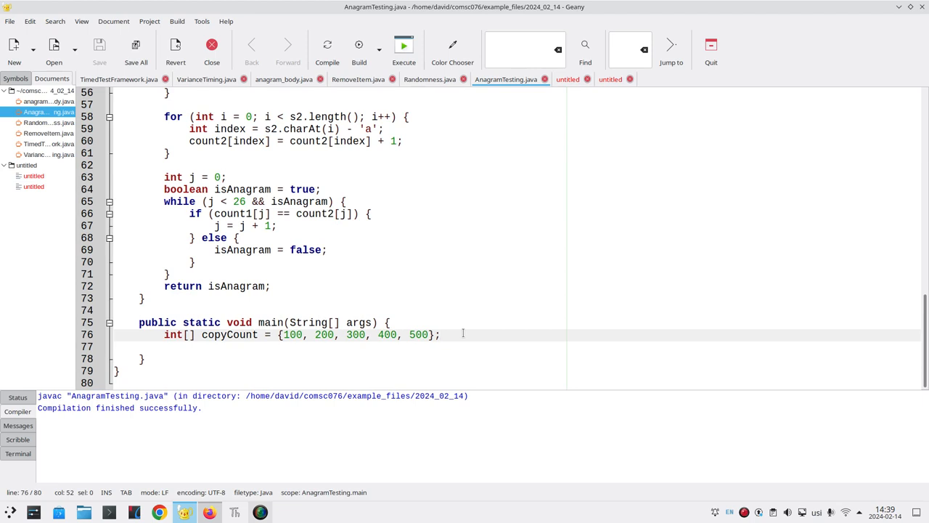
pyautogui.write('for')
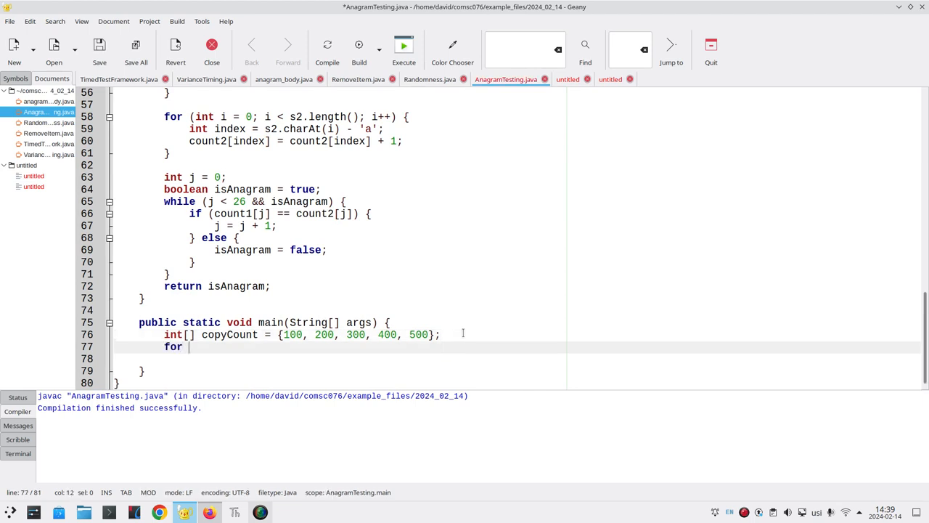
pyautogui.write('(int count')
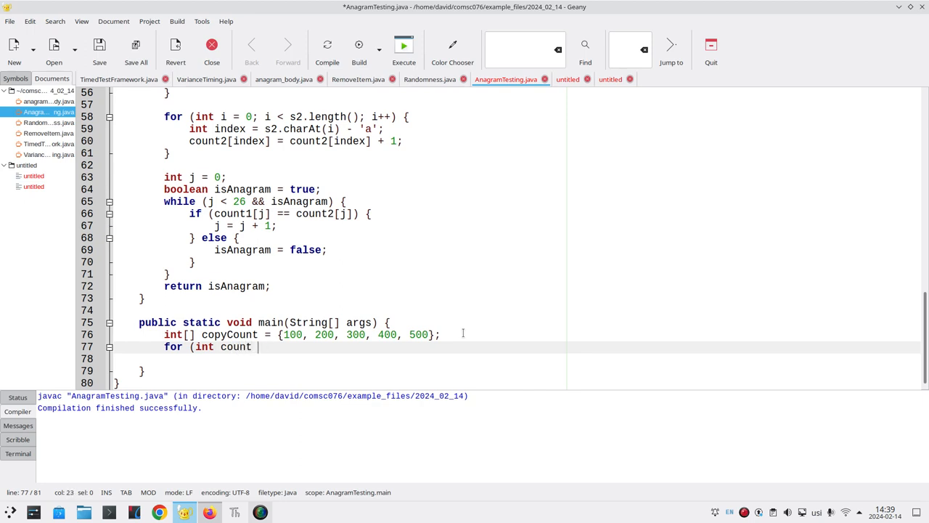
pyautogui.write(': copyC')
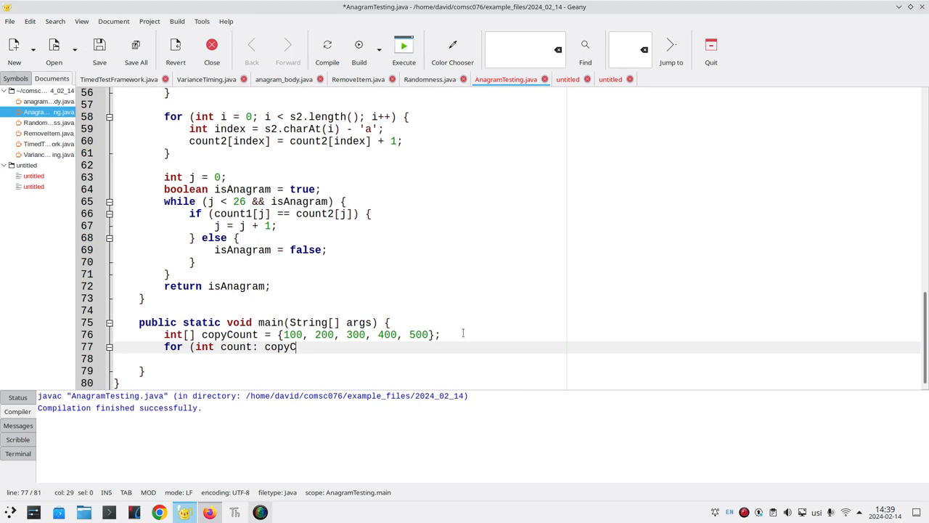
pyautogui.write('ount) {')
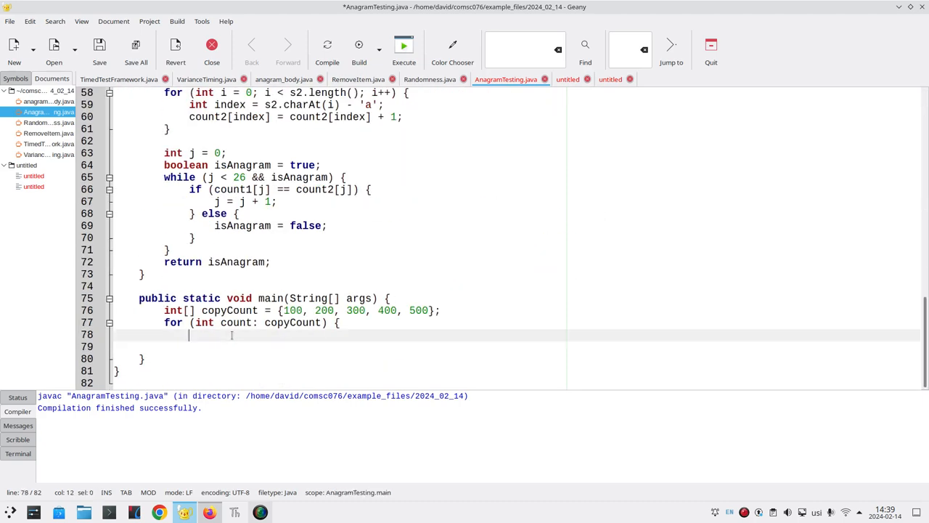
# Step: Inside the loop, declare TimedAnagram timeTest = new TimedAnagram(count);
pyautogui.write('Timed')
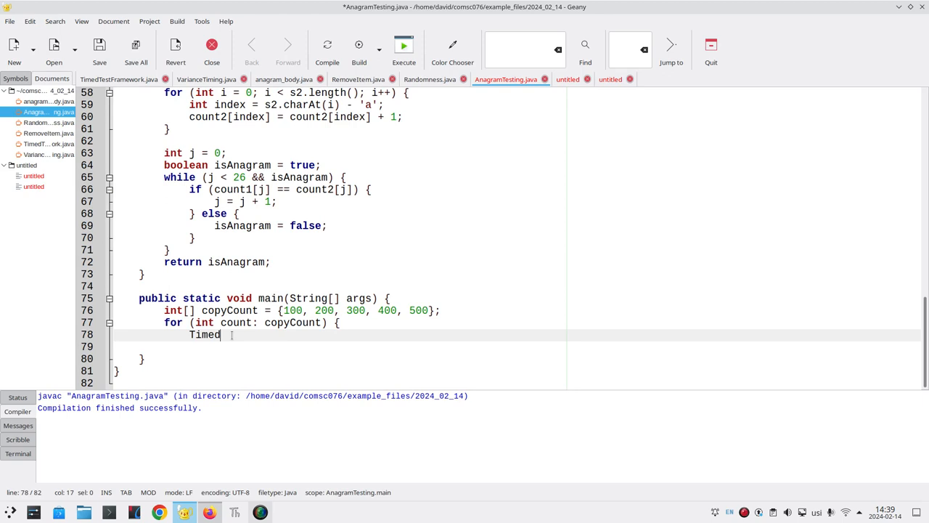
pyautogui.write('Anagram')
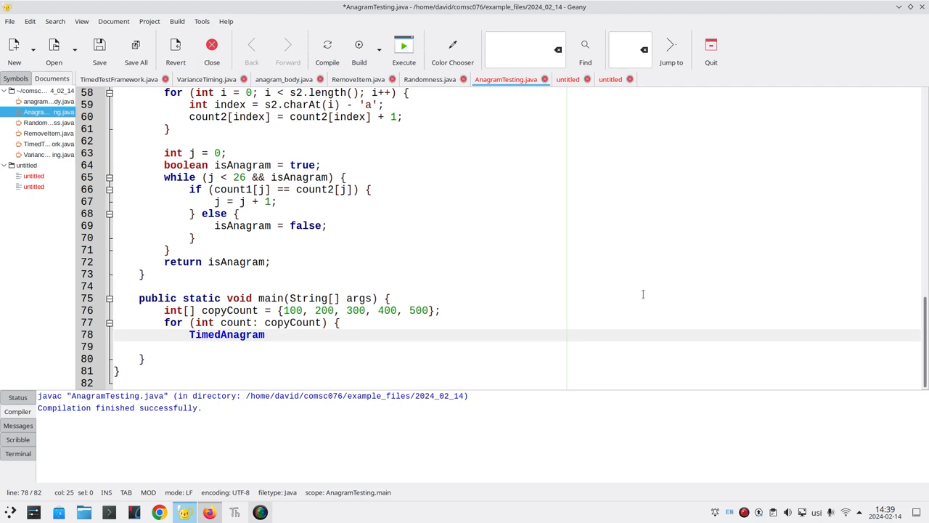
pyautogui.write('tim')
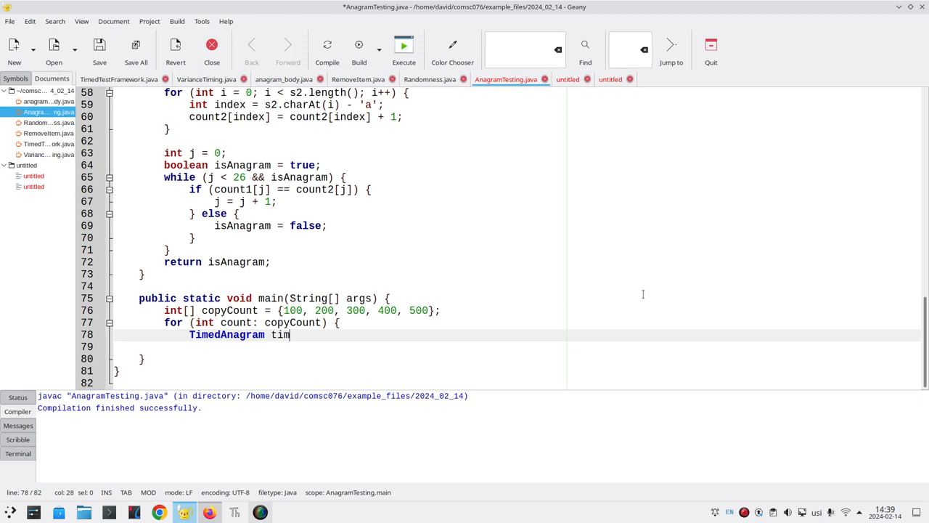
pyautogui.write('eTest =')
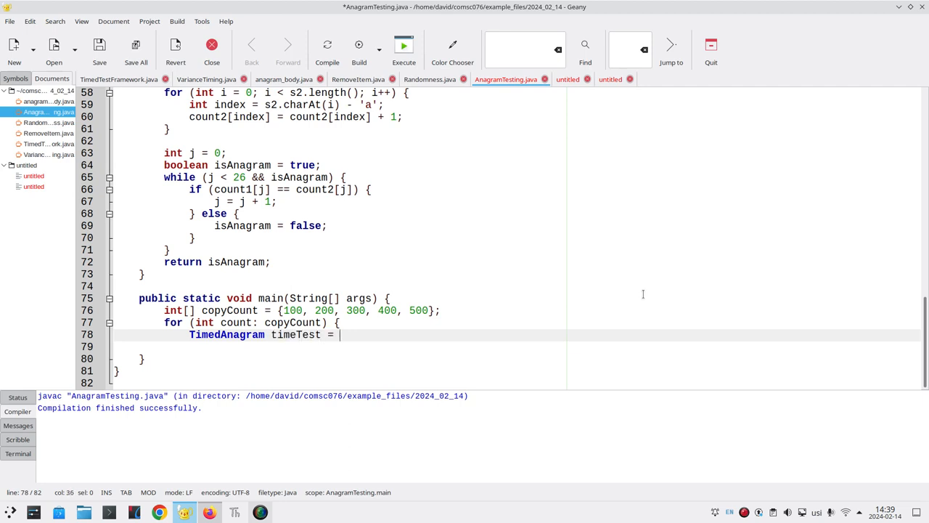
pyautogui.write('new Timed')
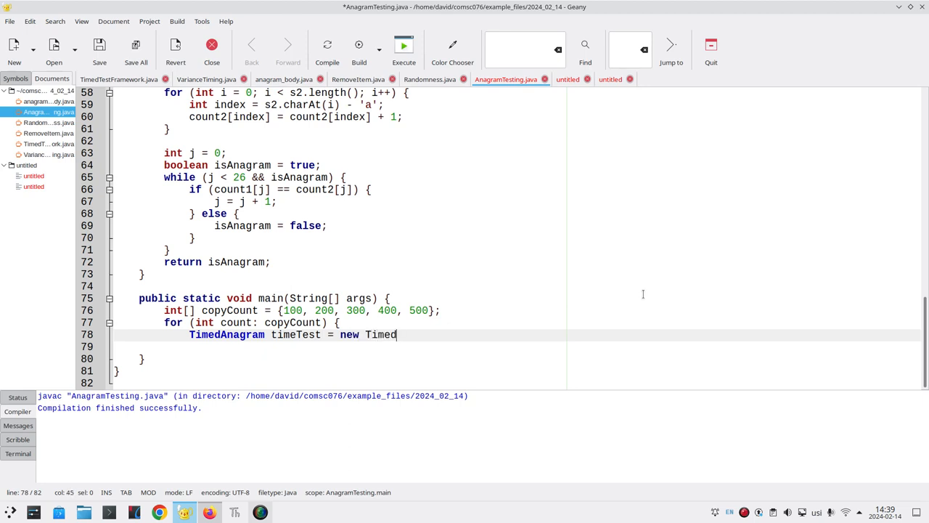
pyautogui.write('Anagram')
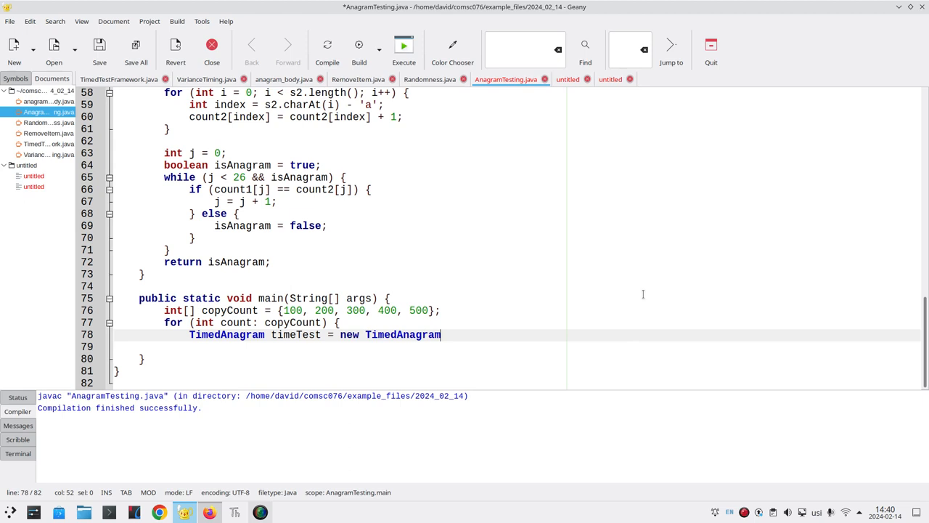
pyautogui.write('(count);')
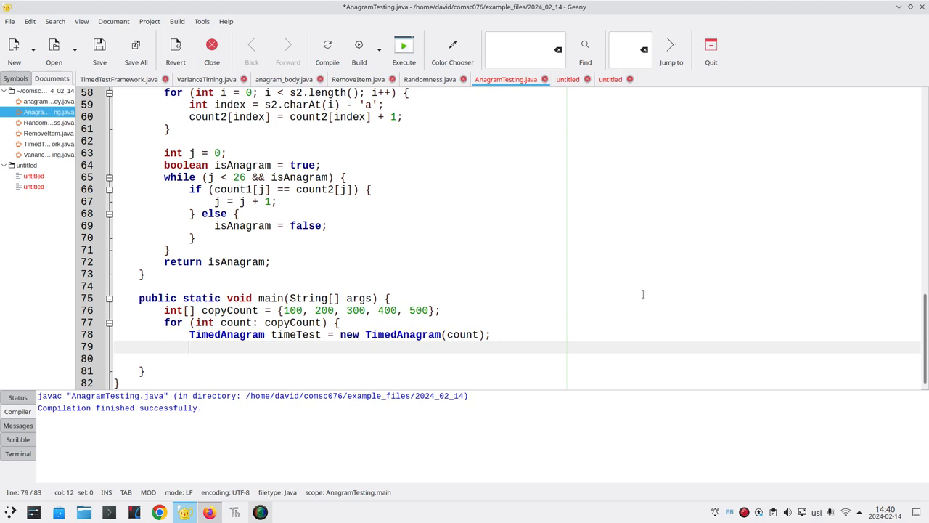
# Step: Start assigning double average = timeTest.getAverageTime
pyautogui.write('double average =')
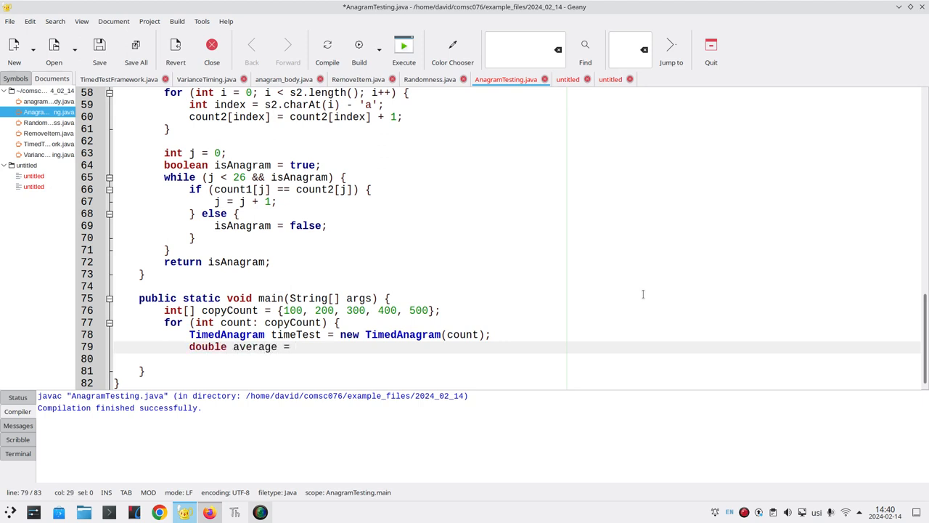
pyautogui.write('timeTest.get')
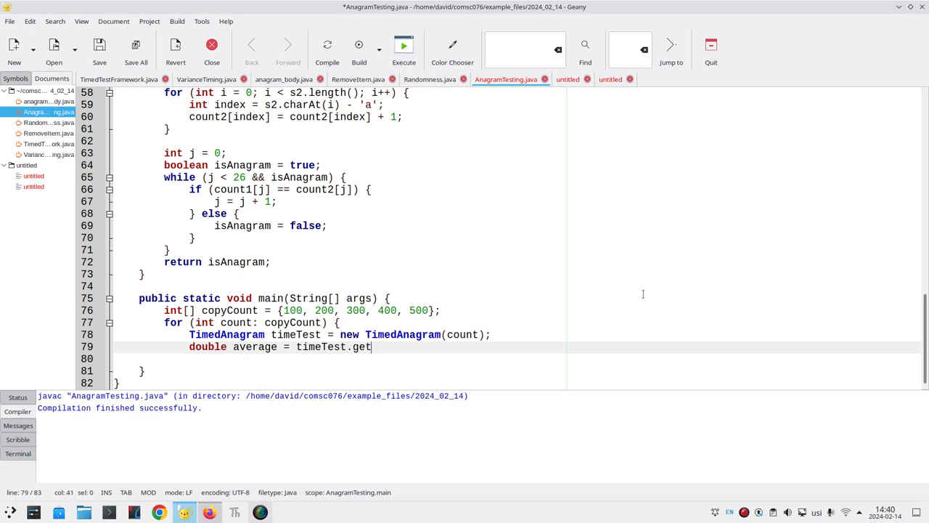
pyautogui.write('AverageTime')
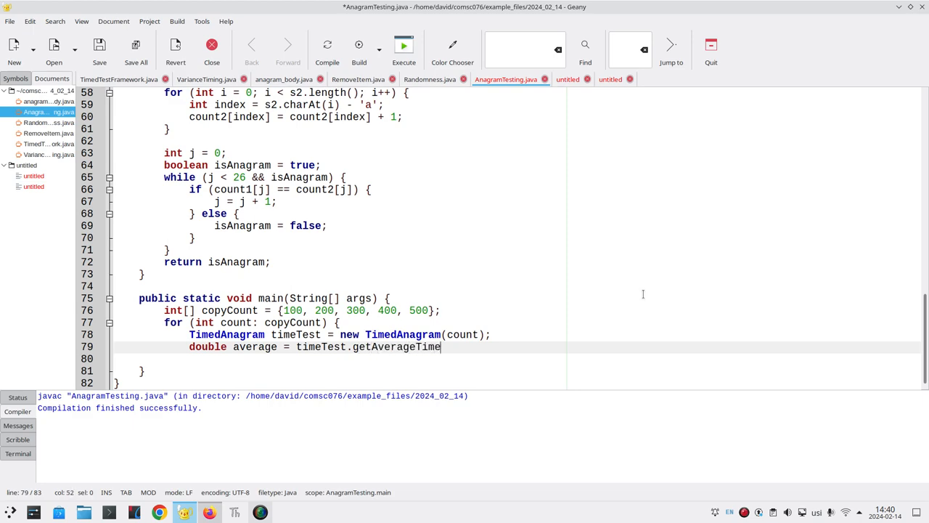
# Step: Check TimedTestFramework.java and correct the call to getAverageTestTime();
pyautogui.click(119, 79)
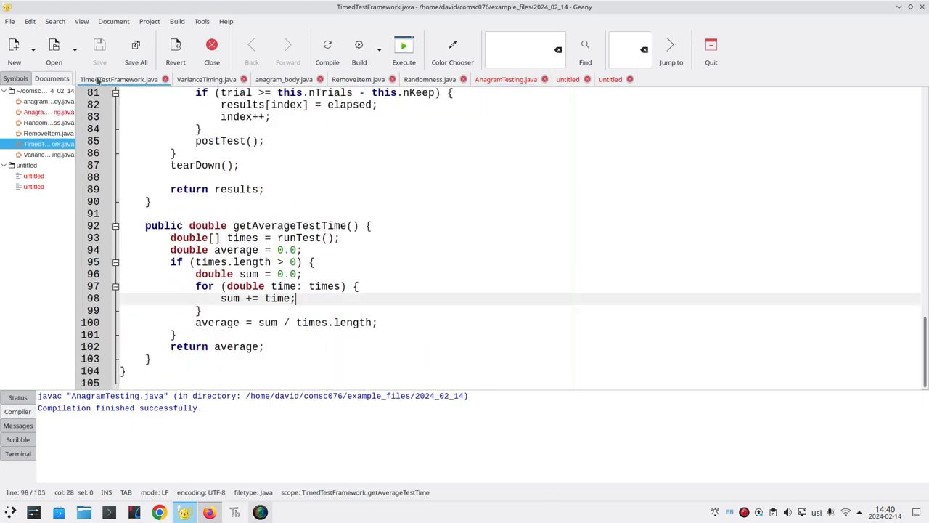
pyautogui.click(508, 78)
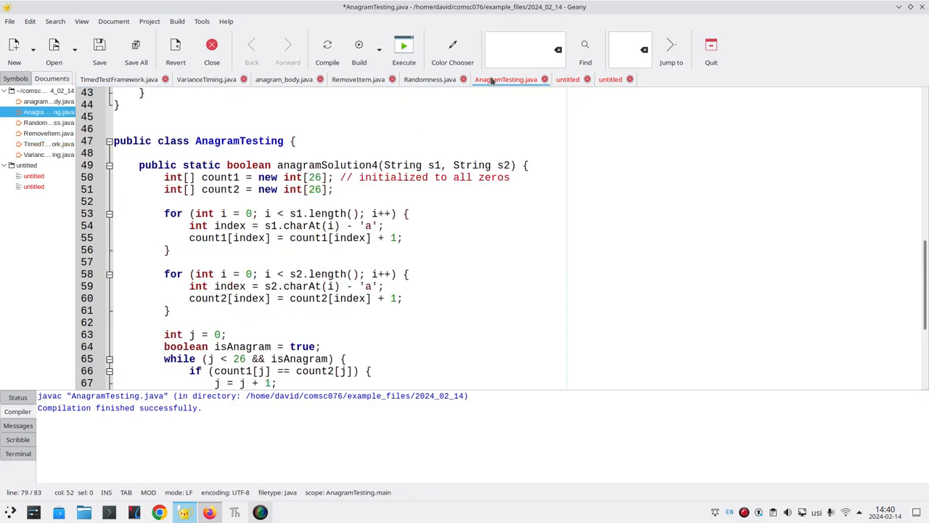
pyautogui.scroll(-3)
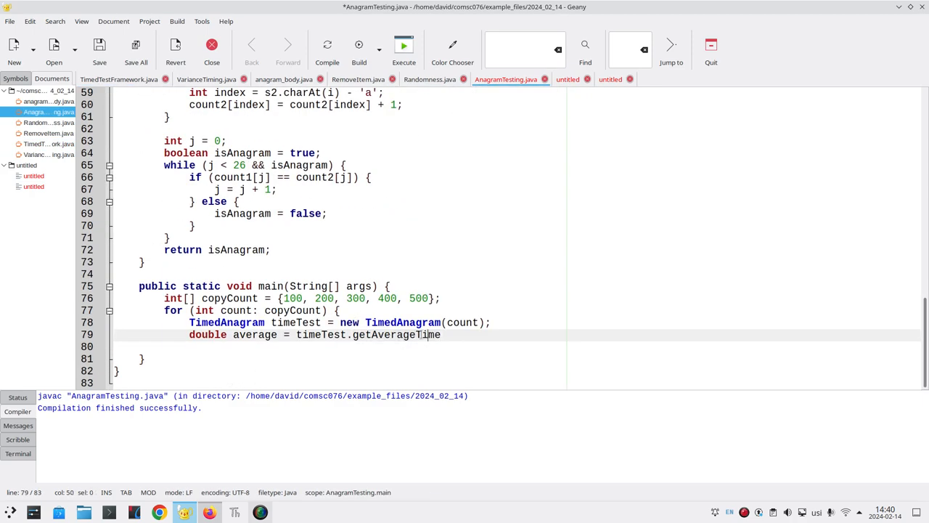
pyautogui.write('TestT')
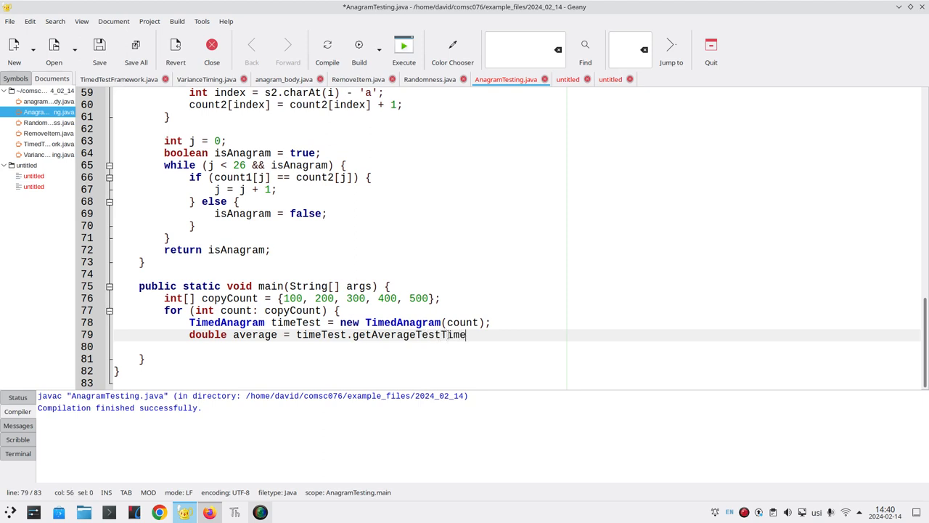
pyautogui.write('();')
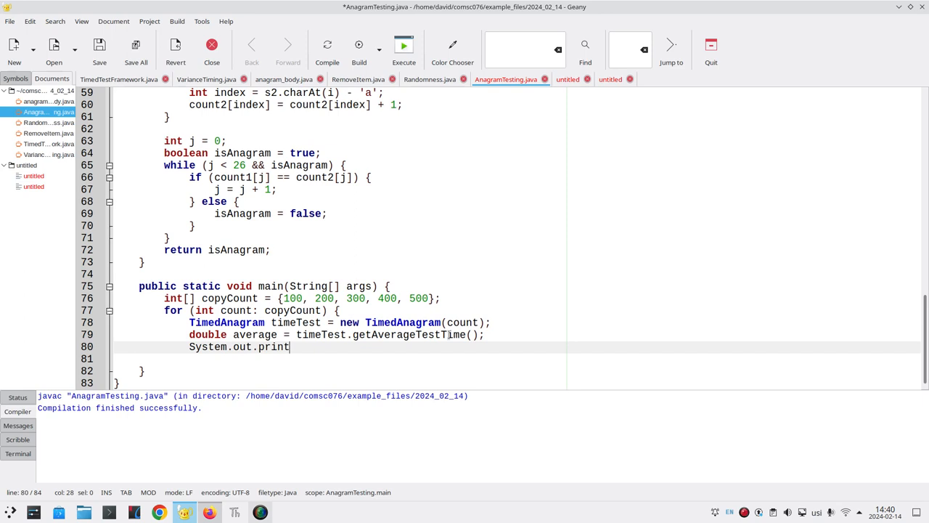
# Step: Write System.out.printf("Length: %,6d takes %.8f sec.%n", count * 26, average); and close the loop
pyautogui.write('f("Len')
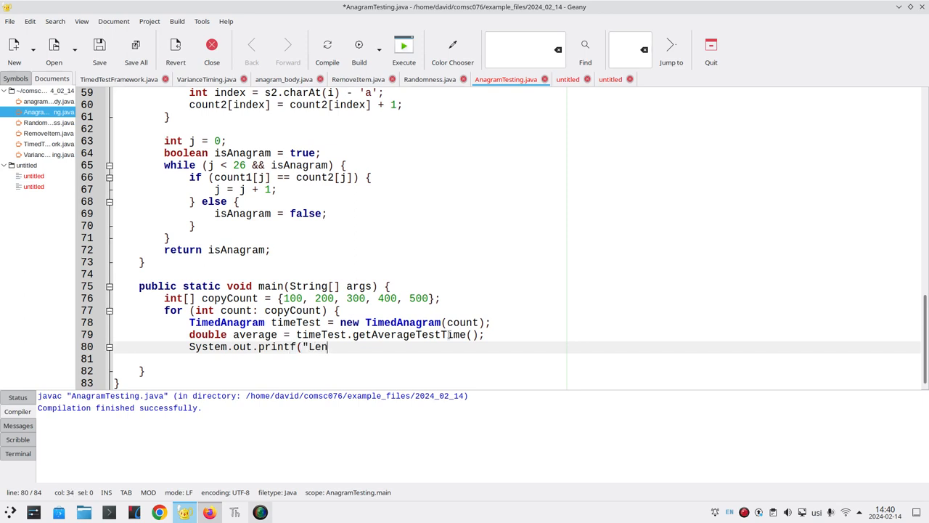
pyautogui.write('gth: %,')
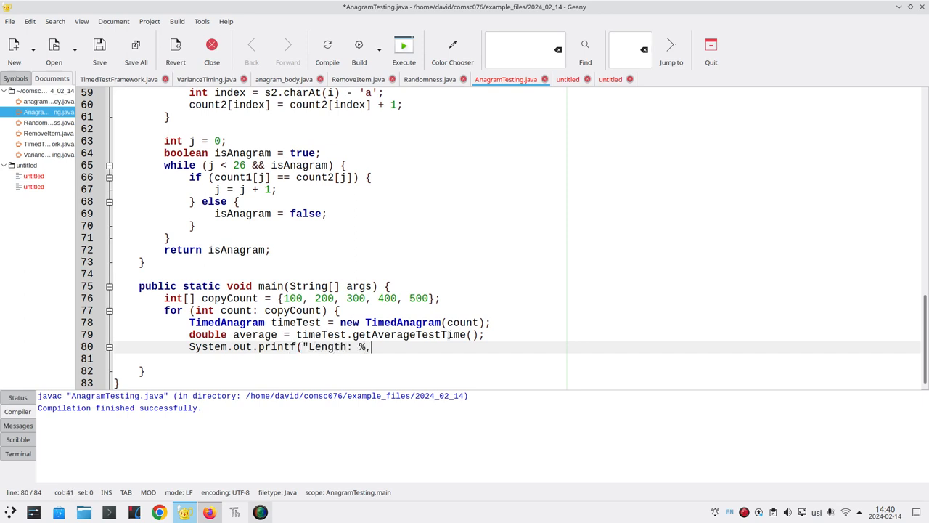
pyautogui.write('6d takes %.8f sec')
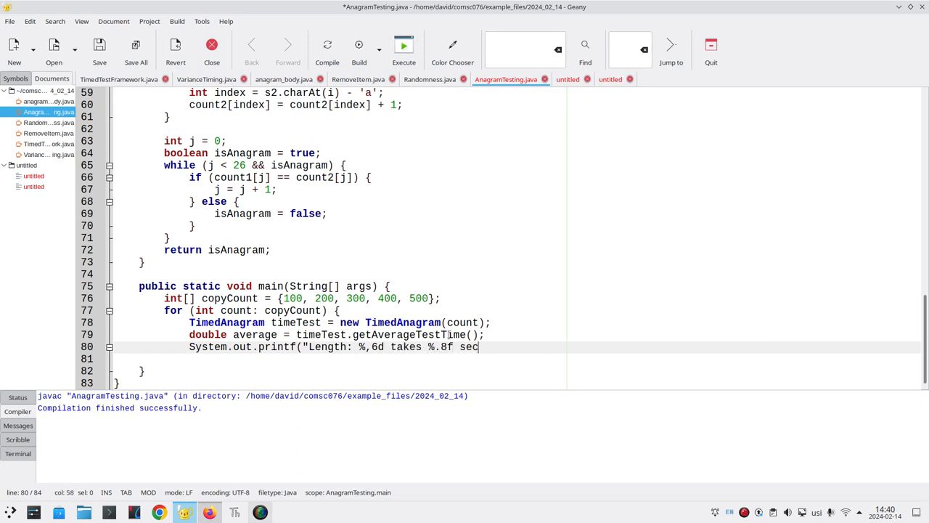
pyautogui.write('.%n",')
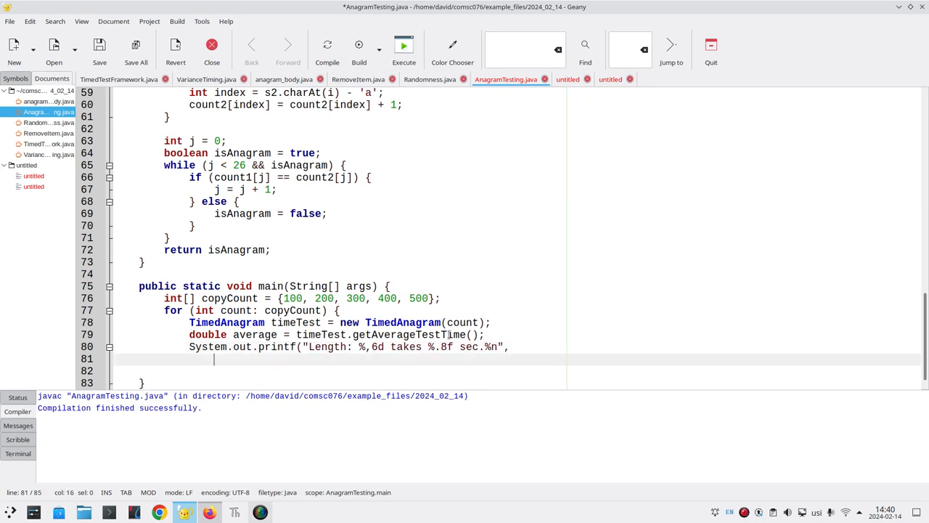
pyautogui.write('count * 26')
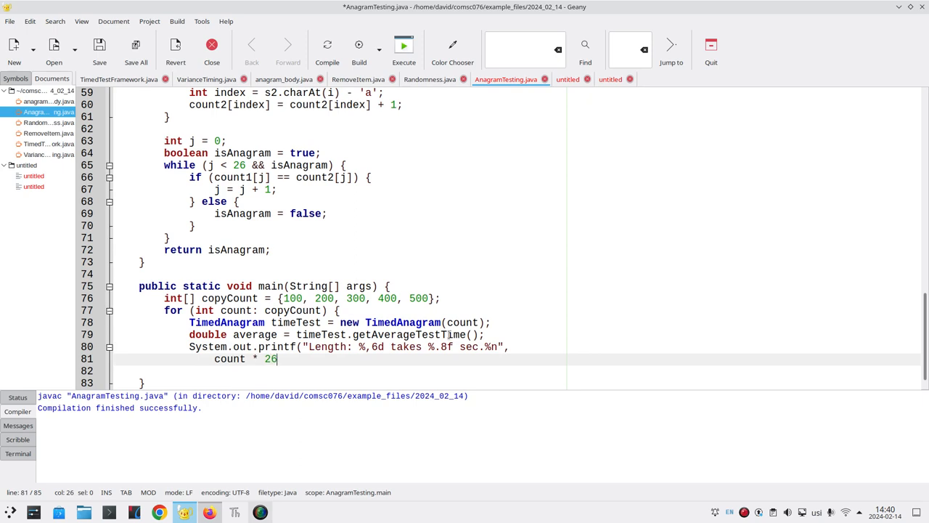
pyautogui.write(',')
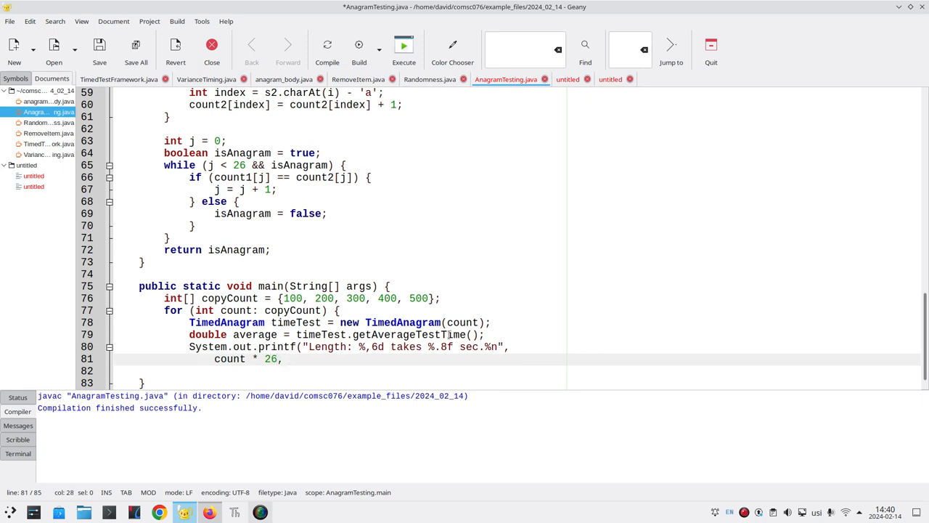
pyautogui.write('av')
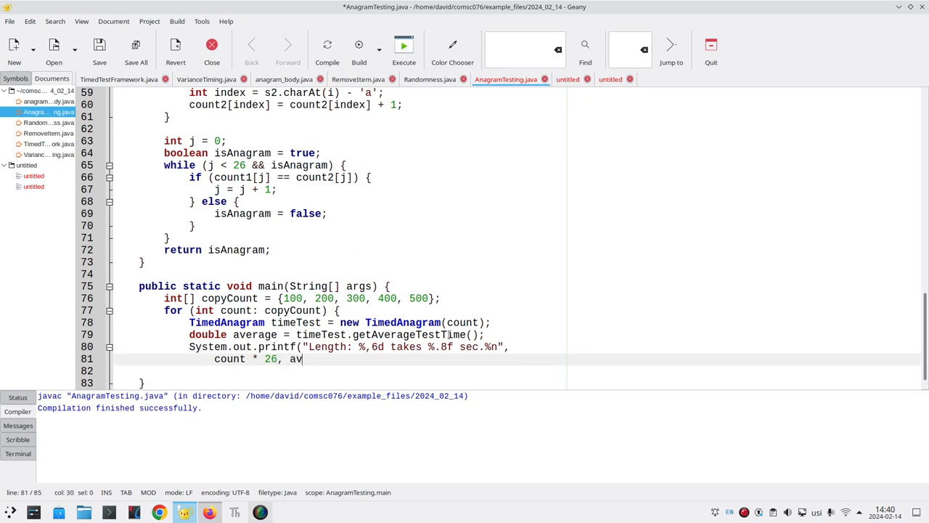
pyautogui.write('erage);')
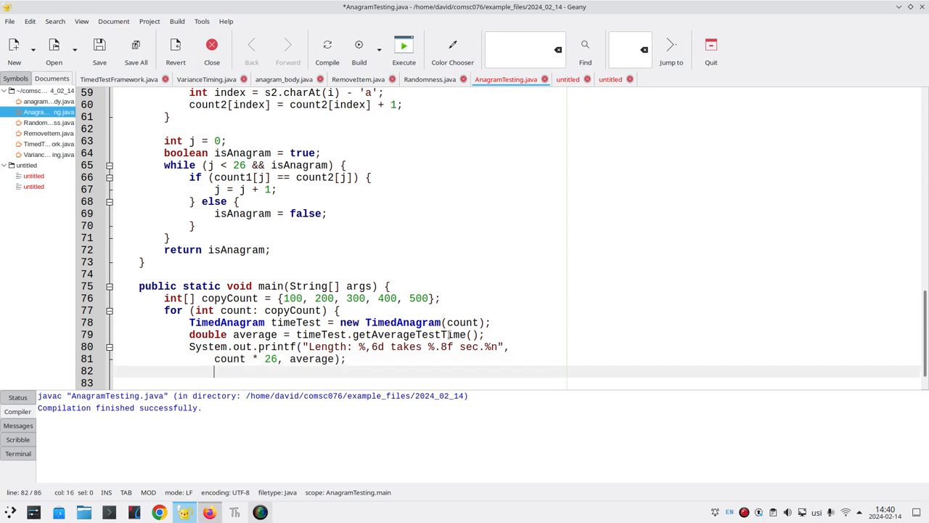
pyautogui.write('}')
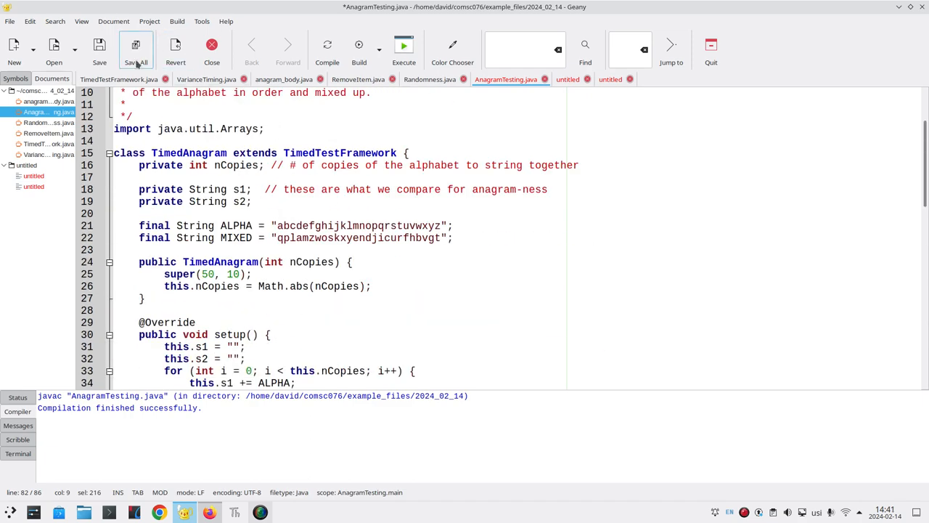
pyautogui.click(116, 78)
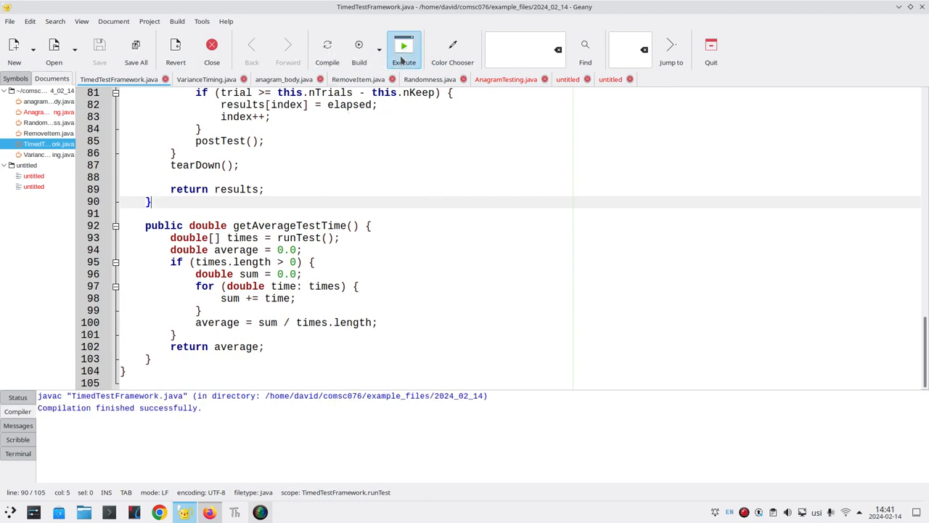
# Step: Compile TimedTestFramework.java, then compile AnagramTesting.java successfully
pyautogui.click(404, 45)
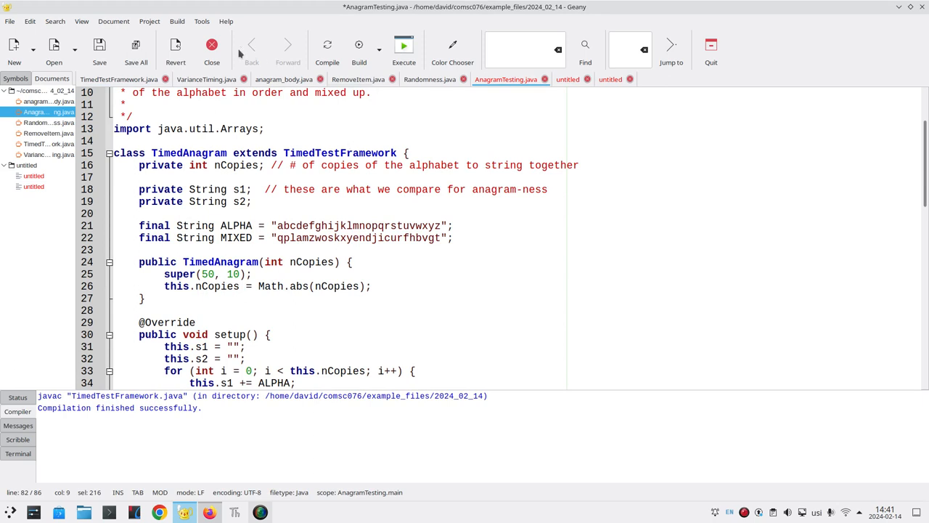
pyautogui.click(359, 49)
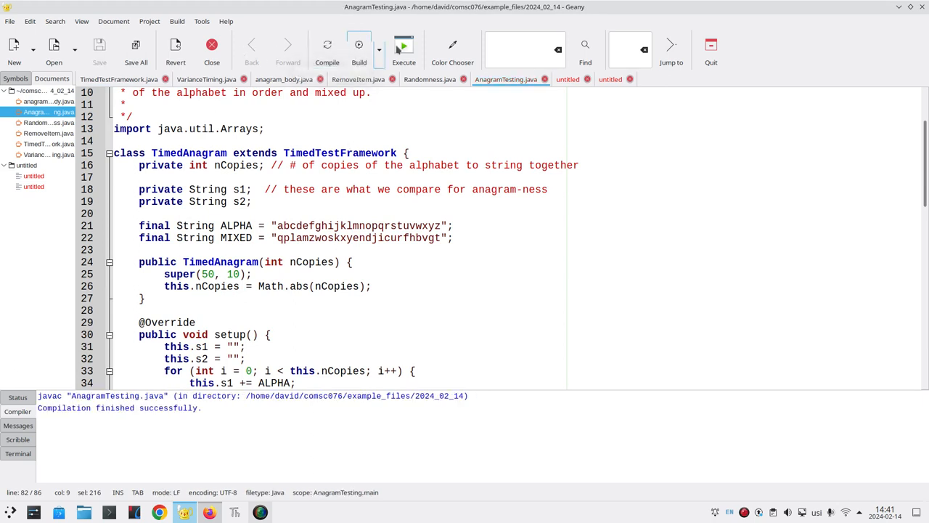
pyautogui.click(404, 45)
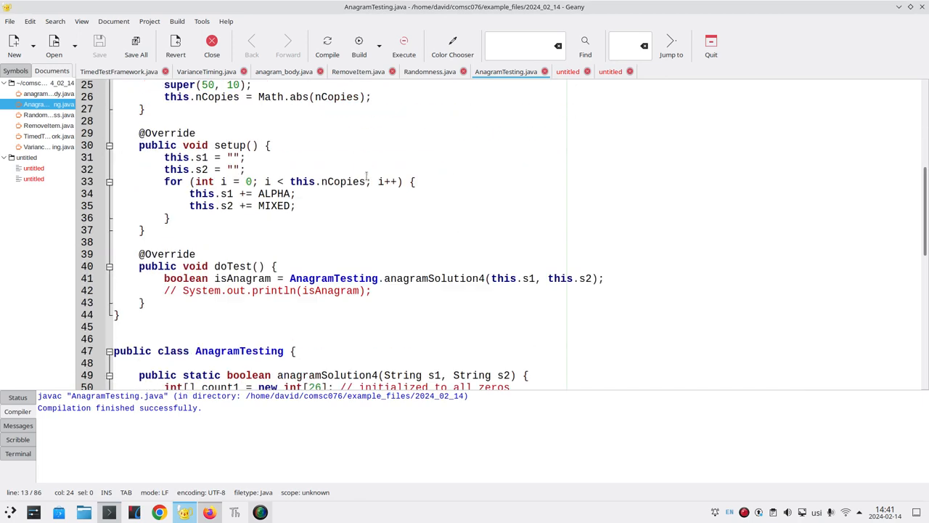
# Step: Prepend another 100 to copyCount and run AnagramTesting
pyautogui.scroll(-3)
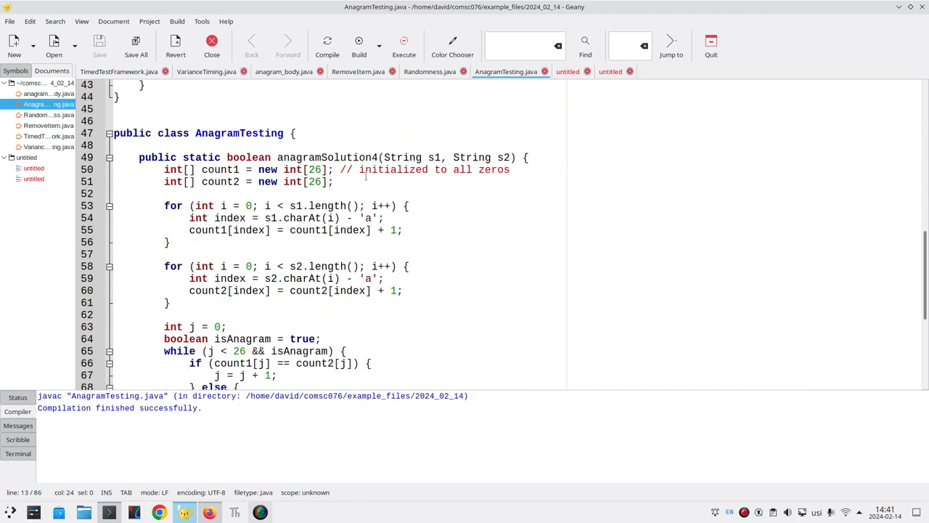
pyautogui.scroll(-3)
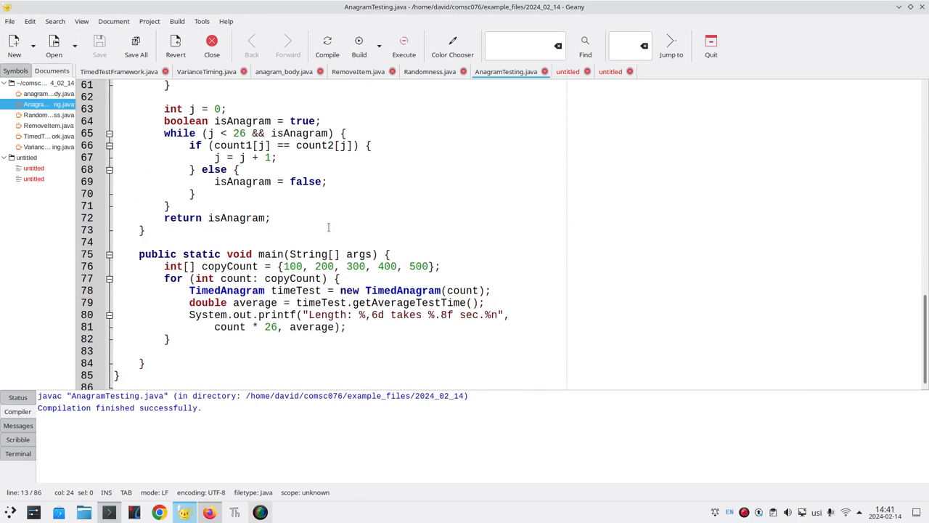
pyautogui.click(289, 267)
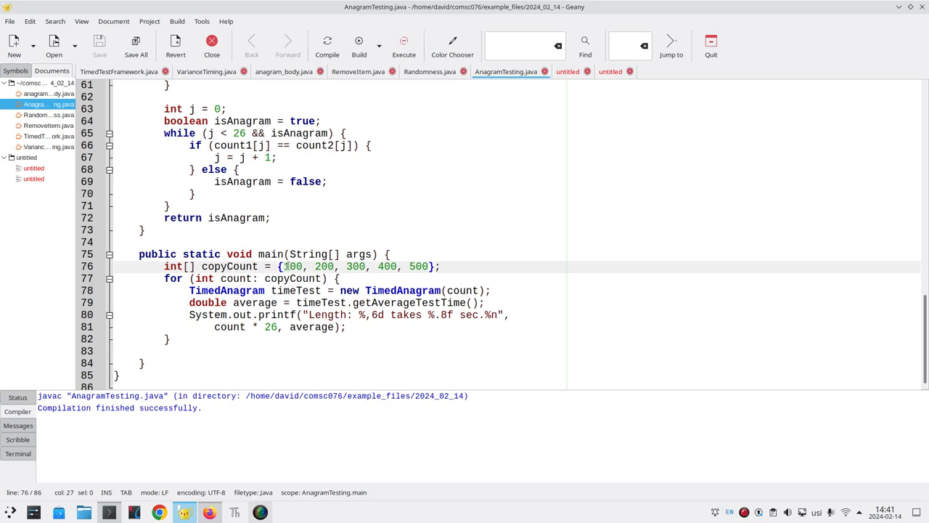
pyautogui.write('100,')
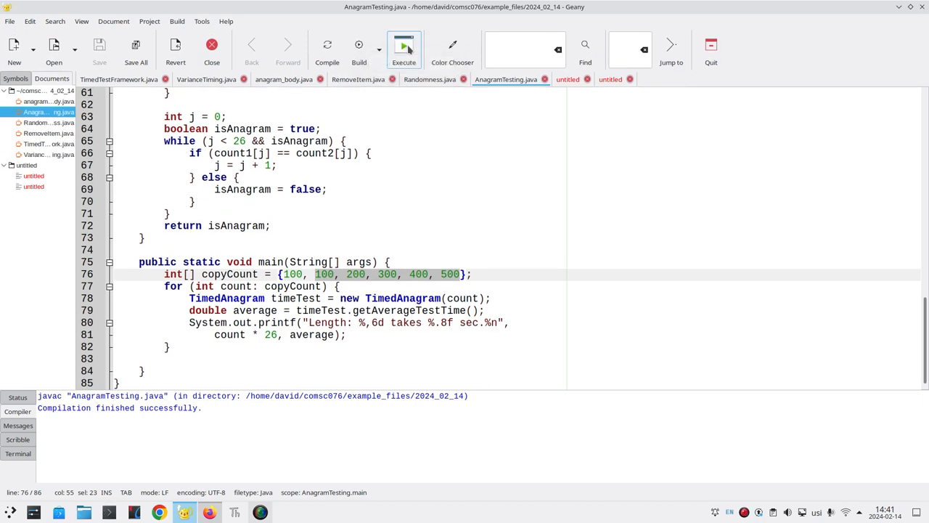
pyautogui.click(402, 45)
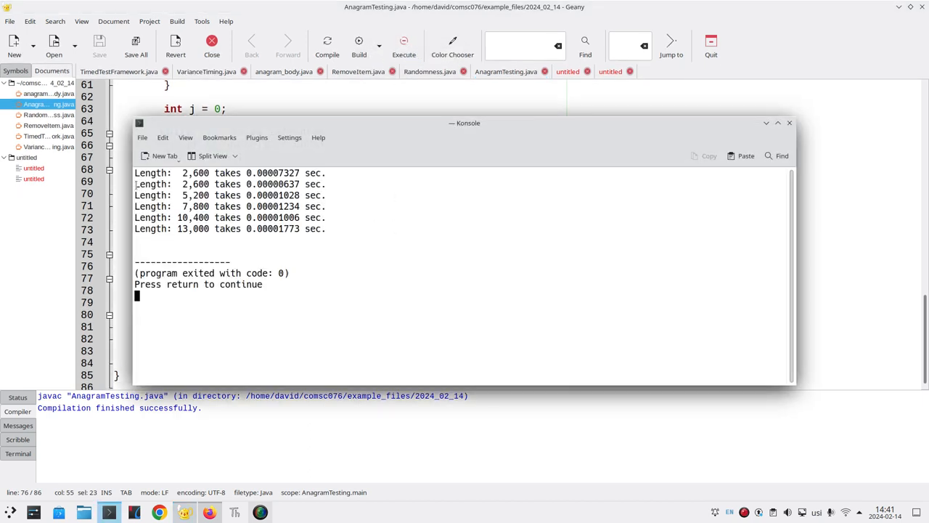
# Step: Highlight the Length/time output lines in Konsole, shift the window left and open the launcher
pyautogui.moveTo(135, 173); pyautogui.dragTo(325, 230)
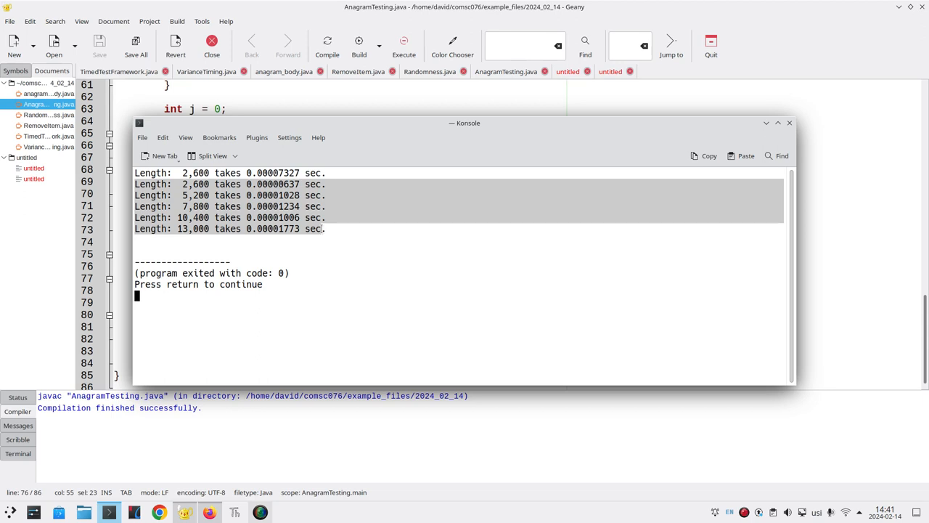
pyautogui.moveTo(464, 122); pyautogui.dragTo(369, 129)
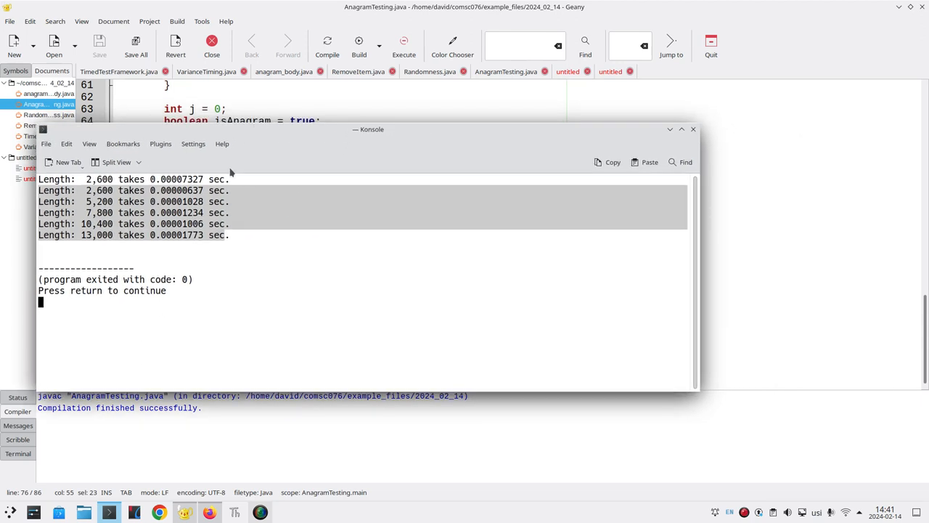
pyautogui.click(8, 507)
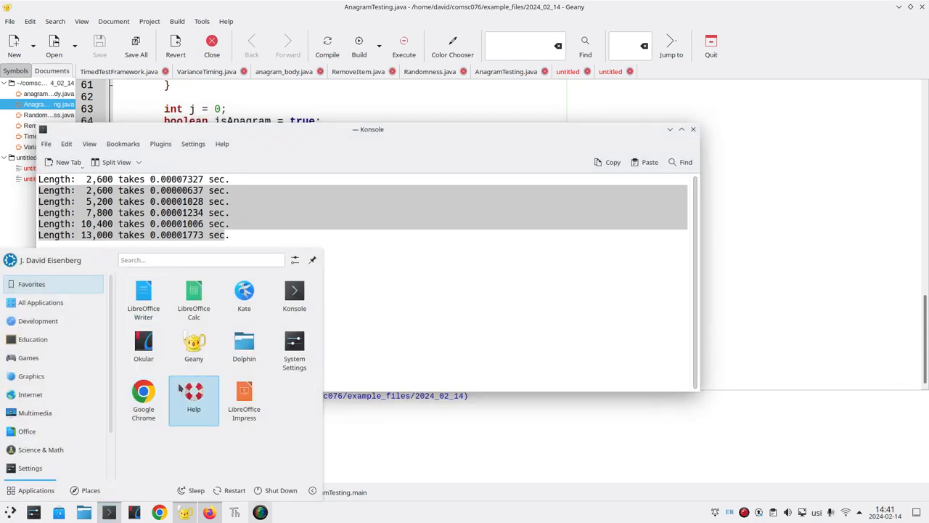
pyautogui.moveTo(193, 293)
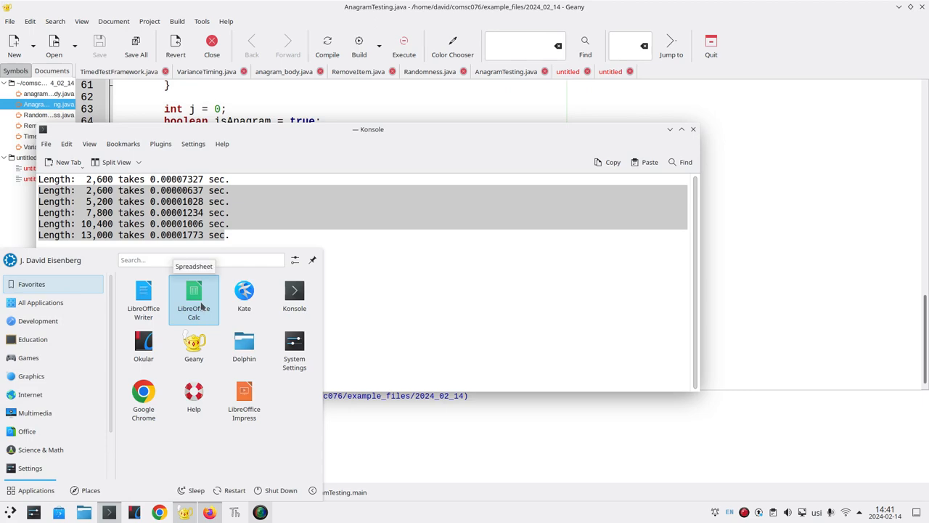
# Step: Start a new Calc spreadsheet with Length and Time headers in A1:B1
pyautogui.click(194, 293)
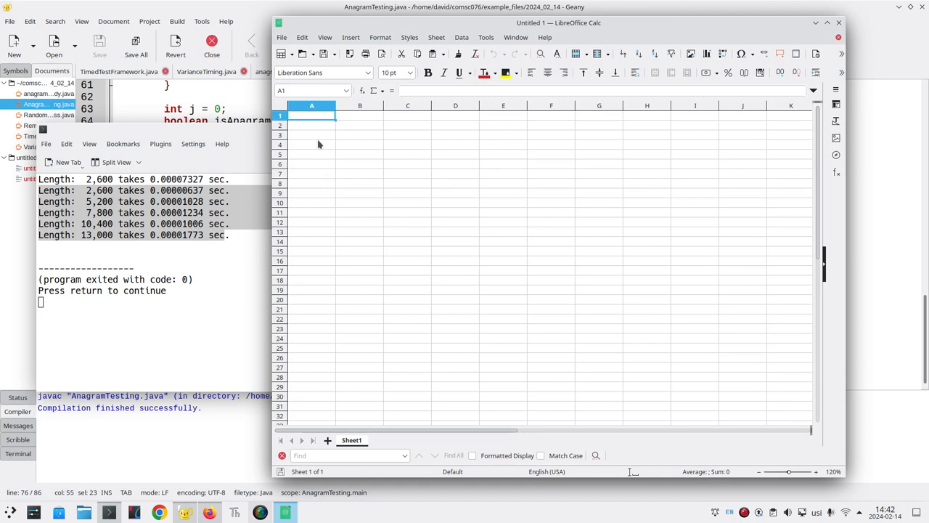
pyautogui.moveTo(308, 120)
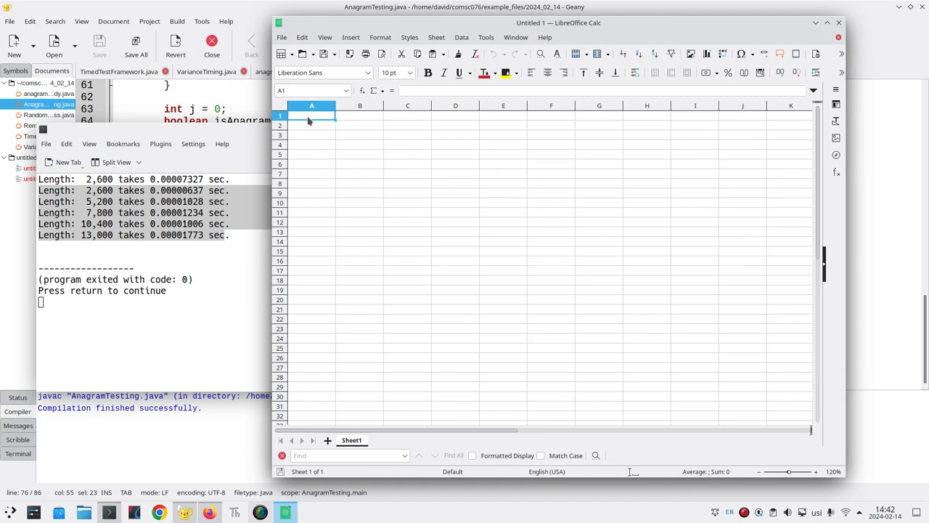
pyautogui.write('Lengt')
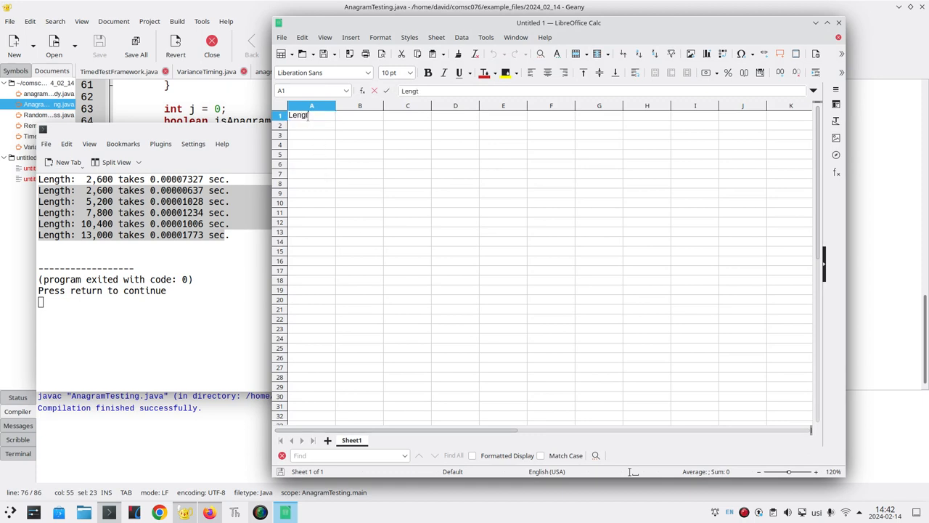
pyautogui.write('Time')
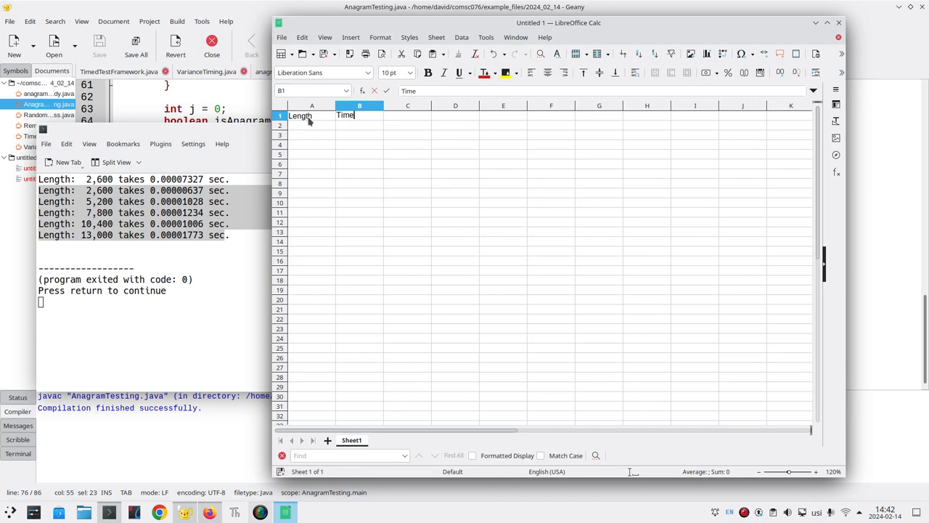
# Step: Enter lengths 26, 52, 78 with their times, correcting the mistyped B2 value to 0.0637
pyautogui.click(311, 125)
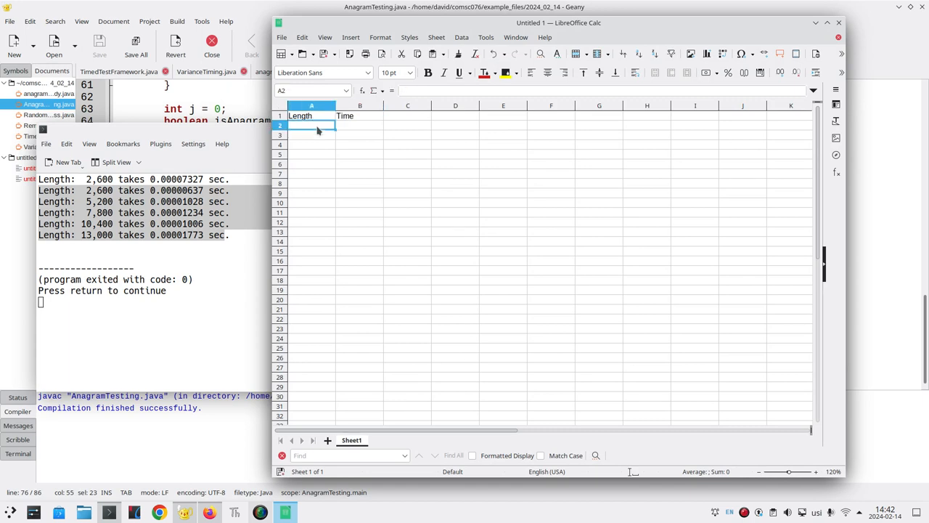
pyautogui.write('26')
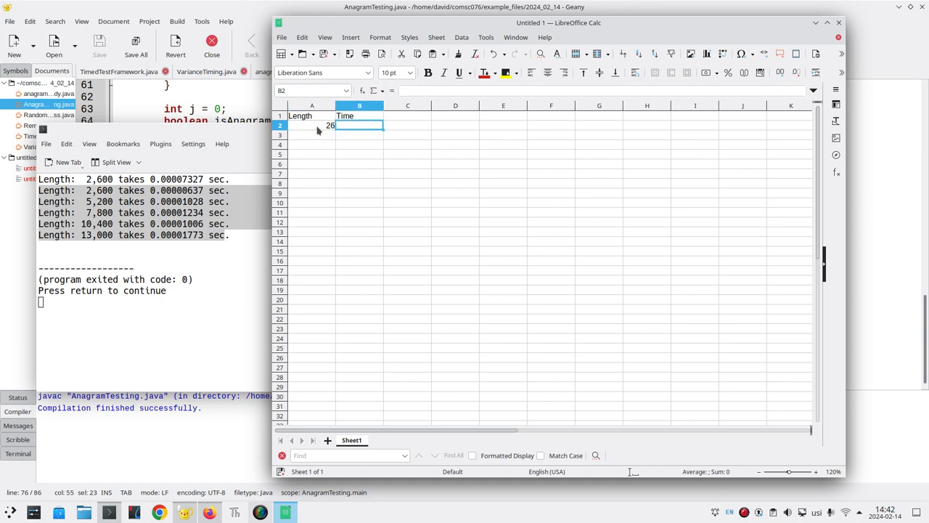
pyautogui.write('637')
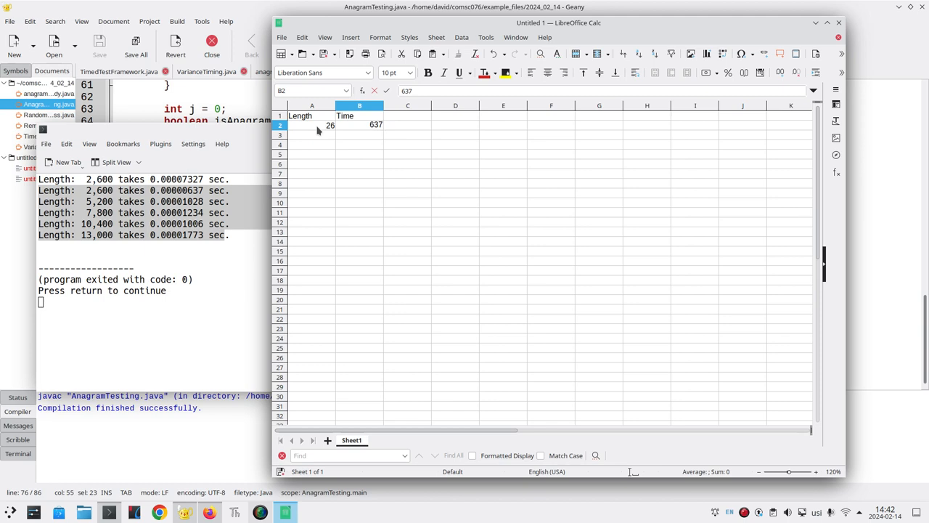
pyautogui.write('0.')
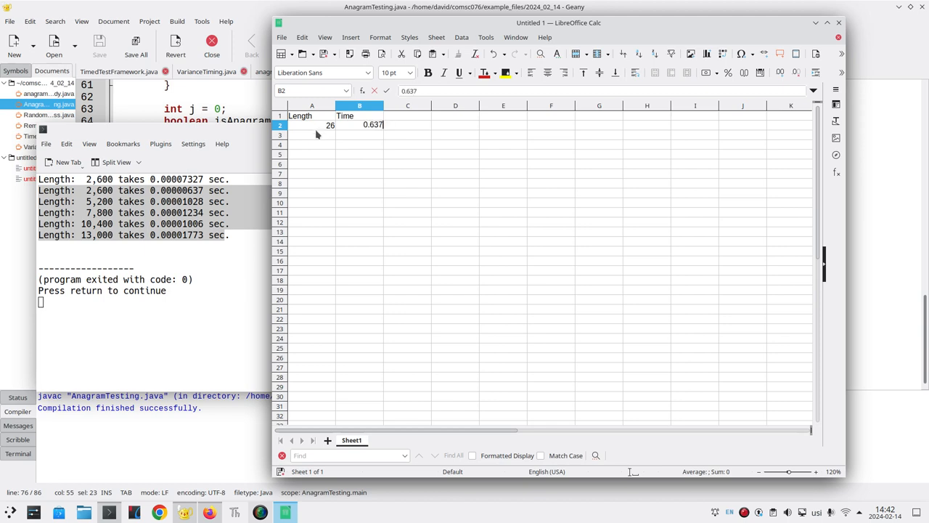
pyautogui.click(310, 135)
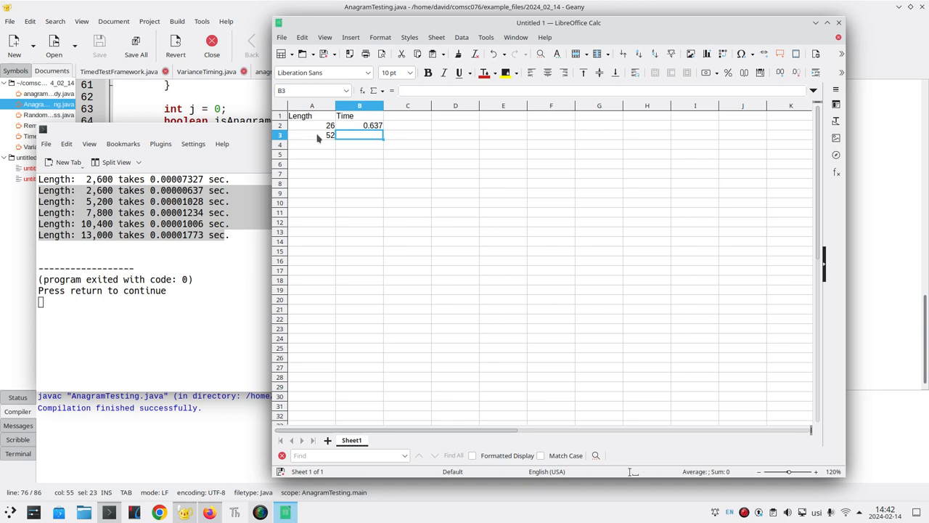
pyautogui.click(360, 125)
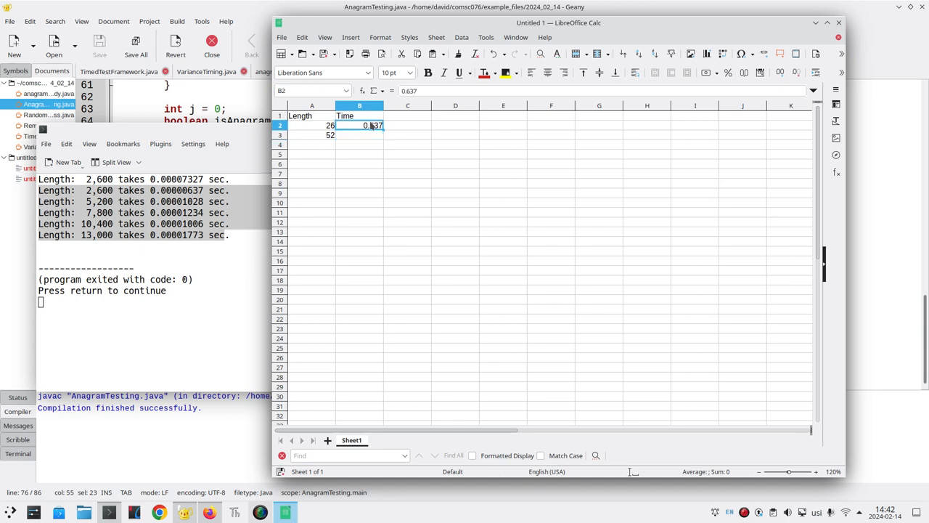
pyautogui.doubleClick(360, 125)
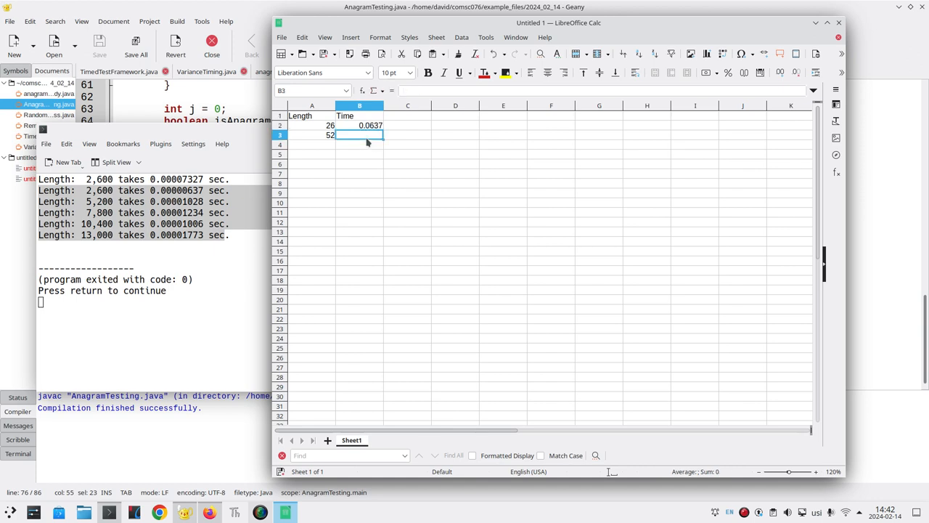
pyautogui.write('0.1028')
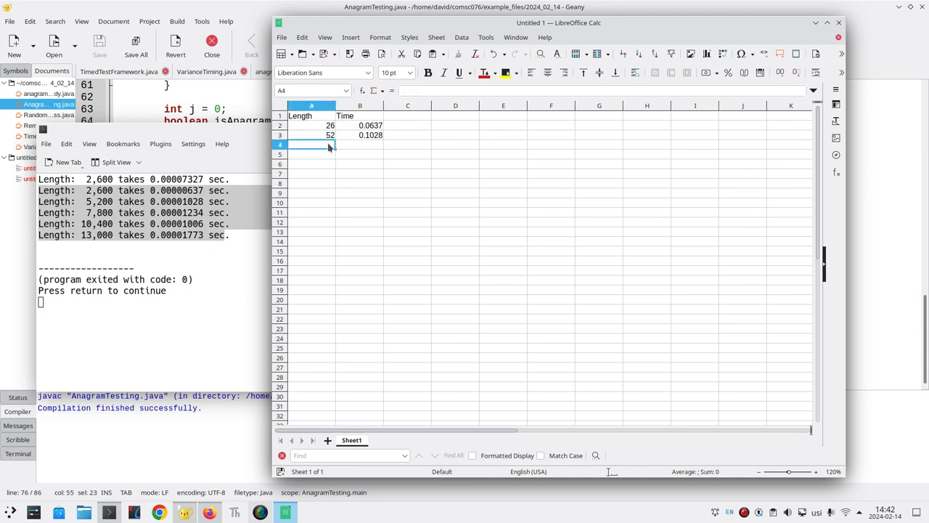
pyautogui.write('78')
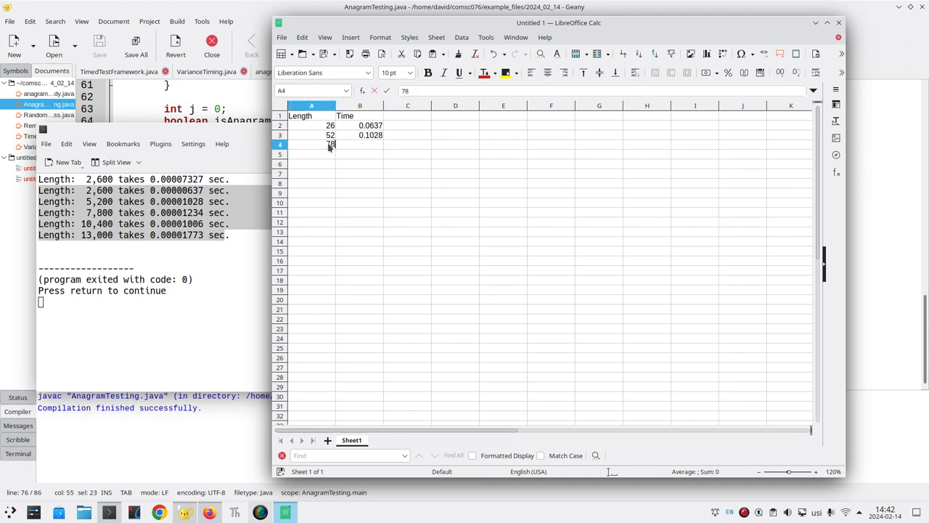
# Step: Enter time 0.1234 for 78, then lengths 104 and 130 with times up to 0.1773
pyautogui.click(360, 144)
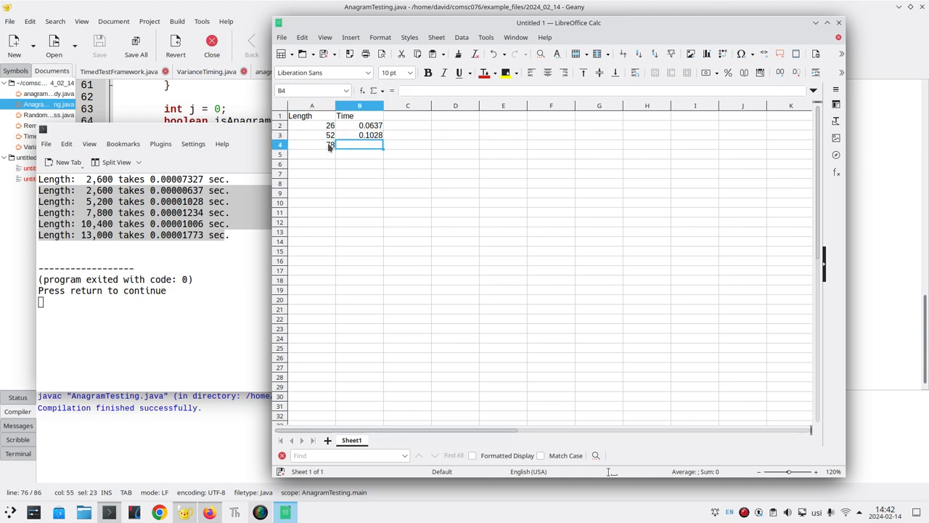
pyautogui.write('0.1234')
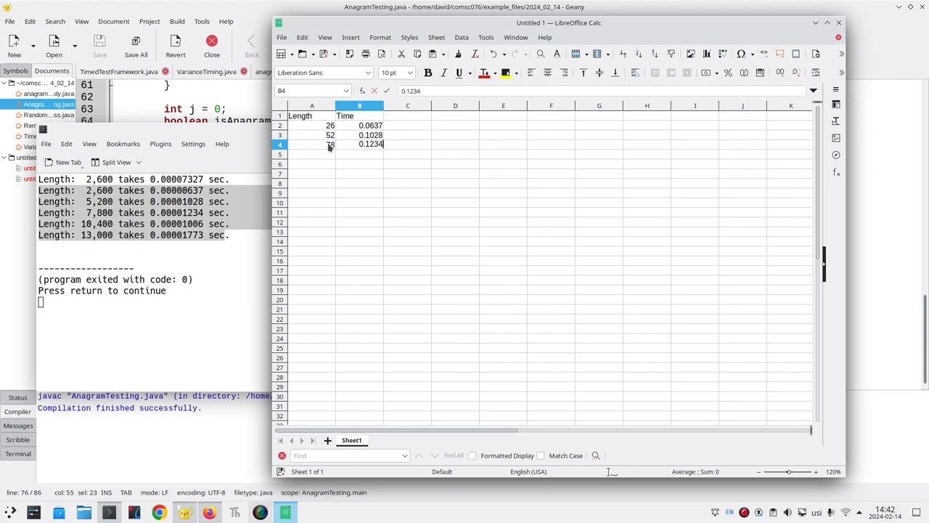
pyautogui.click(310, 154)
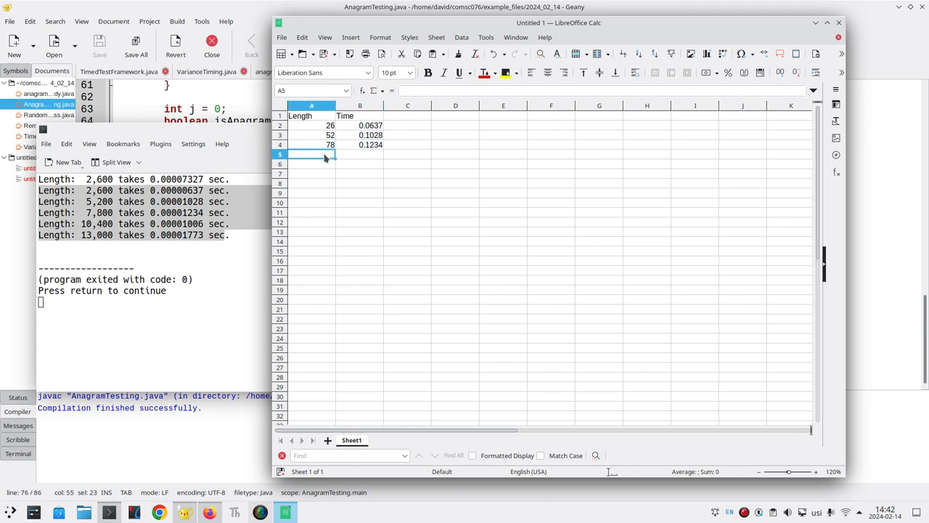
pyautogui.write('104')
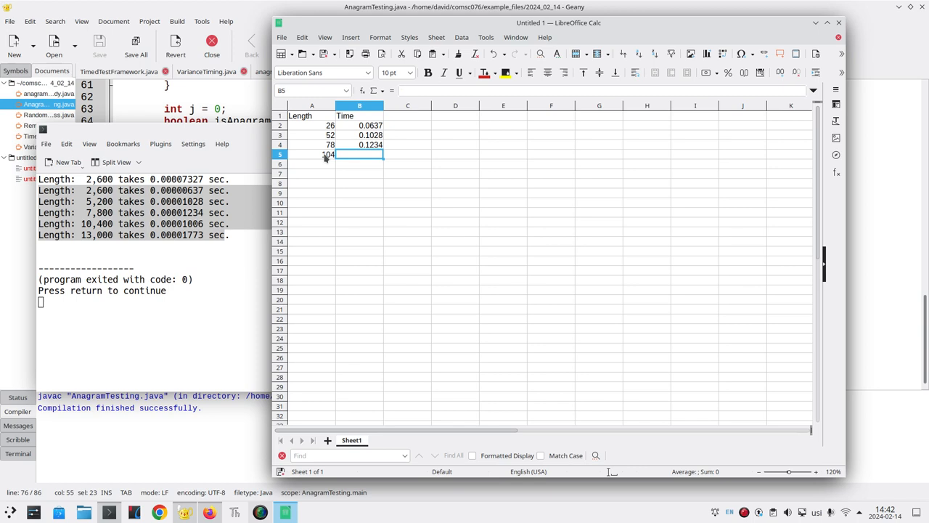
pyautogui.write('0')
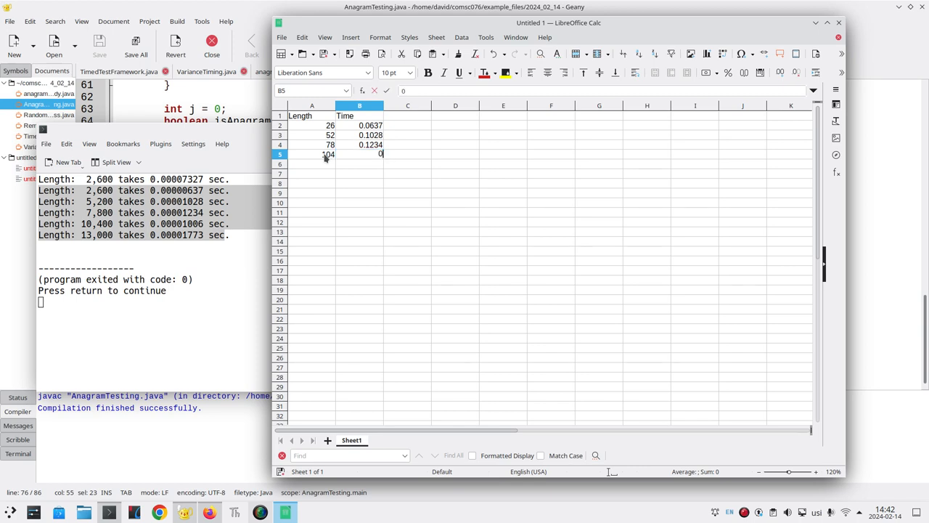
pyautogui.write('0.1006')
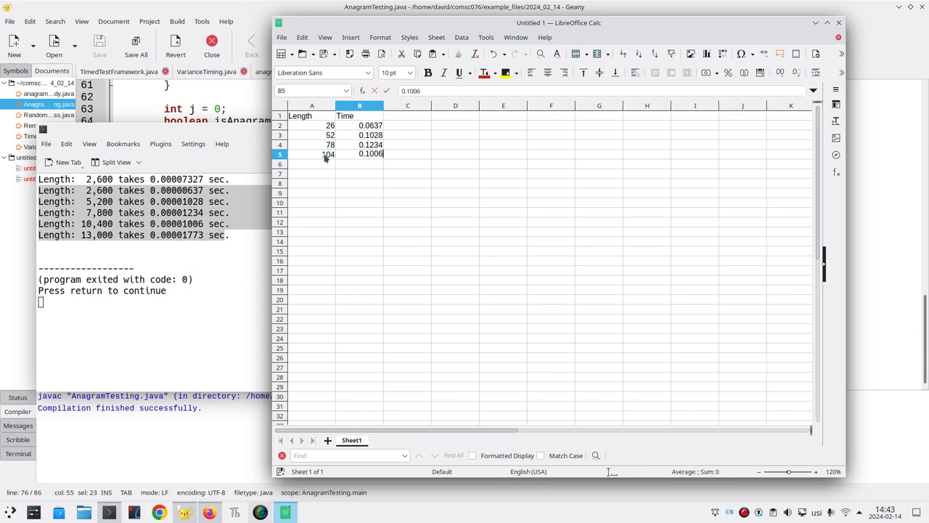
pyautogui.write('13')
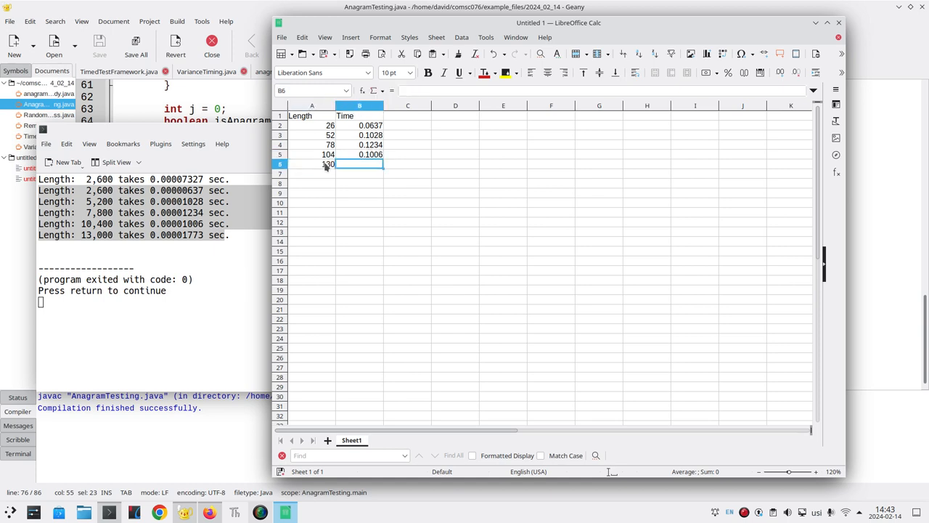
pyautogui.write('0.1773')
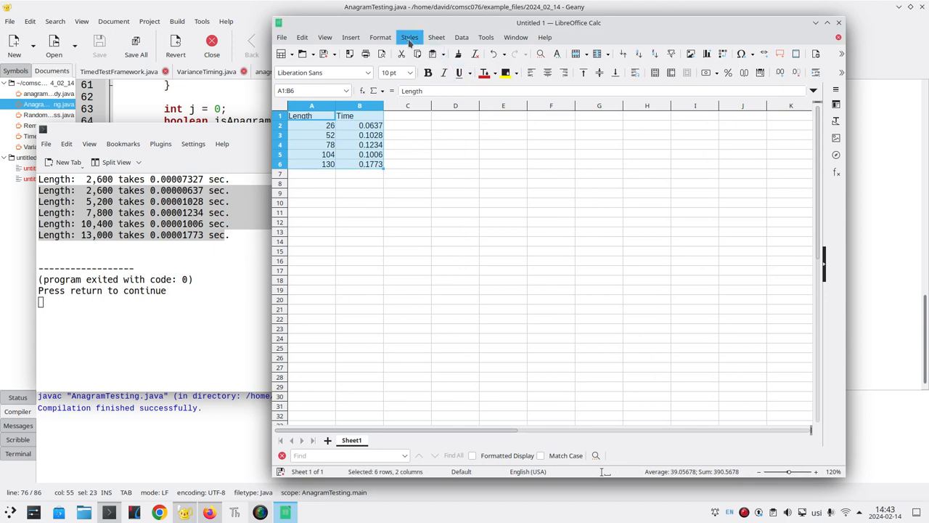
# Step: Insert an XY scatter chart with points and lines from A1:B6 and place it beside the data
pyautogui.click(350, 38)
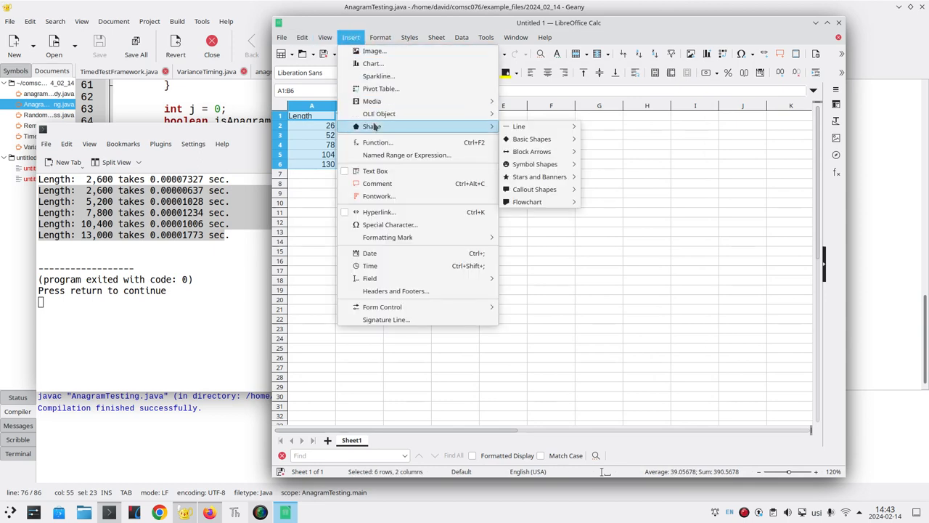
pyautogui.moveTo(375, 64)
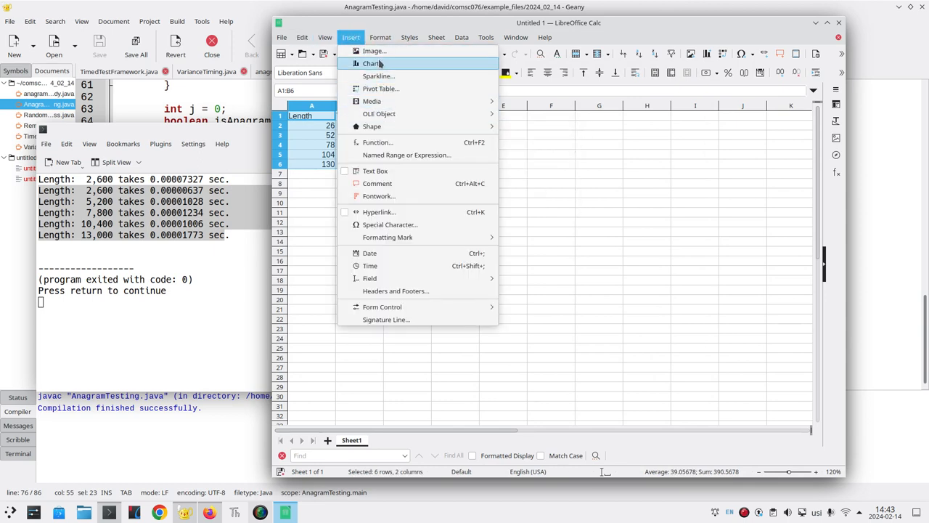
pyautogui.click(370, 63)
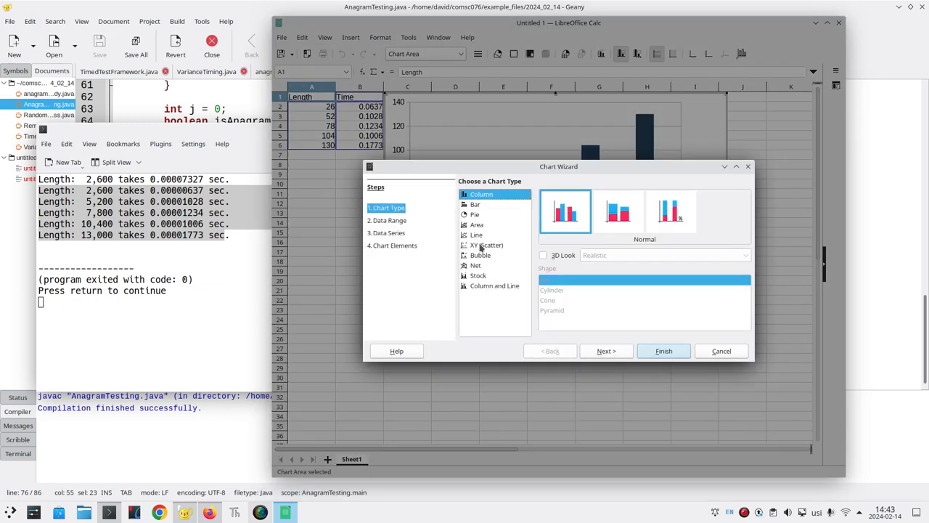
pyautogui.click(486, 244)
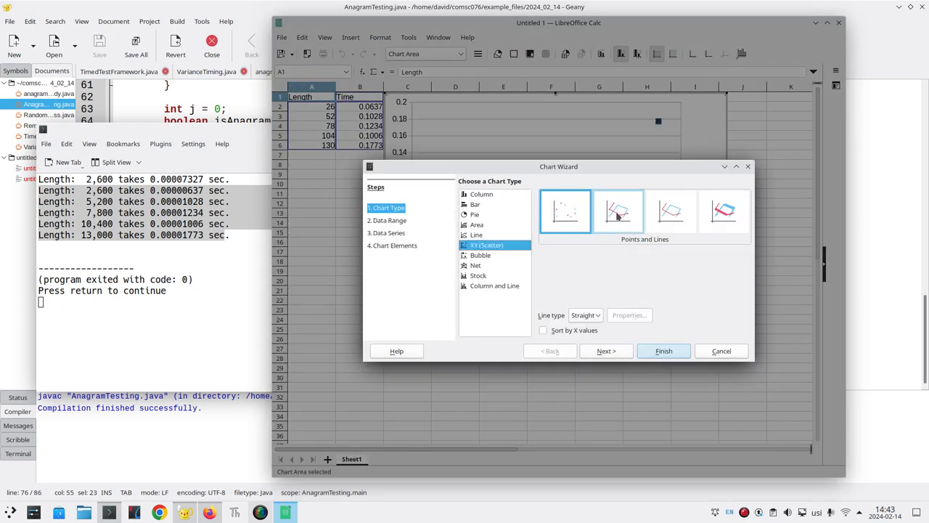
pyautogui.click(618, 212)
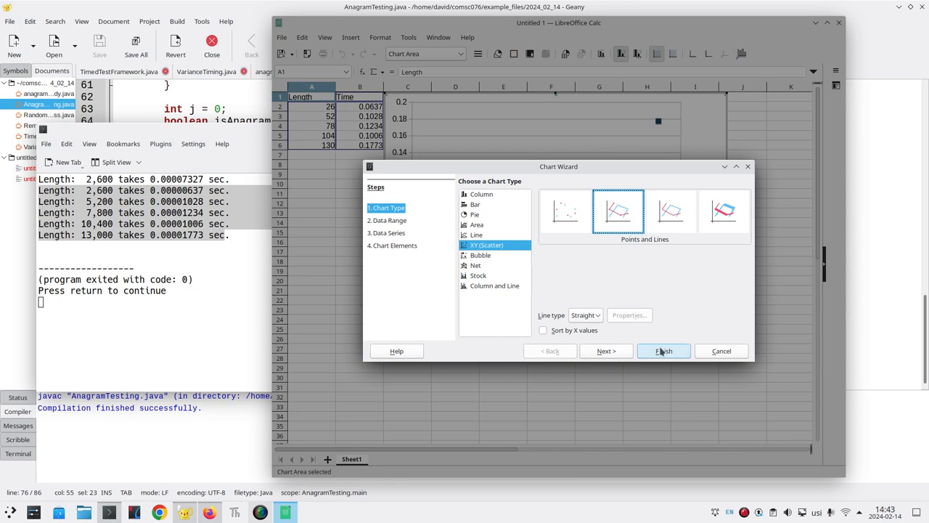
pyautogui.click(662, 350)
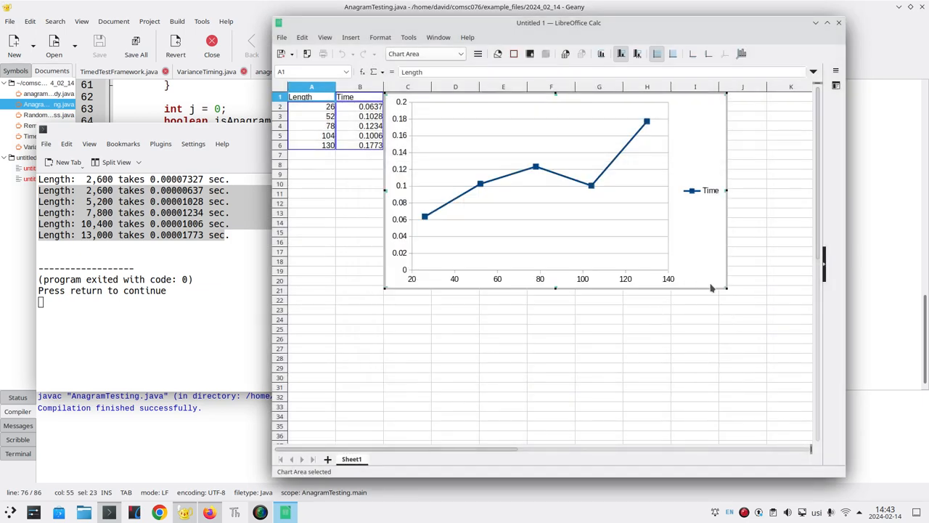
pyautogui.moveTo(723, 288); pyautogui.dragTo(793, 323)
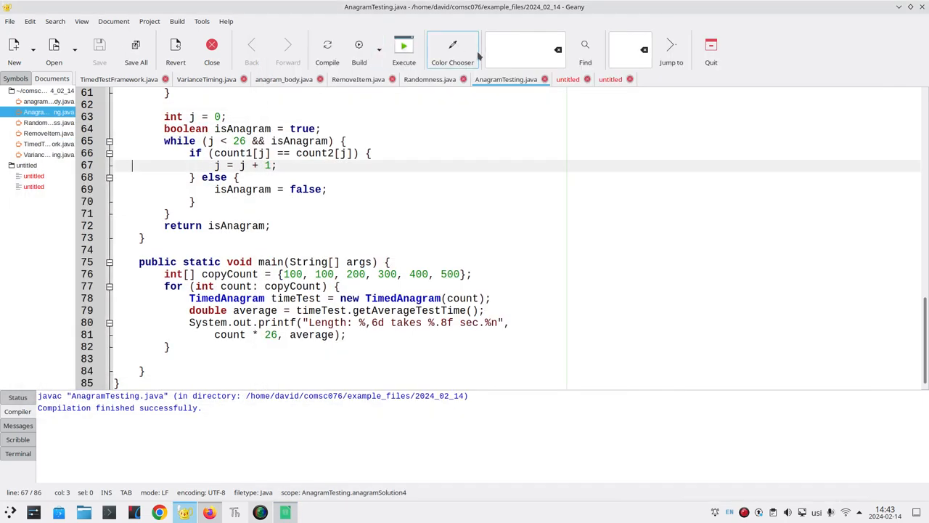
# Step: Run AnagramTesting from Geany, producing timings for lengths 2,600 through 13,000
pyautogui.click(404, 45)
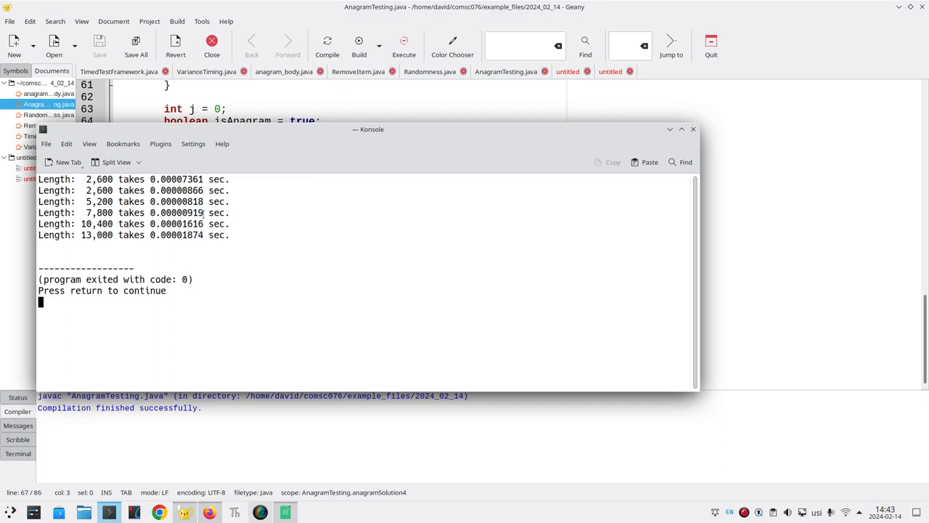
pyautogui.moveTo(509, 308)
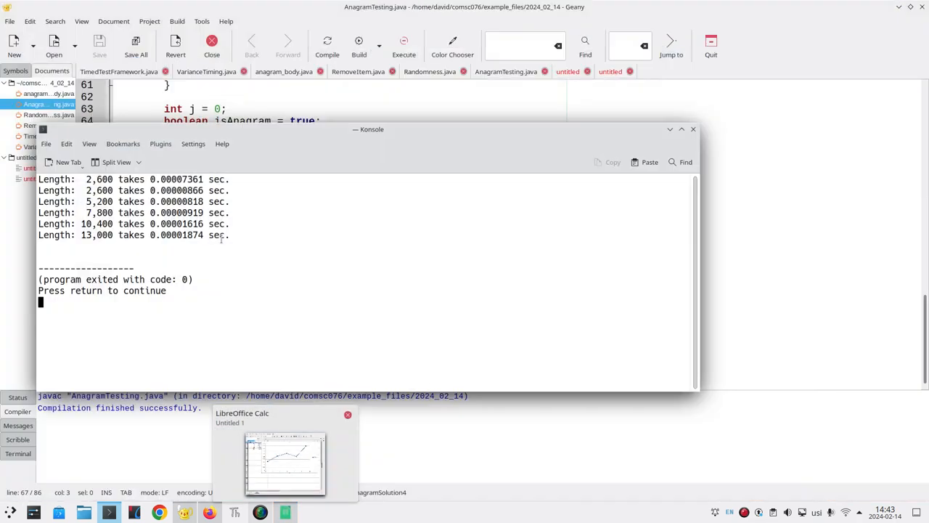
# Step: Overwrite the Time column B2:B6 with the new run's values 0.0866 through 0.1874
pyautogui.click(291, 462)
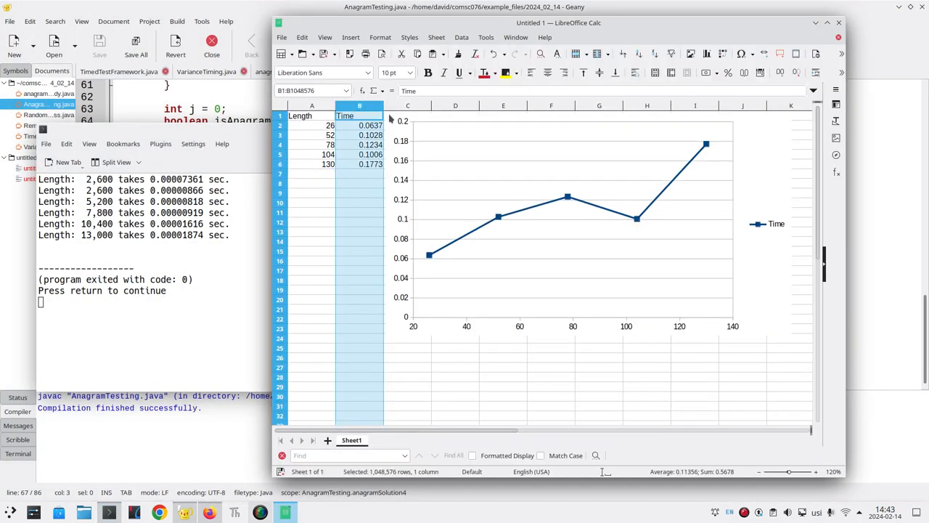
pyautogui.click(360, 125)
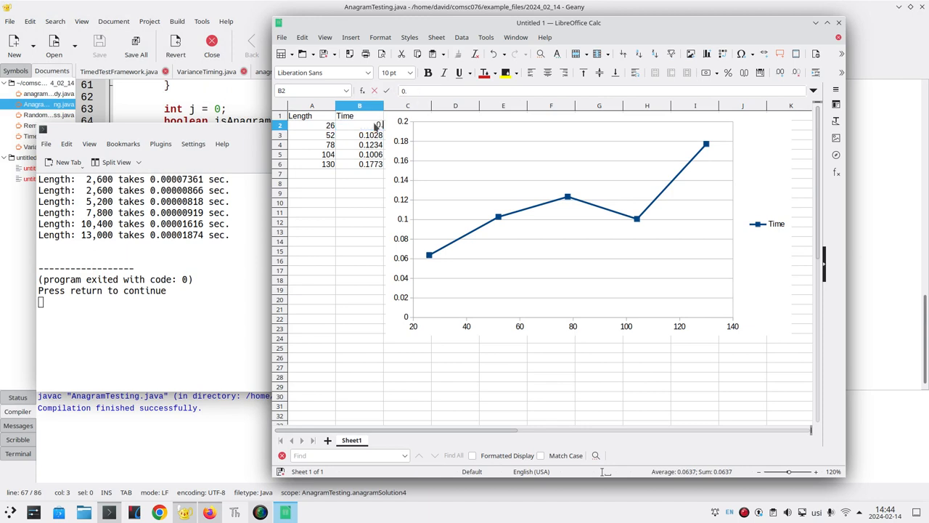
pyautogui.write('0.08')
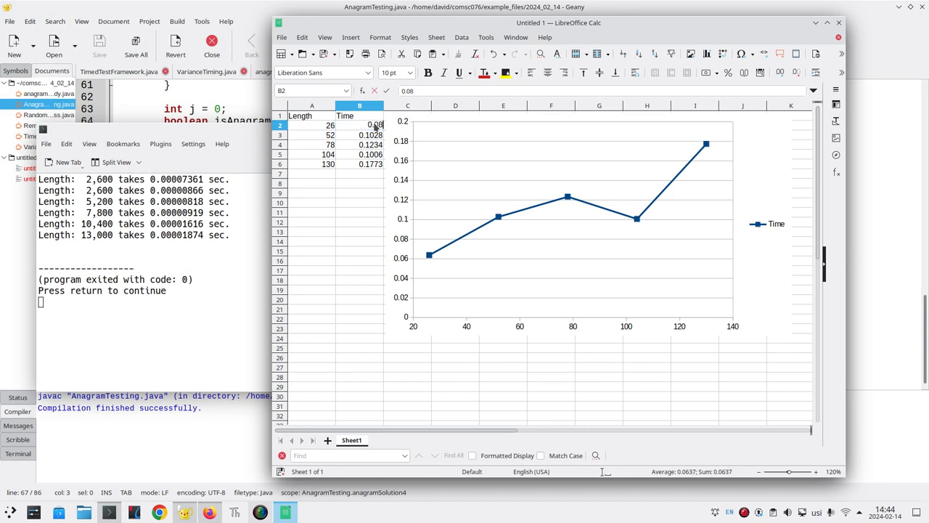
pyautogui.write('0.0866')
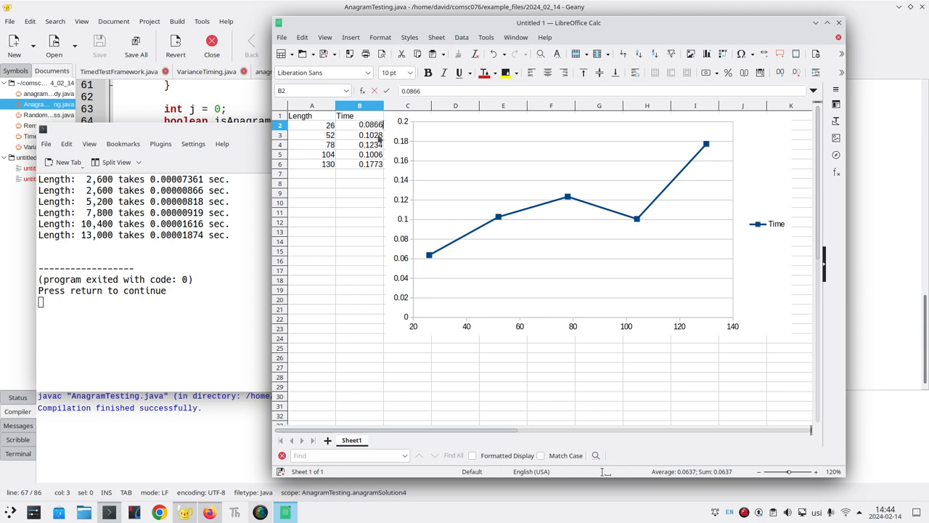
pyautogui.click(360, 134)
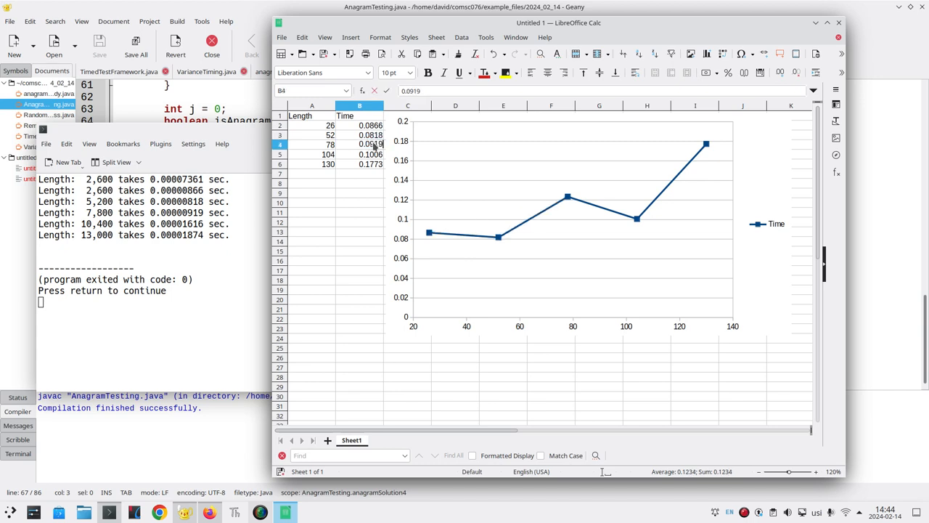
pyautogui.click(360, 154)
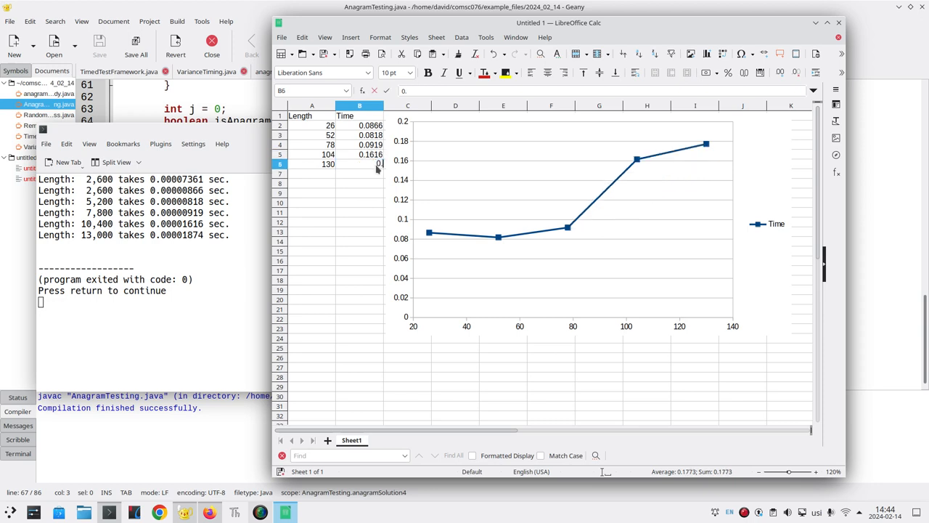
pyautogui.write('0.1874')
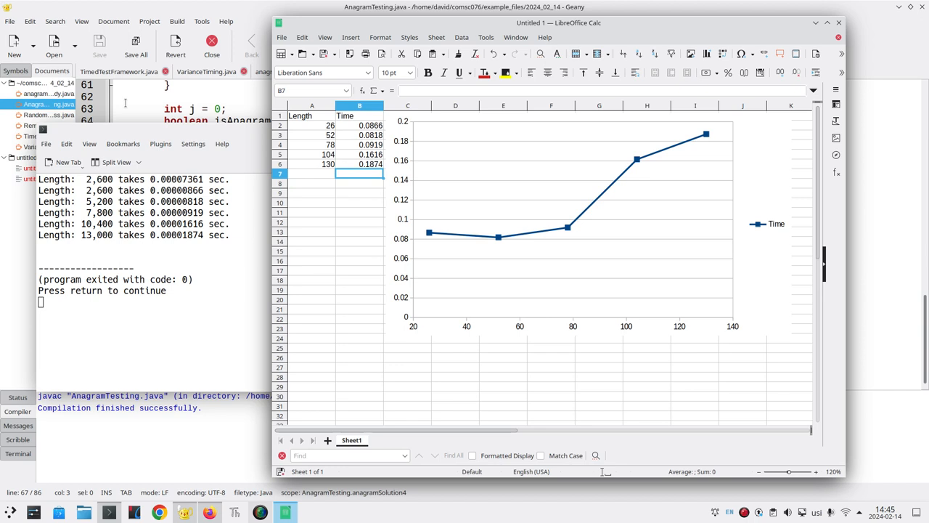
pyautogui.click(514, 72)
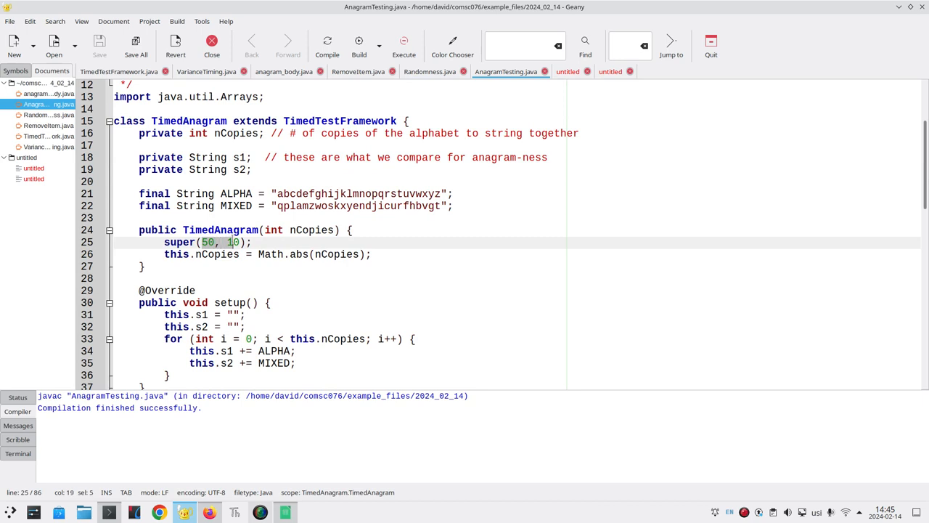
# Step: Change the TimedAnagram constructor to super(50, 20), save and rerun AnagramTesting
pyautogui.press('Delete')
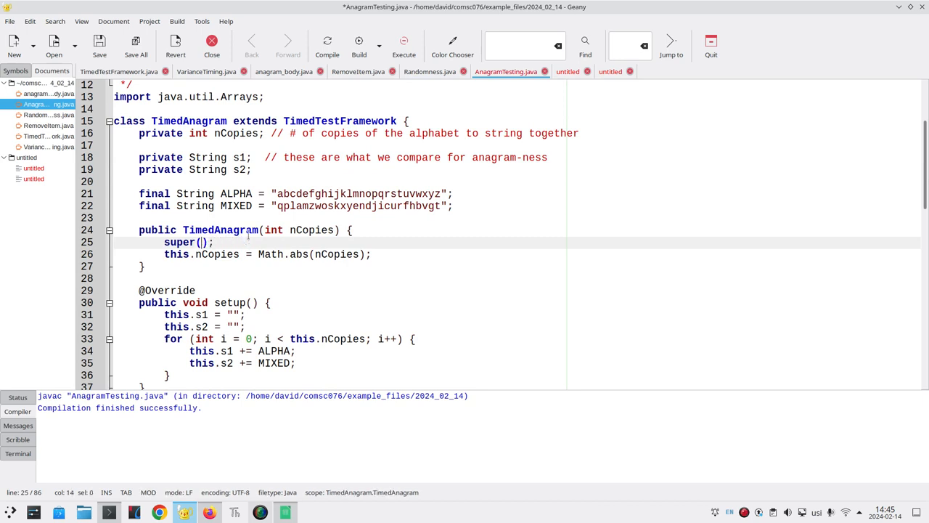
pyautogui.write('50, 2')
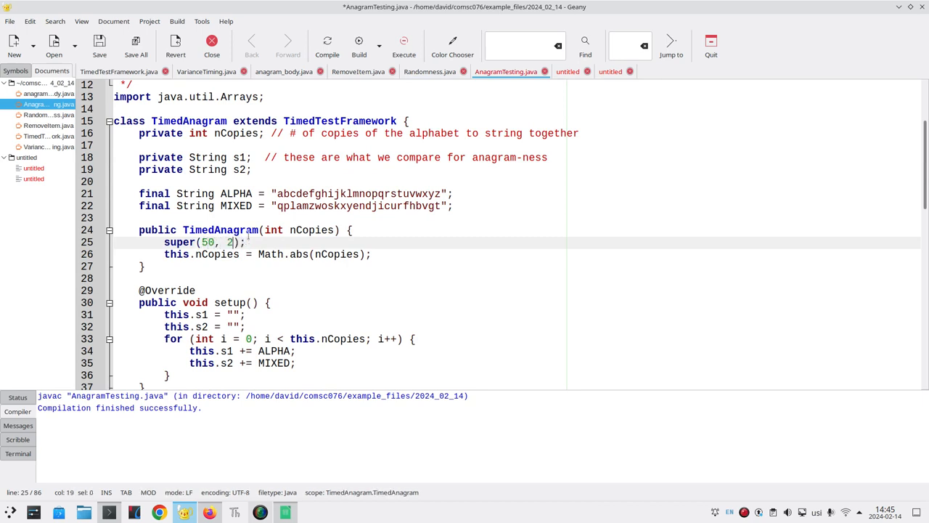
pyautogui.write('0')
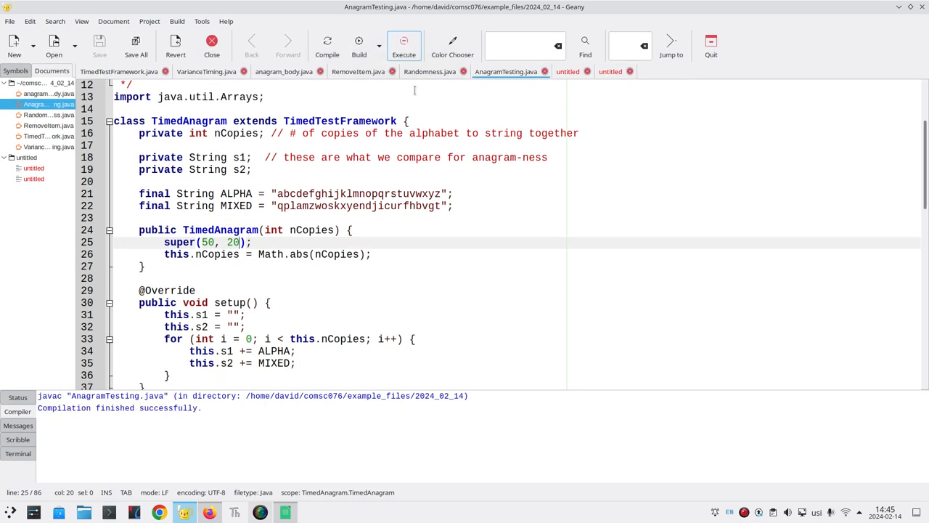
pyautogui.click(403, 45)
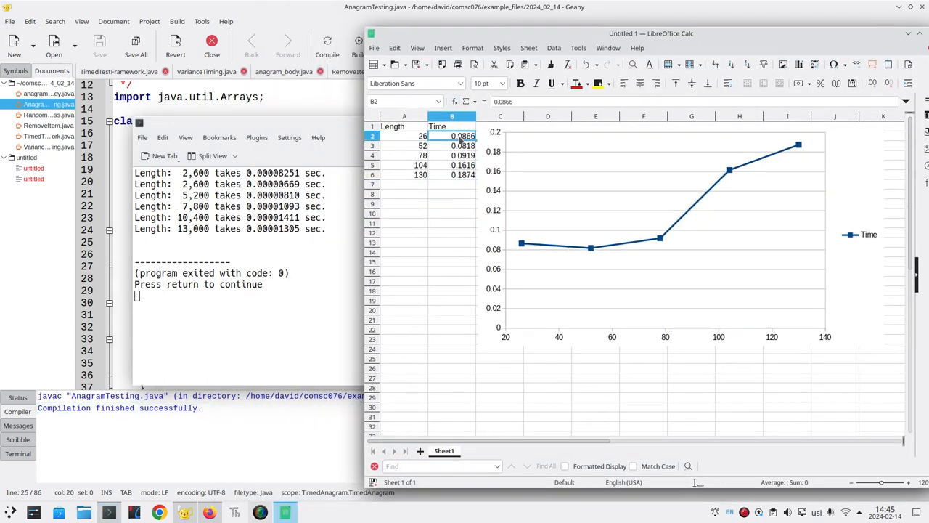
# Step: Overwrite the Time column with the latest values 0.0669, 0.081, 0.1093, 0.1411 and 0.1305
pyautogui.write('0.06')
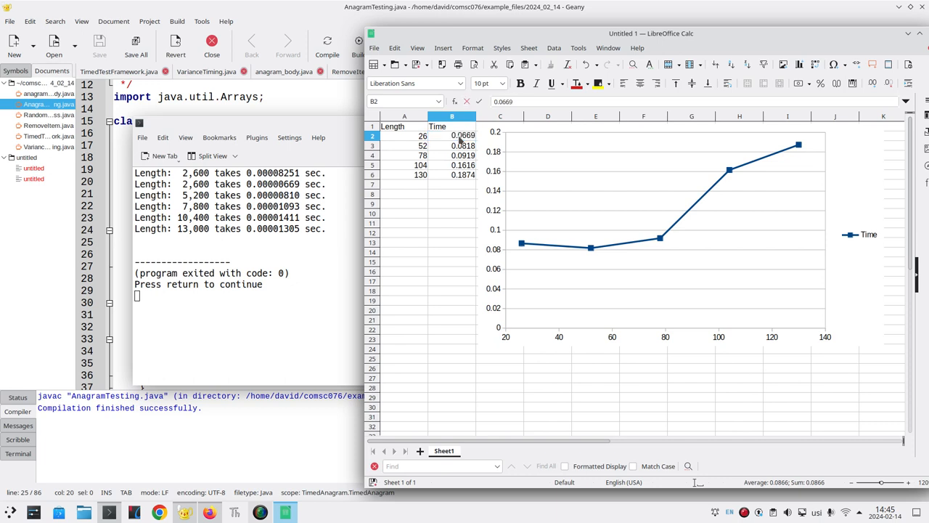
pyautogui.click(452, 145)
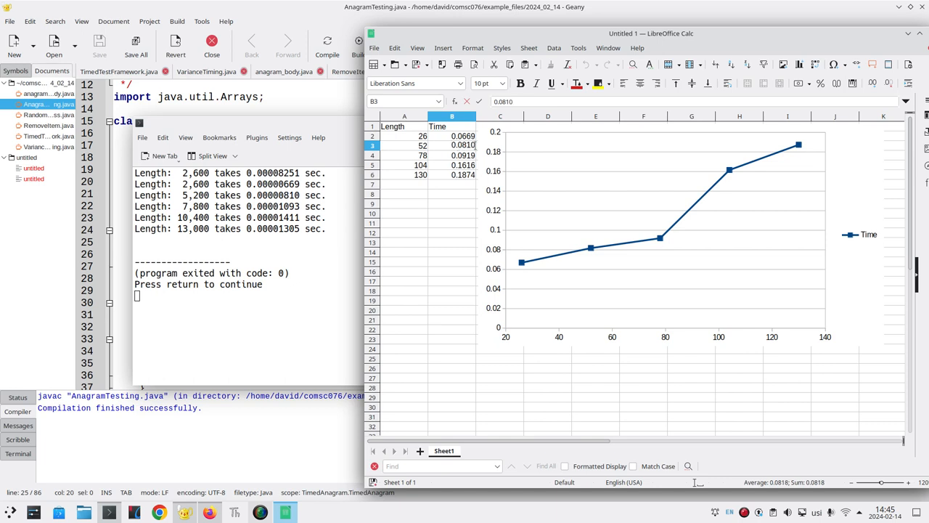
pyautogui.click(452, 154)
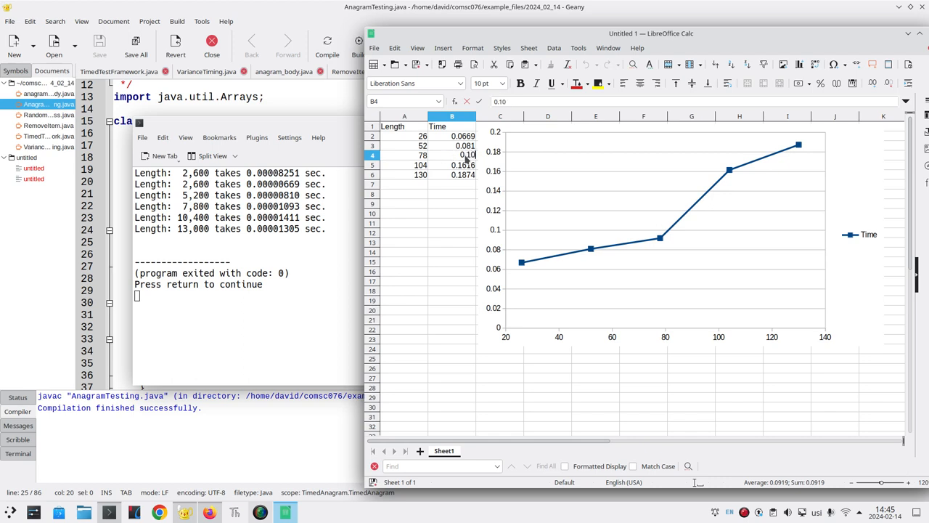
pyautogui.write('0.1093')
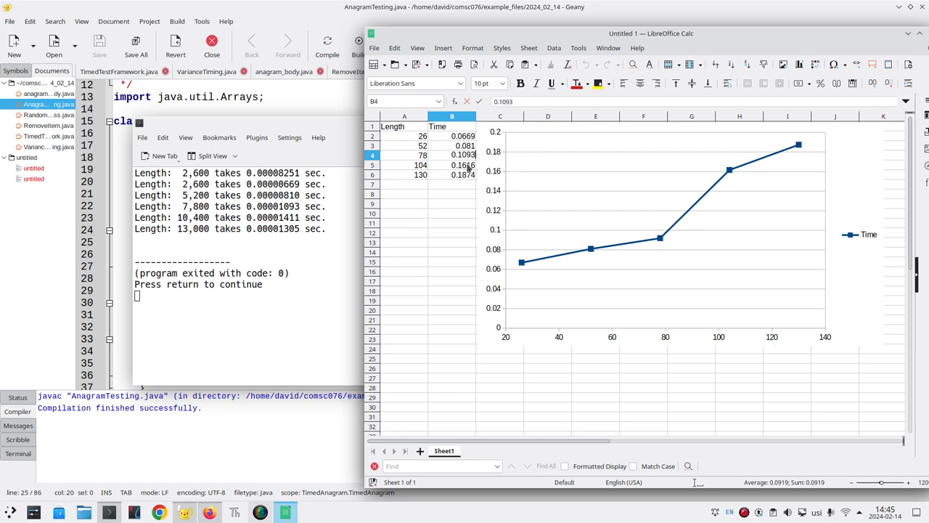
pyautogui.click(451, 166)
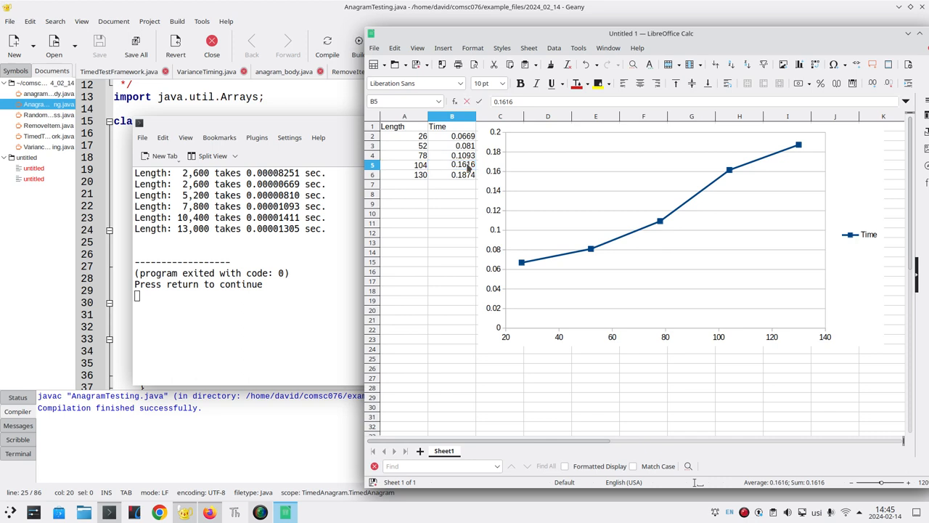
pyautogui.write('0.1411')
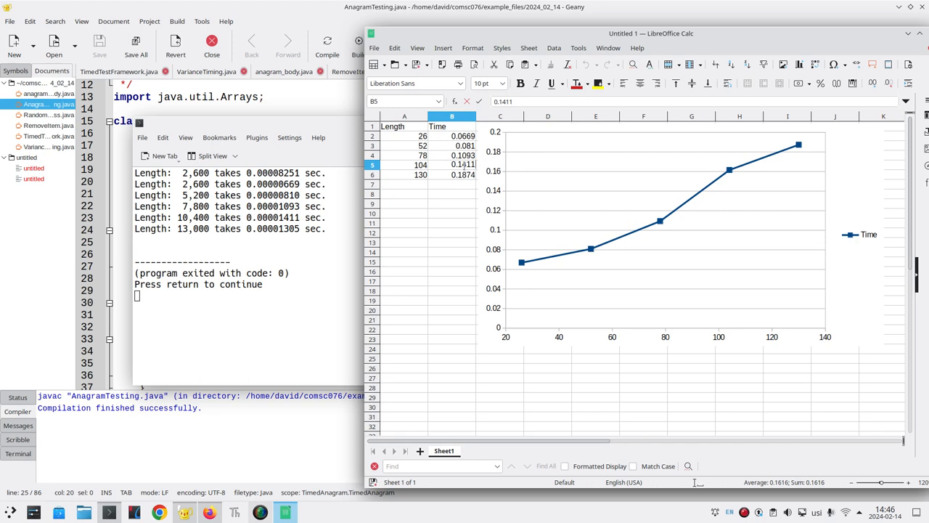
pyautogui.click(451, 175)
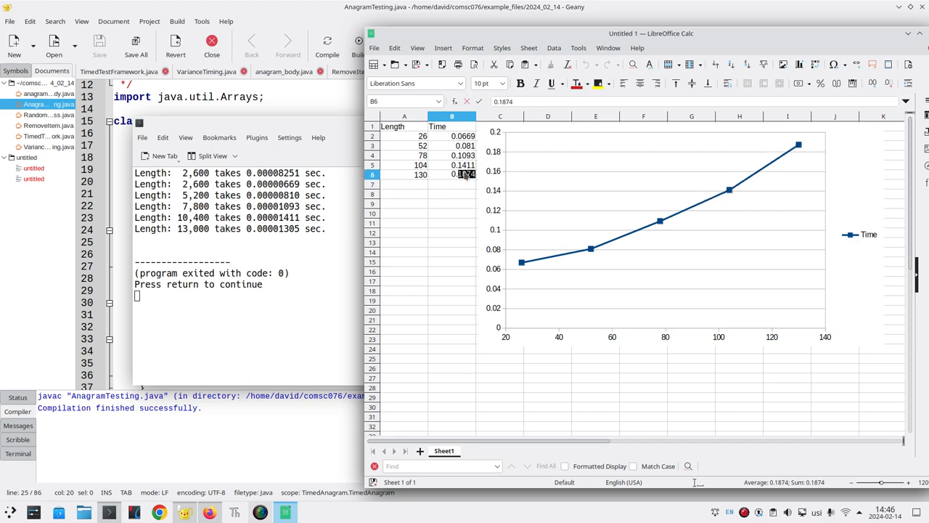
pyautogui.click(452, 182)
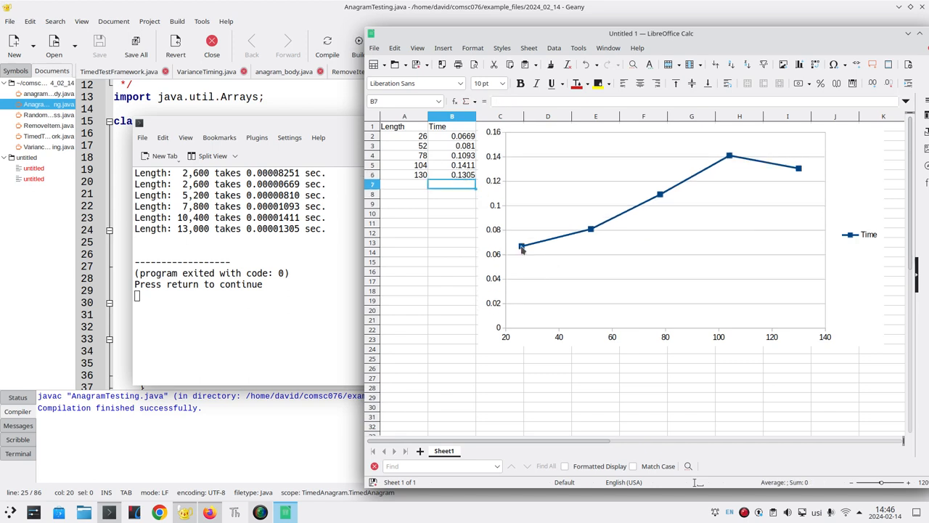
pyautogui.moveTo(712, 151)
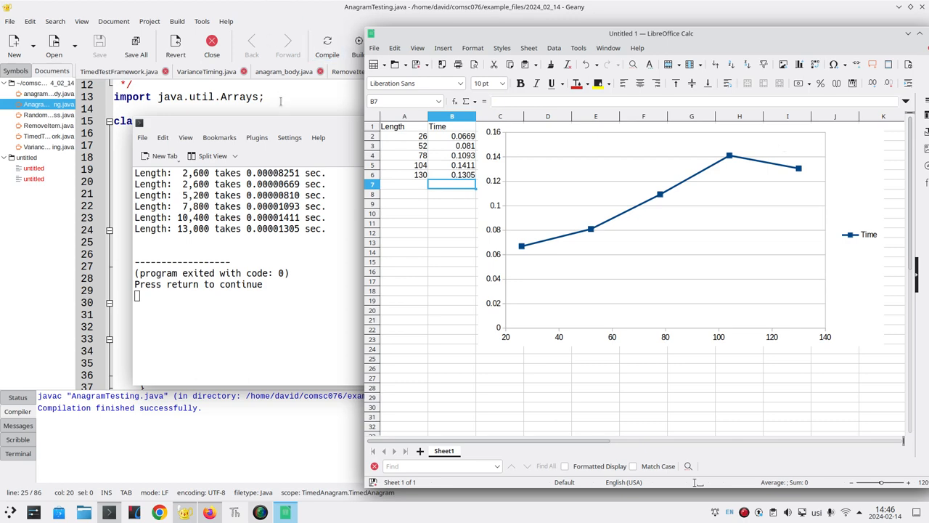
pyautogui.moveTo(267, 250)
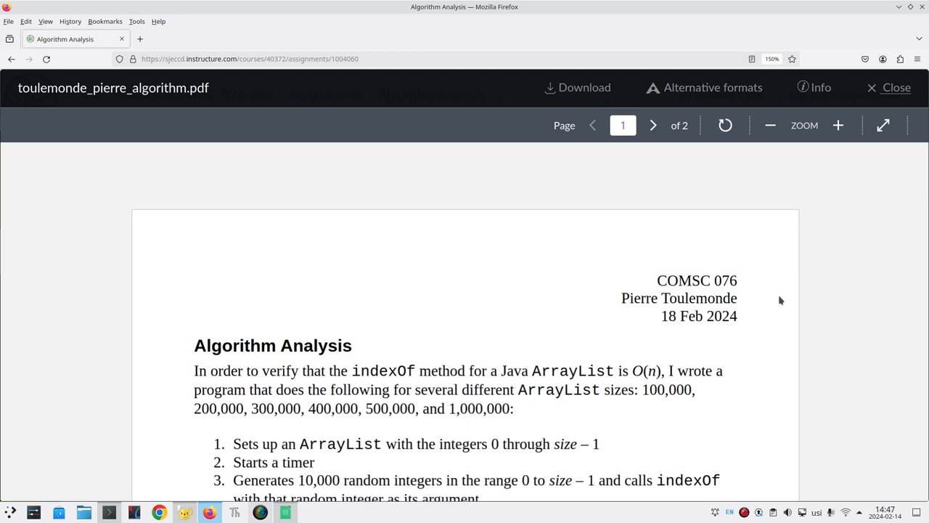
# Step: Scroll the sample algorithm-analysis PDF past its timing steps to the results table
pyautogui.scroll(-3)
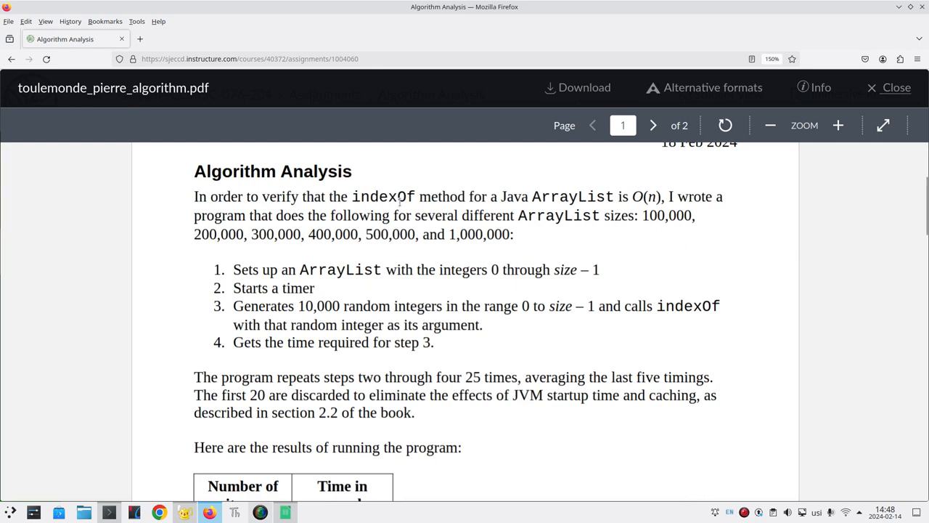
pyautogui.doubleClick(382, 197)
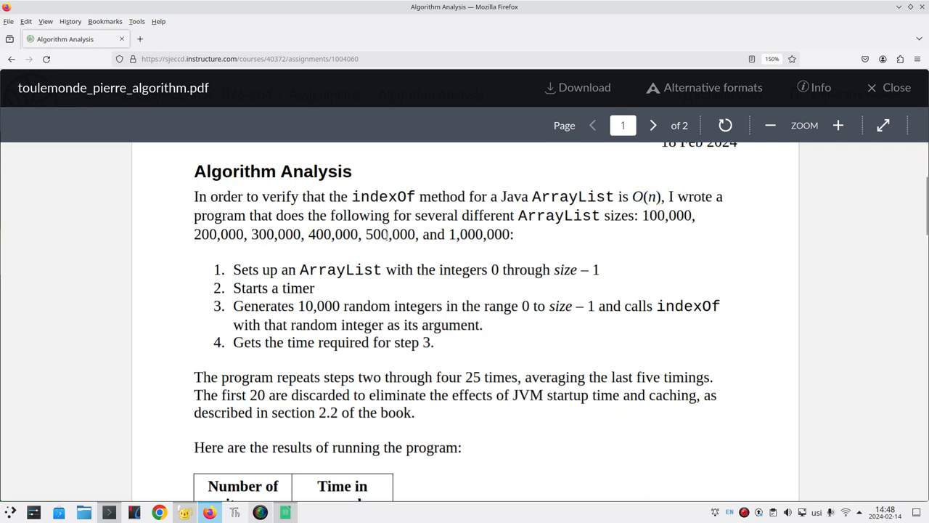
pyautogui.moveTo(231, 279)
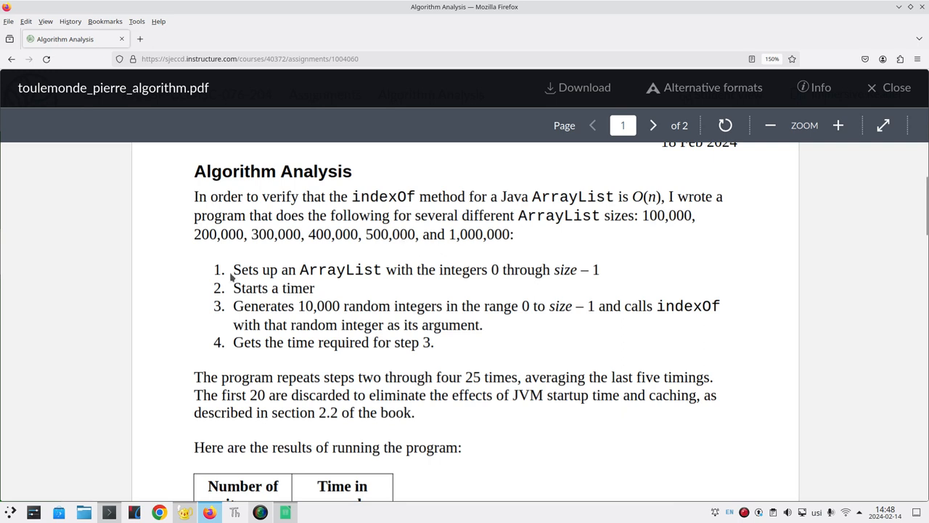
pyautogui.moveTo(233, 269); pyautogui.dragTo(600, 269)
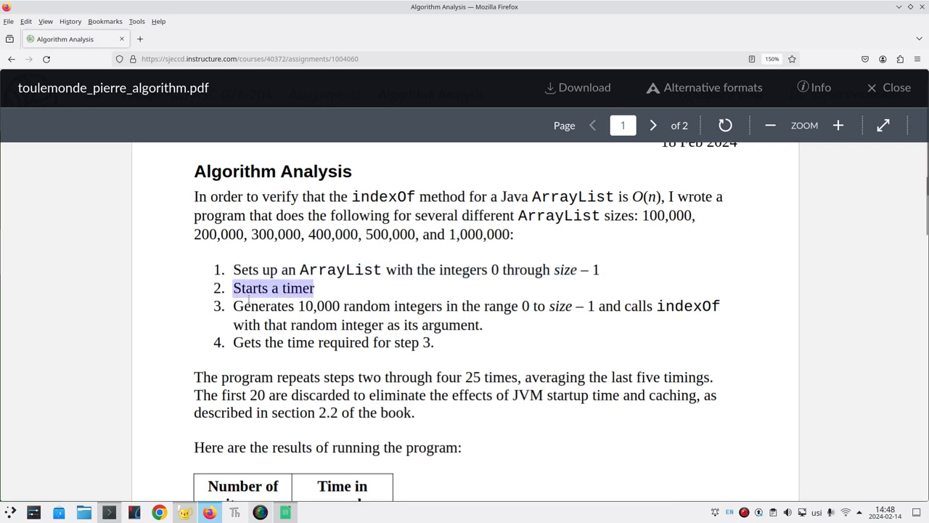
pyautogui.click(305, 305)
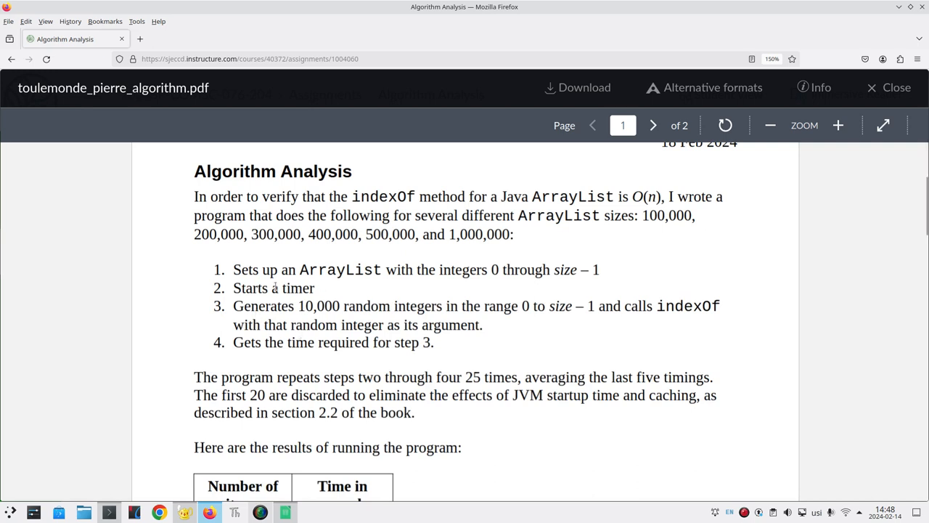
pyautogui.moveTo(491, 380)
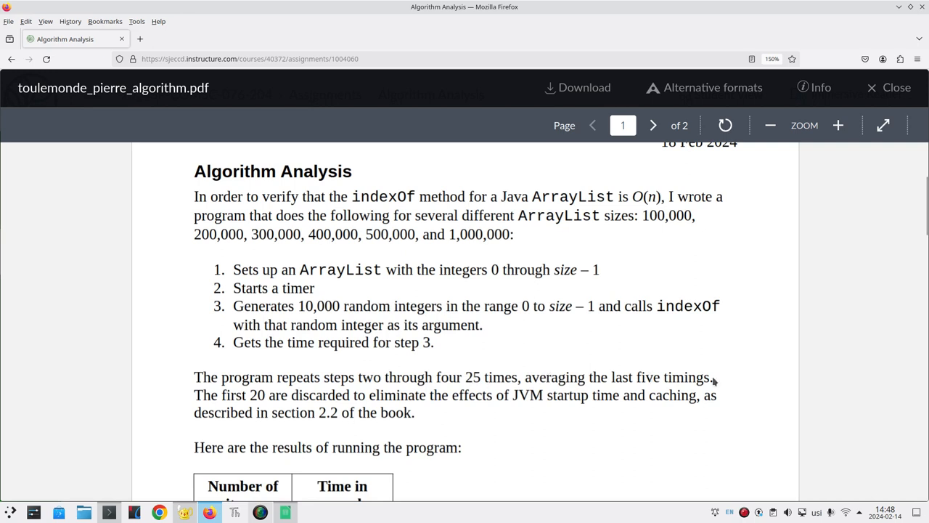
pyautogui.moveTo(423, 384)
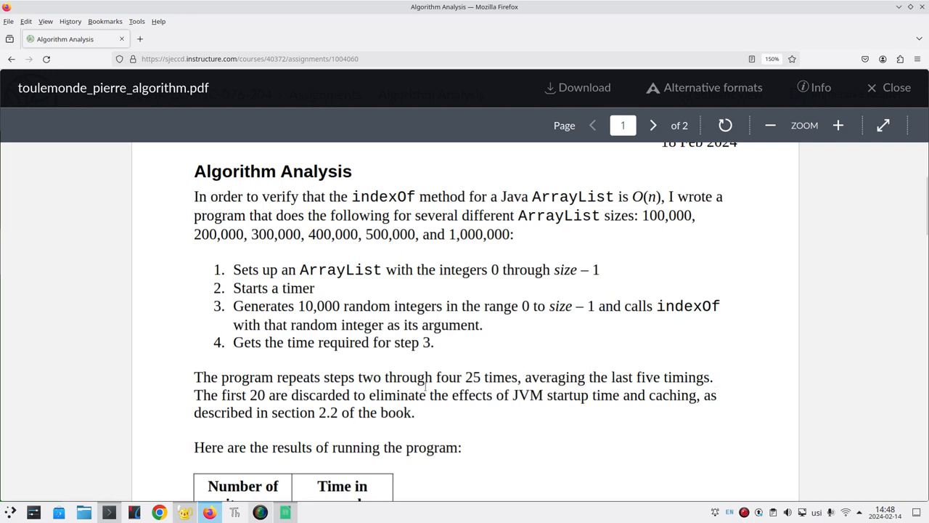
pyautogui.scroll(-3)
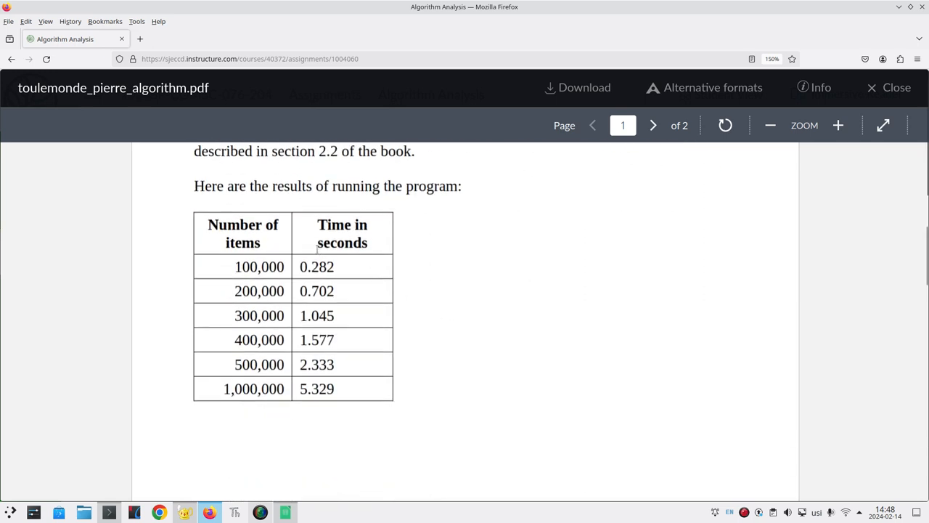
pyautogui.moveTo(485, 316)
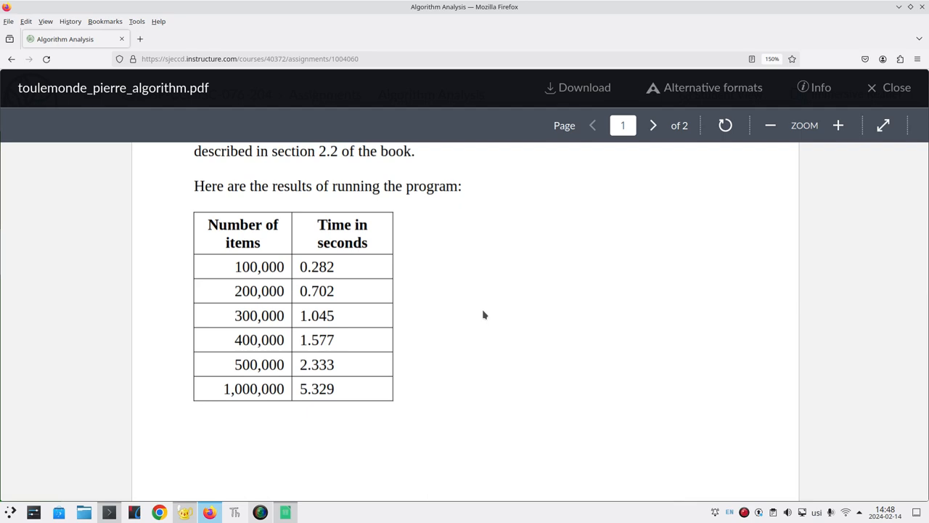
pyautogui.moveTo(424, 364)
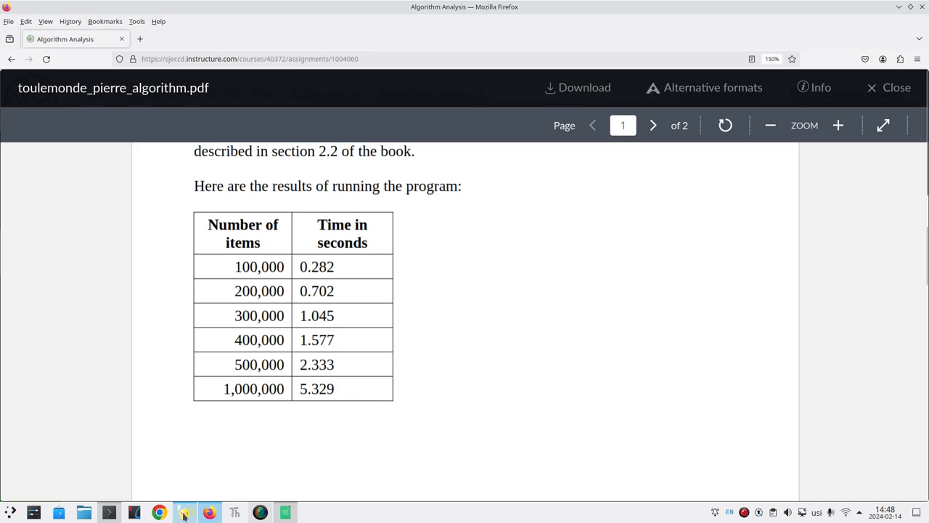
pyautogui.moveTo(158, 40)
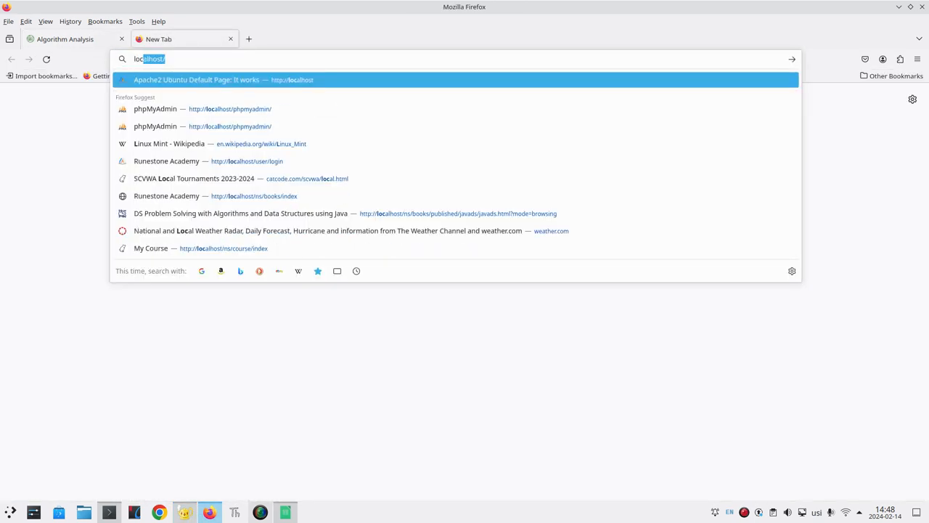
# Step: Navigate the local Runestone library to the Java book's Algorithm Analysis chapter, section 2.6 ArrayLists
pyautogui.click(165, 161)
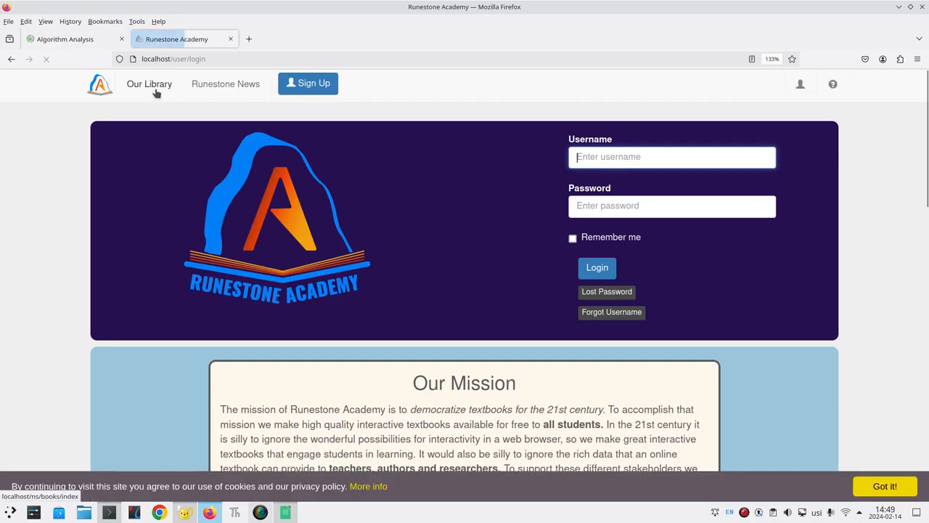
pyautogui.click(148, 83)
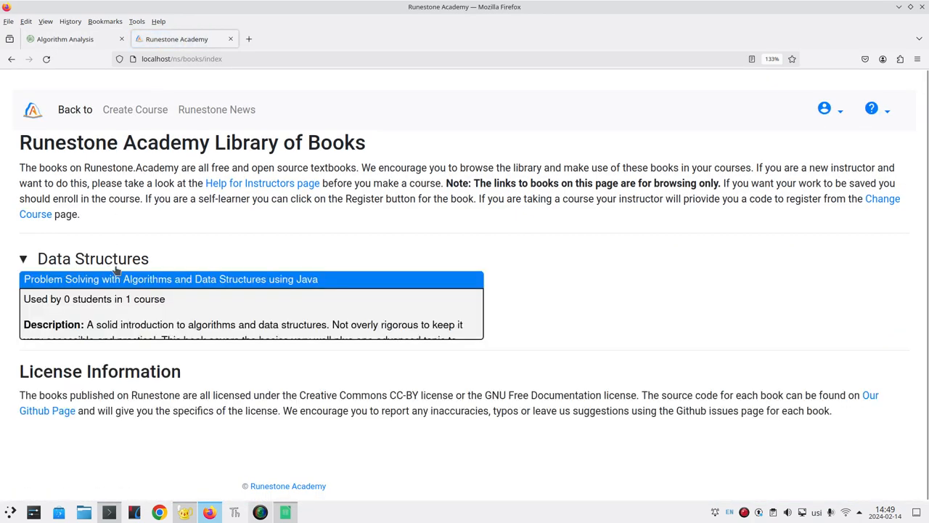
pyautogui.click(171, 279)
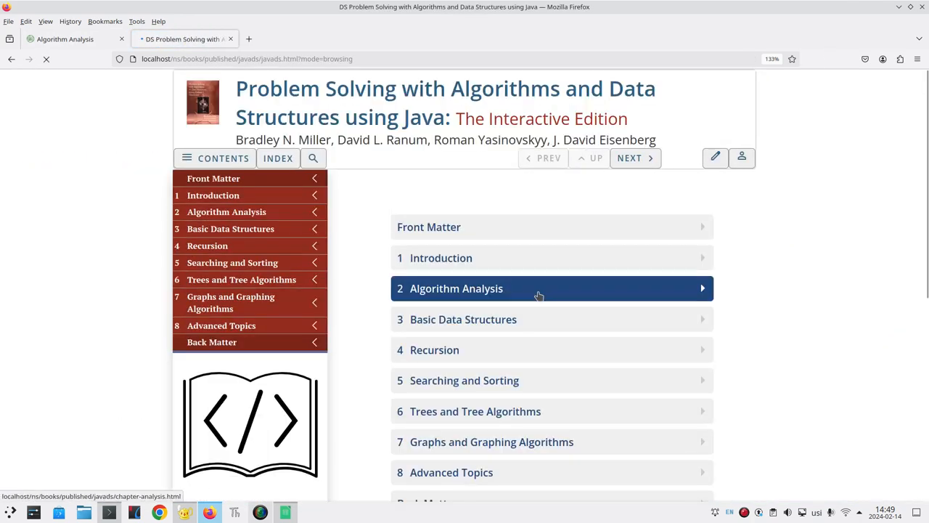
pyautogui.click(540, 288)
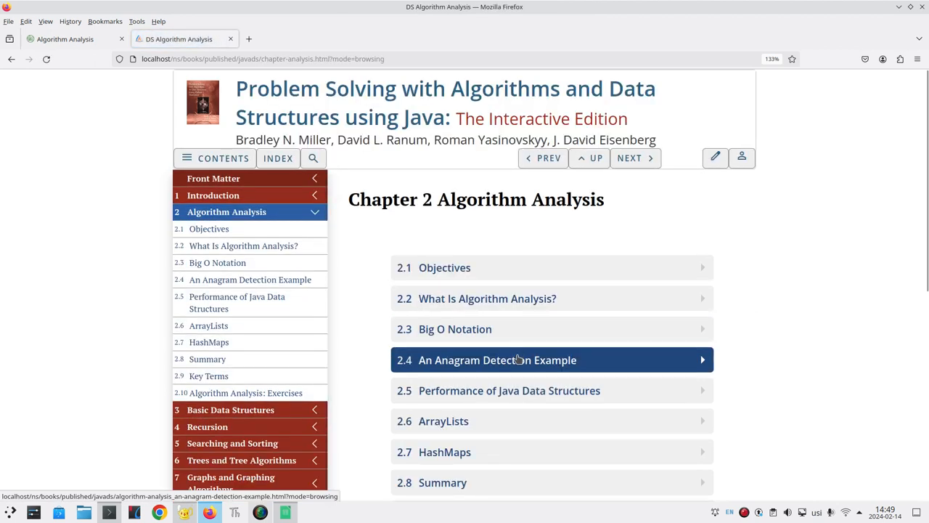
pyautogui.moveTo(482, 433)
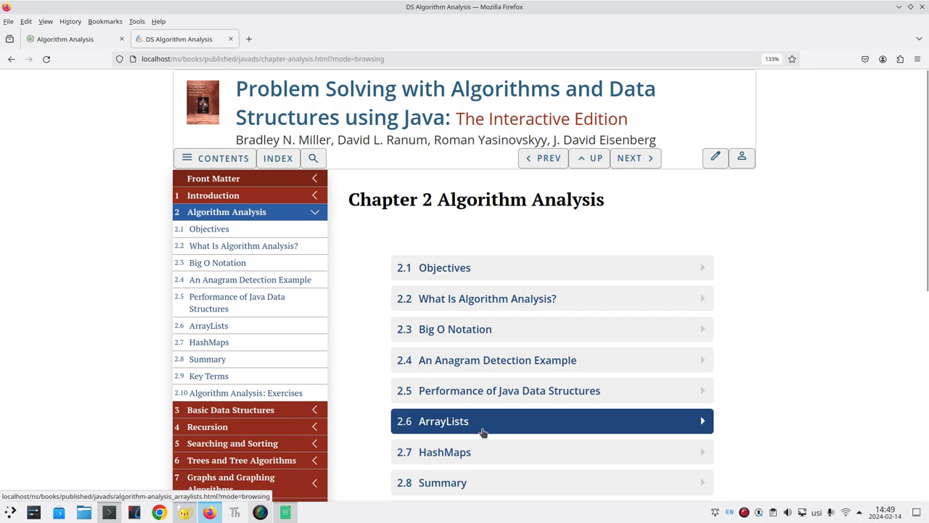
pyautogui.click(479, 421)
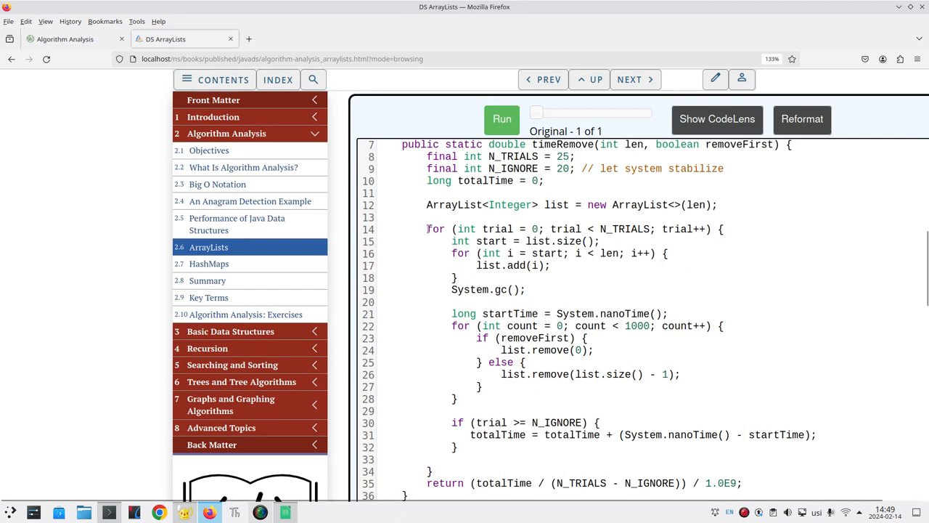
pyautogui.scroll(-3)
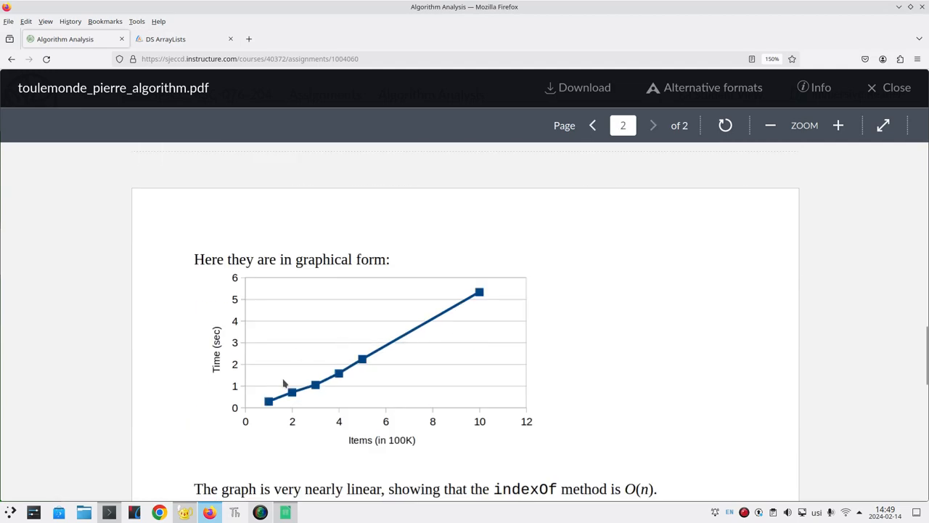
# Step: Scroll the sample summary PDF through its graph and table, then close the viewer
pyautogui.scroll(-3)
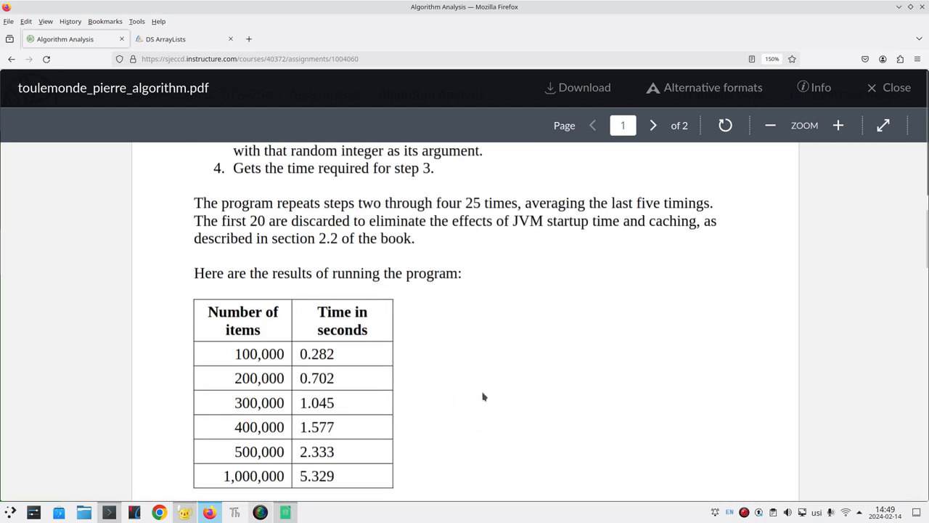
pyautogui.moveTo(296, 479)
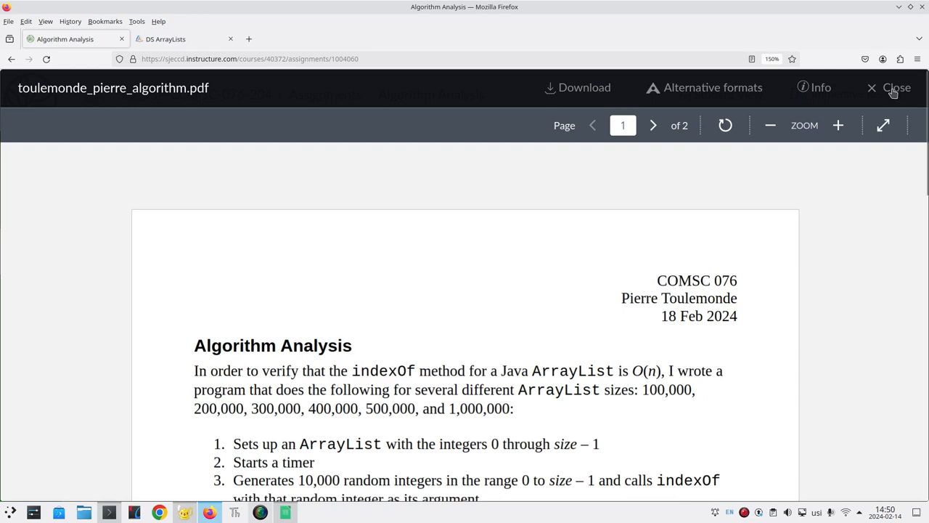
pyautogui.click(873, 87)
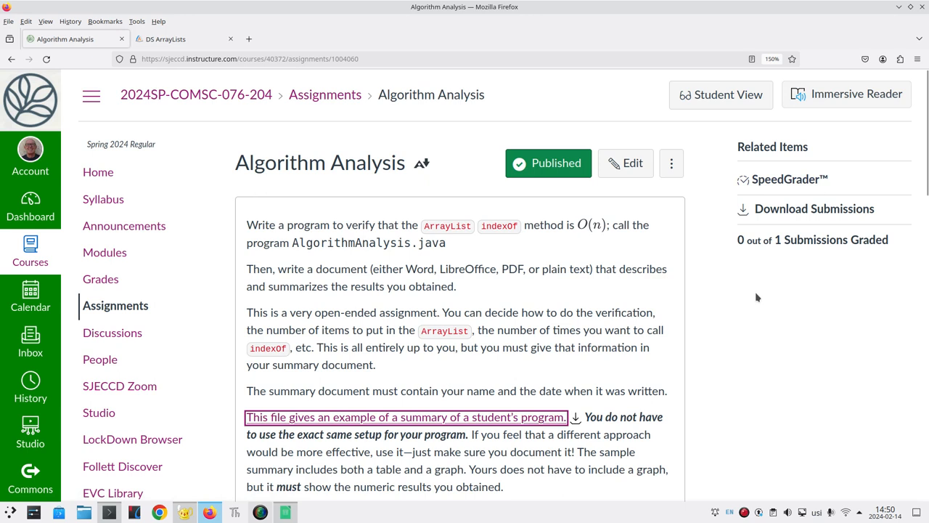
pyautogui.moveTo(138, 299)
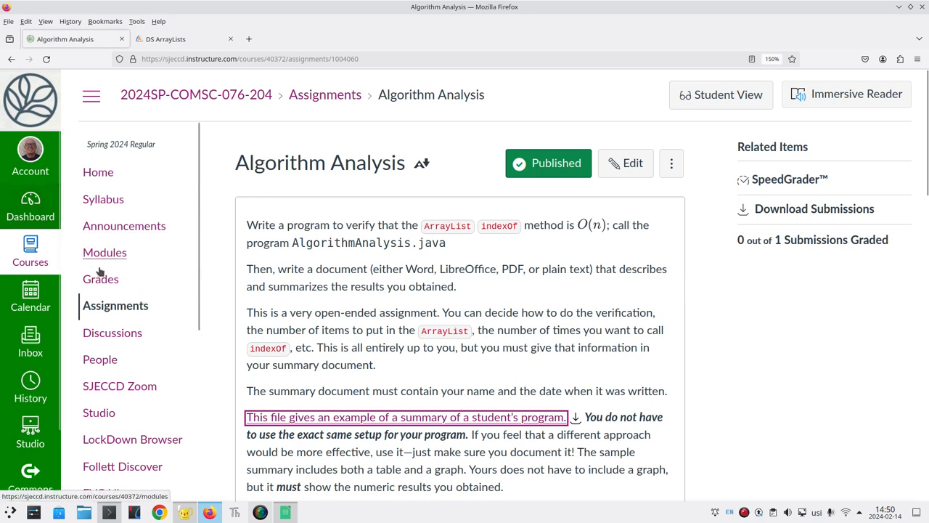
# Step: From Modules, scroll to Module 3 and open the Lab 14 Feb 2024 page
pyautogui.click(104, 253)
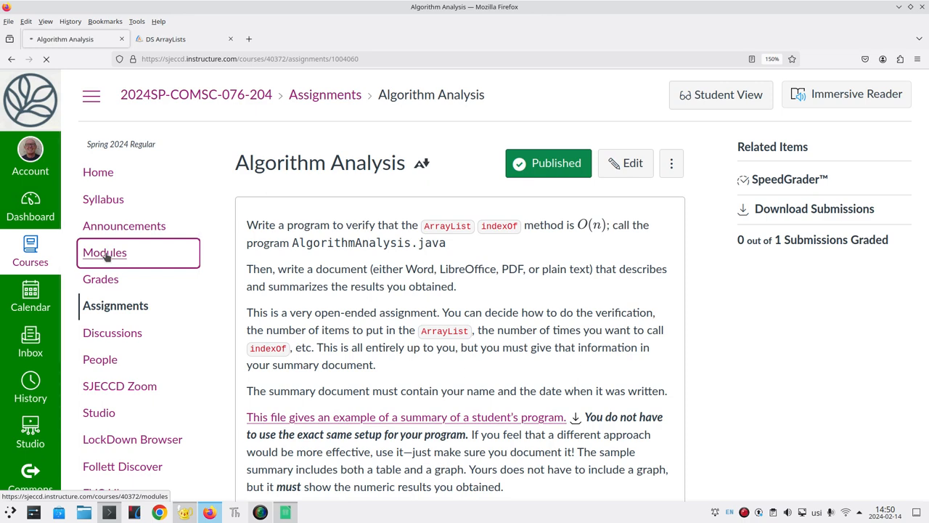
pyautogui.click(105, 252)
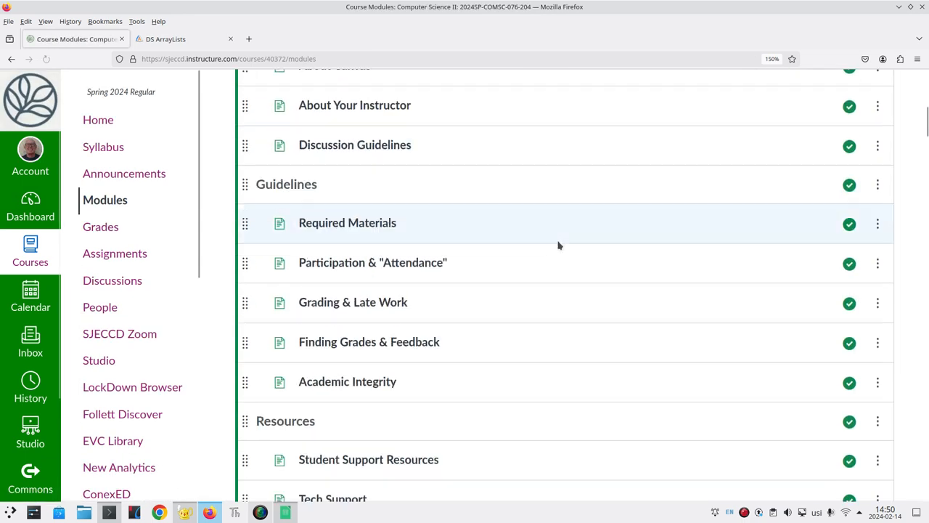
pyautogui.scroll(-3)
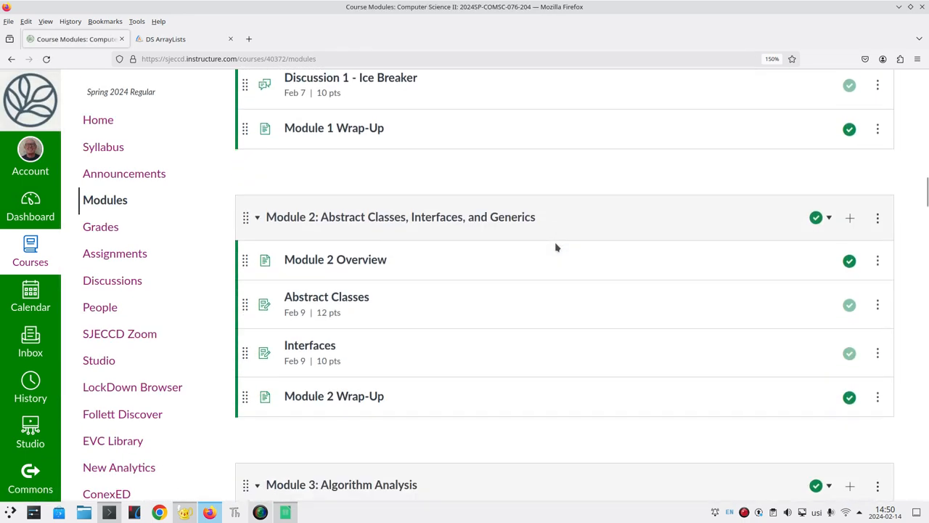
pyautogui.scroll(-3)
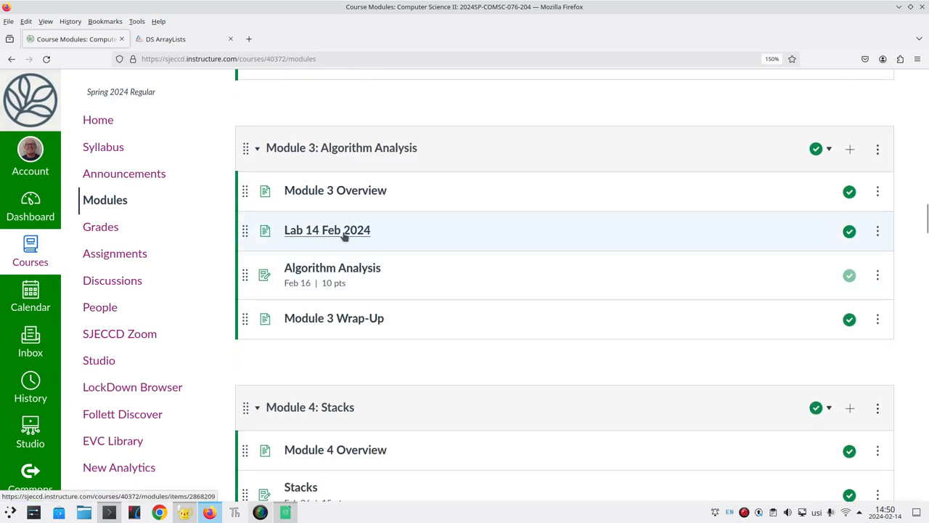
pyautogui.click(327, 230)
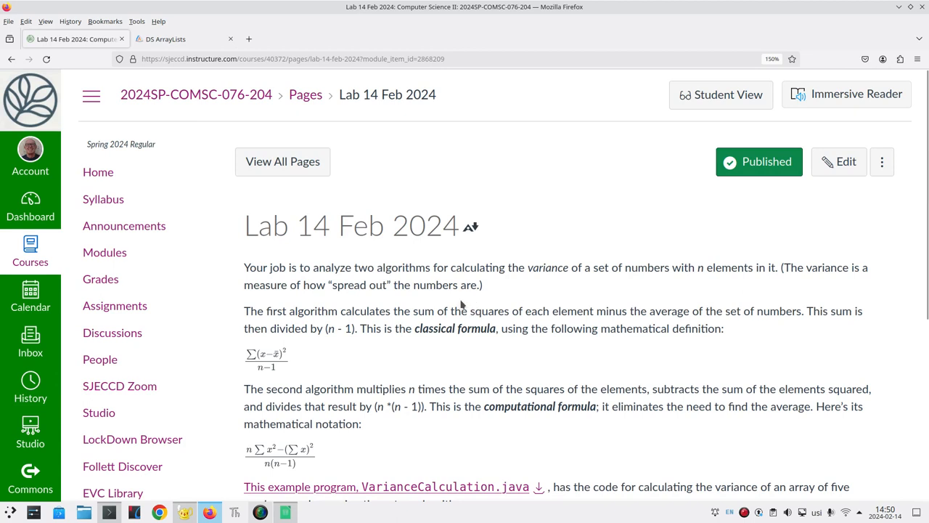
pyautogui.moveTo(252, 497)
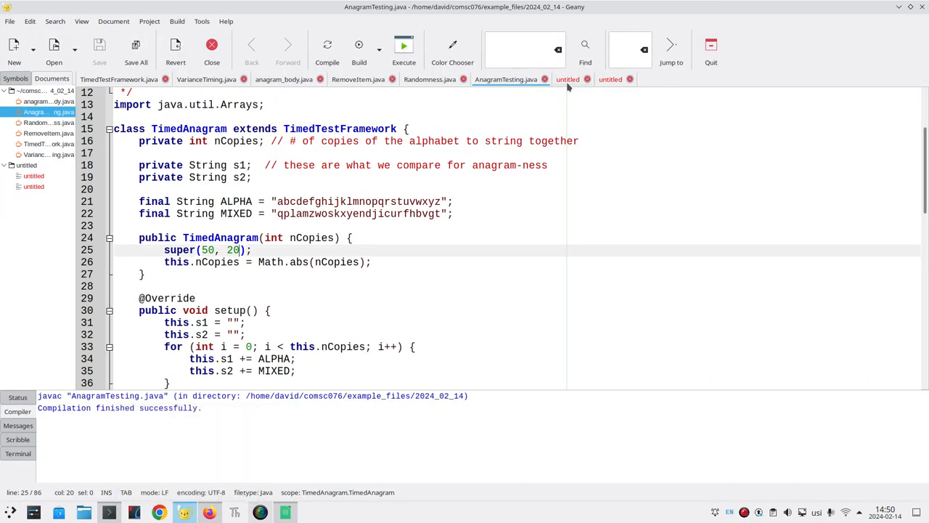
pyautogui.click(609, 78)
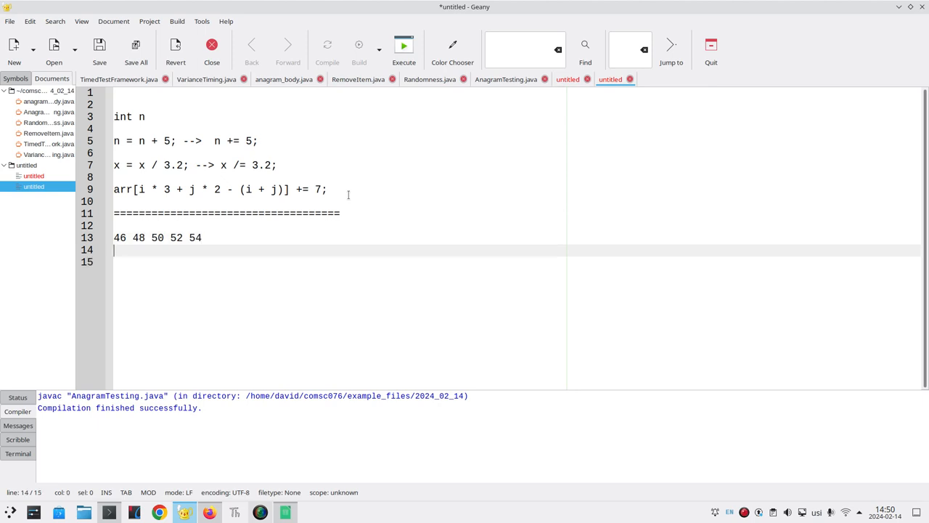
pyautogui.write('10 30 50 70 90')
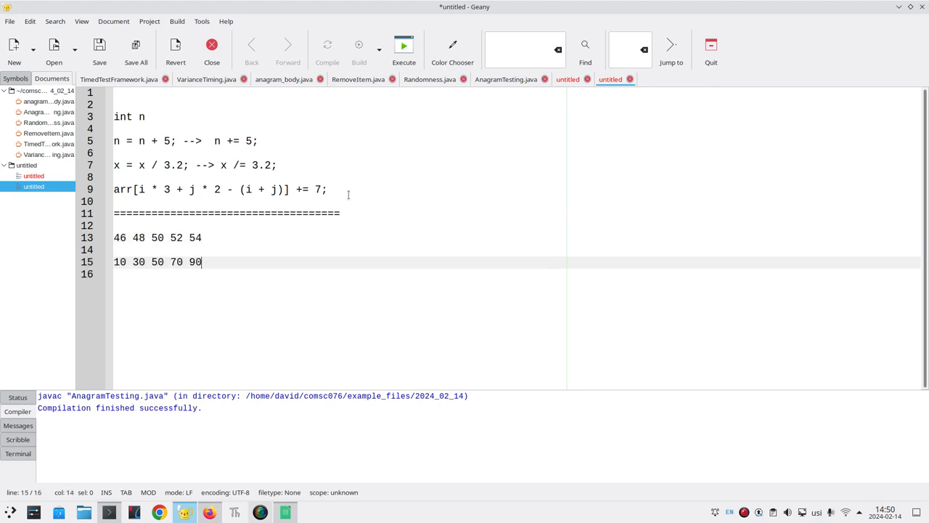
pyautogui.click(207, 238)
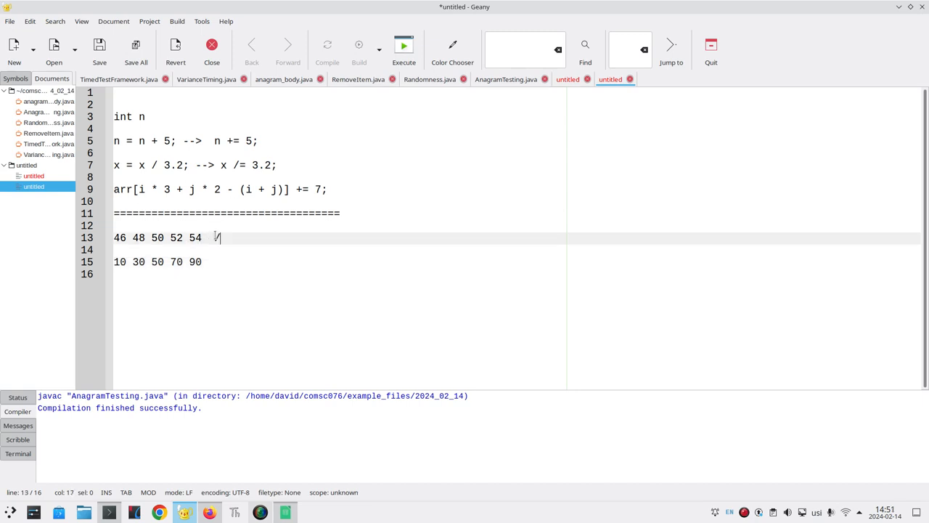
pyautogui.write('/ averages a')
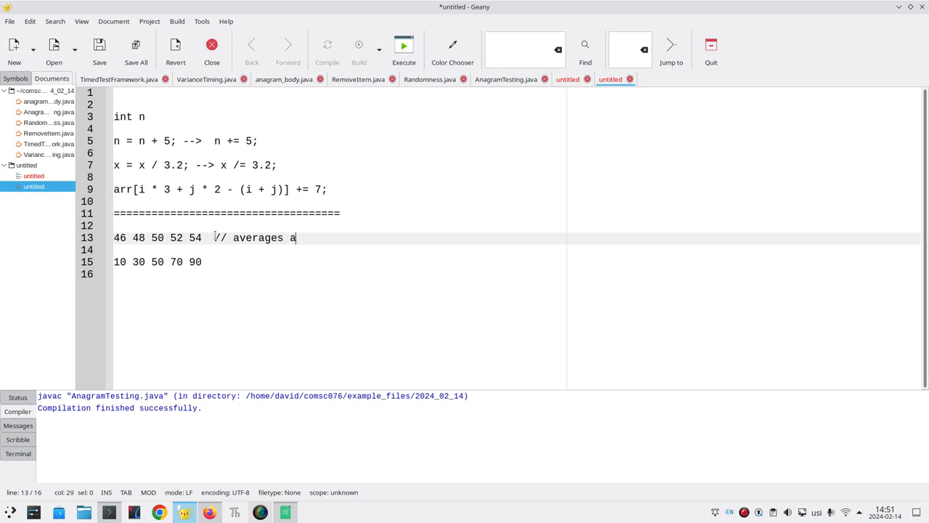
pyautogui.write('re same..')
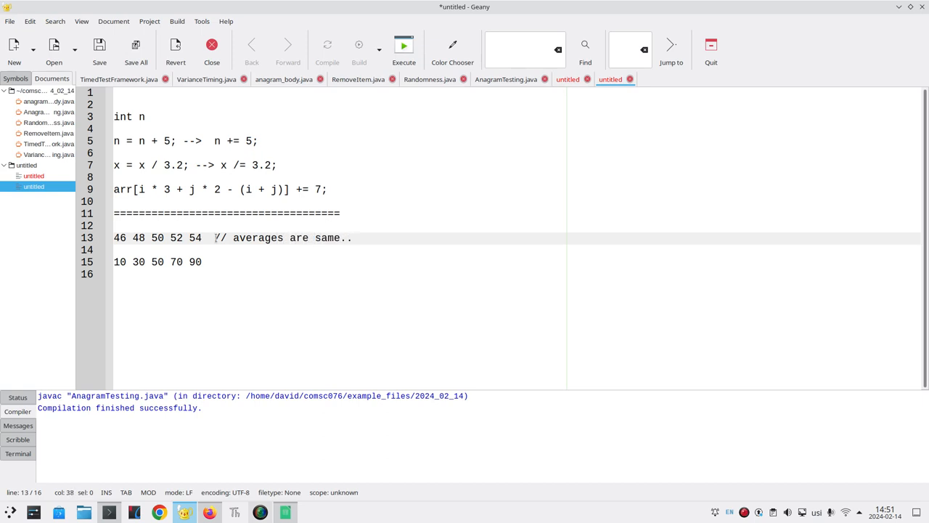
# Step: Continue the comment: the second scores are more spread out, so their variance is larger
pyautogui.write('//b')
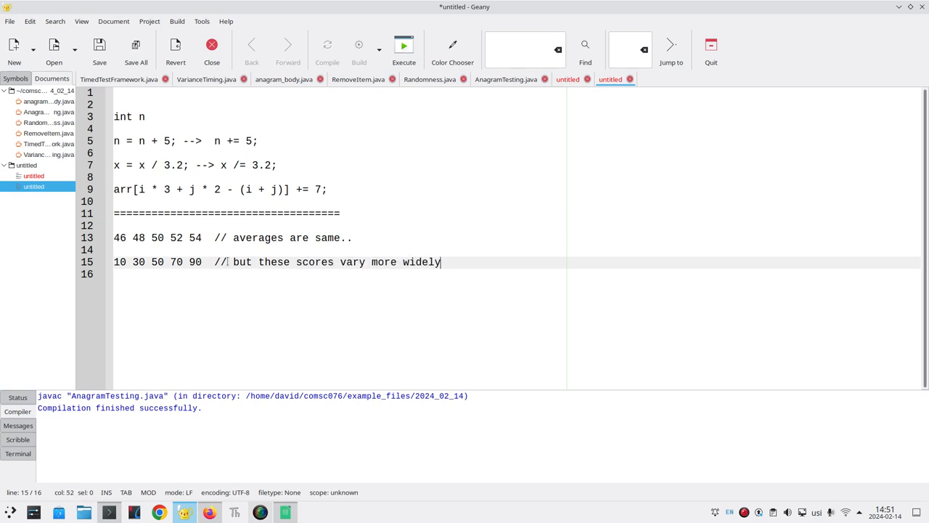
pyautogui.write('- they are more spread out')
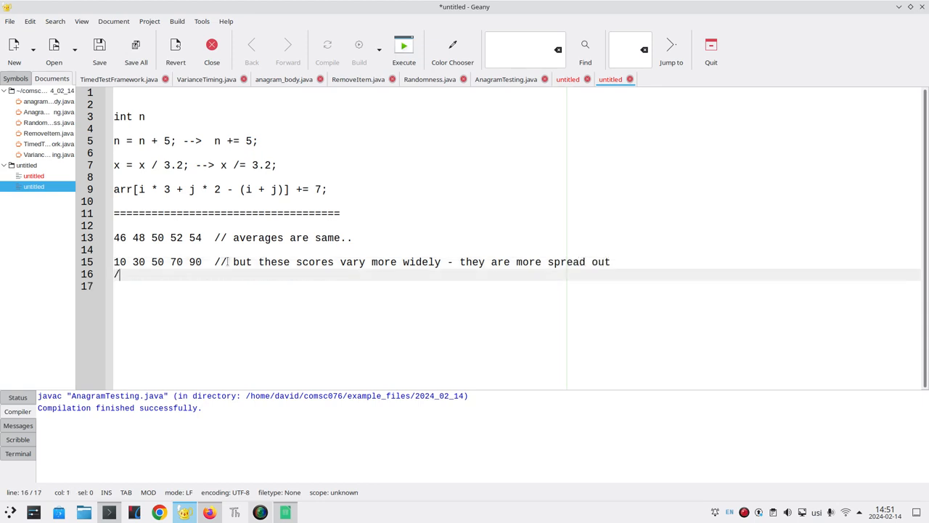
pyautogui.write('/ and therefore the')
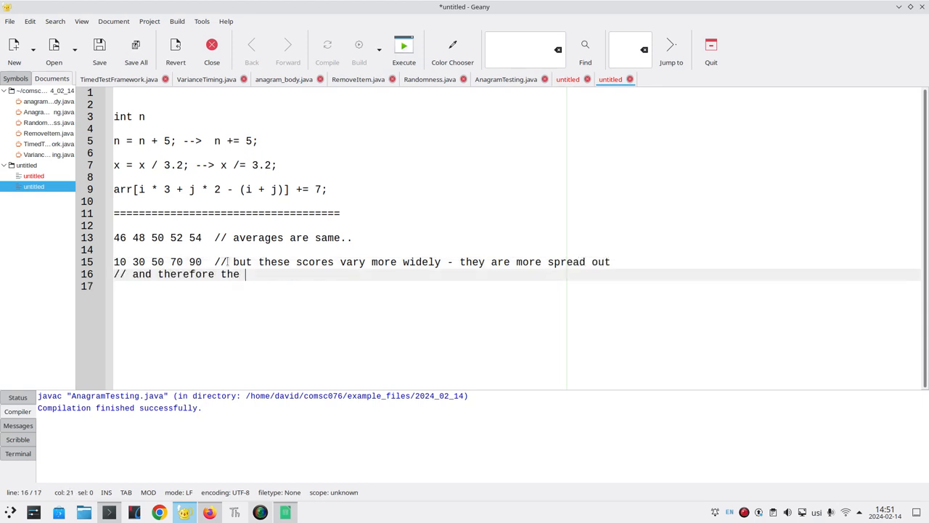
pyautogui.write('*variance* is al')
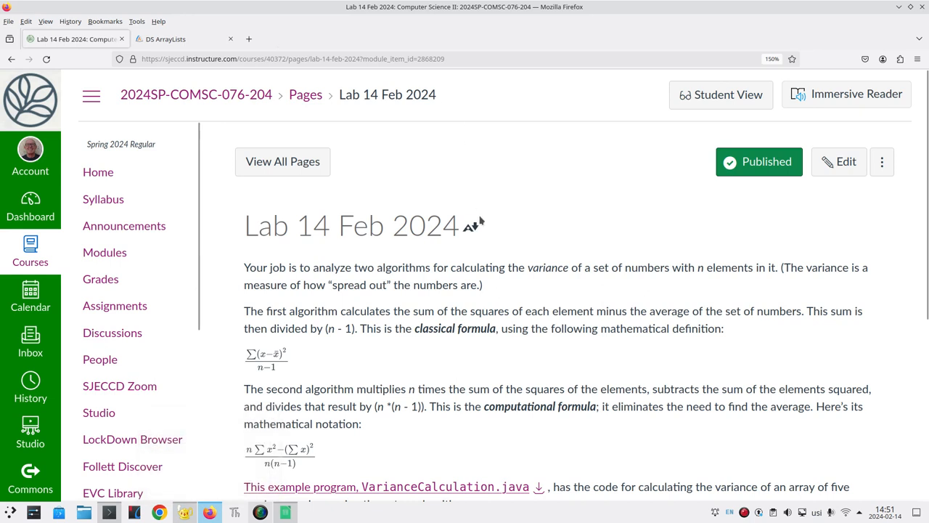
pyautogui.moveTo(406, 308)
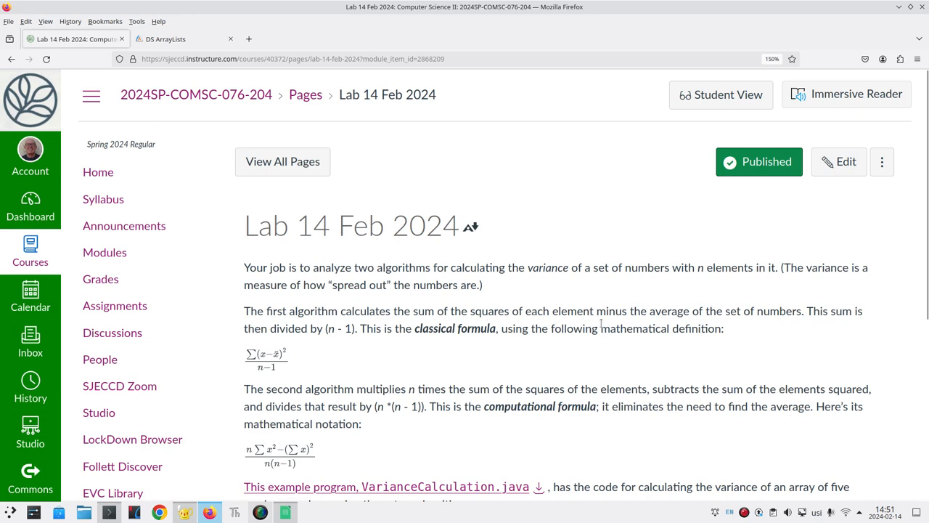
pyautogui.moveTo(706, 325)
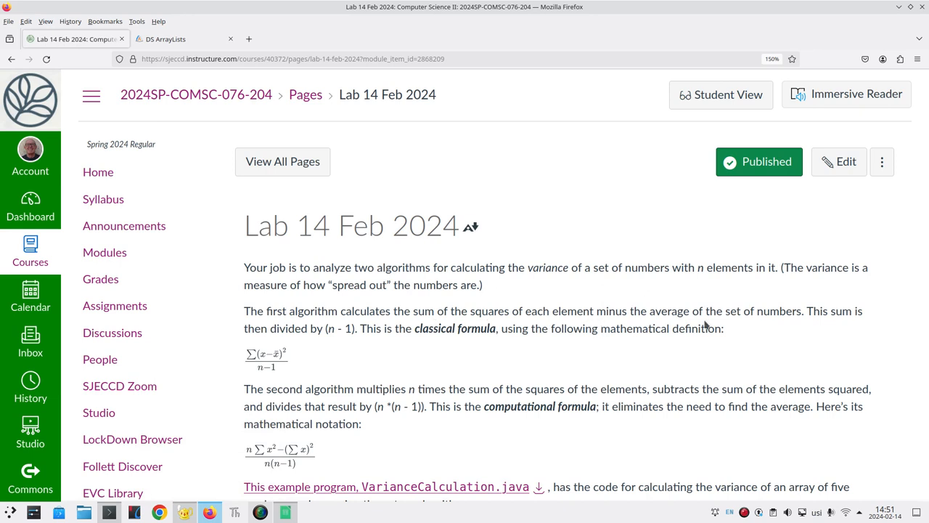
pyautogui.moveTo(328, 328)
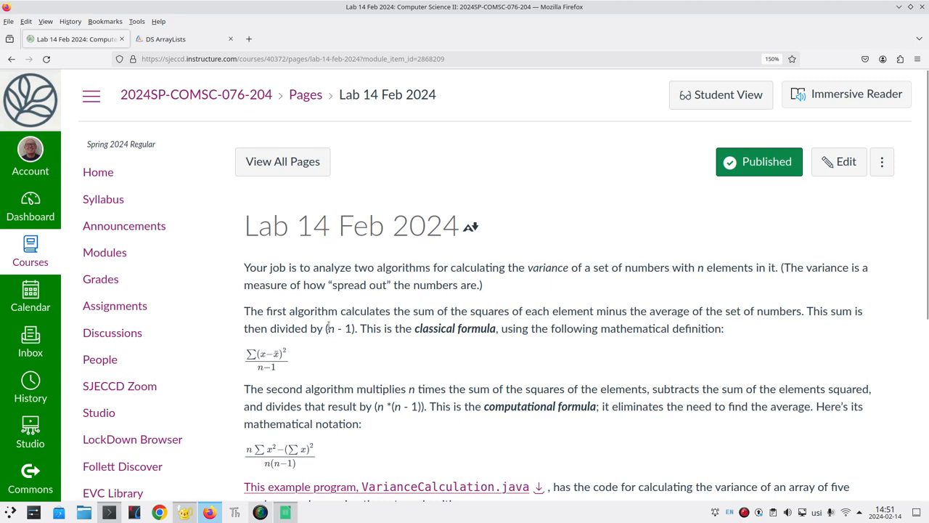
# Step: Read the Canvas lab's variance formulas and tasks, then return to the Geany variance notes
pyautogui.scroll(-3)
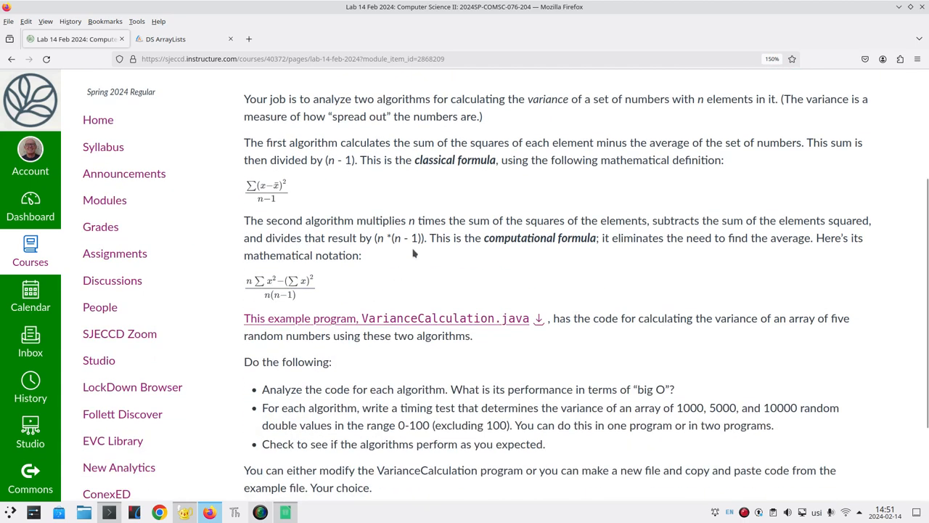
pyautogui.moveTo(258, 273)
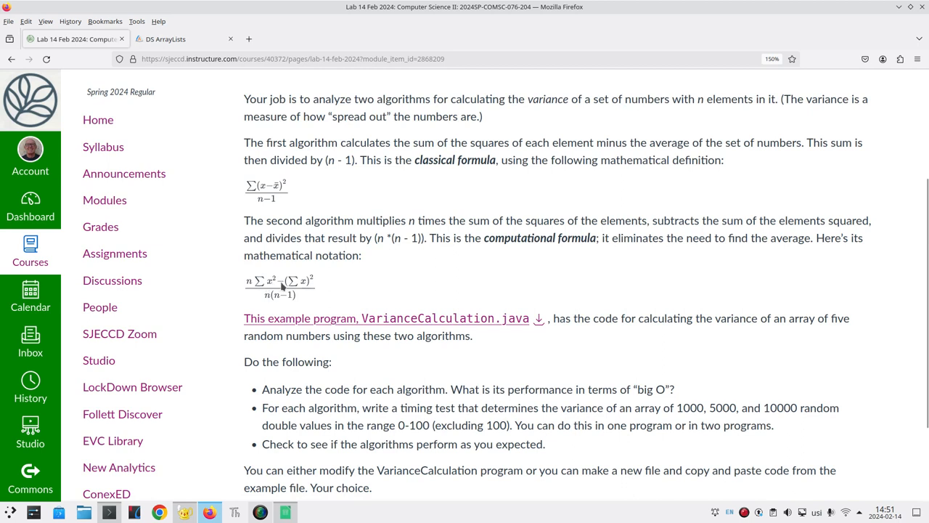
pyautogui.moveTo(296, 273)
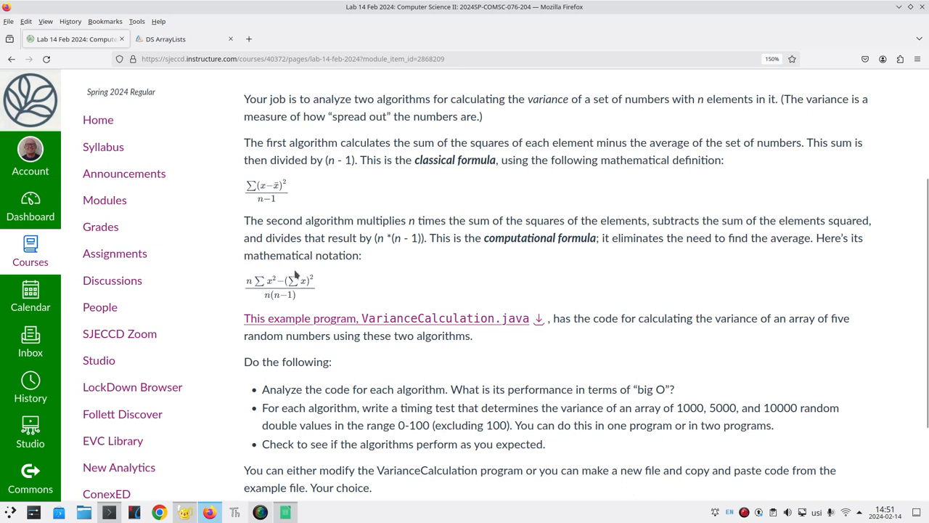
pyautogui.moveTo(322, 278)
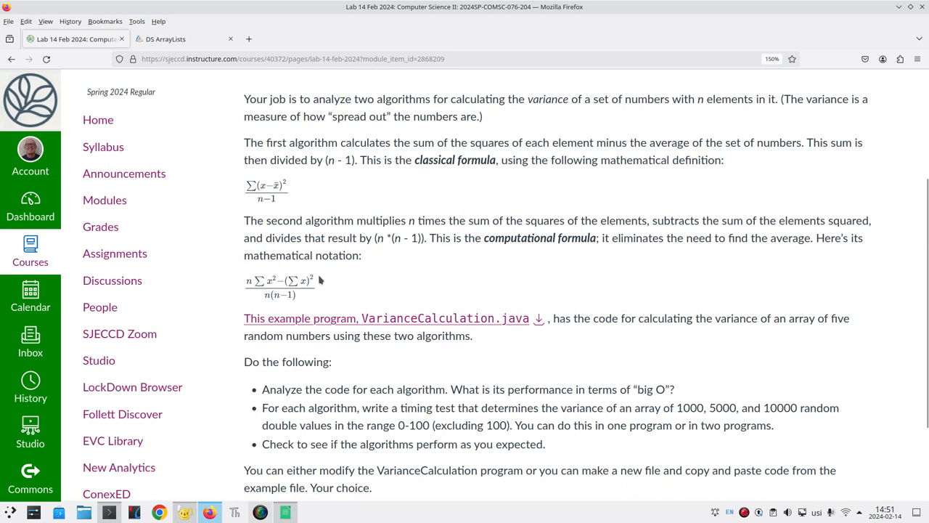
pyautogui.moveTo(259, 296)
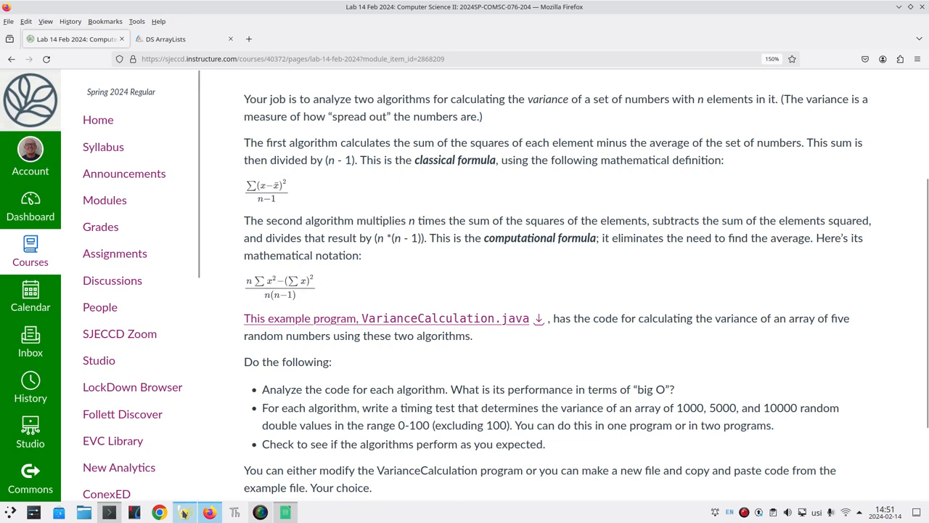
pyautogui.click(109, 511)
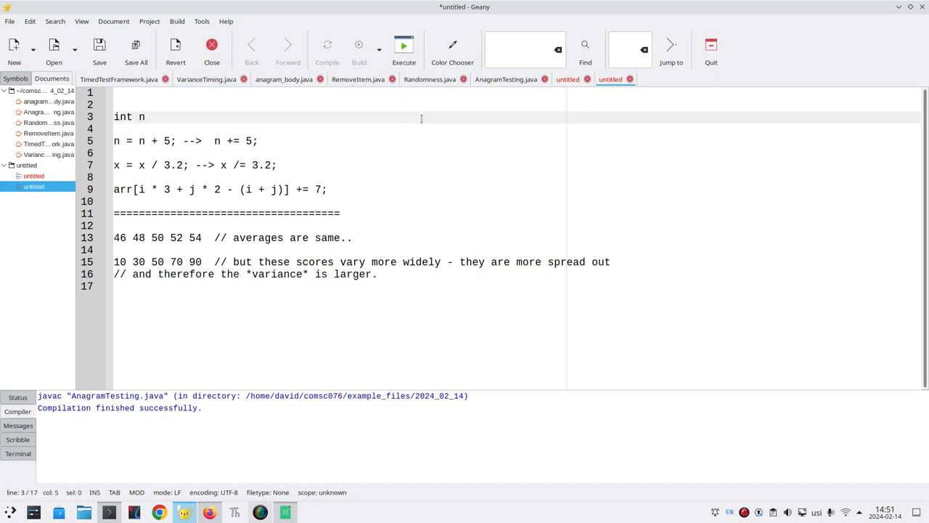
# Step: Open StaticVarianceCalculation.java and locate the computationalFormula method
pyautogui.click(48, 45)
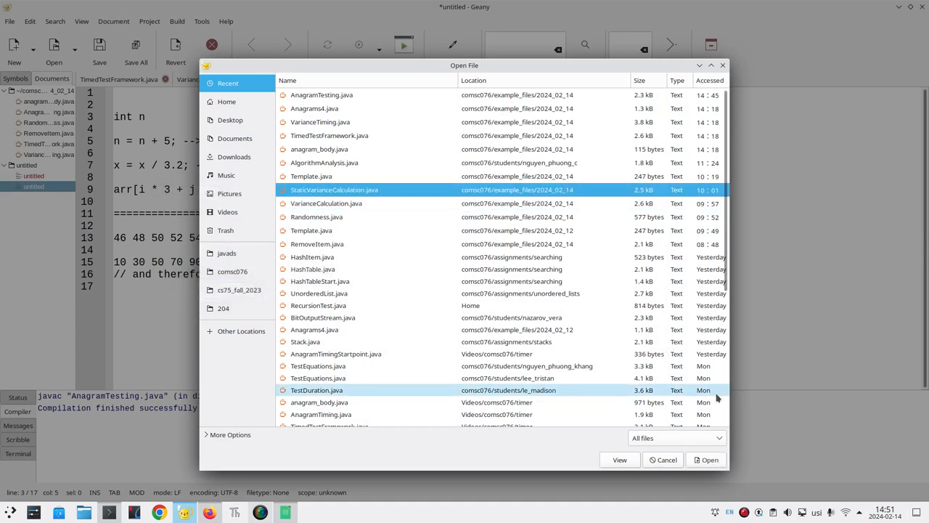
pyautogui.click(705, 458)
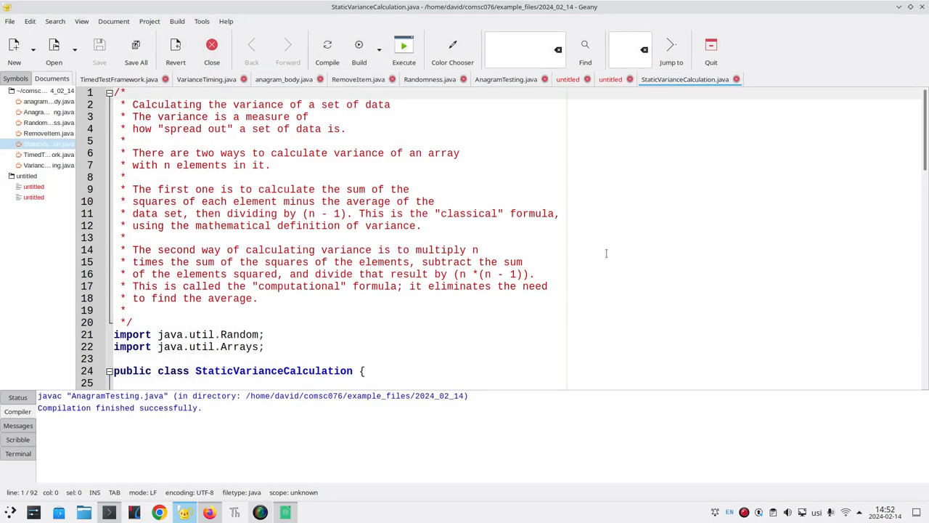
pyautogui.scroll(-3)
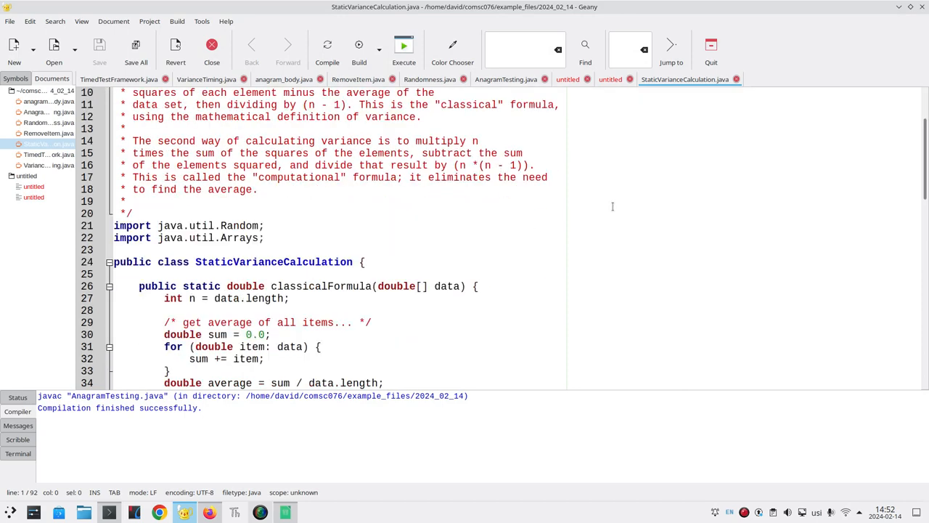
pyautogui.scroll(-3)
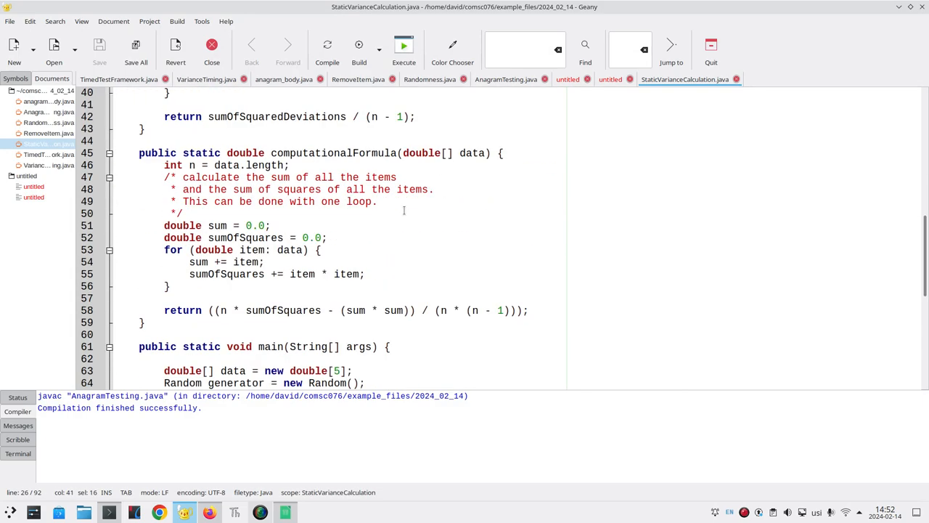
pyautogui.doubleClick(334, 154)
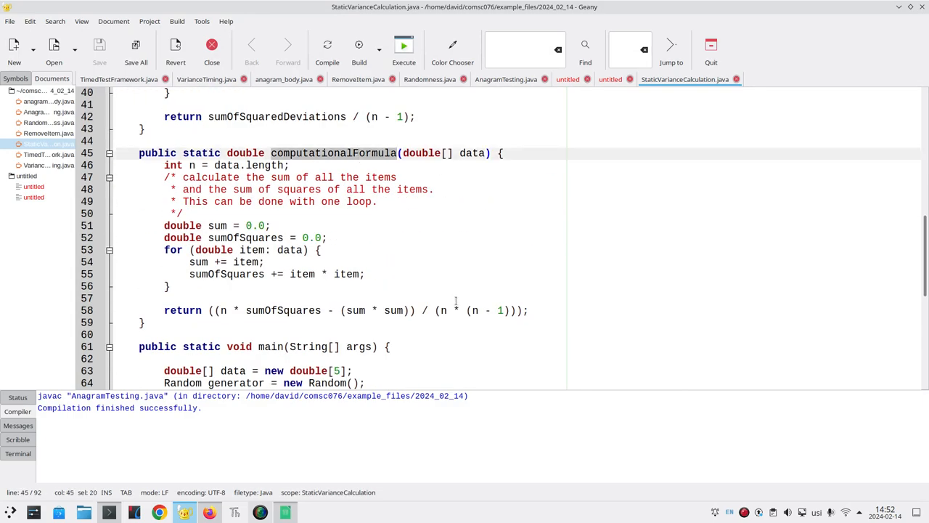
# Step: Review where random values are generated and compile StaticVarianceCalculation.java successfully
pyautogui.scroll(-3)
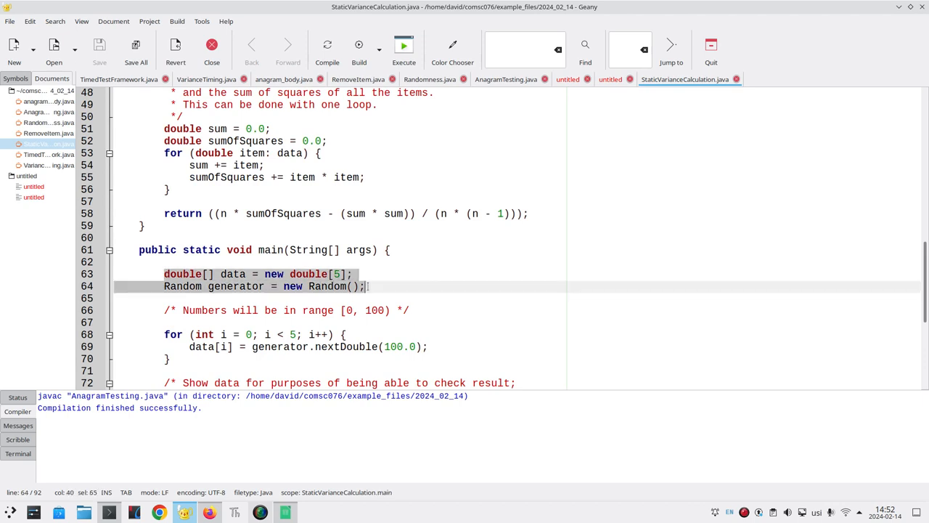
pyautogui.scroll(-3)
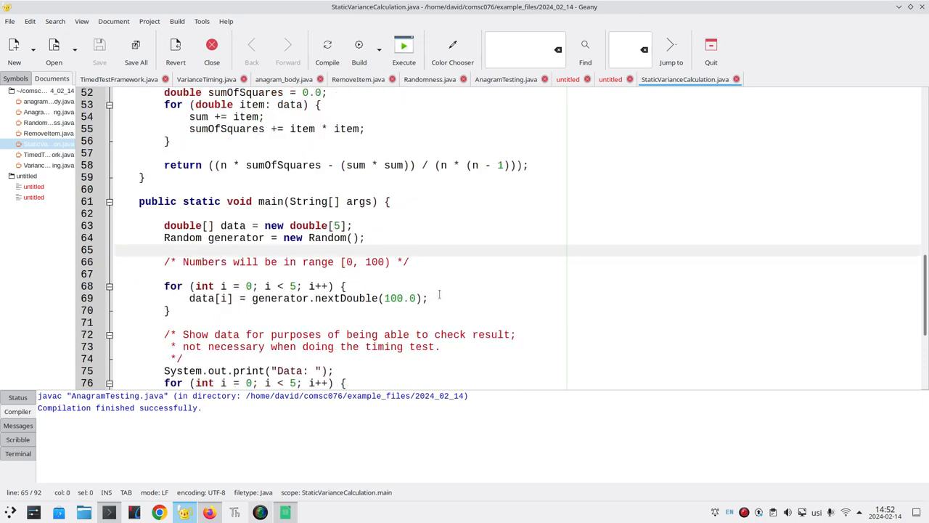
pyautogui.click(336, 299)
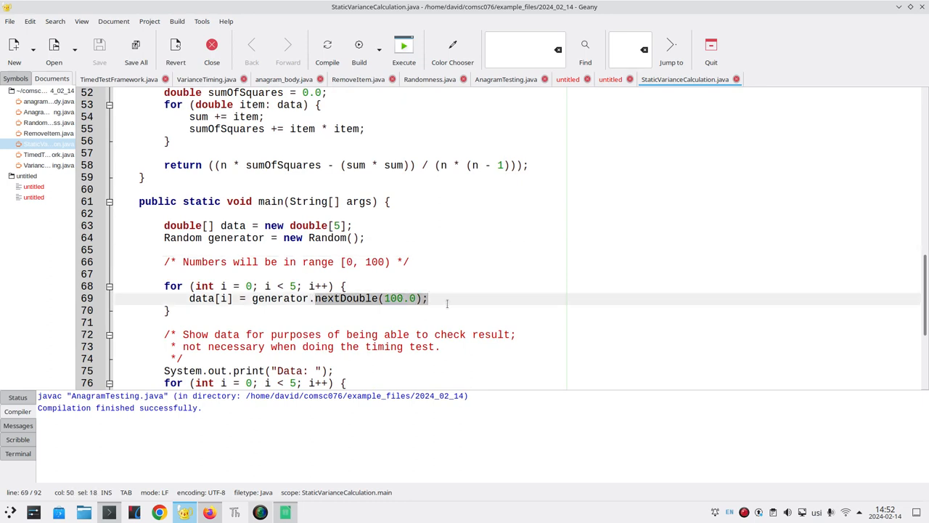
pyautogui.click(404, 49)
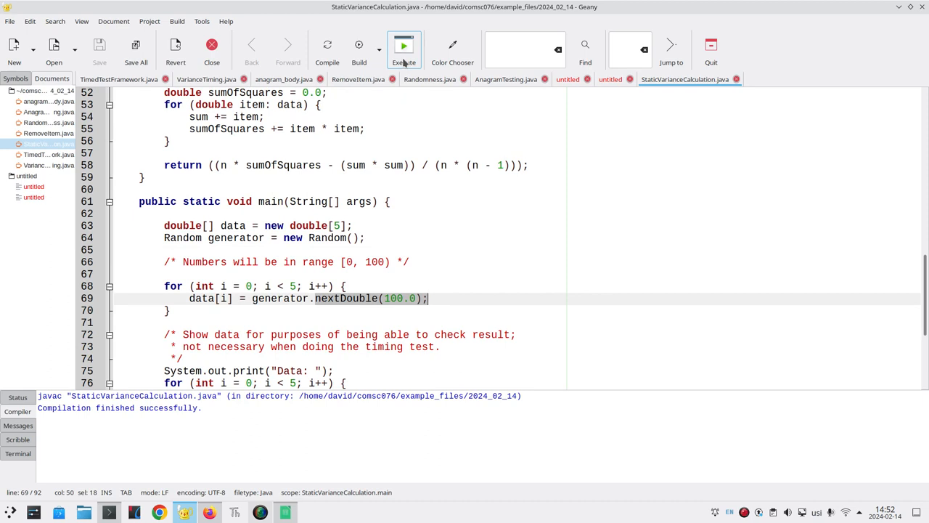
# Step: Run the variance program, review computationalFormula, then show TimedTestFramework.java
pyautogui.click(404, 45)
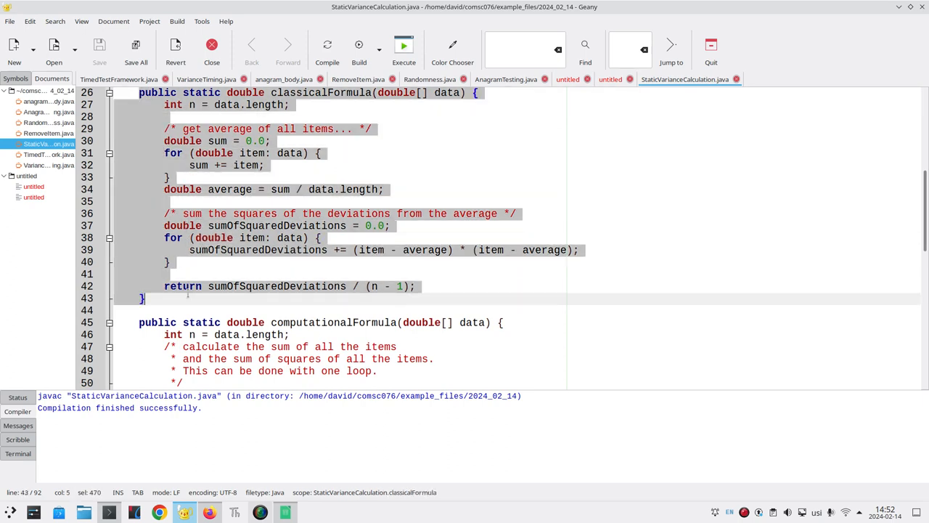
pyautogui.moveTo(189, 296)
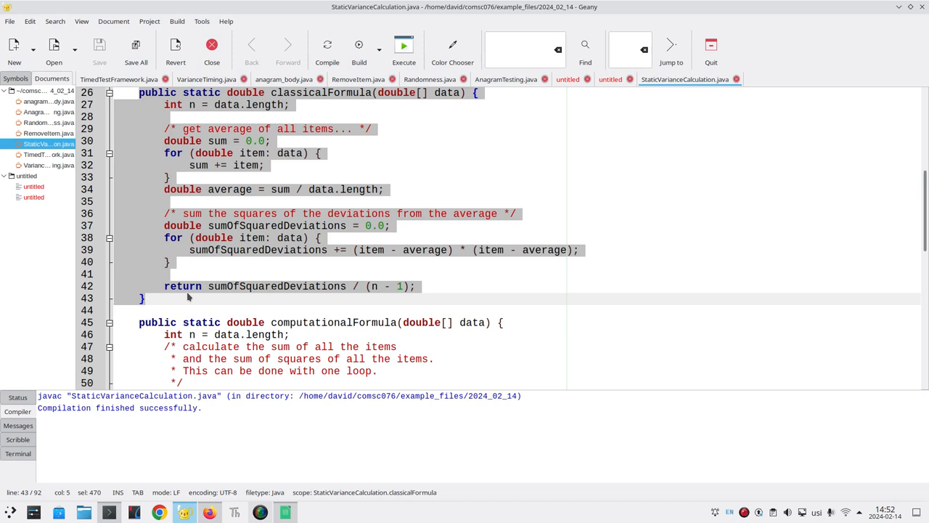
pyautogui.moveTo(427, 267)
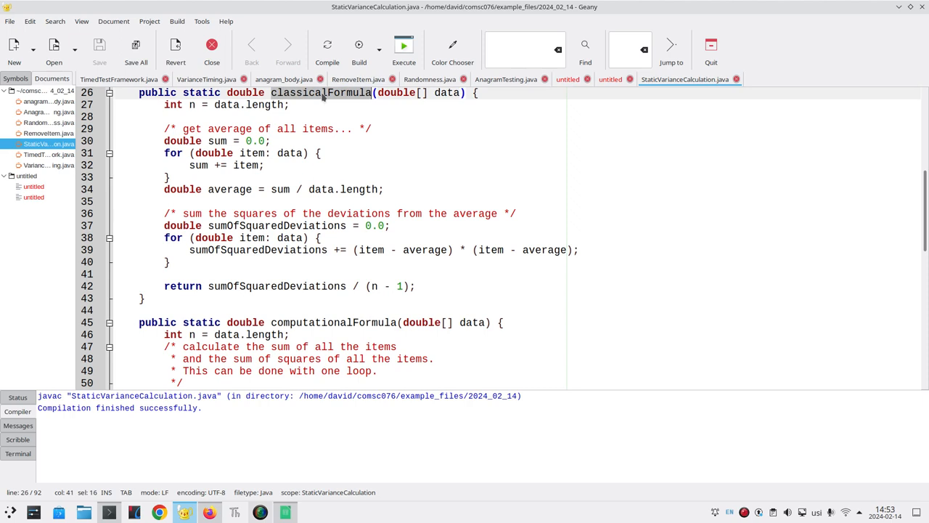
pyautogui.doubleClick(332, 322)
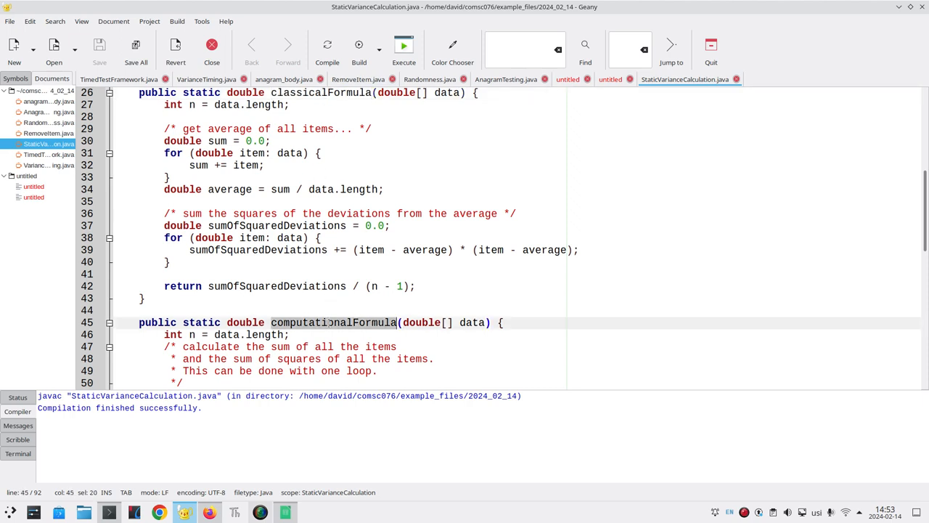
pyautogui.moveTo(331, 331)
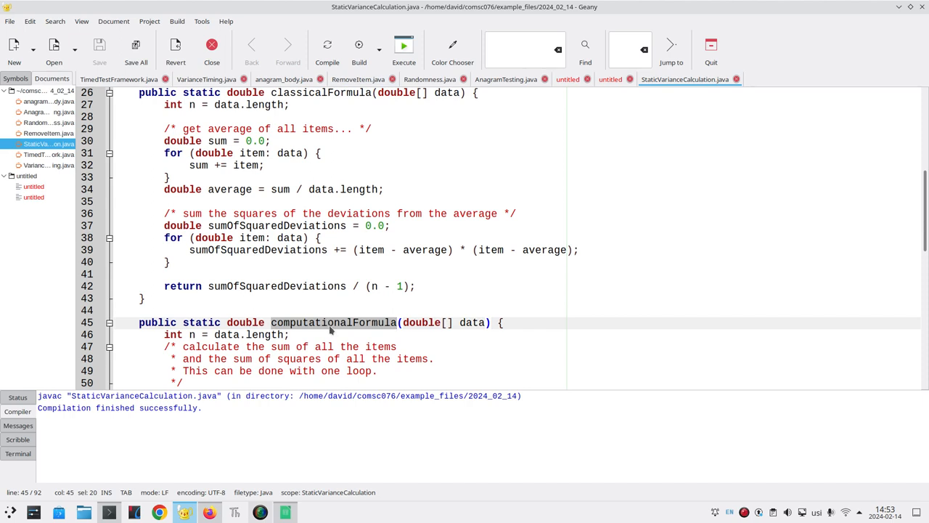
pyautogui.moveTo(462, 264)
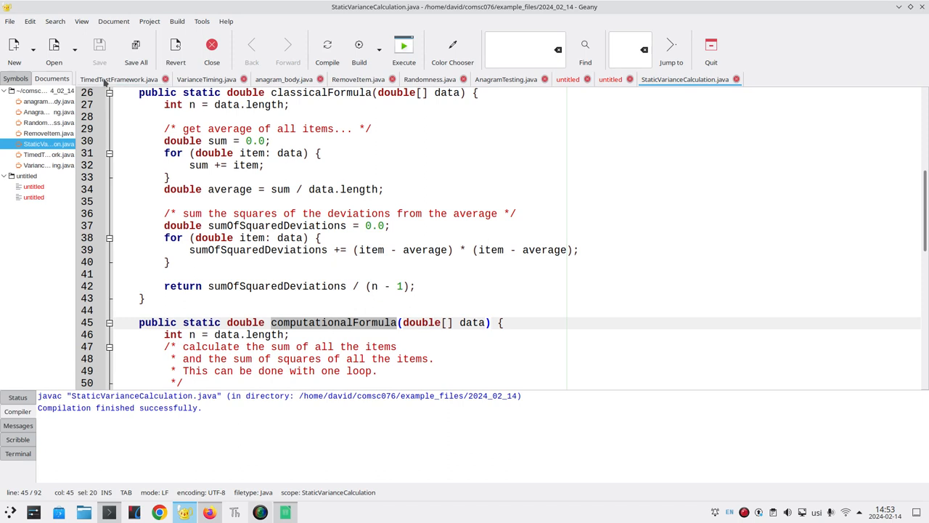
pyautogui.click(119, 79)
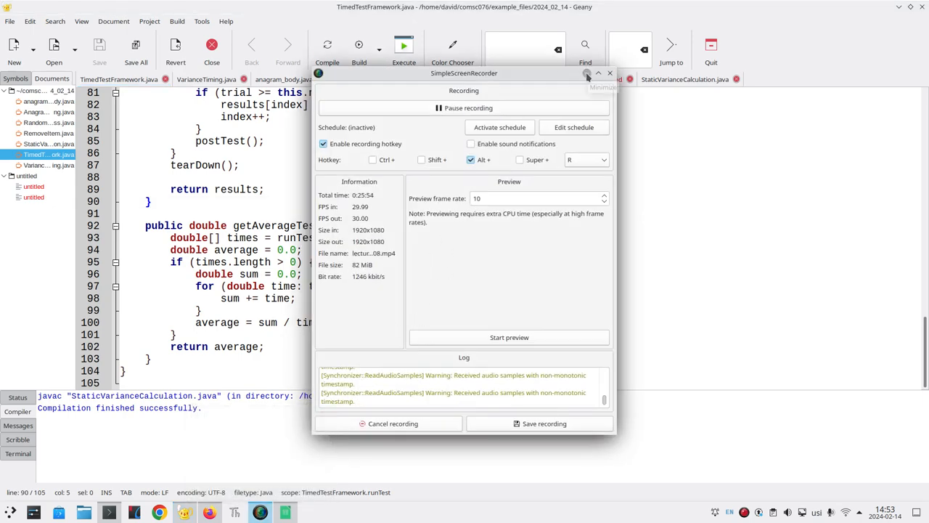
pyautogui.click(587, 73)
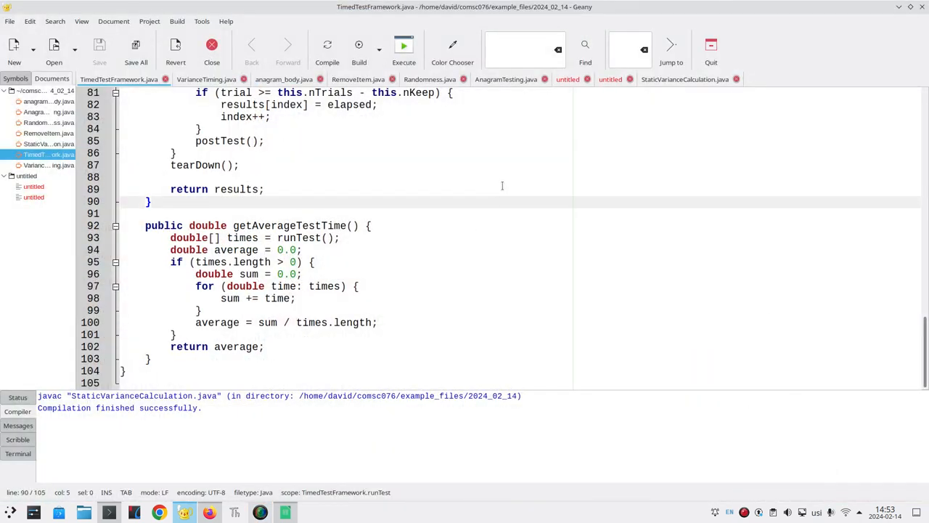
pyautogui.click(149, 201)
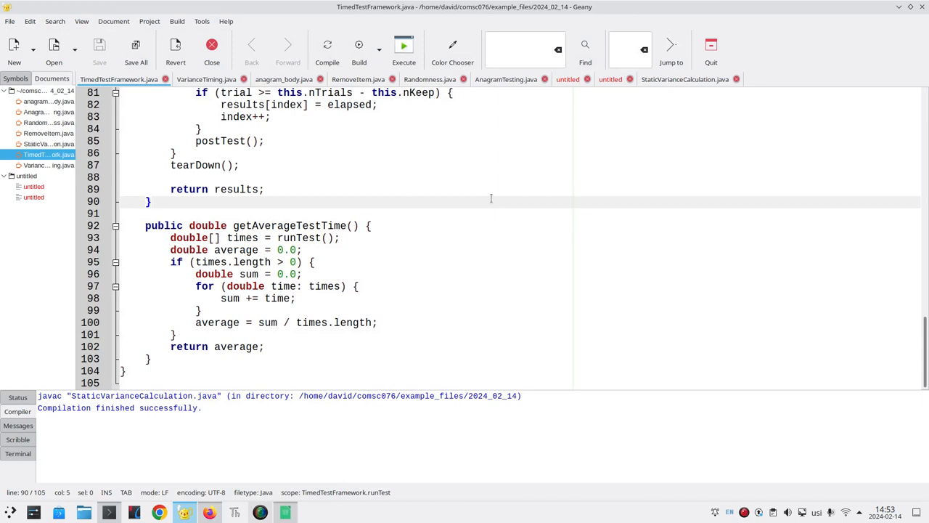
pyautogui.click(150, 201)
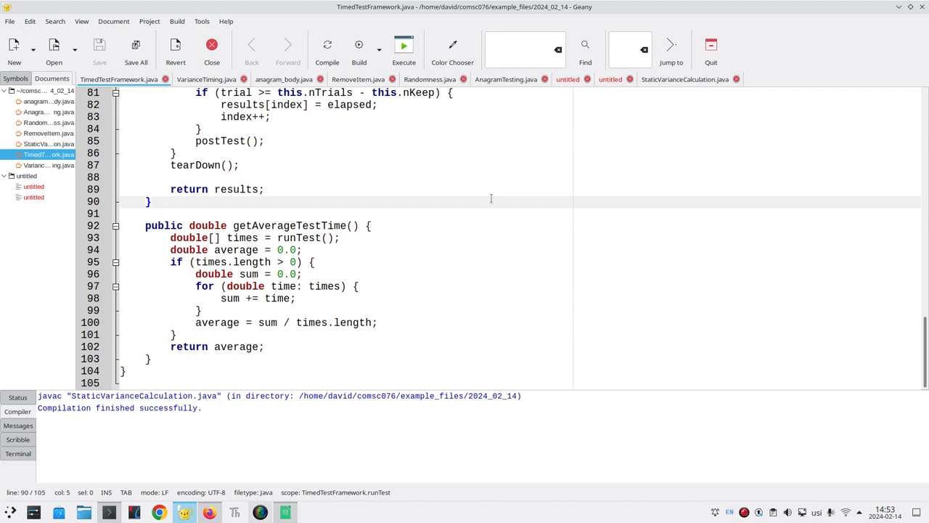
pyautogui.click(148, 200)
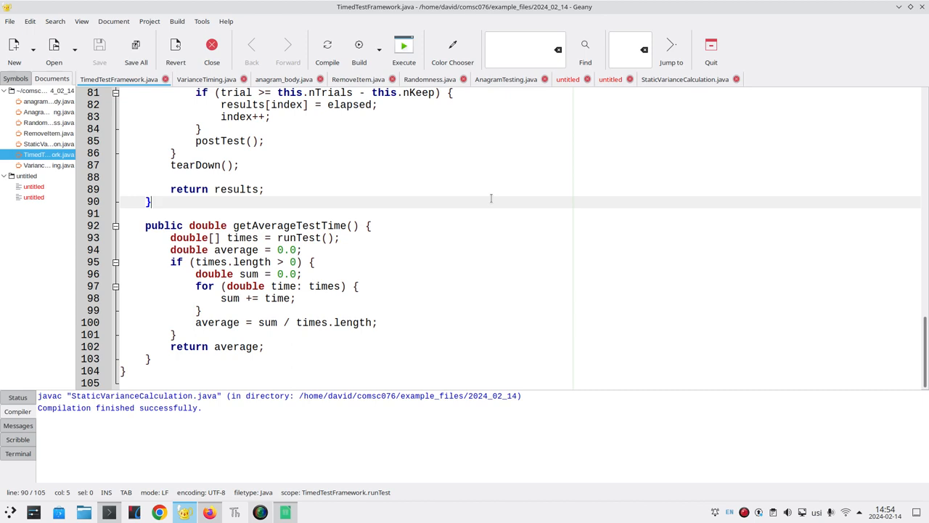
pyautogui.moveTo(751, 441)
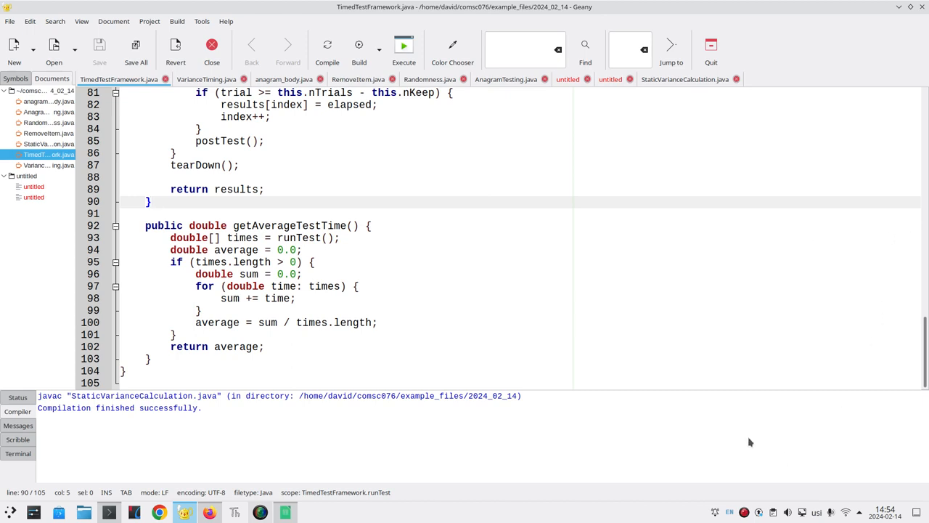